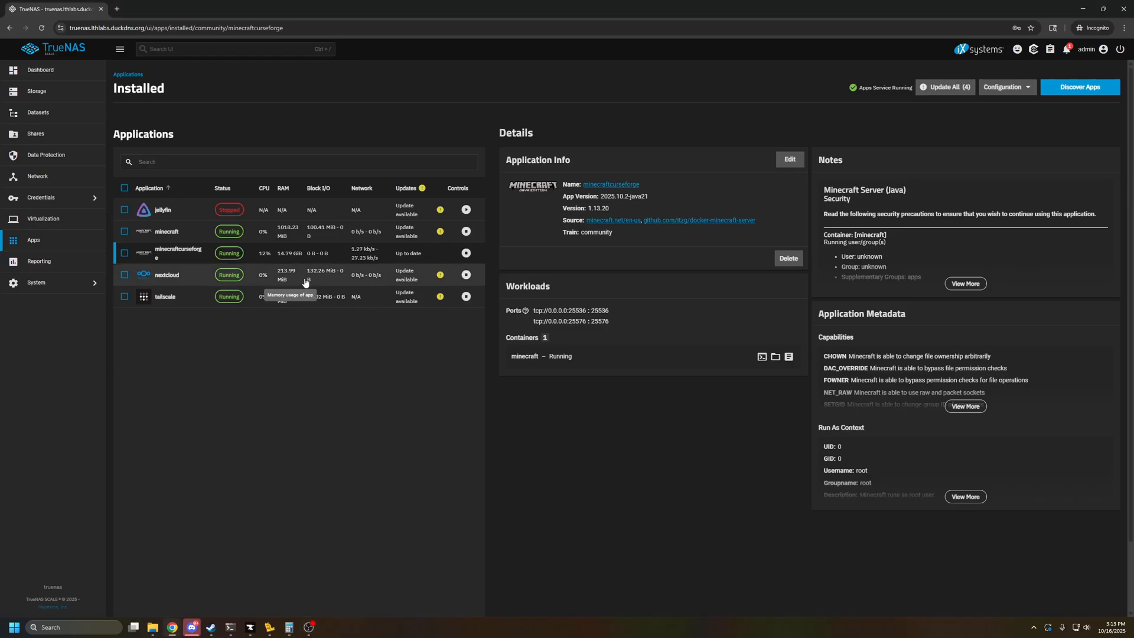
mouse_move(272, 422)
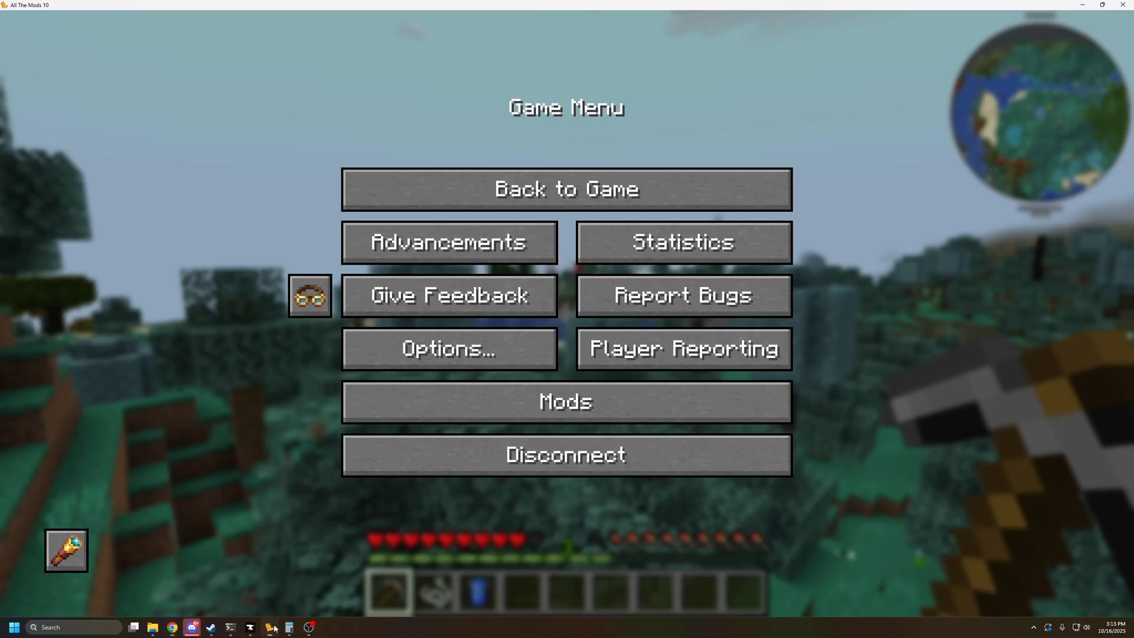
Return to the game from the pause menu and move through the forest world.
left_click(568, 189)
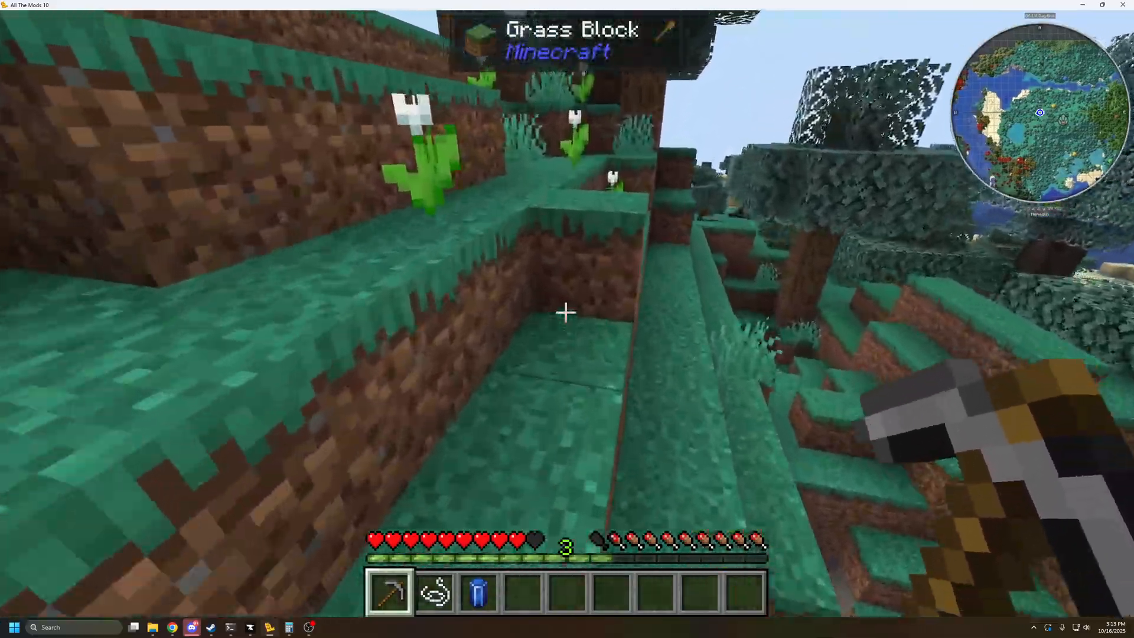
mouse_move(568, 312)
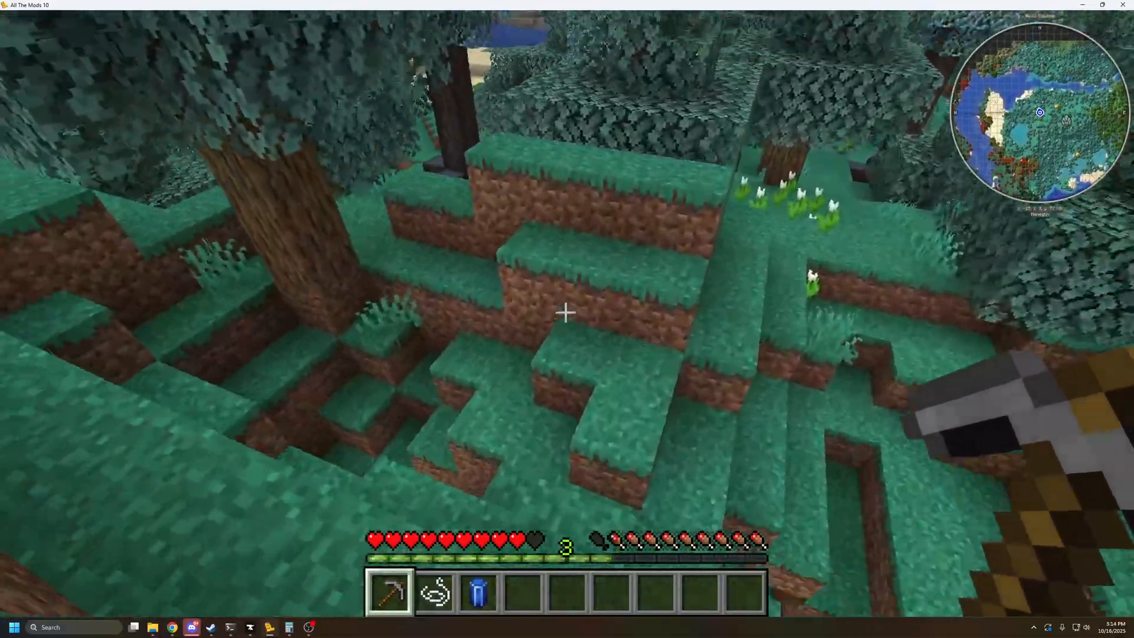
key("e")
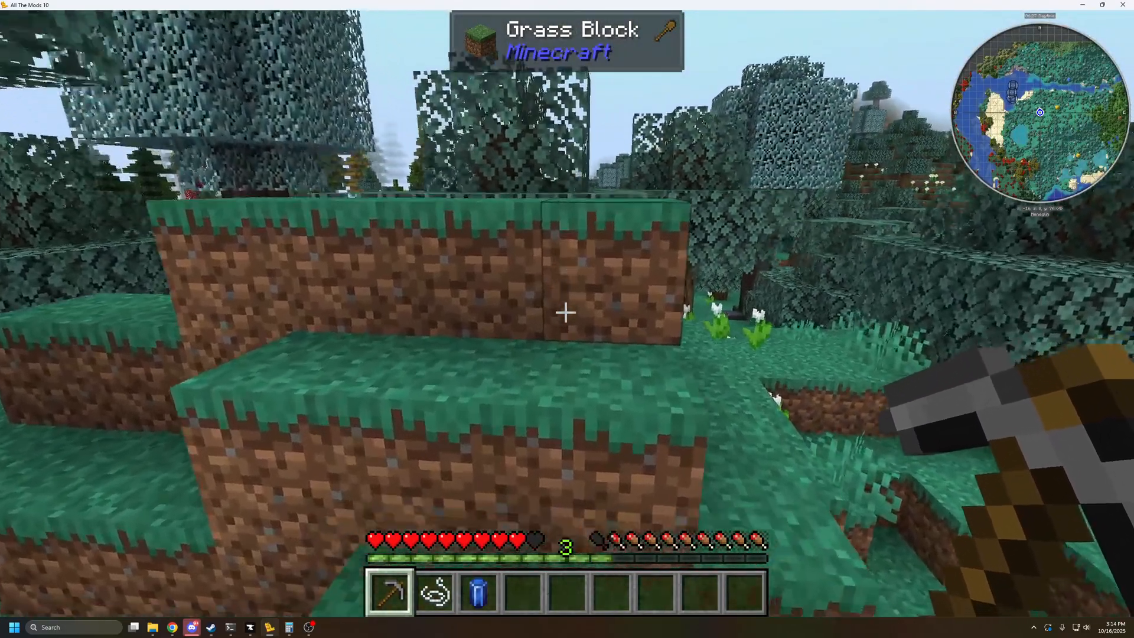
mouse_move(567, 312)
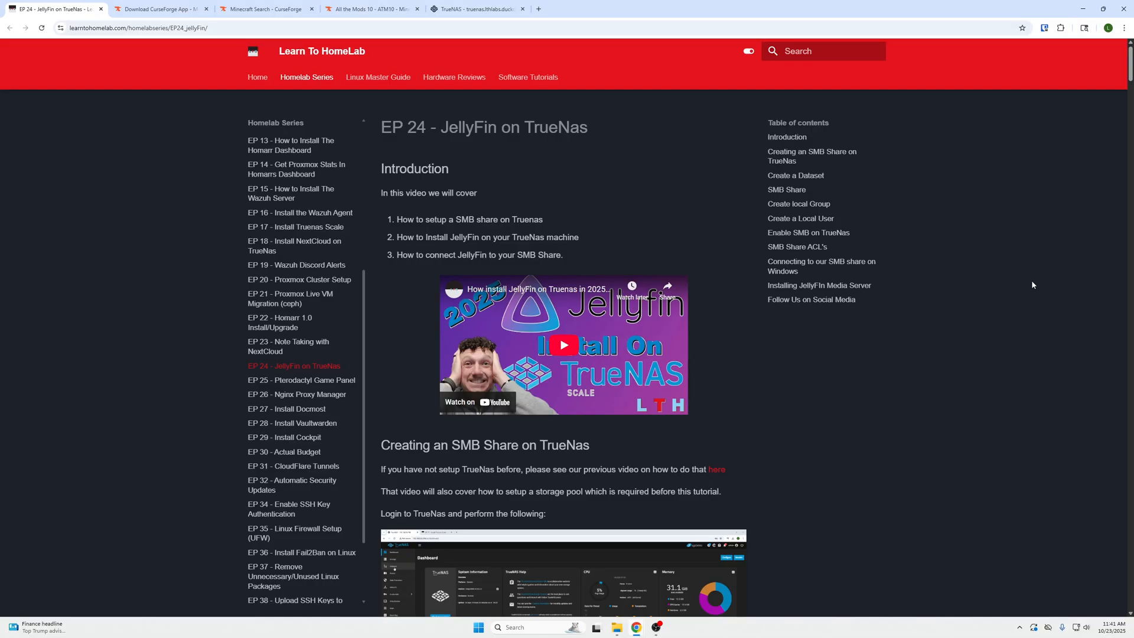
mouse_move(1018, 276)
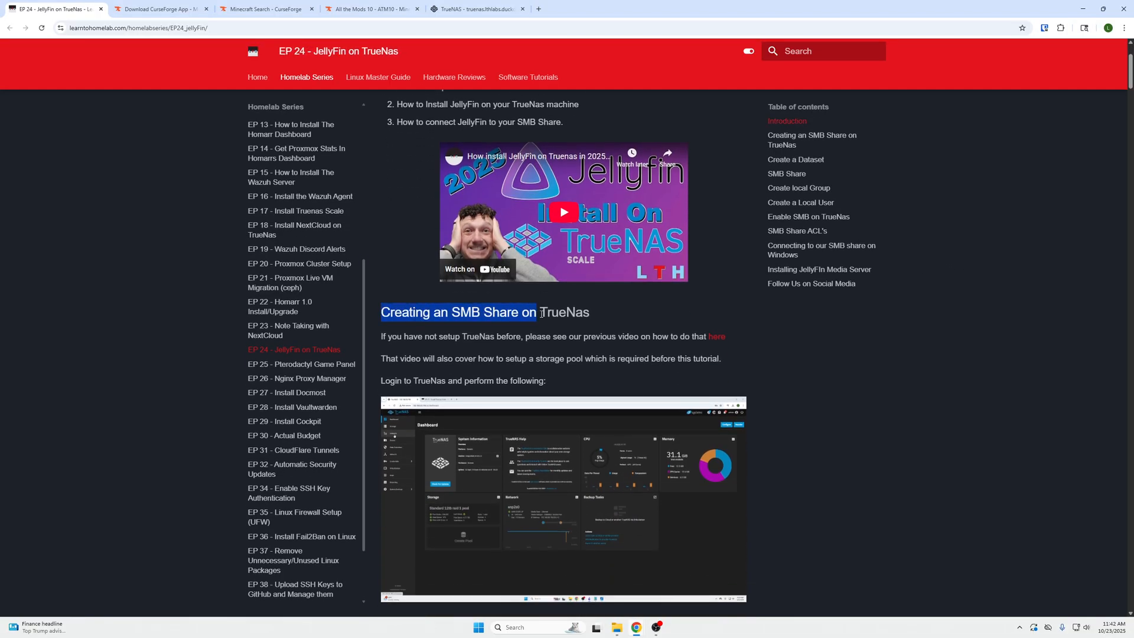
scroll("down", 3)
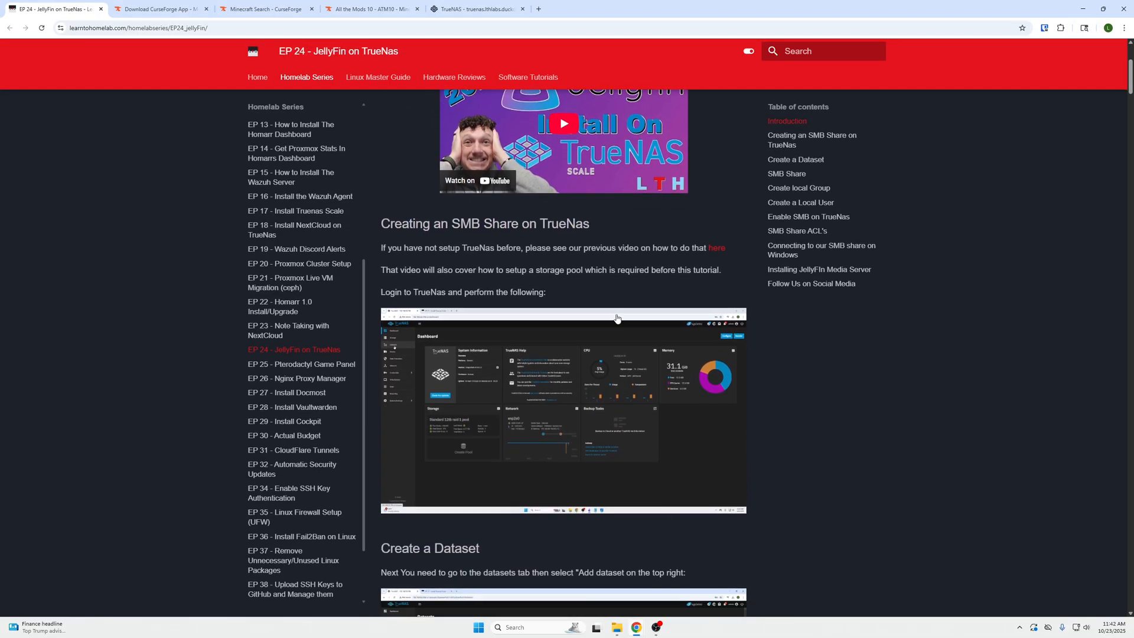
scroll("down", 3)
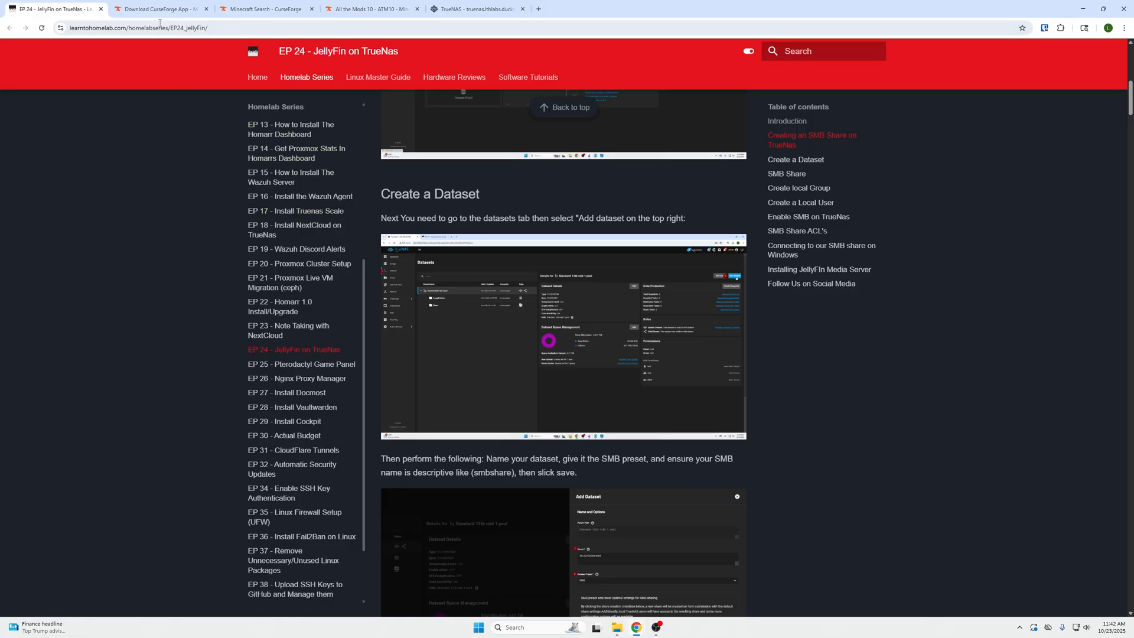
Switch through the CurseForge tabs to the All the Mods 10 - ATM10 modpack page.
left_click(166, 7)
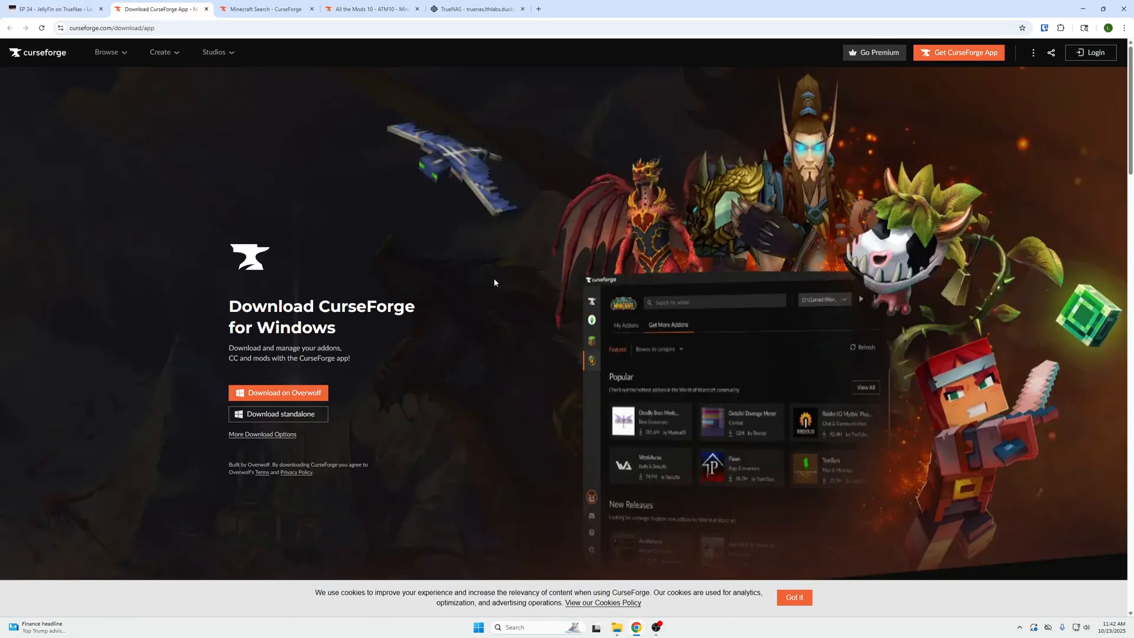
mouse_move(487, 273)
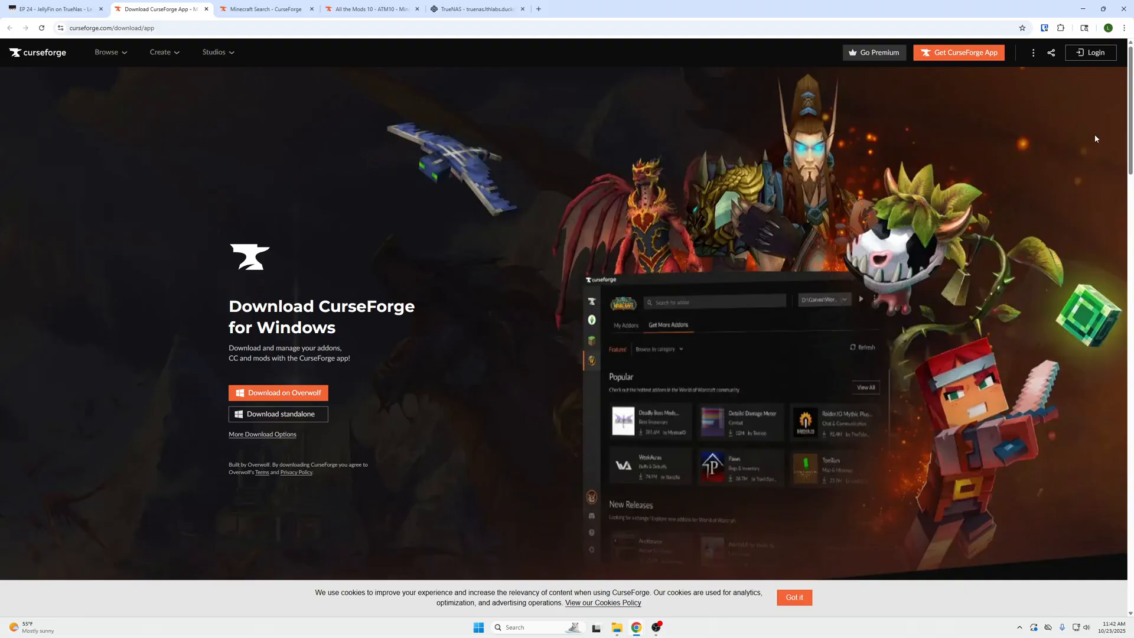
mouse_move(957, 62)
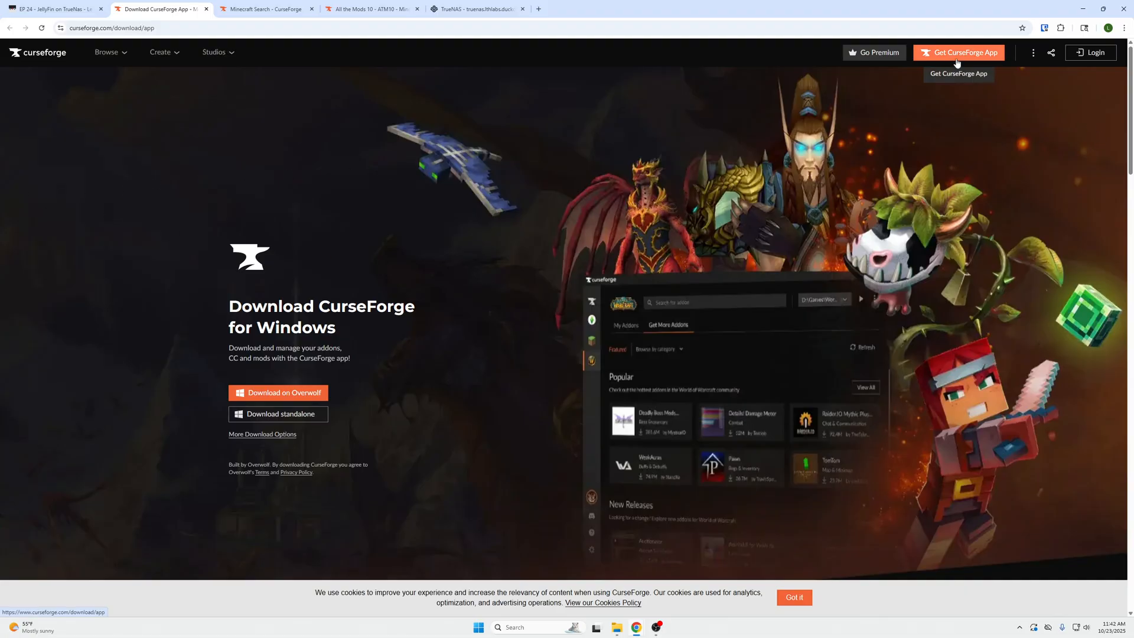
left_click(269, 9)
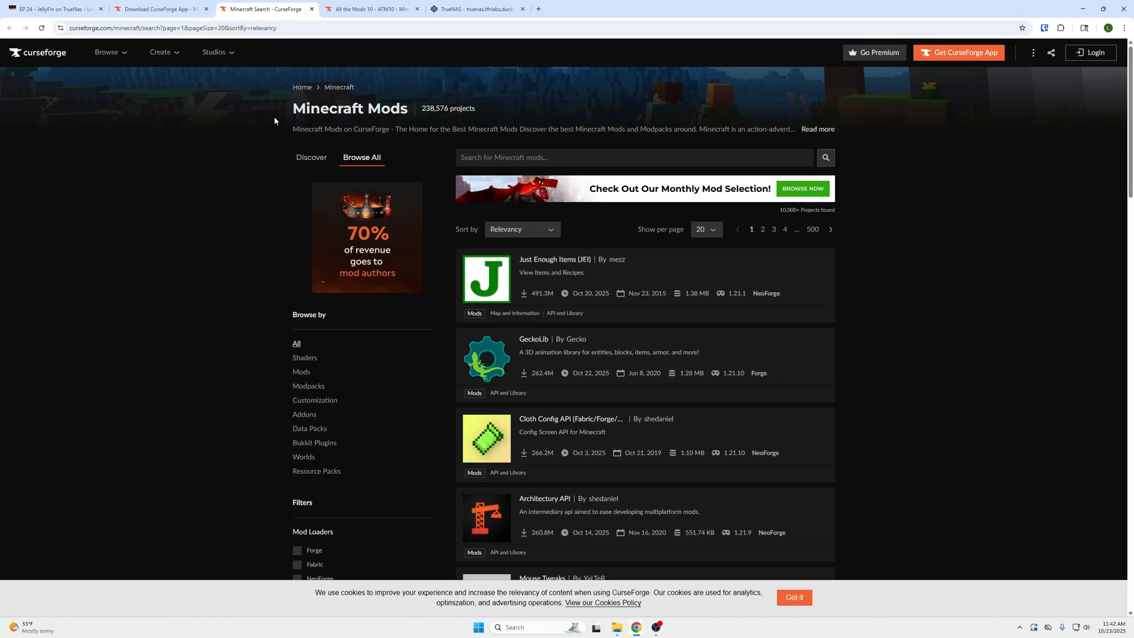
mouse_move(256, 116)
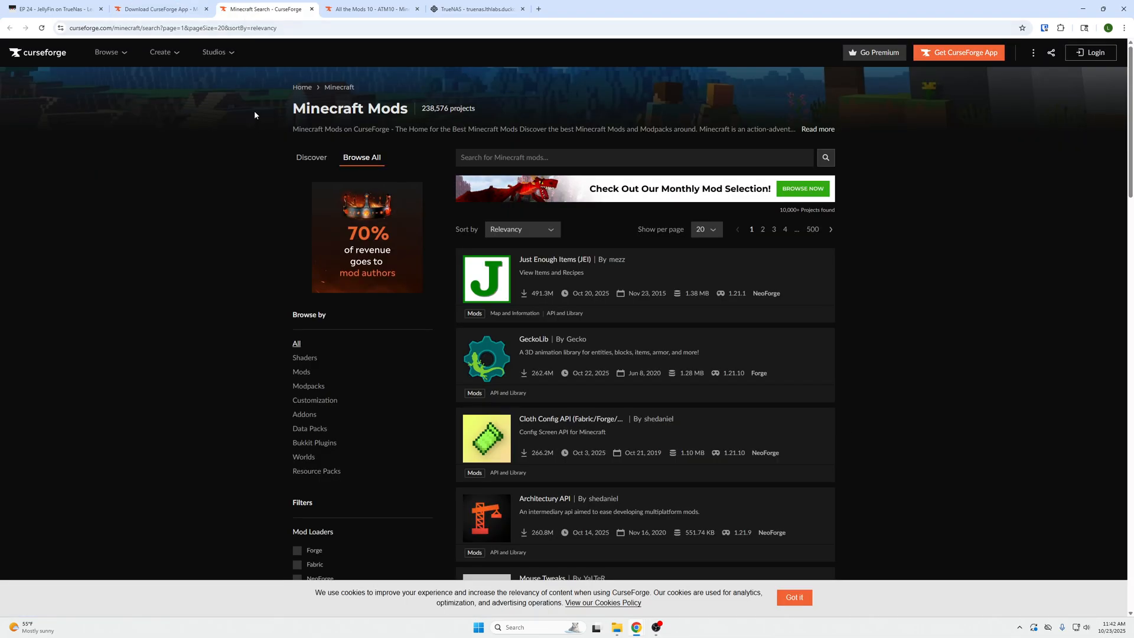
mouse_move(249, 217)
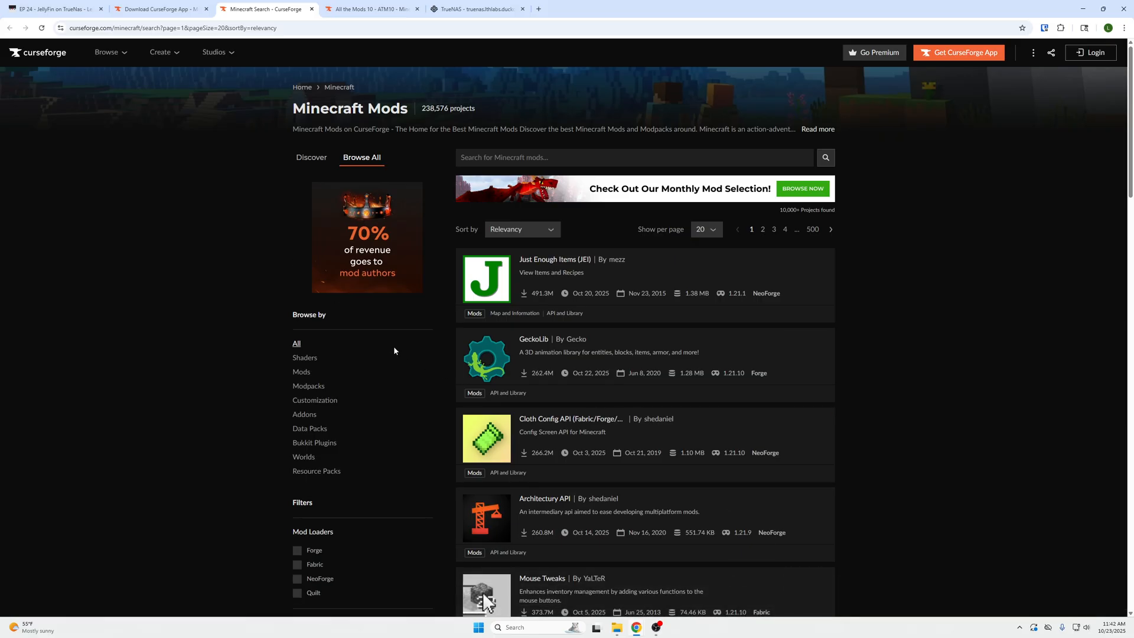
mouse_move(865, 300)
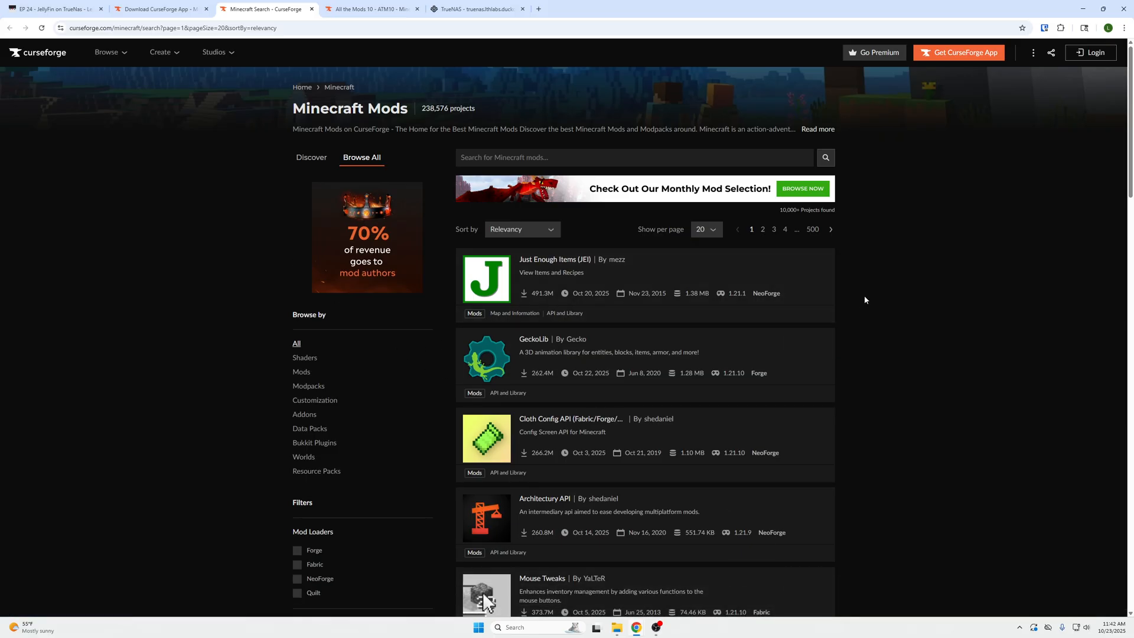
mouse_move(625, 272)
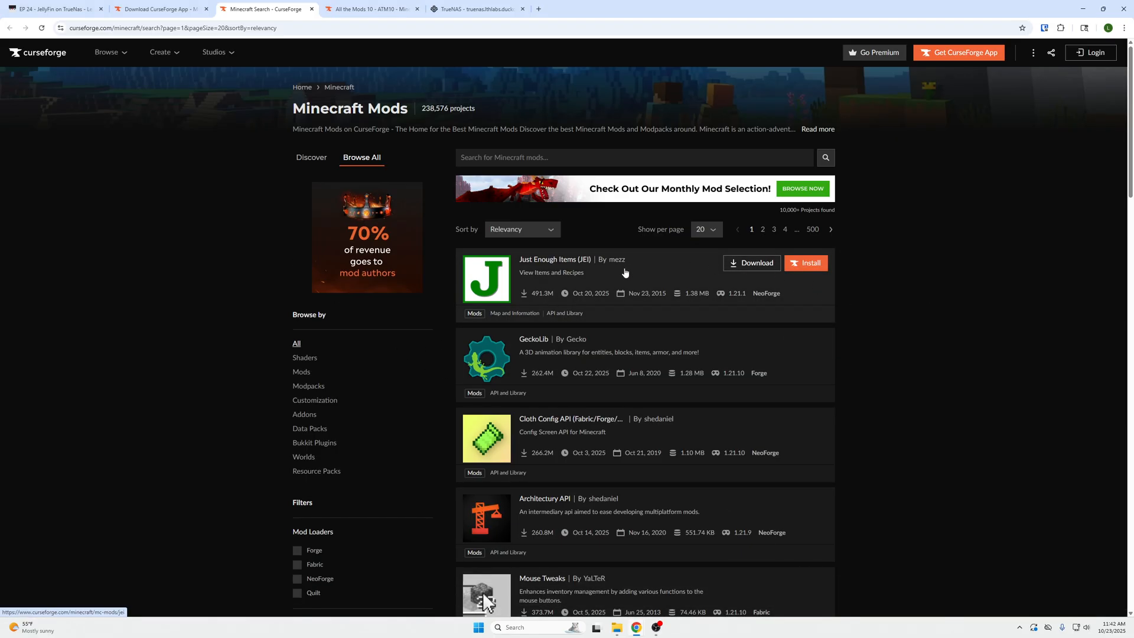
left_click(378, 9)
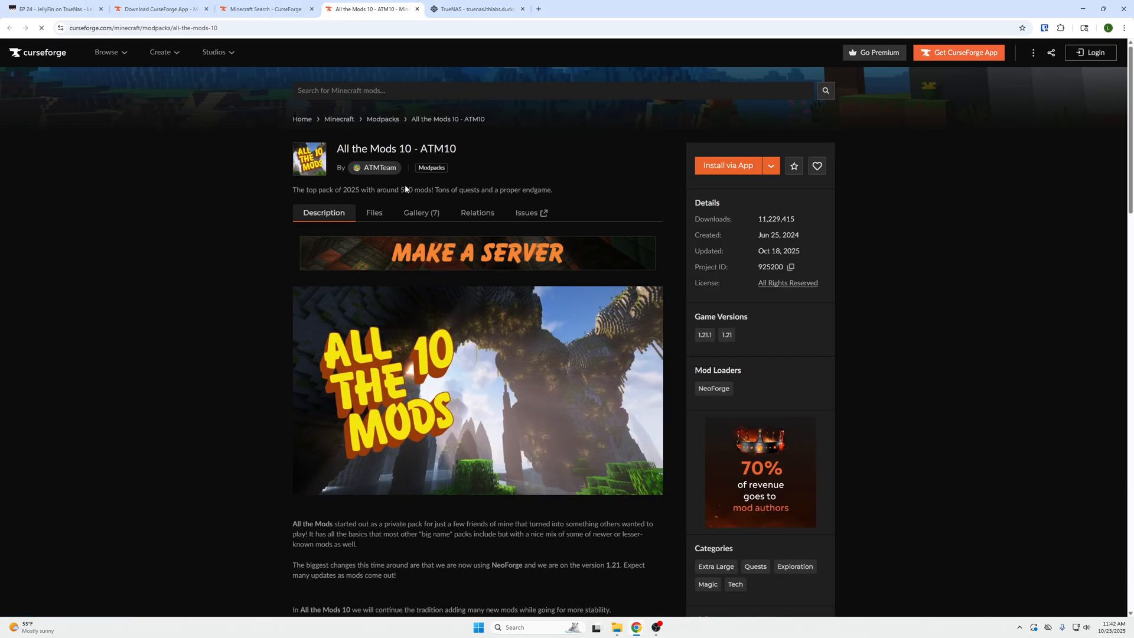
mouse_move(203, 300)
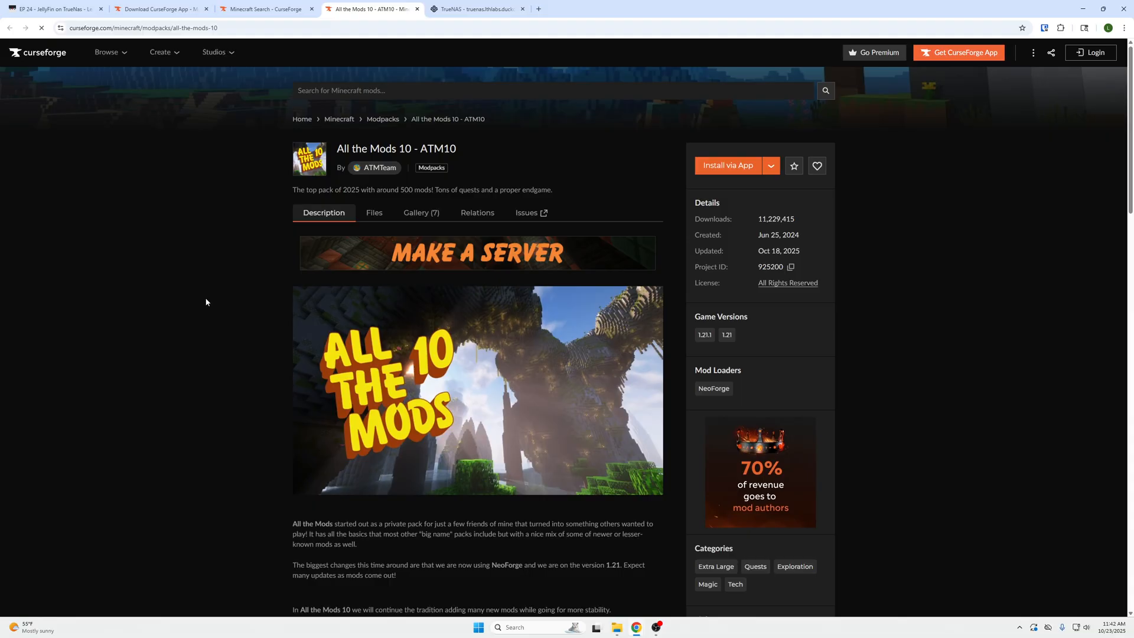
mouse_move(208, 315)
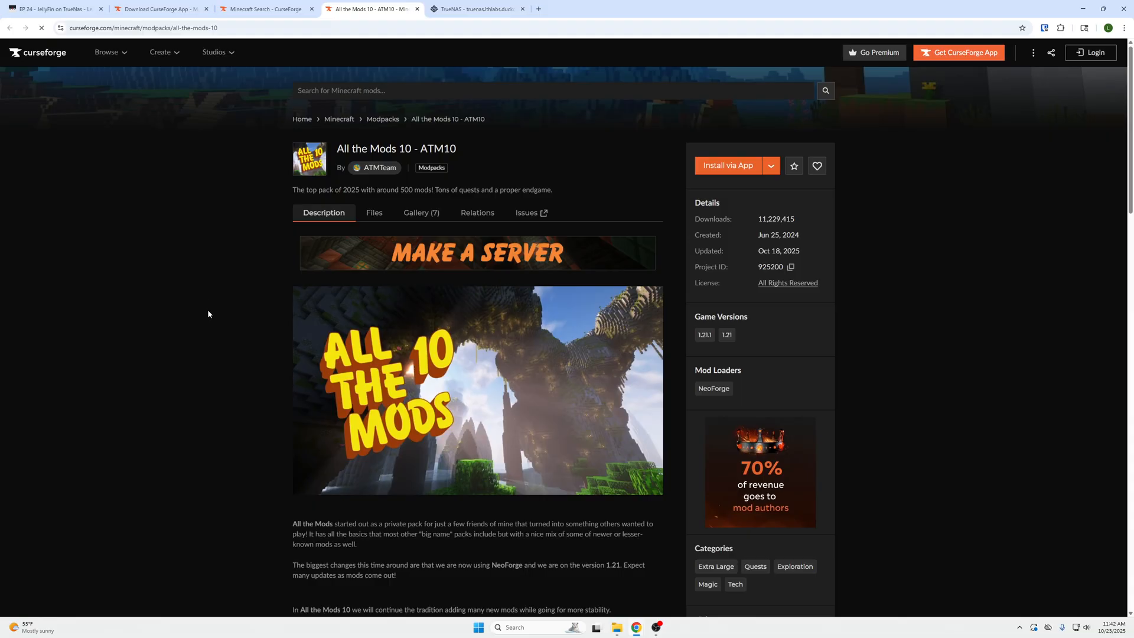
mouse_move(212, 317)
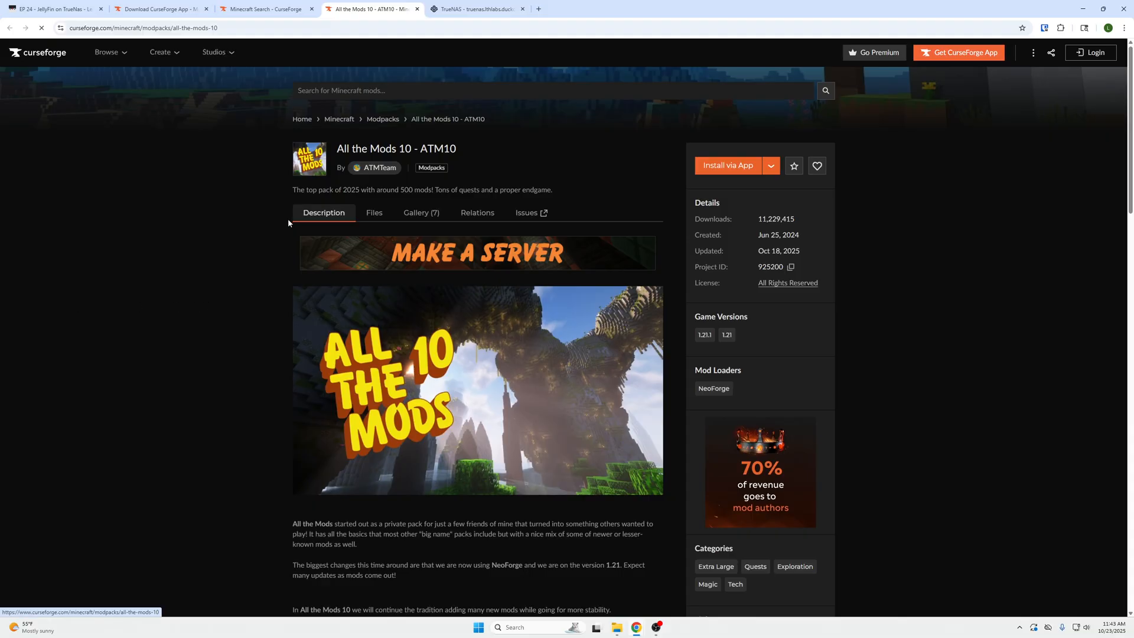
mouse_move(280, 213)
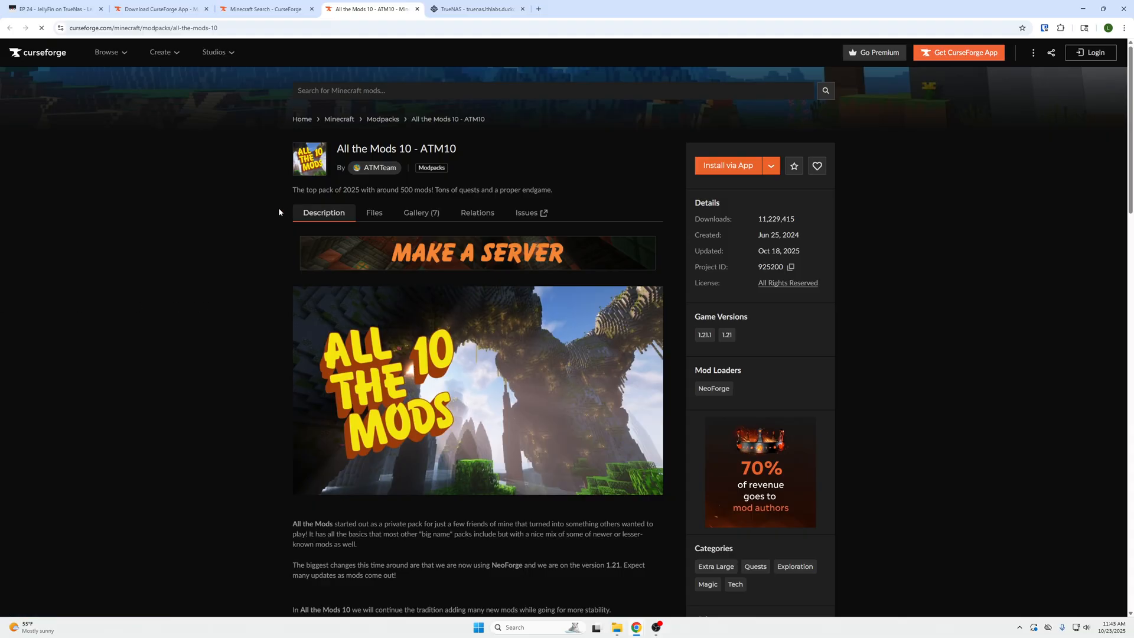
mouse_move(257, 212)
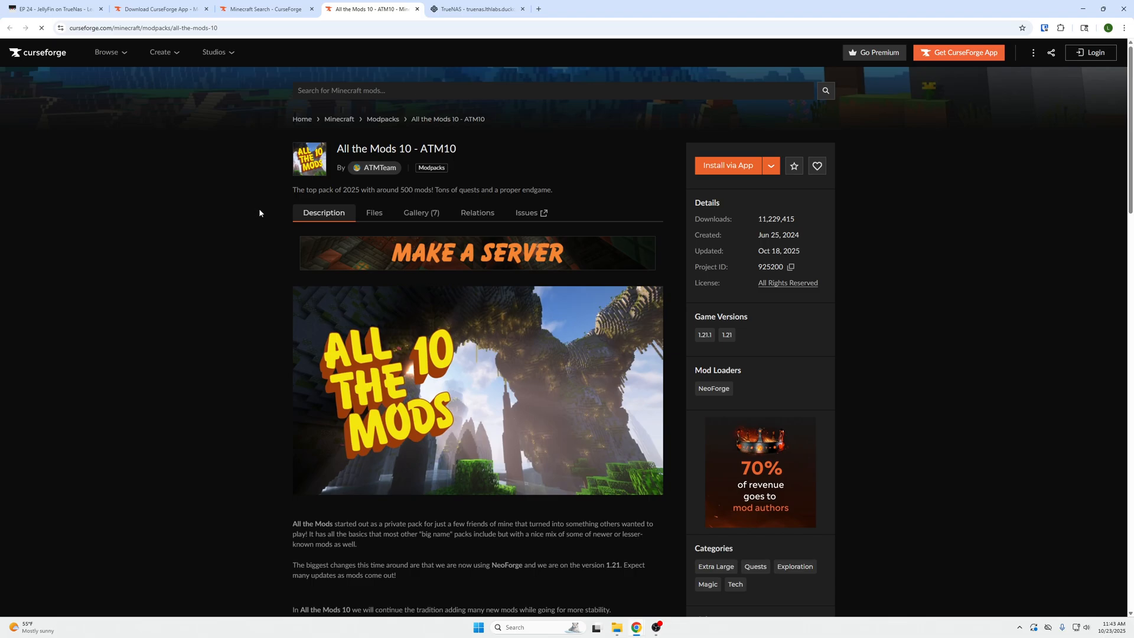
Show the ATM10 Files list and open the All the Mods 10-4.14 release.
left_click(373, 213)
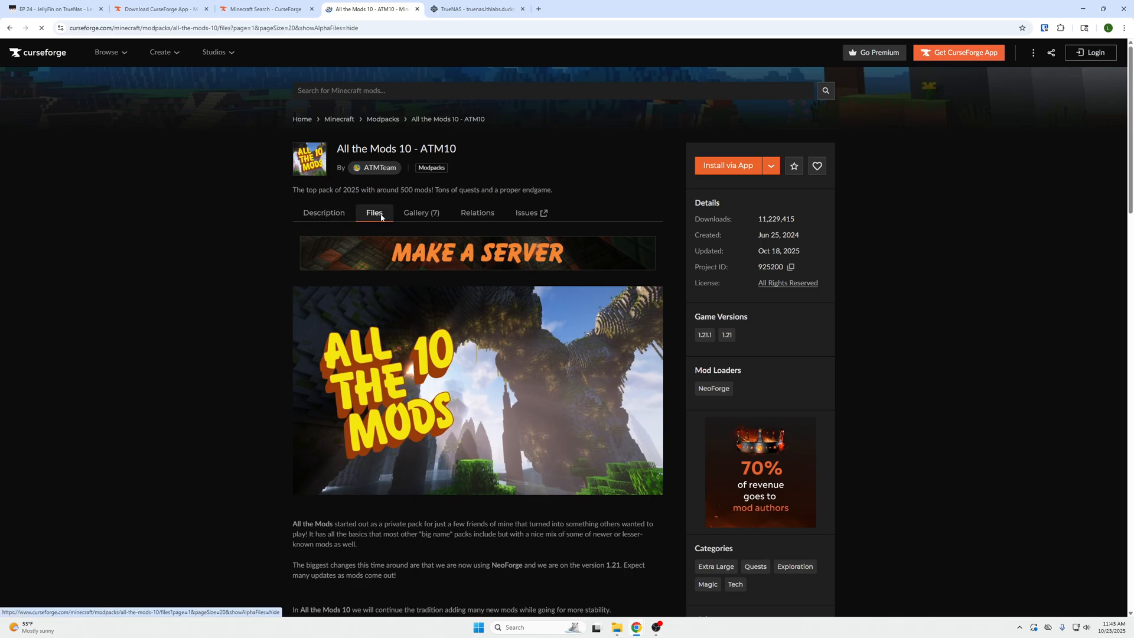
left_click(373, 213)
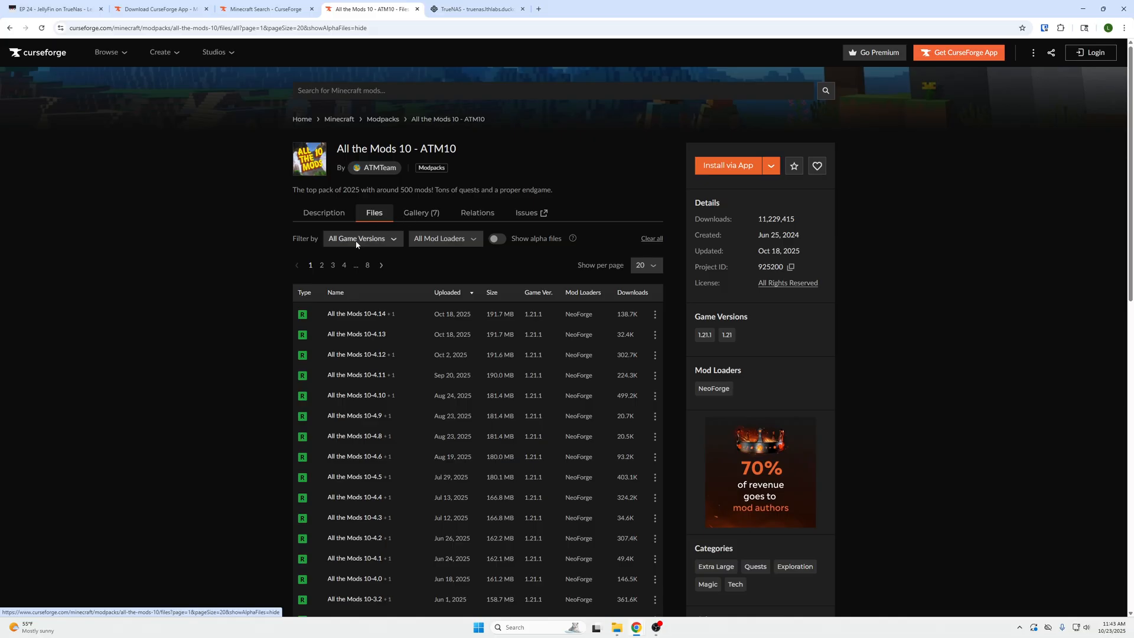
mouse_move(603, 324)
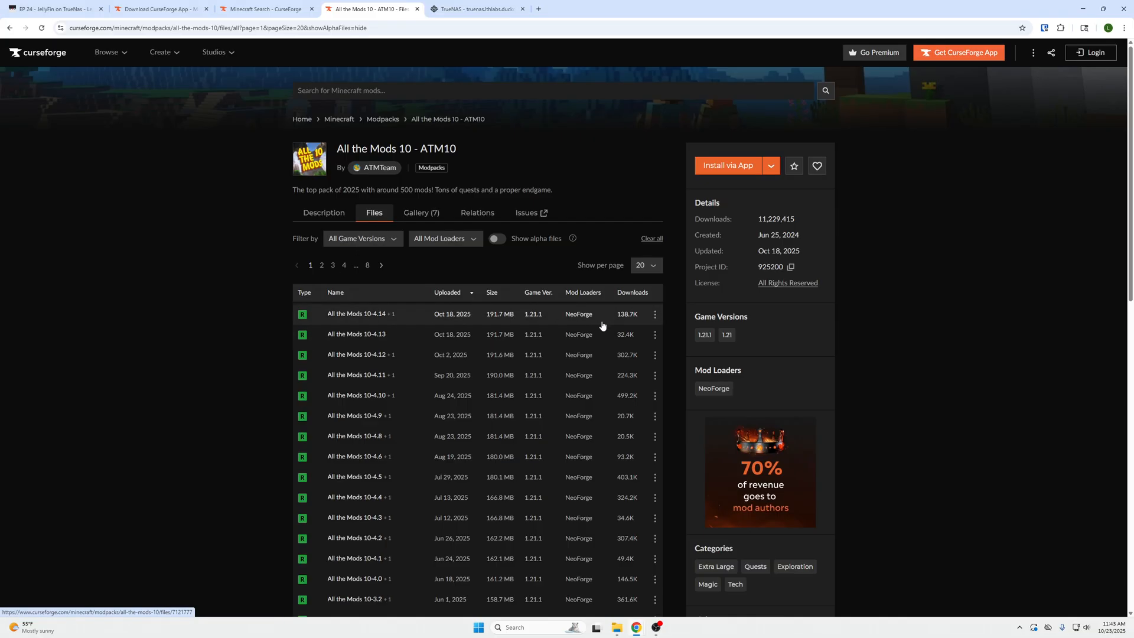
mouse_move(603, 325)
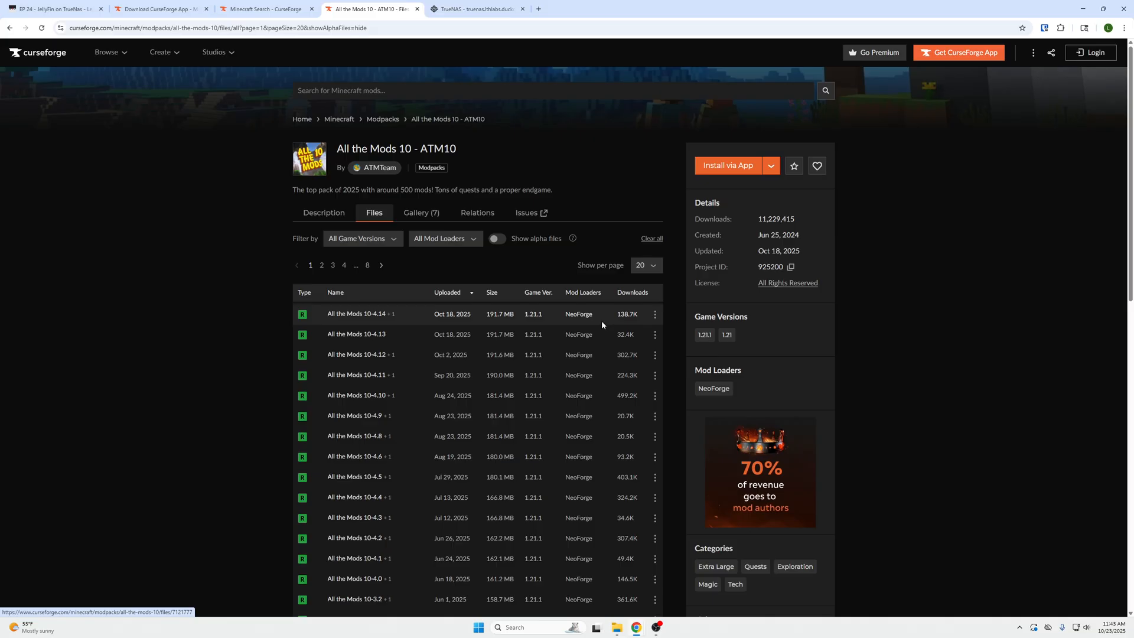
left_click(356, 315)
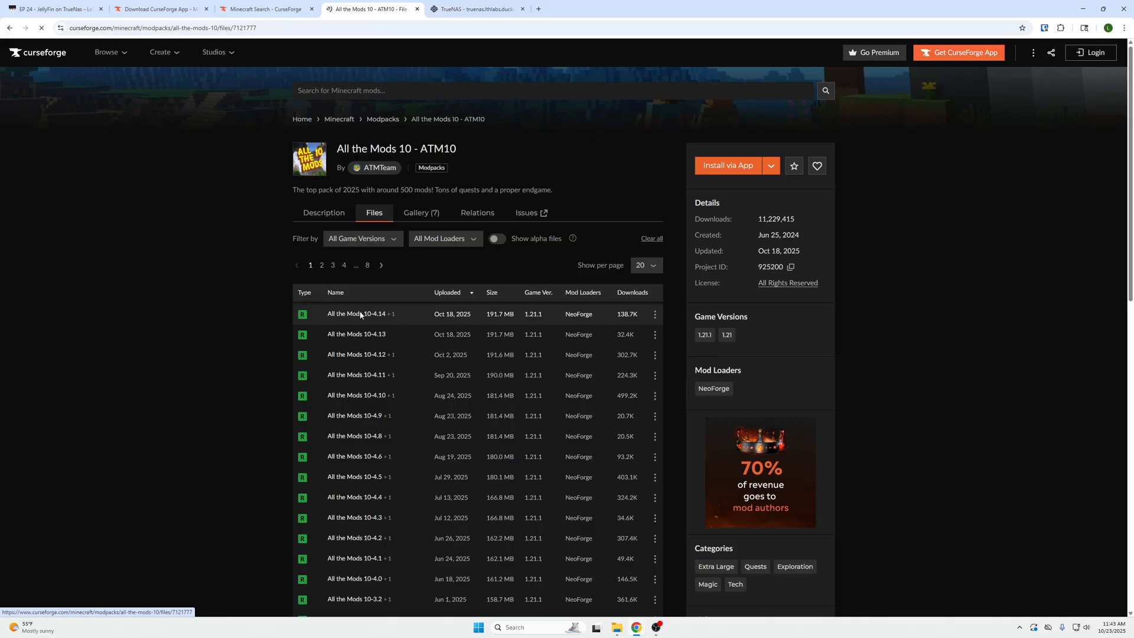
left_click(356, 314)
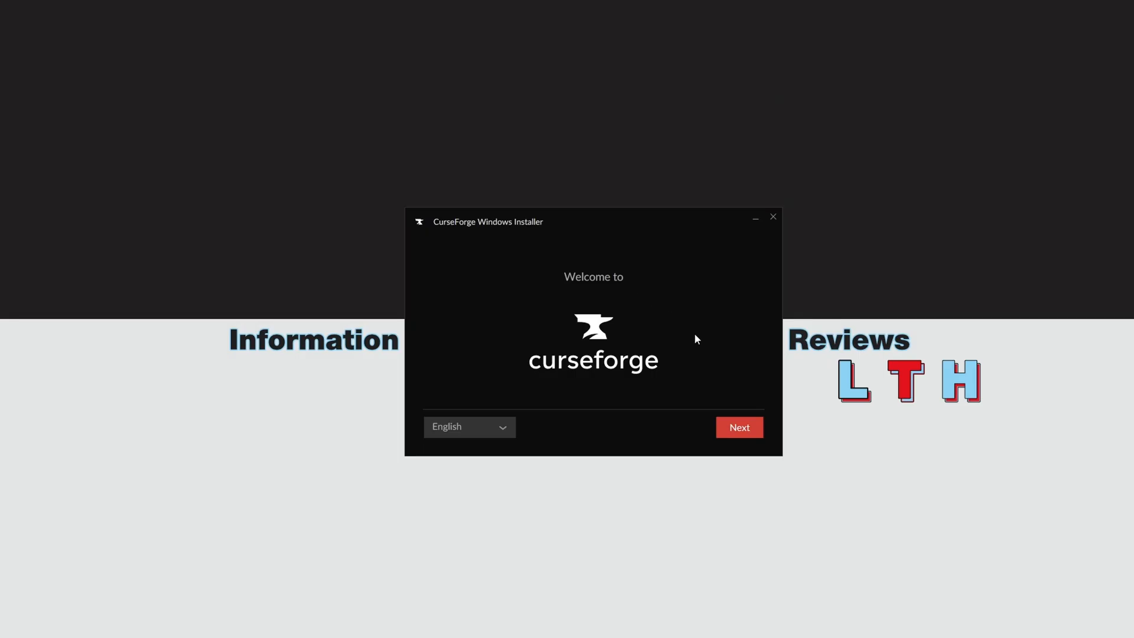
mouse_move(727, 524)
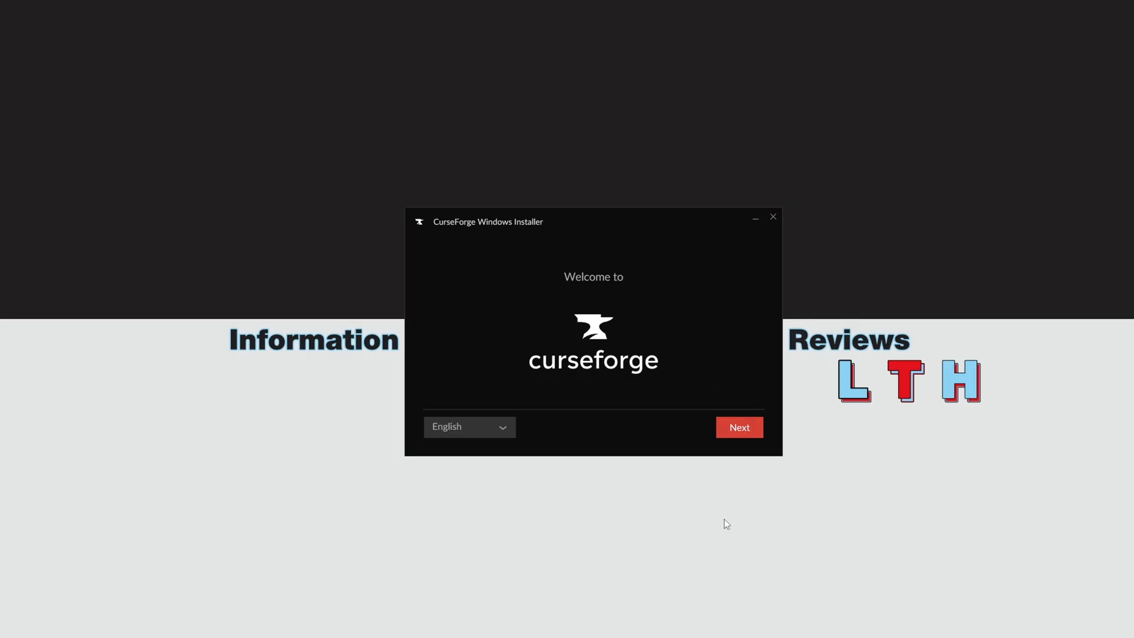
Accept the Terms of use and Privacy Policy and proceed with installation to the default folder.
left_click(740, 428)
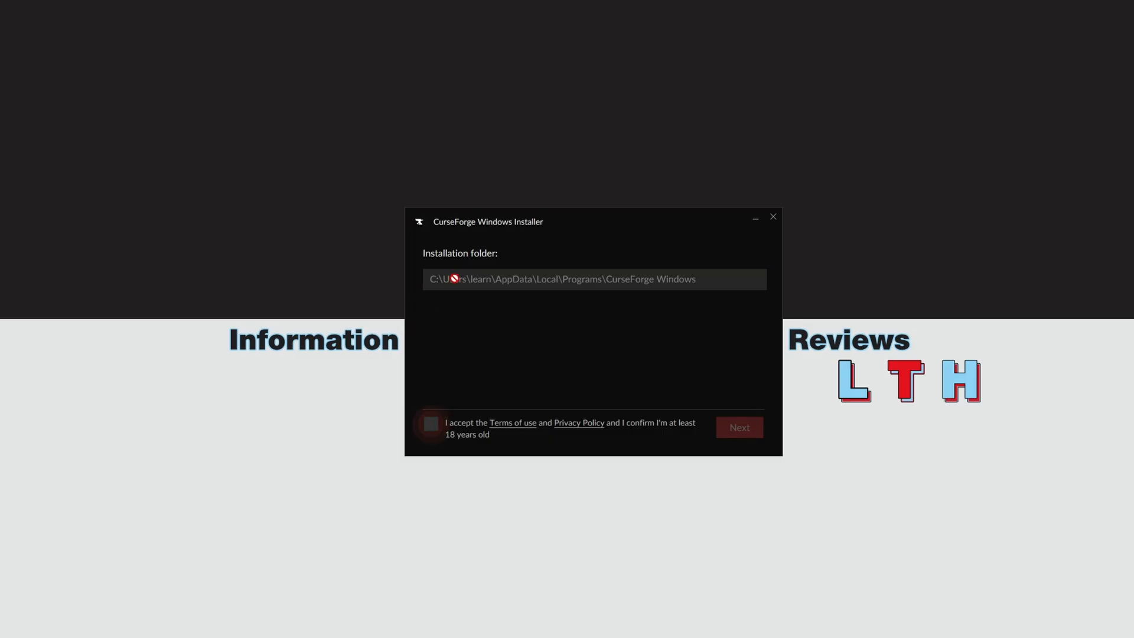
left_click(431, 423)
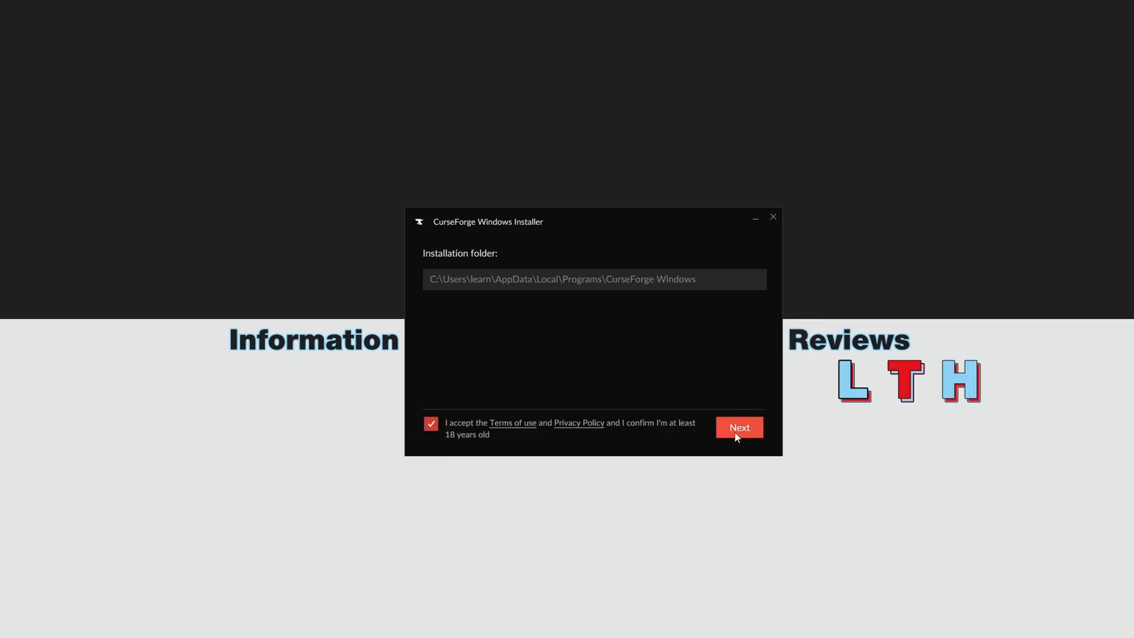
left_click(740, 428)
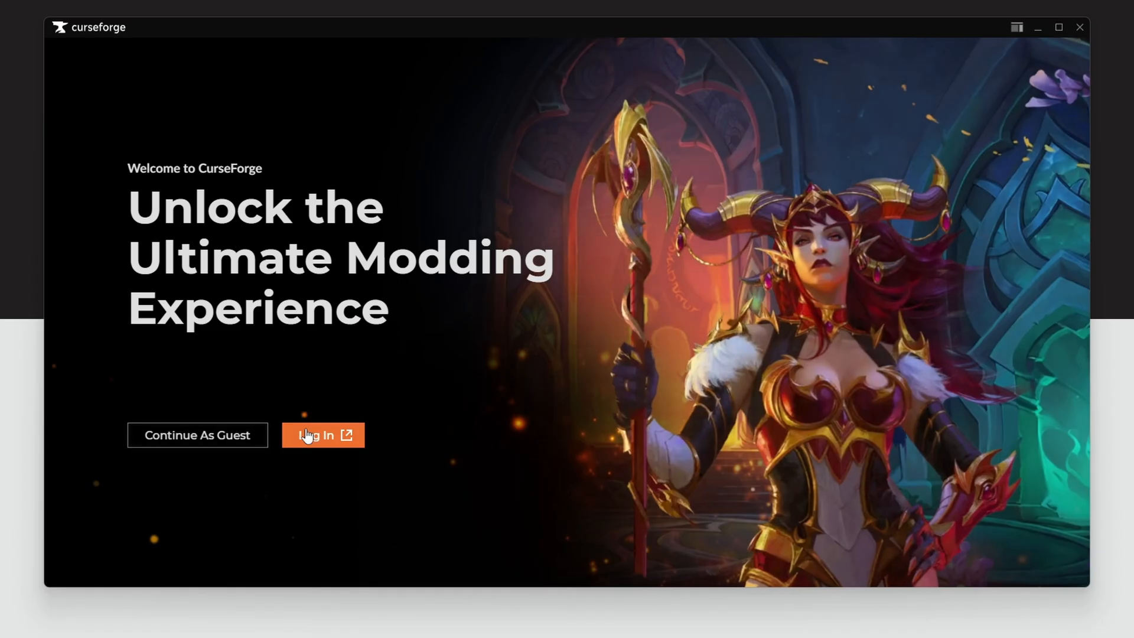
Continue past the welcome screen, choose Minecraft and confirm the Standard modding folder.
left_click(197, 435)
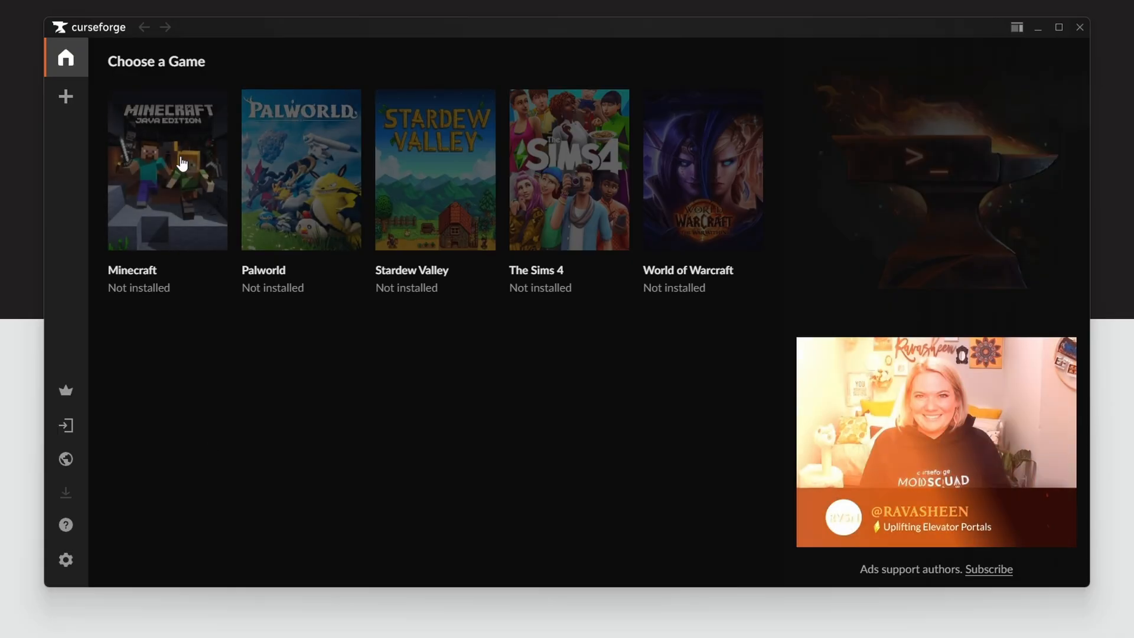
left_click(177, 168)
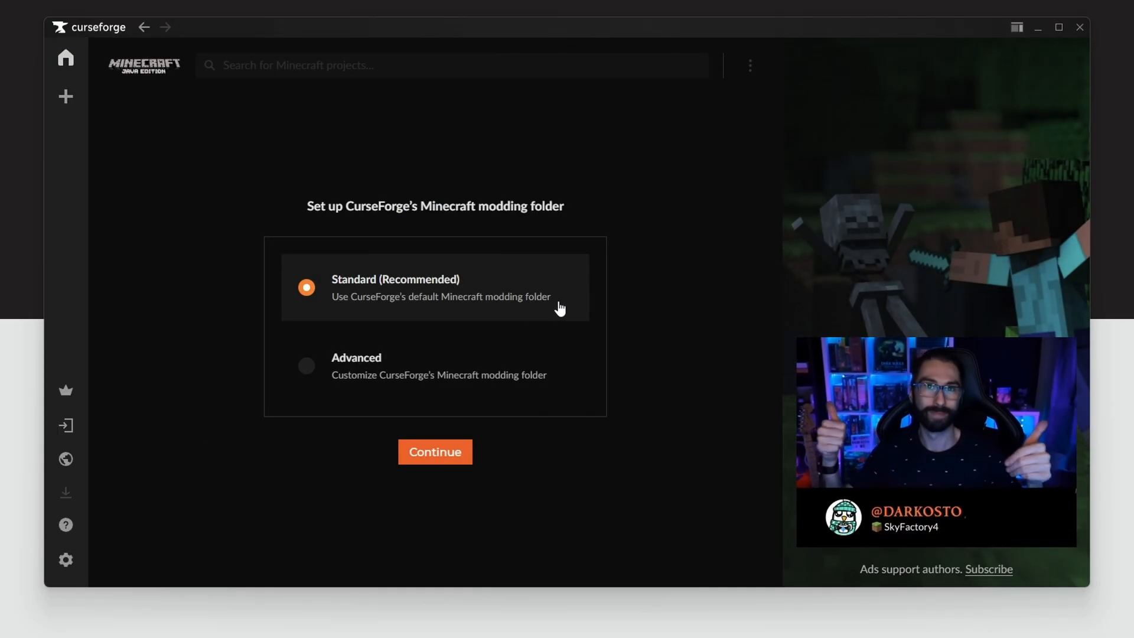
left_click(435, 451)
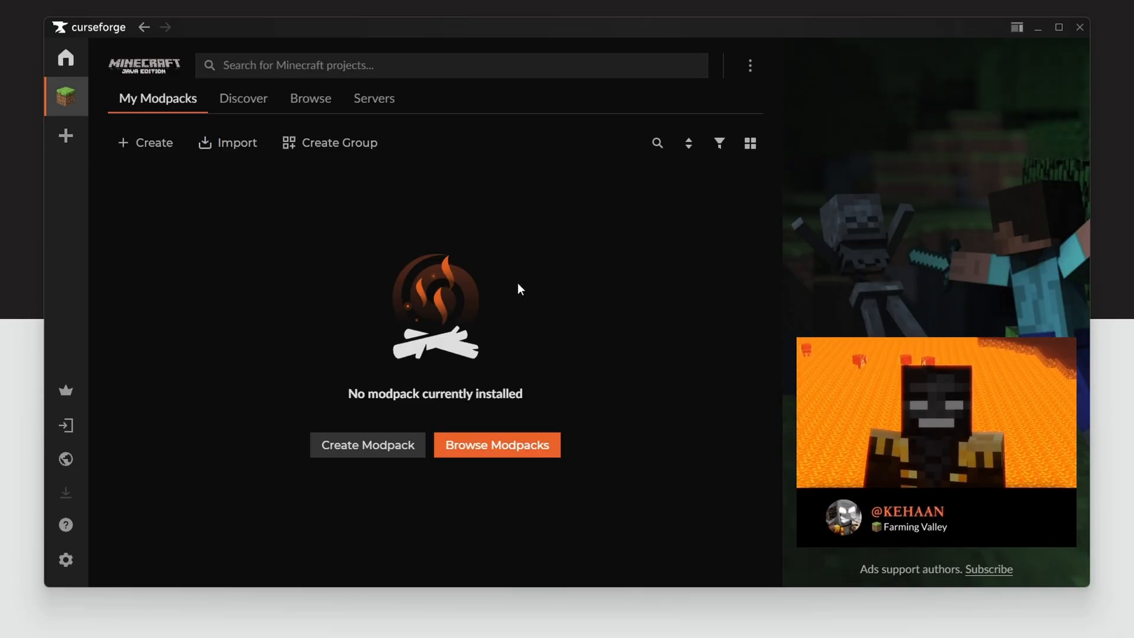
Search the modpack catalogue for 'all the mods 10' and install All the Mods 10 - ATM10.
left_click(497, 444)
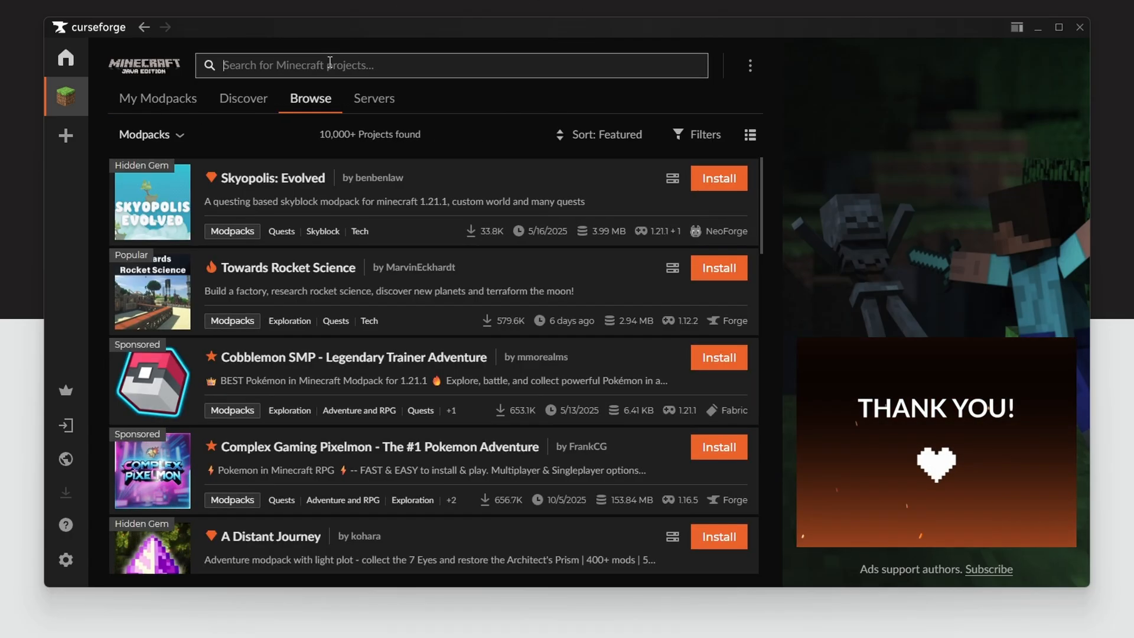
type("all the mods 10")
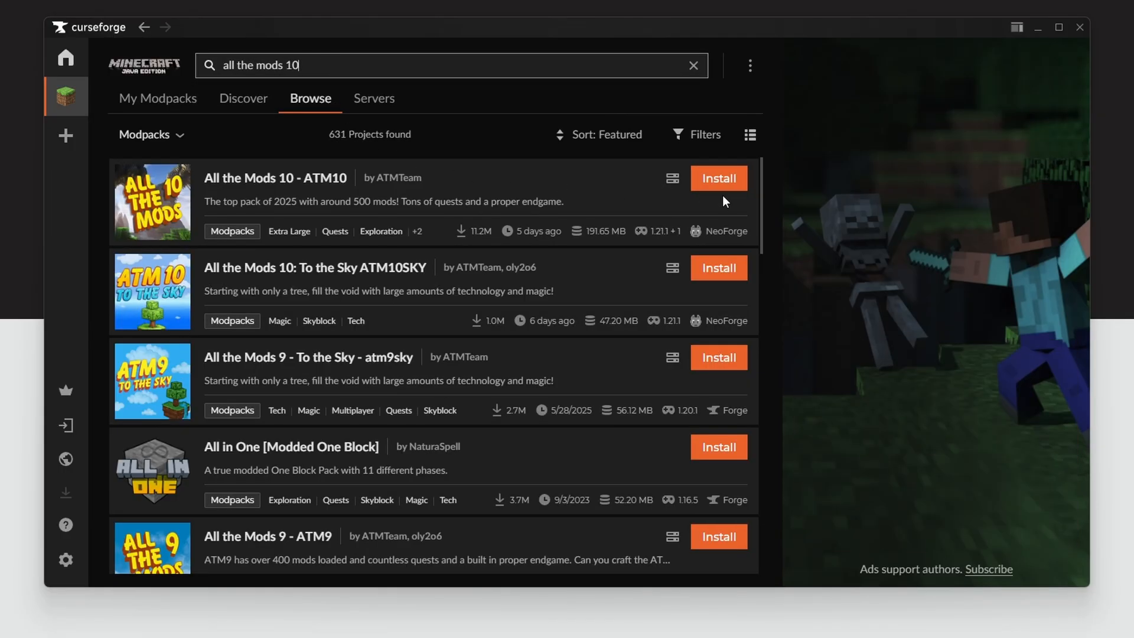
left_click(718, 177)
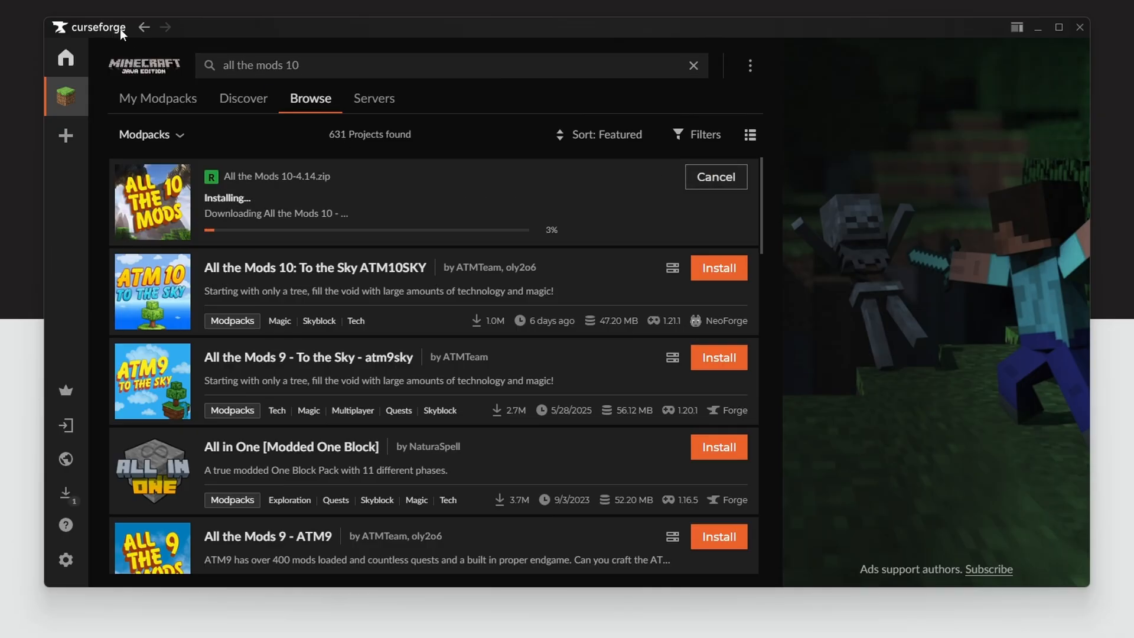
mouse_move(644, 176)
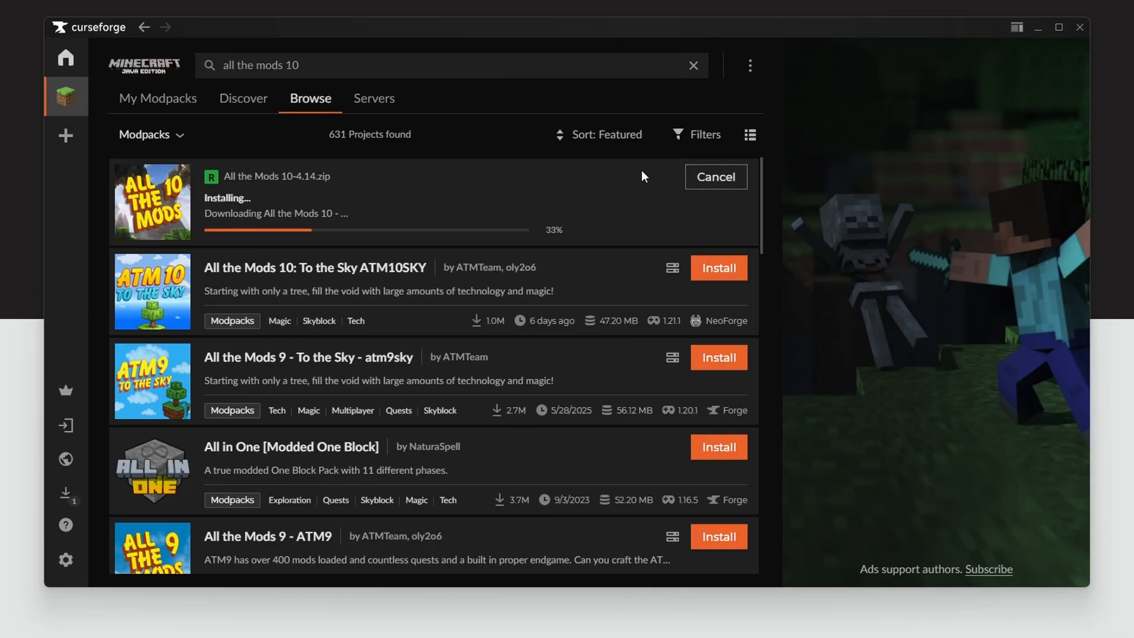
left_click(1058, 27)
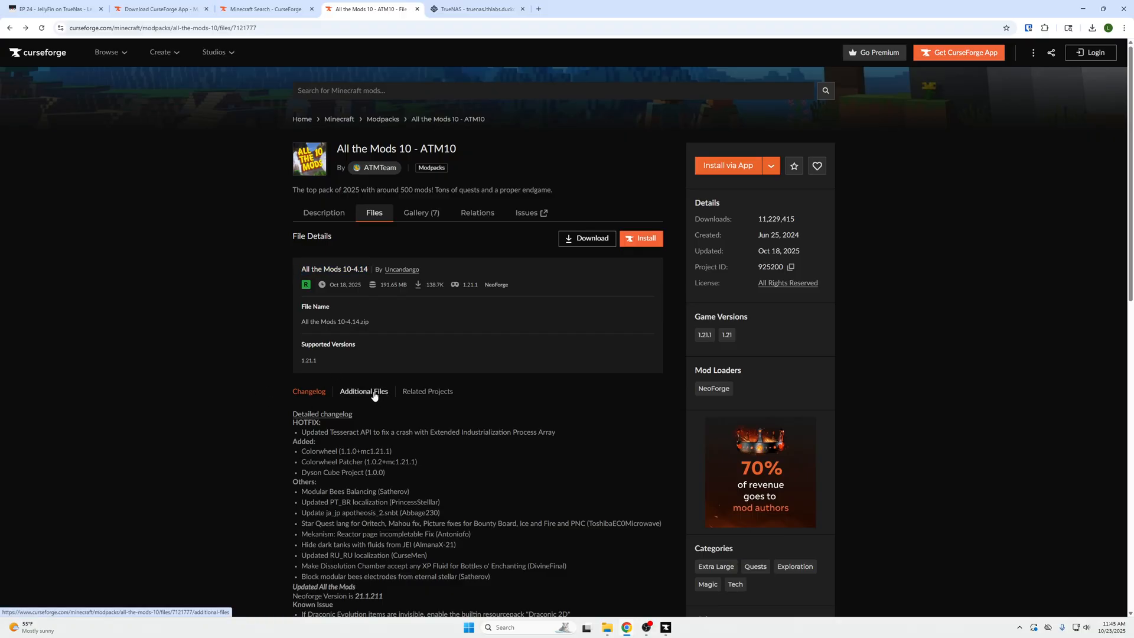
Download ServerFiles-4.14.zip from the release's Additional Files via its three-dot menu.
left_click(364, 391)
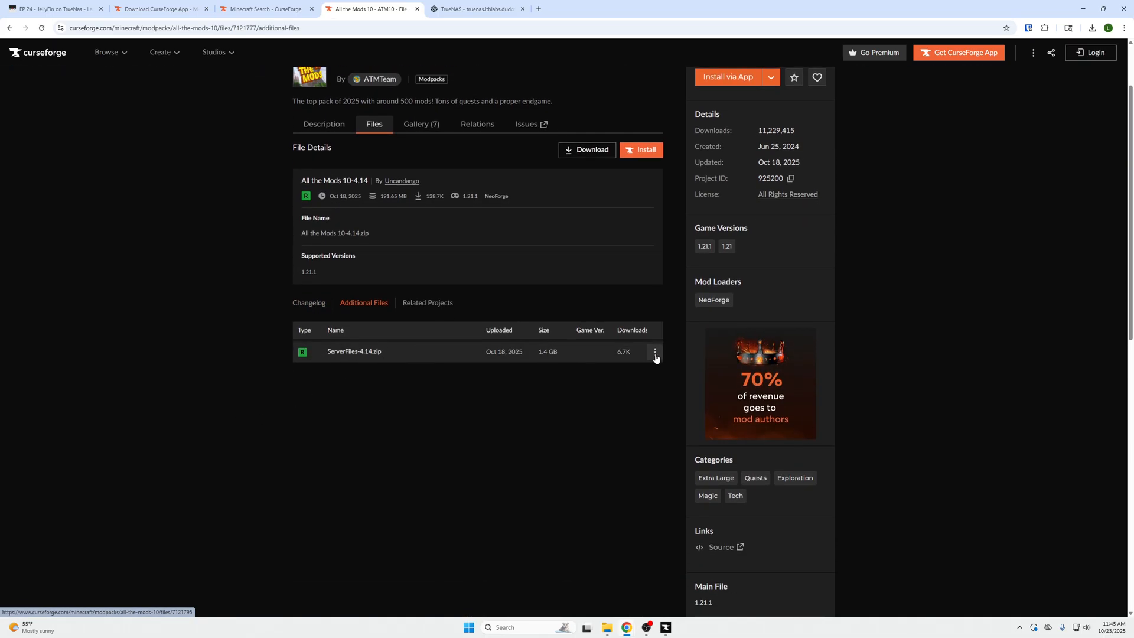
left_click(654, 352)
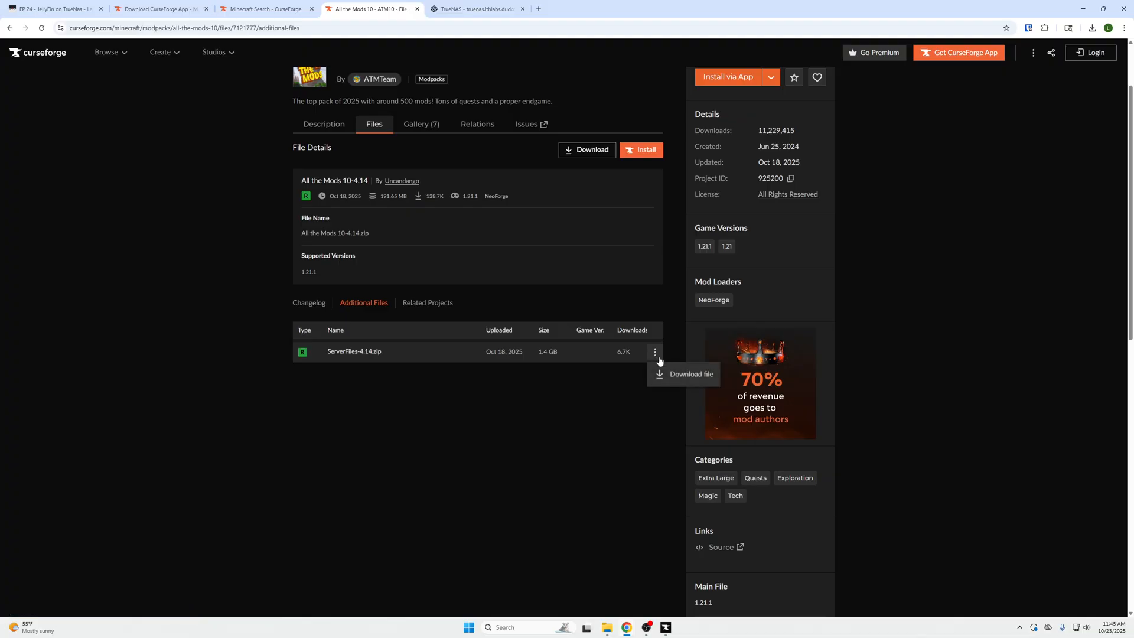
mouse_move(656, 352)
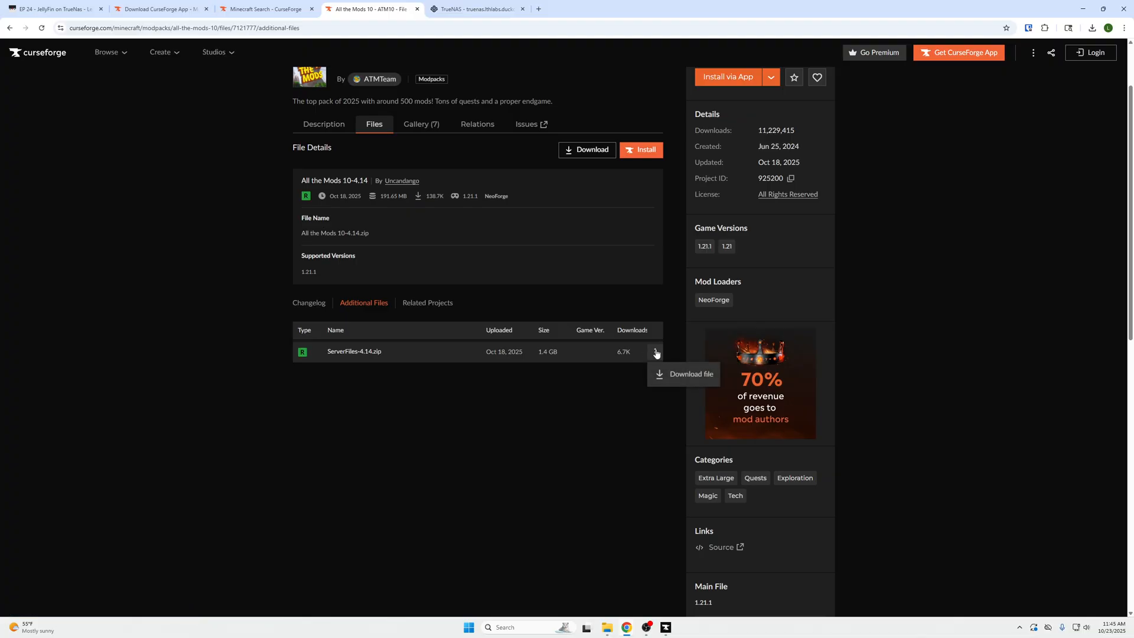
left_click(690, 374)
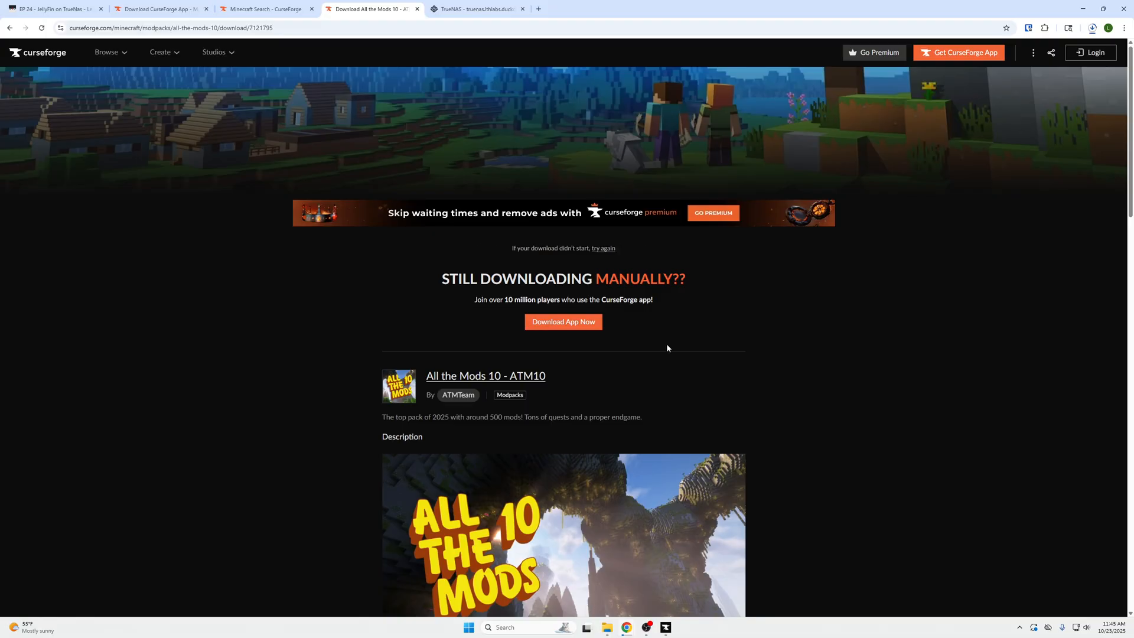
mouse_move(671, 348)
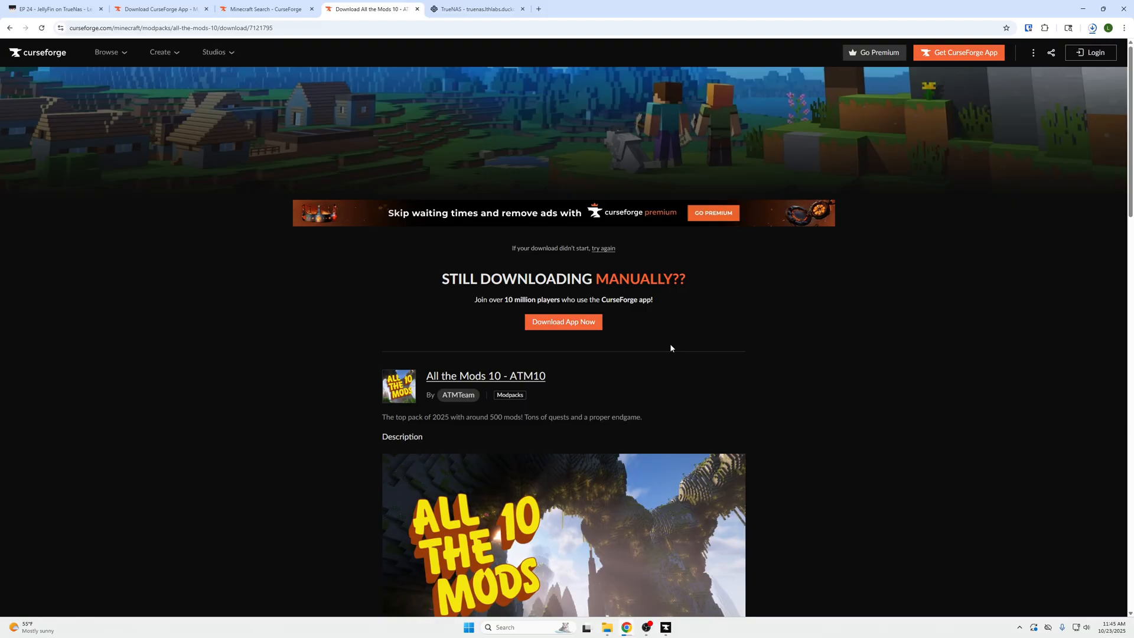
mouse_move(832, 338)
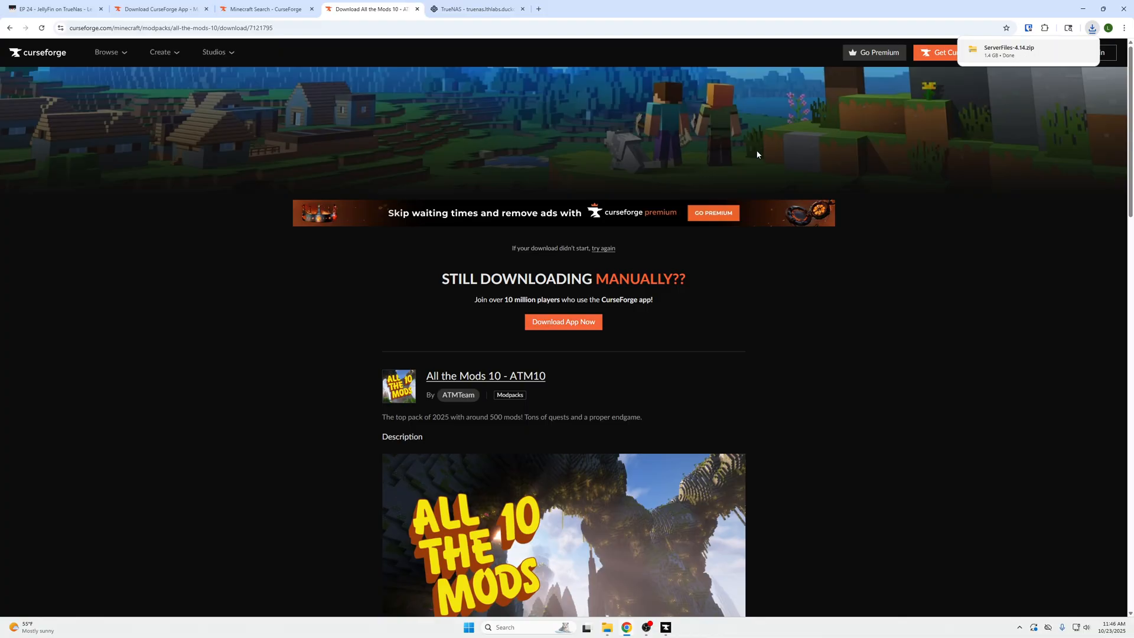
Switch to the TrueNAS tab and log in.
left_click(48, 10)
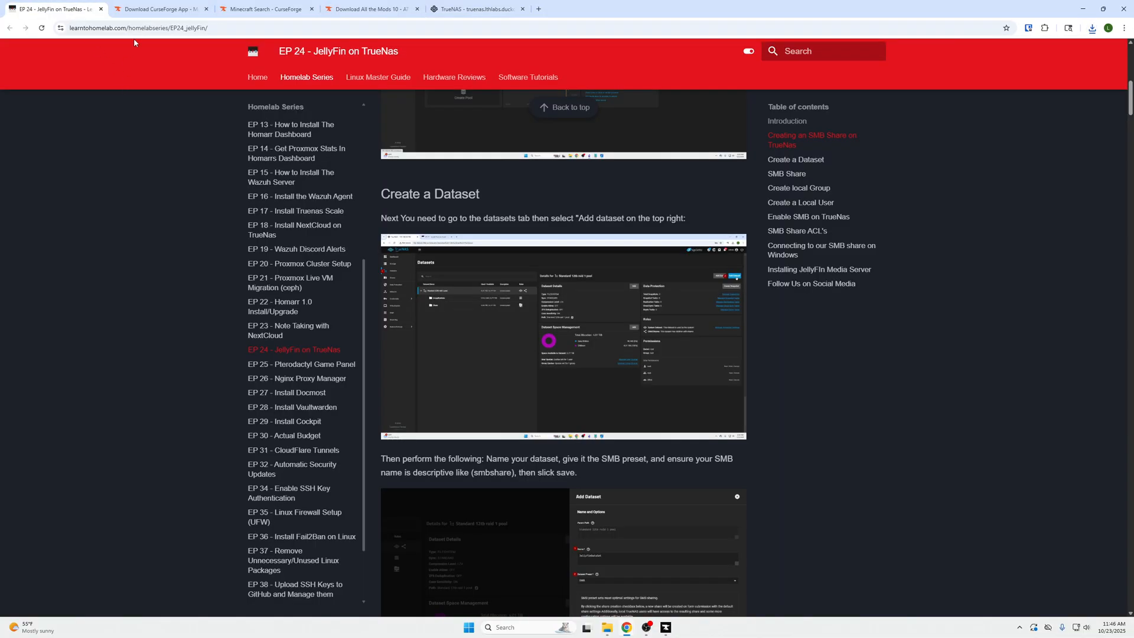
left_click(481, 10)
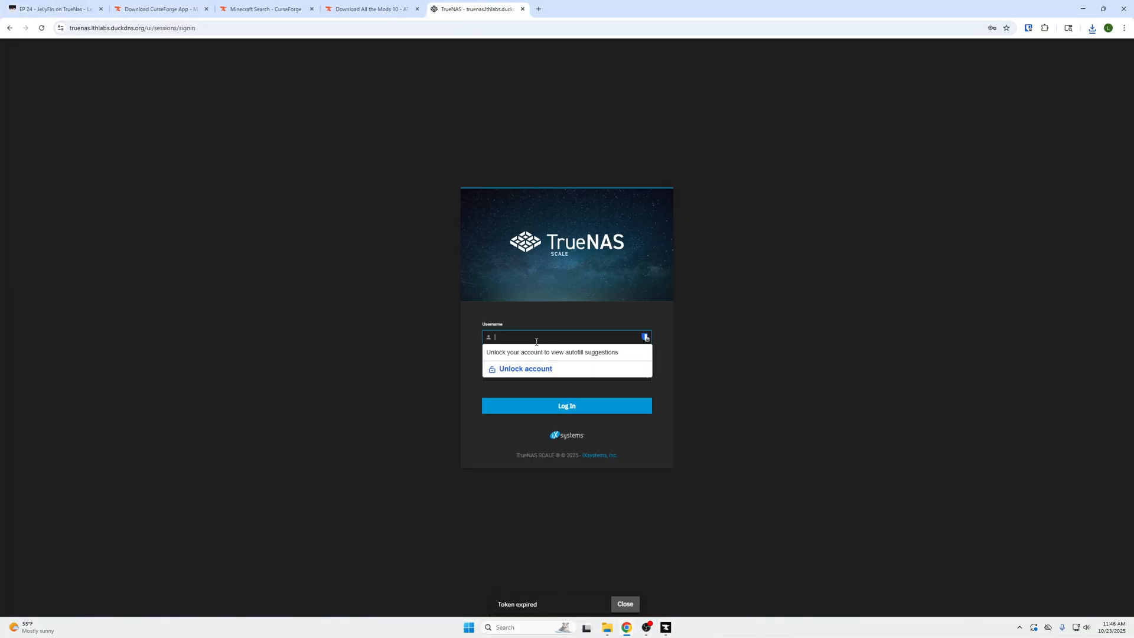
left_click(645, 338)
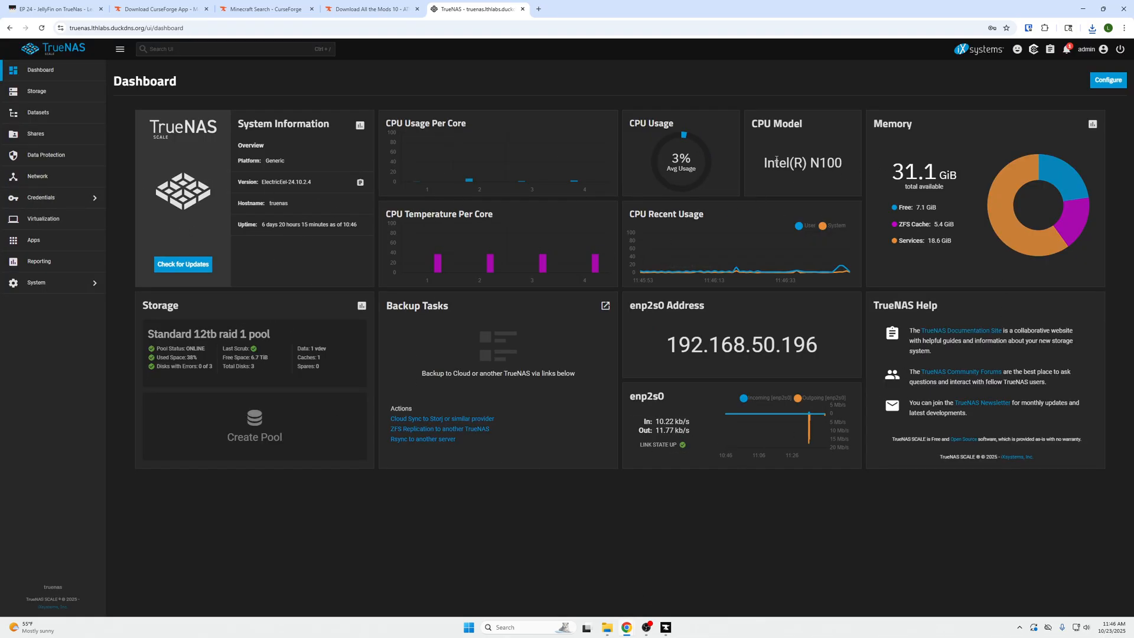
mouse_move(23, 244)
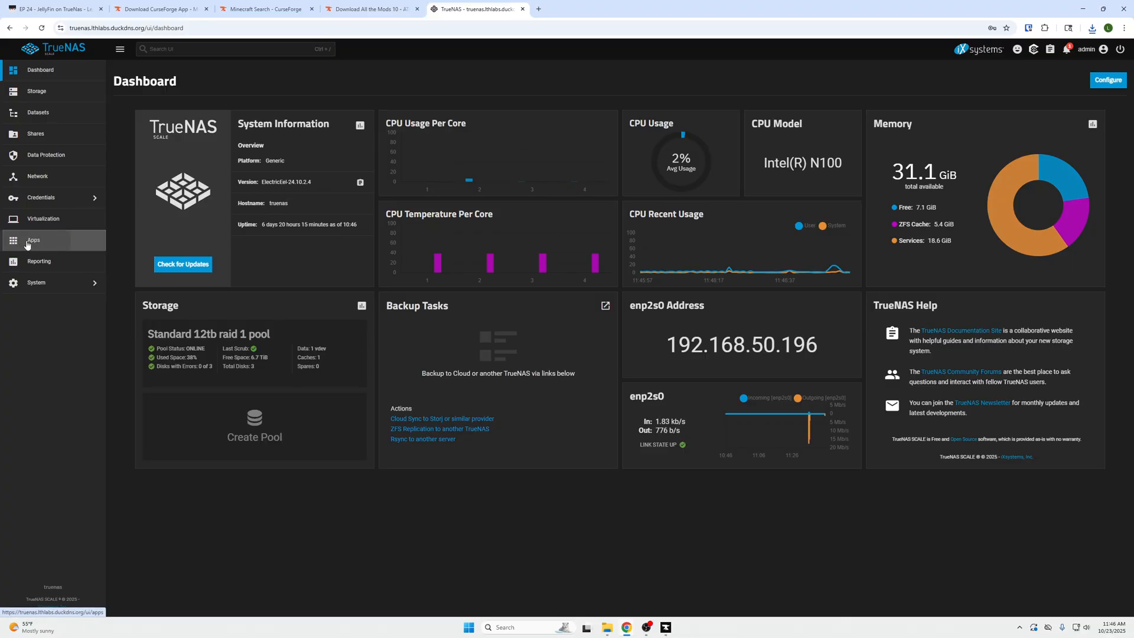
Search Discover Apps for 'minecraft' and open the Minecraft Server (Java) app.
left_click(33, 240)
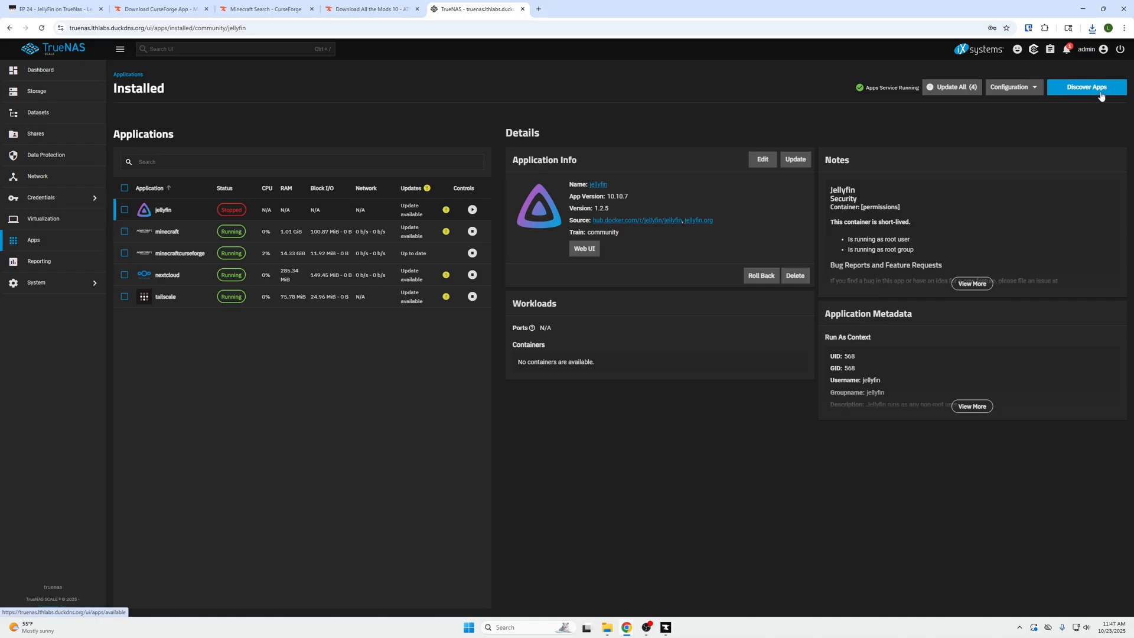
left_click(1087, 87)
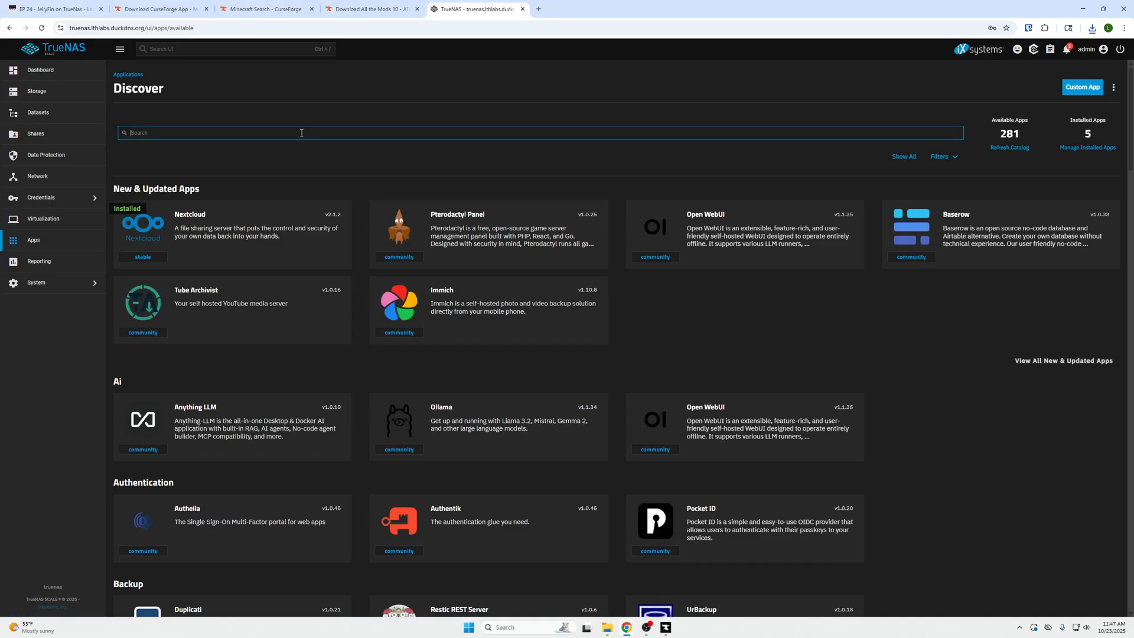
type("minecraft")
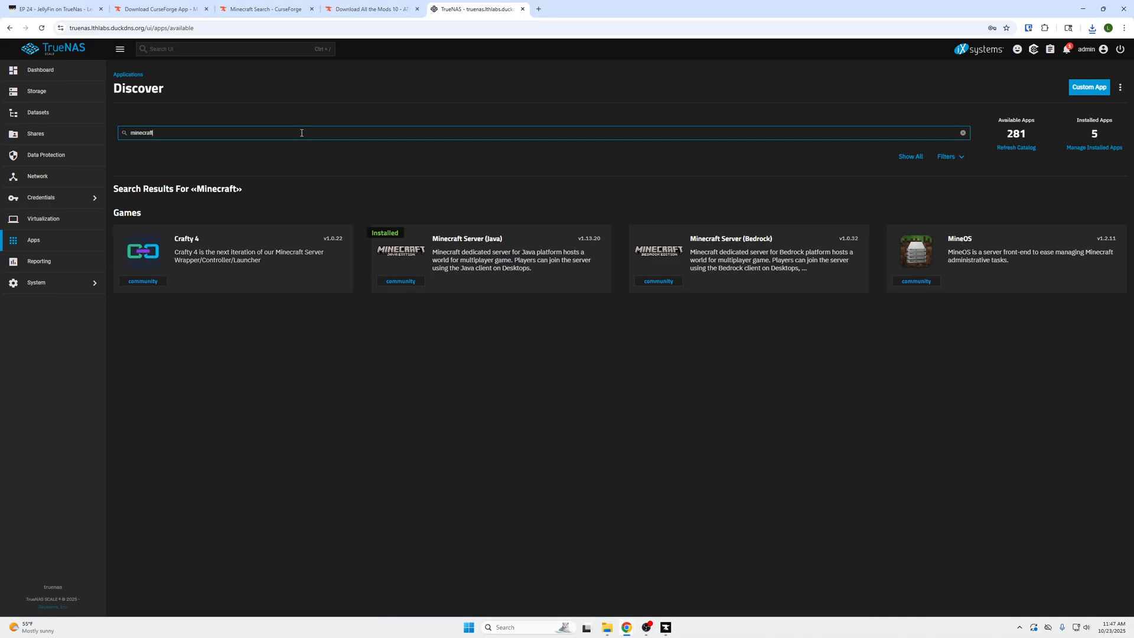
mouse_move(468, 195)
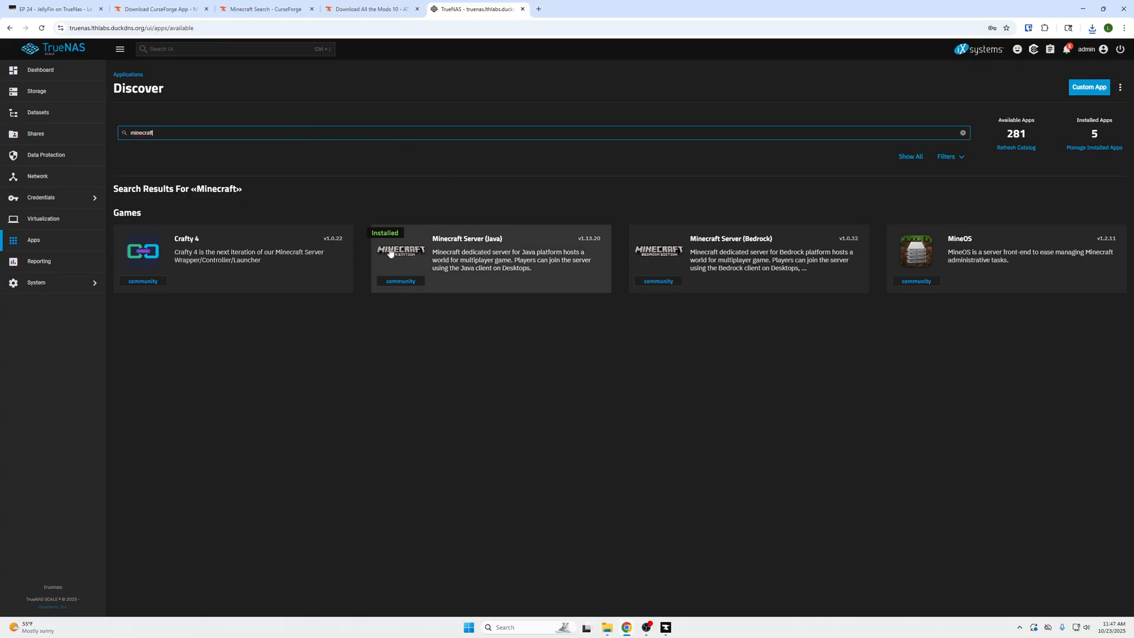
left_click(402, 259)
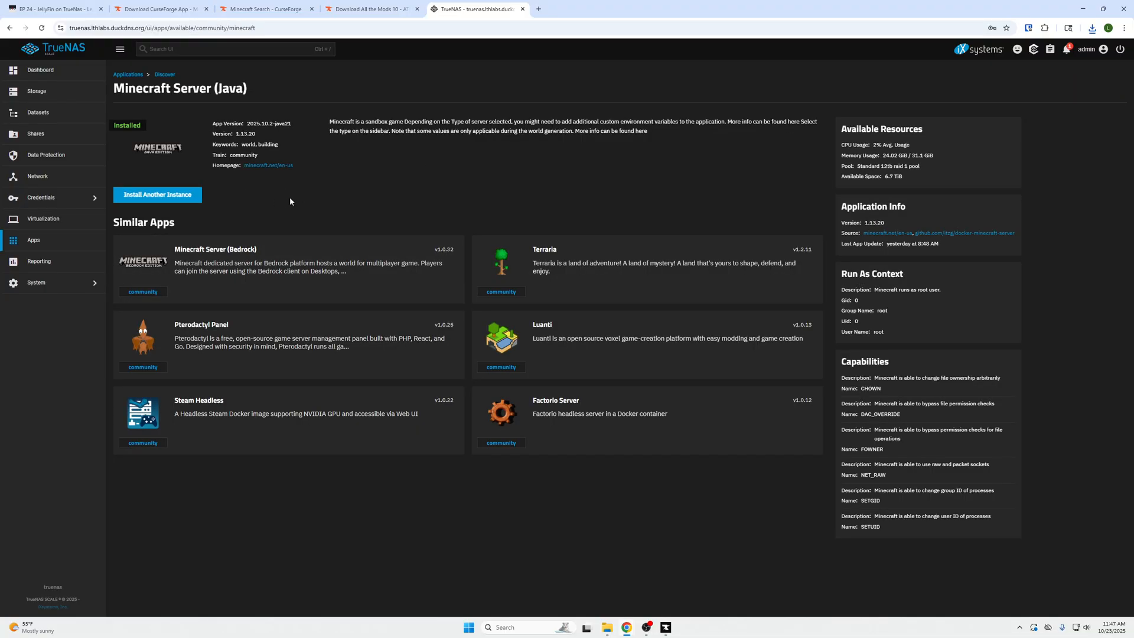
mouse_move(265, 209)
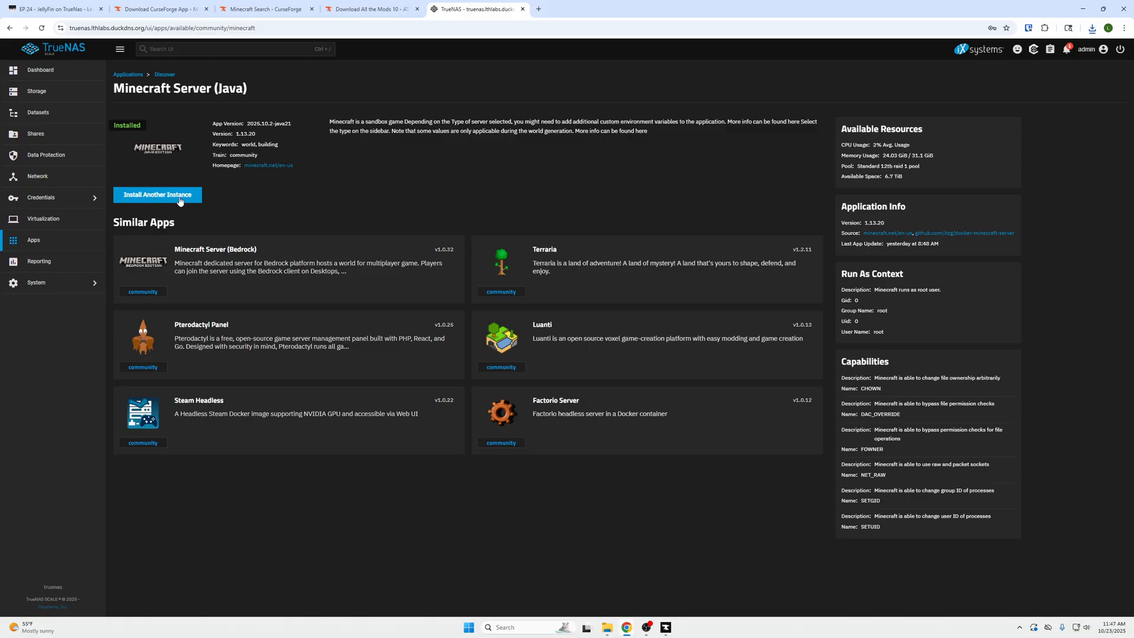
Start another Minecraft server install and name the application 'minecraft-cf-video'.
left_click(157, 195)
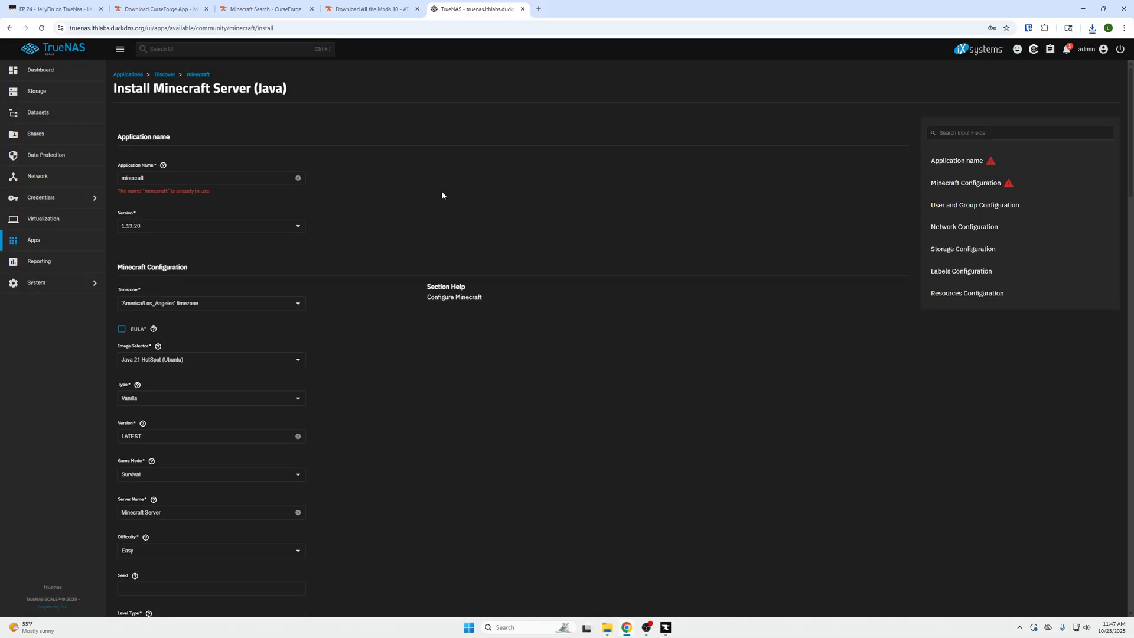
mouse_move(272, 164)
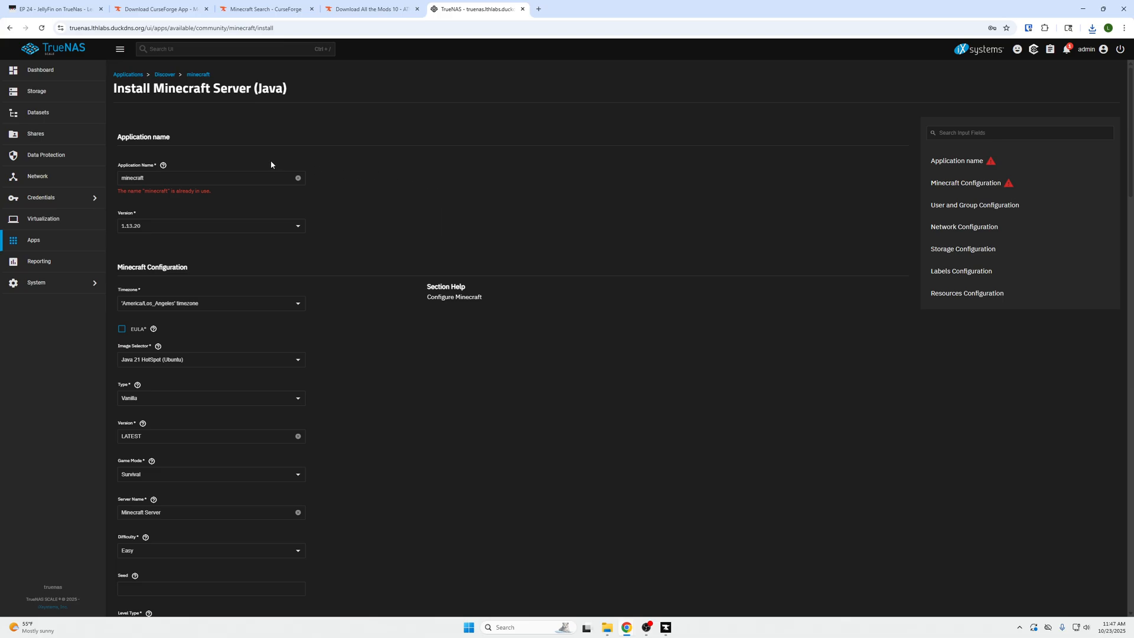
mouse_move(257, 260)
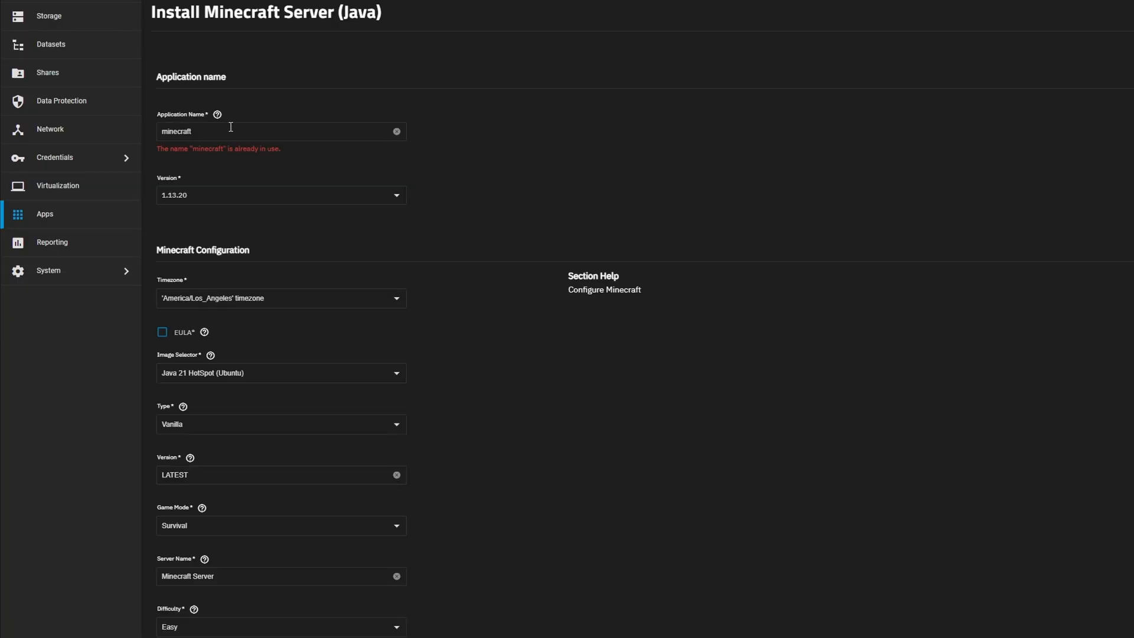
left_click(246, 131)
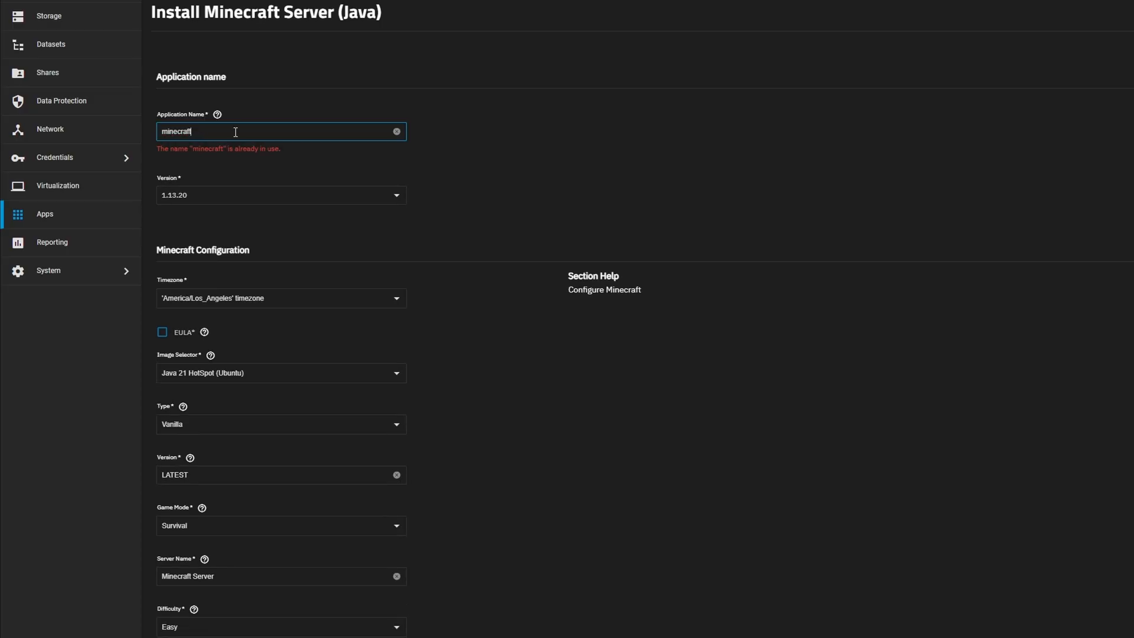
type("_")
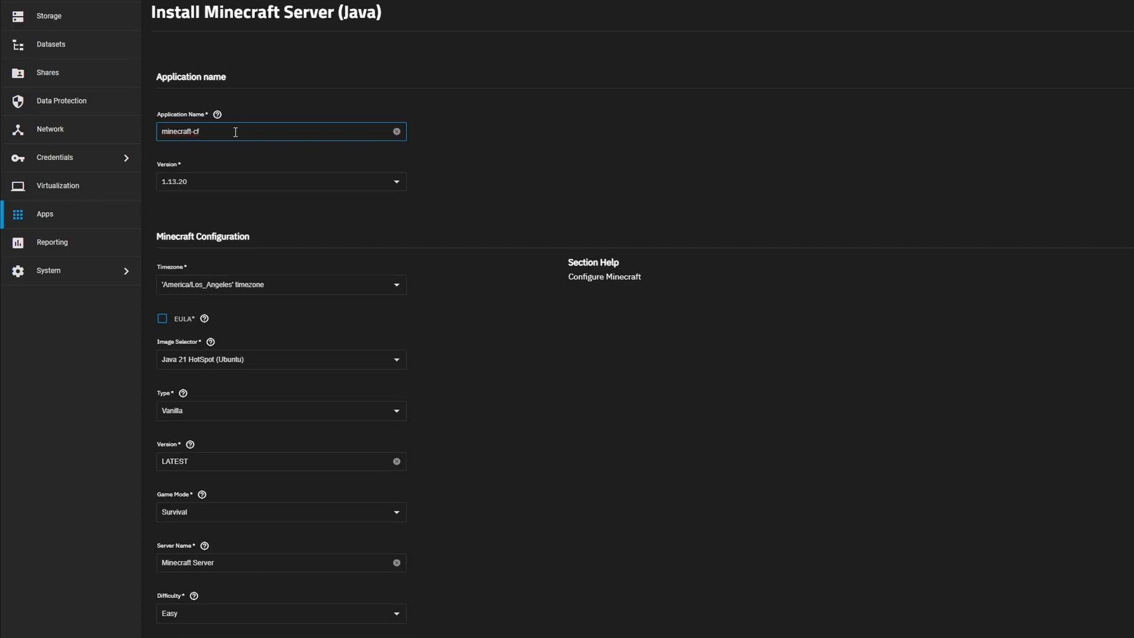
type("-video")
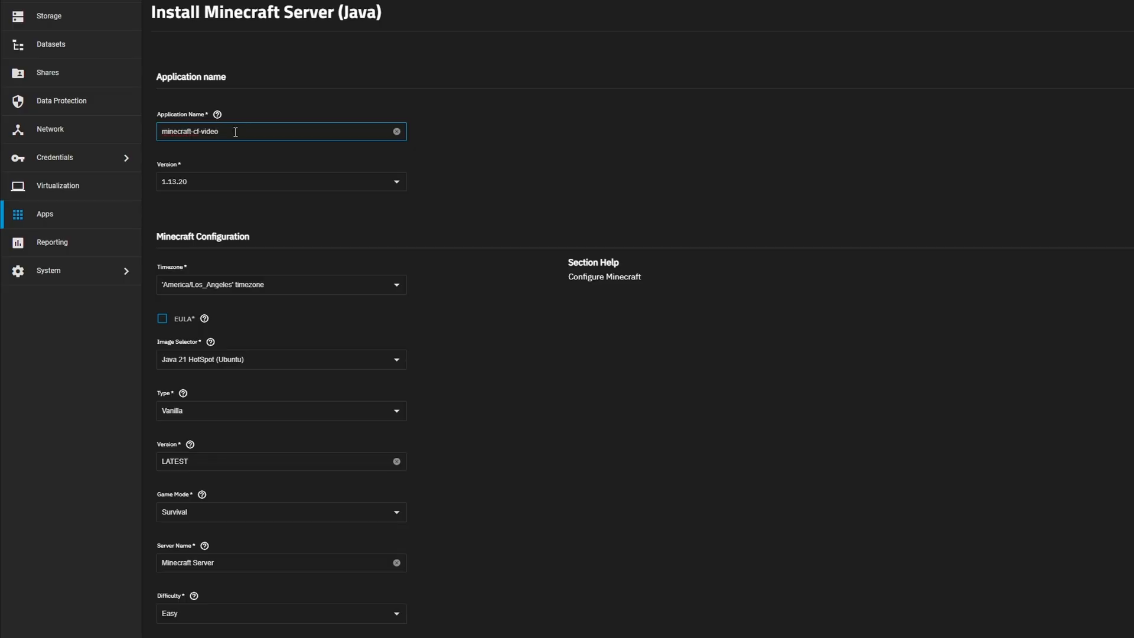
mouse_move(356, 267)
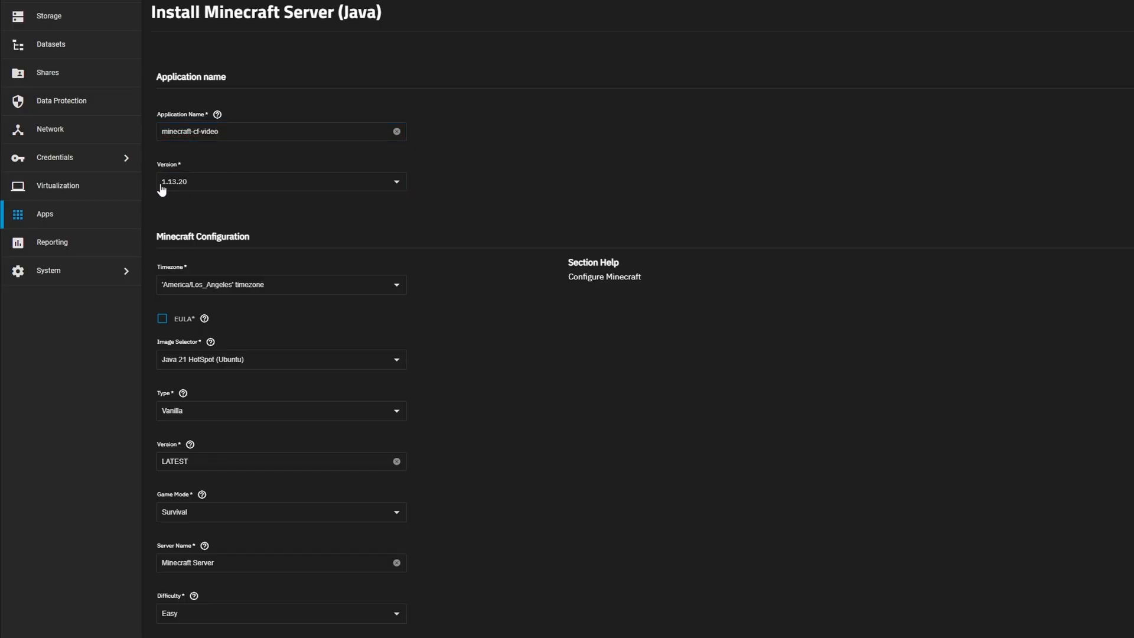
Set timezone America/Denver, accept the Minecraft EULA, then switch to the CurseForge download page.
scroll("down", 3)
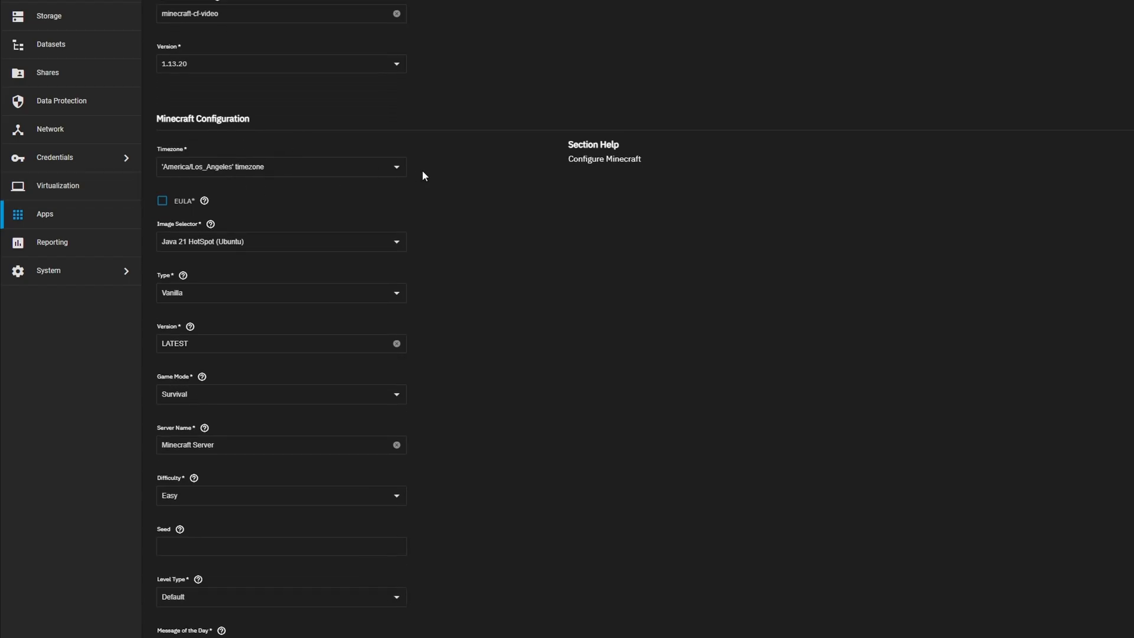
scroll("down", 3)
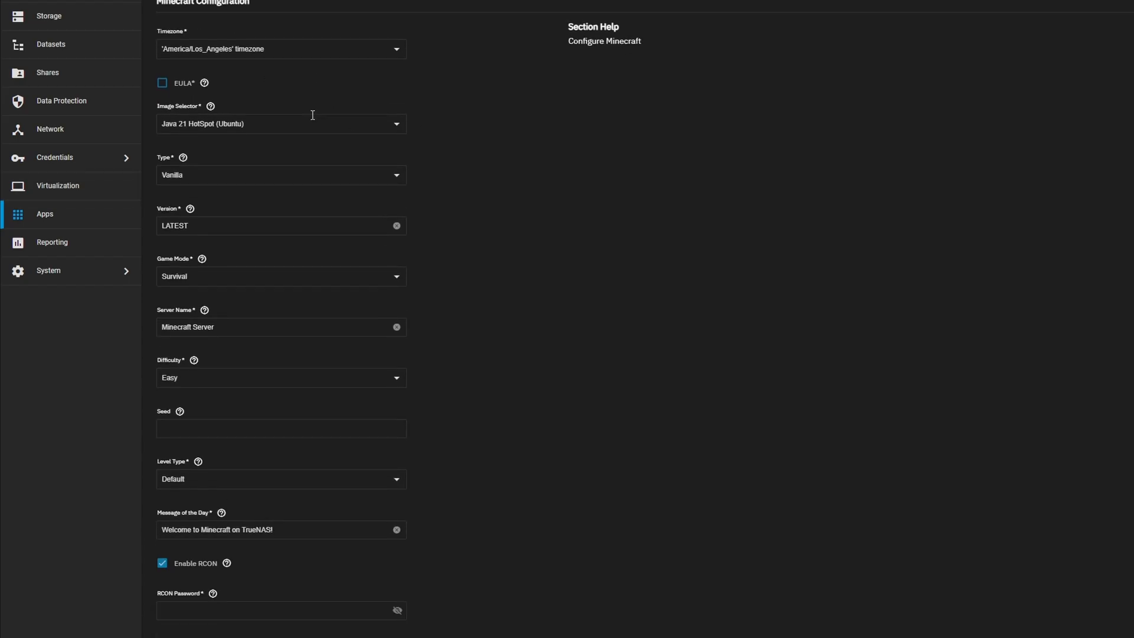
left_click(281, 48)
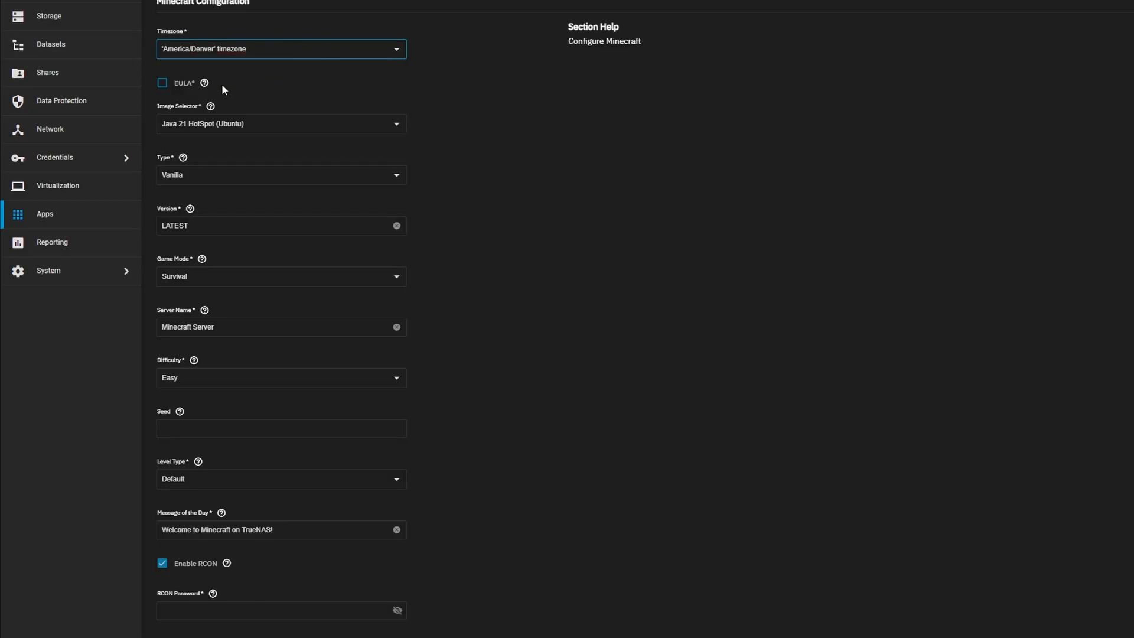
left_click(163, 83)
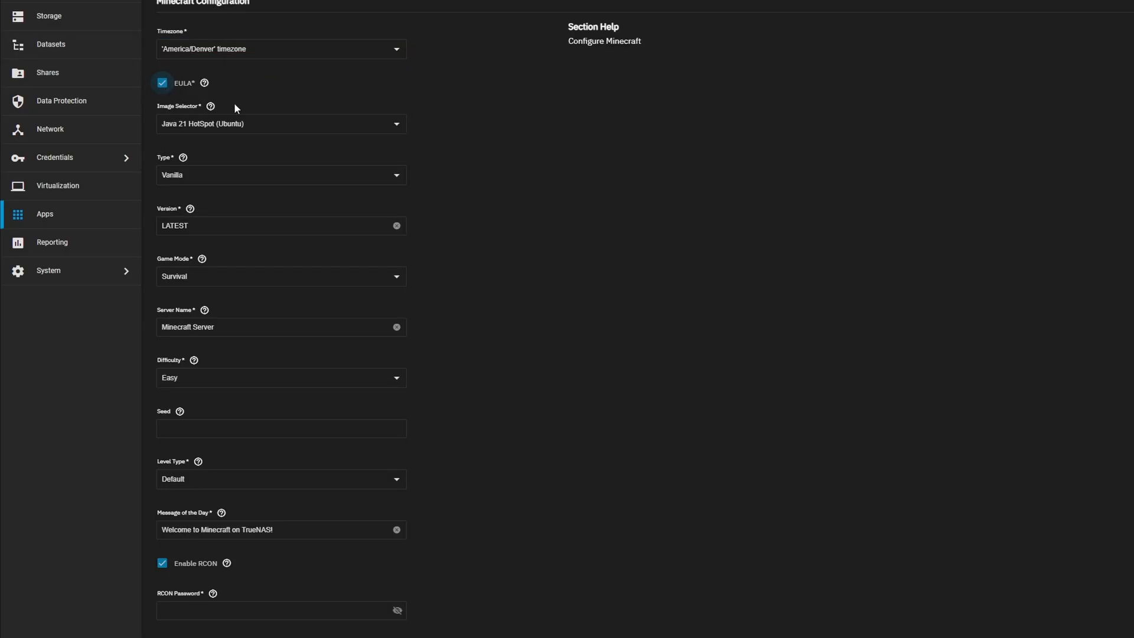
mouse_move(262, 114)
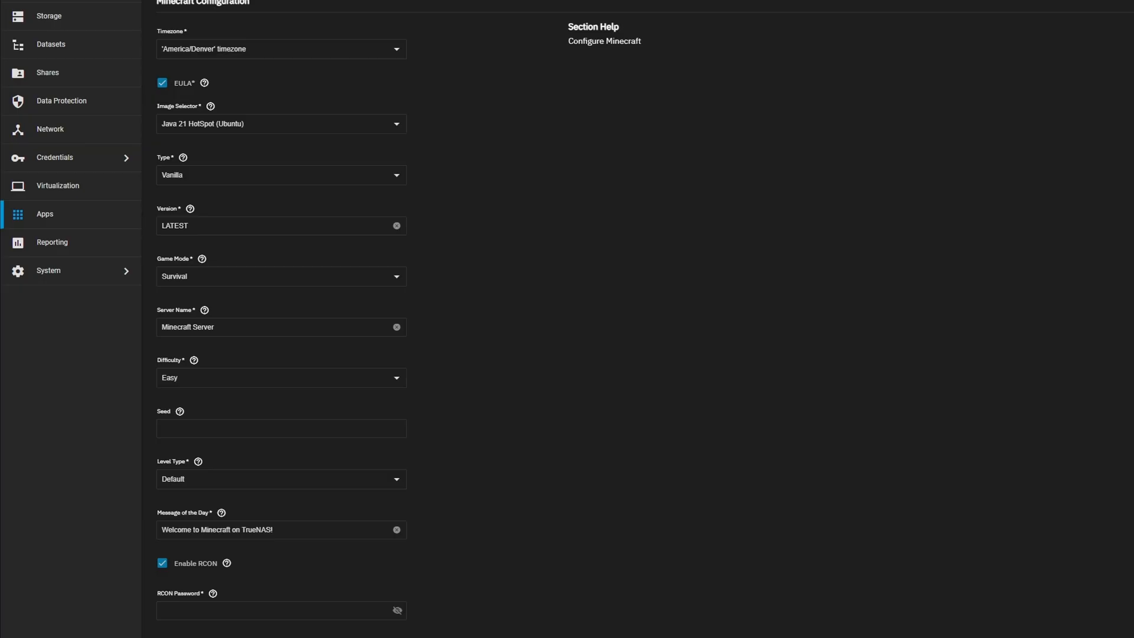
mouse_move(477, 157)
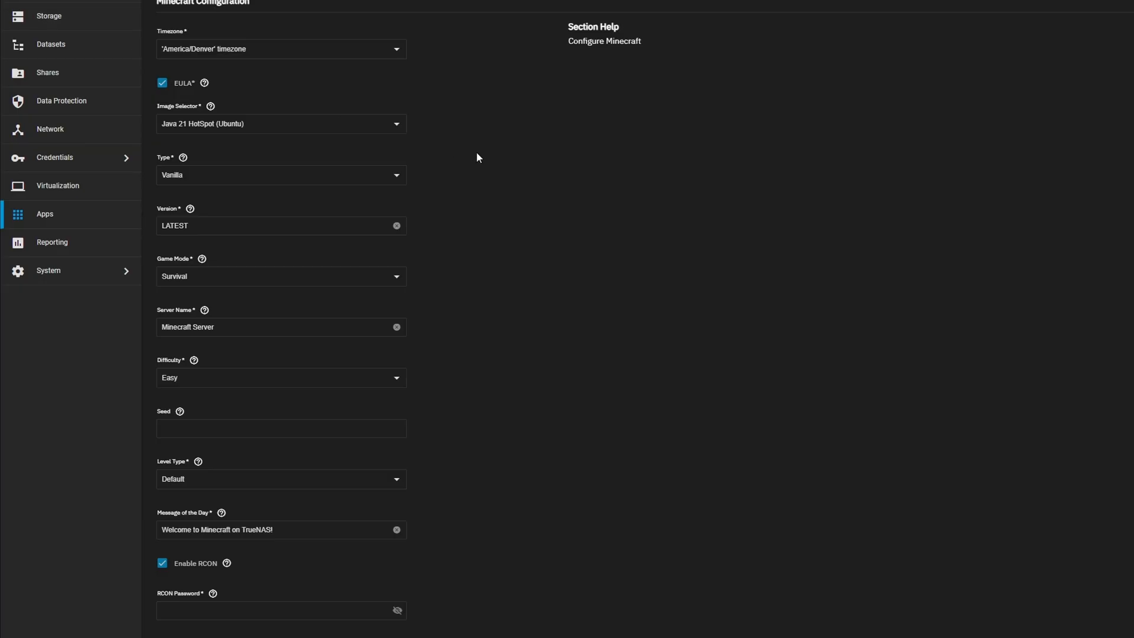
mouse_move(304, 130)
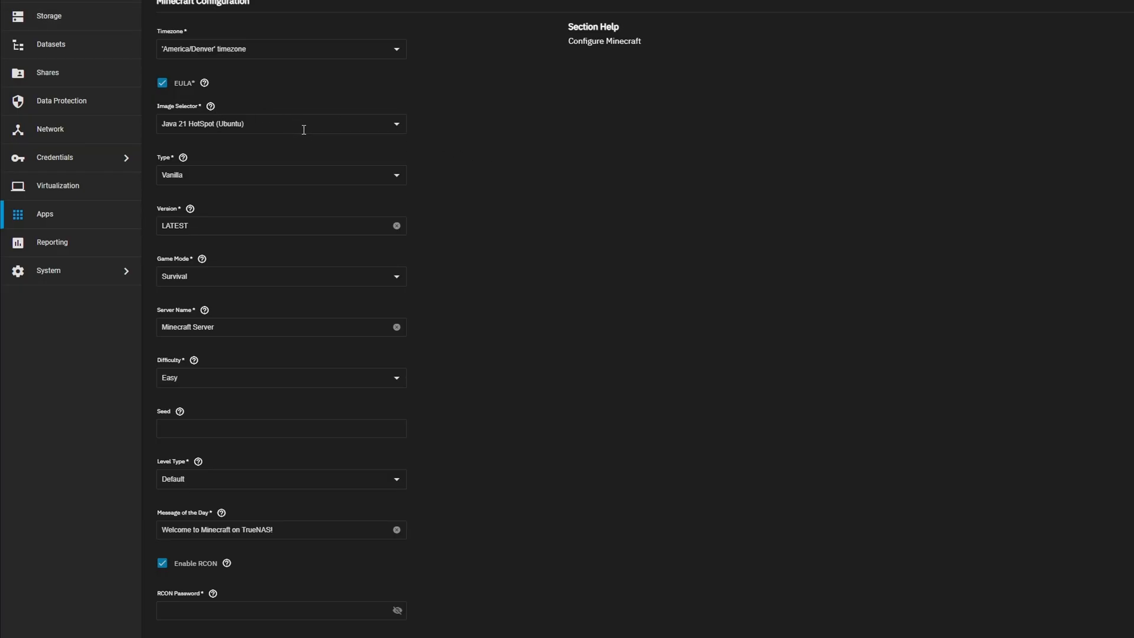
left_click(281, 124)
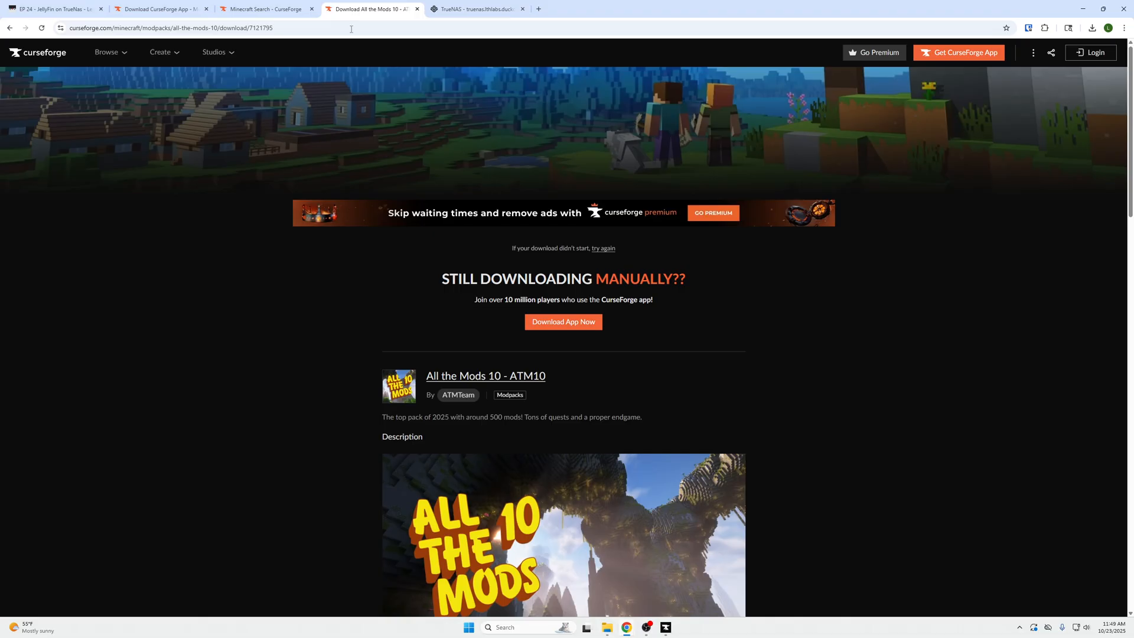
Go back to the ATM10 files page showing game version 1.21.1 and NeoForge mod loader.
left_click(272, 9)
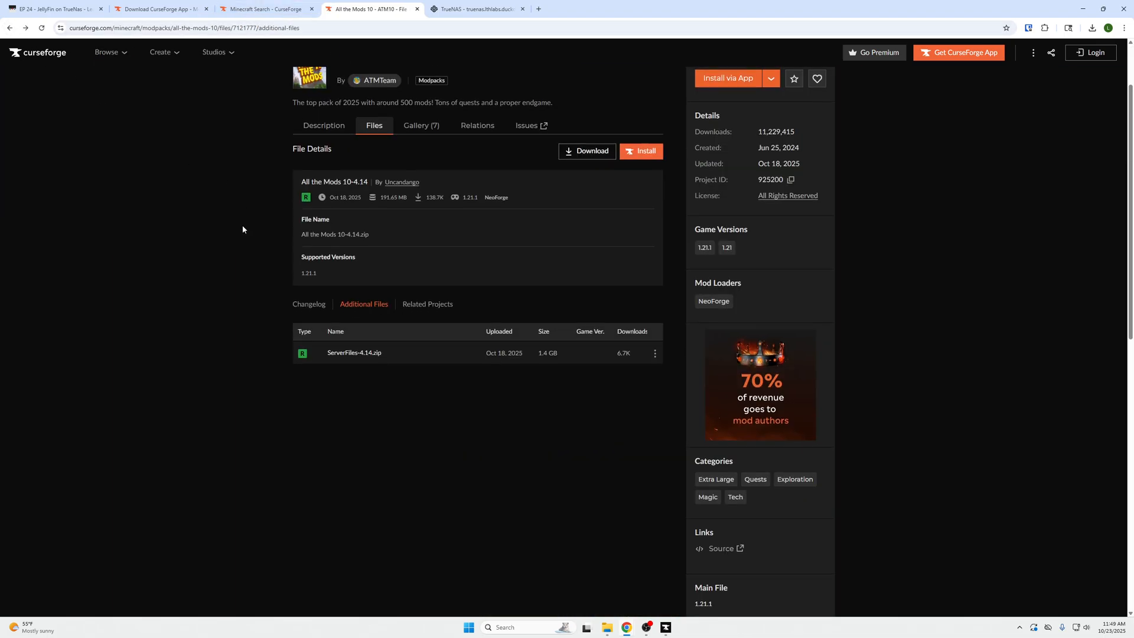
scroll("down", 3)
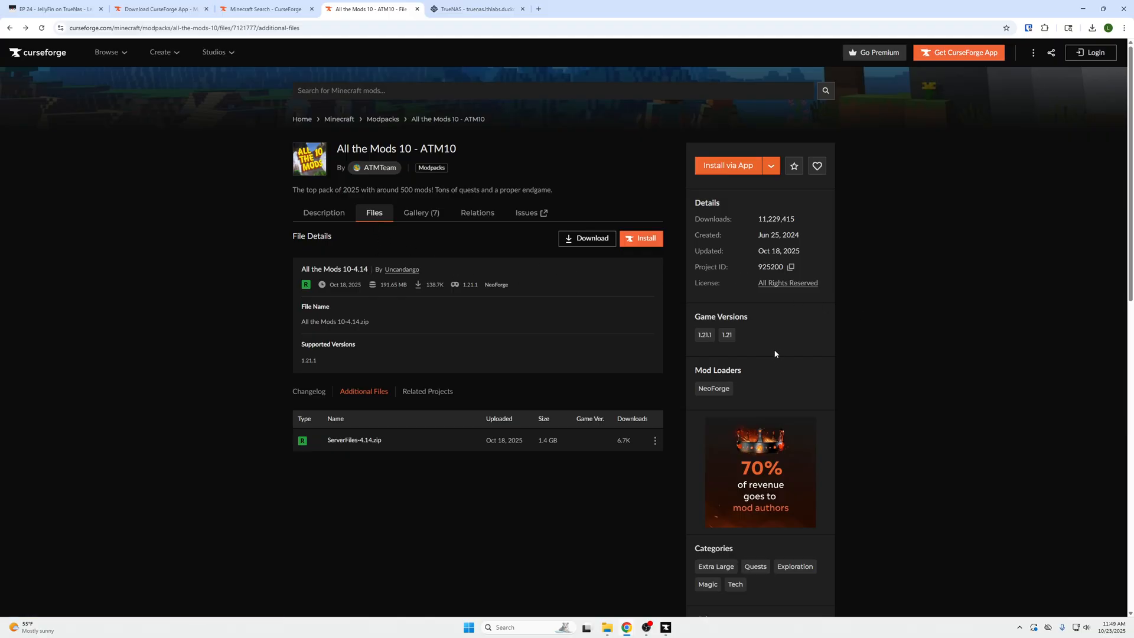
mouse_move(703, 343)
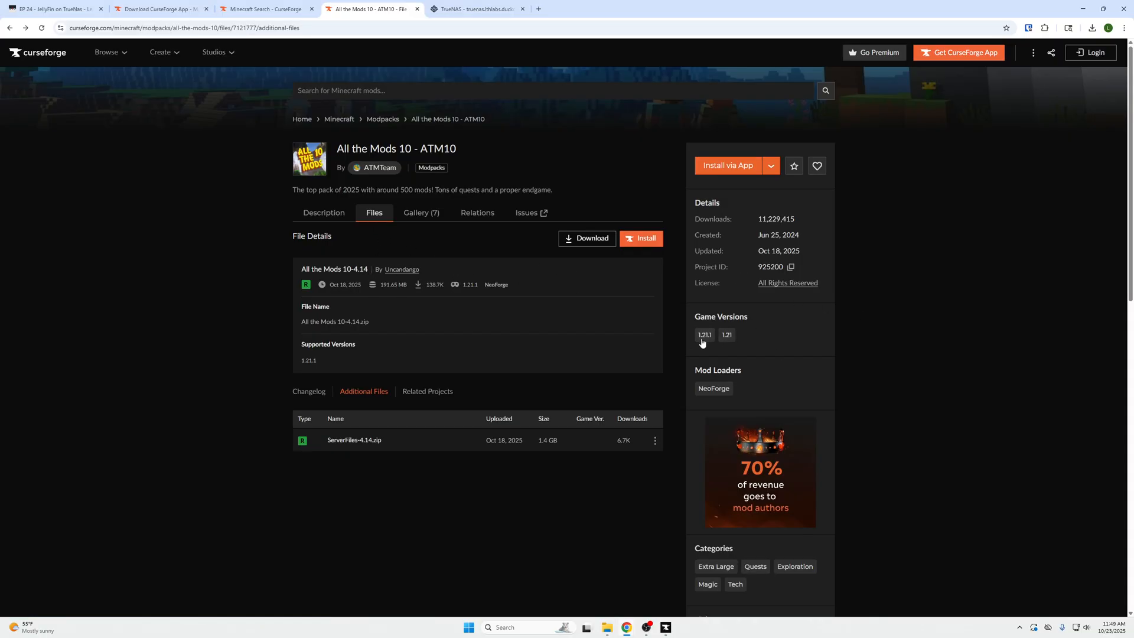
mouse_move(709, 345)
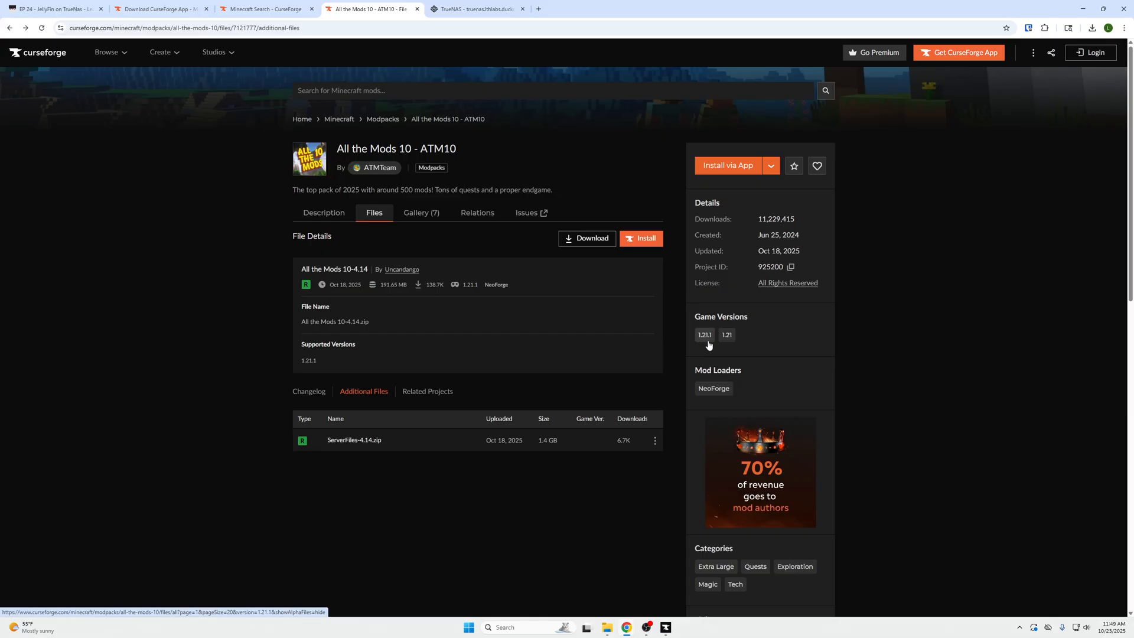
mouse_move(713, 345)
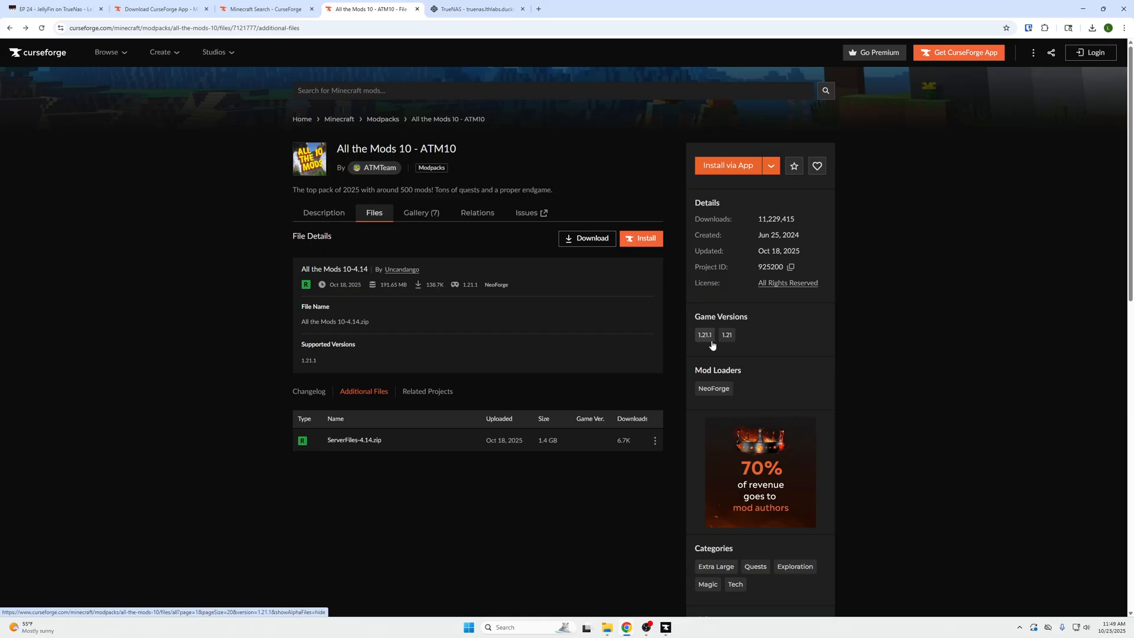
mouse_move(695, 342)
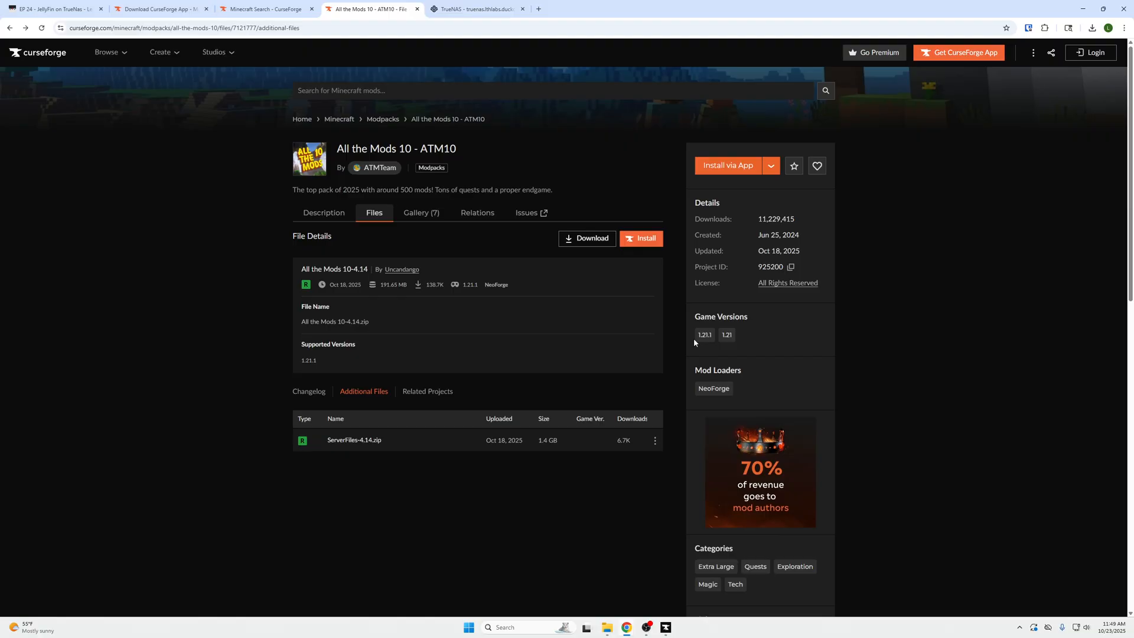
mouse_move(709, 348)
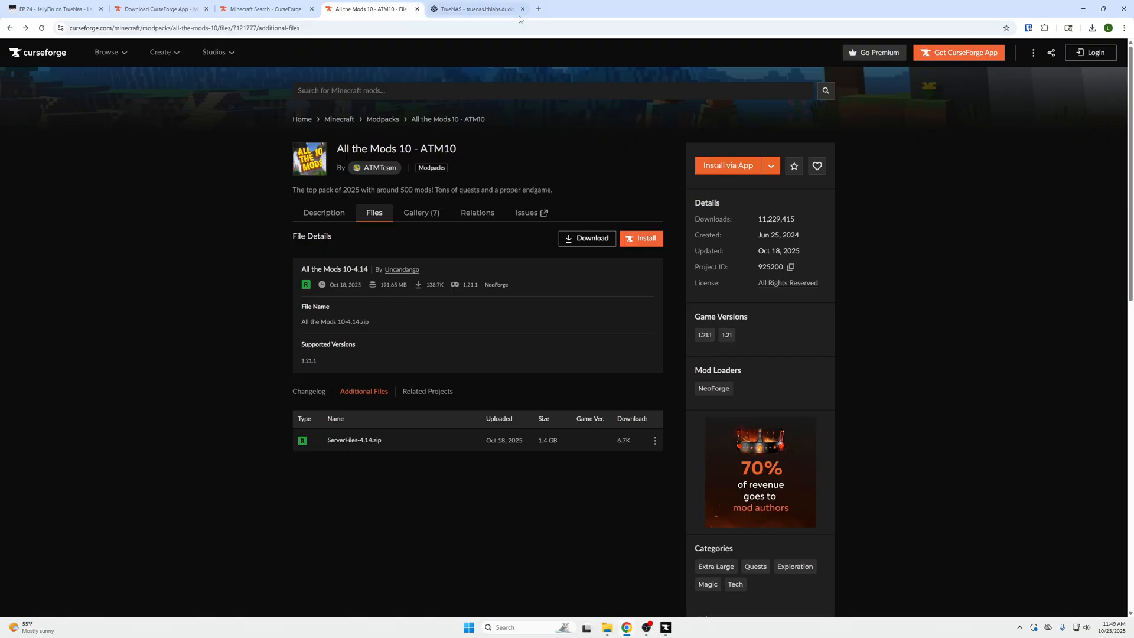
Return to the Install Minecraft Server form and review its Java 21 / Vanilla settings.
left_click(485, 9)
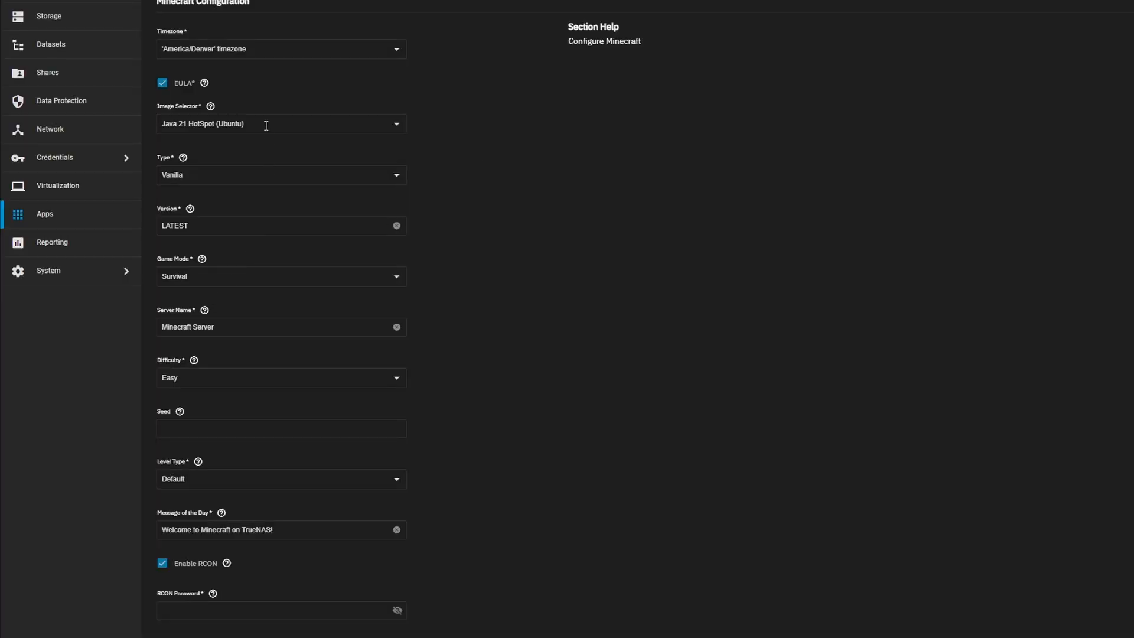
left_click(281, 124)
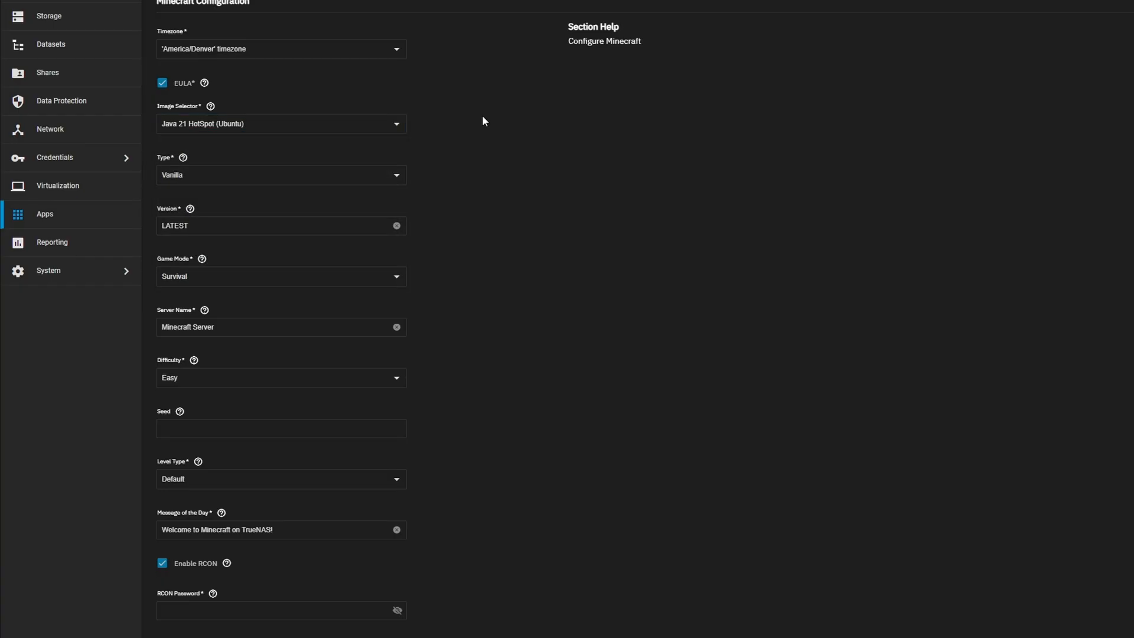
left_click(201, 226)
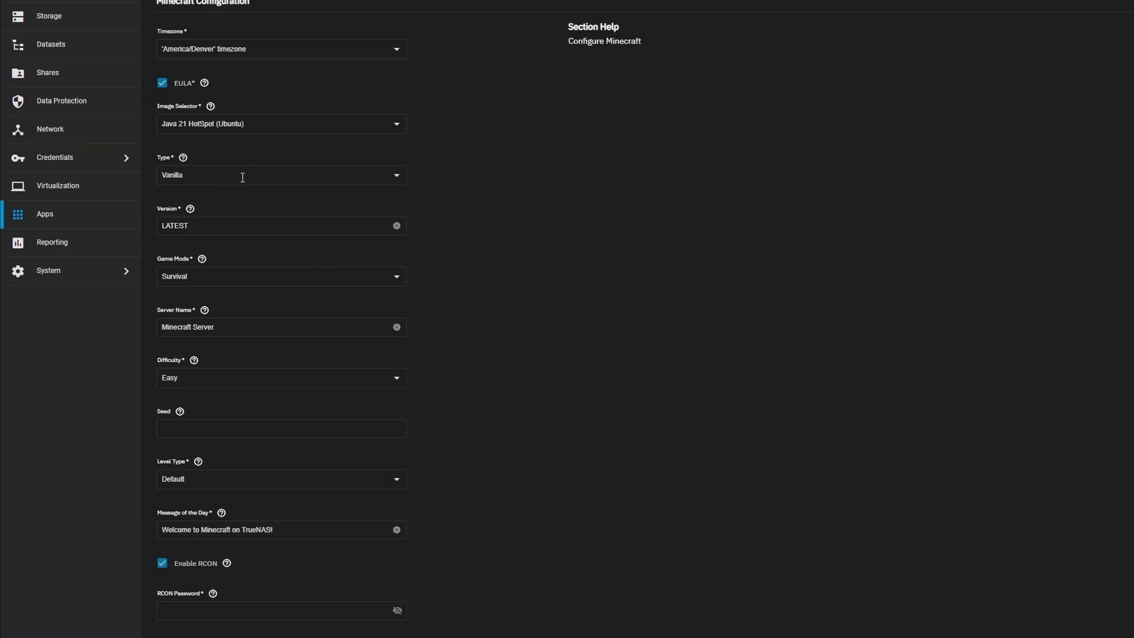
left_click(282, 175)
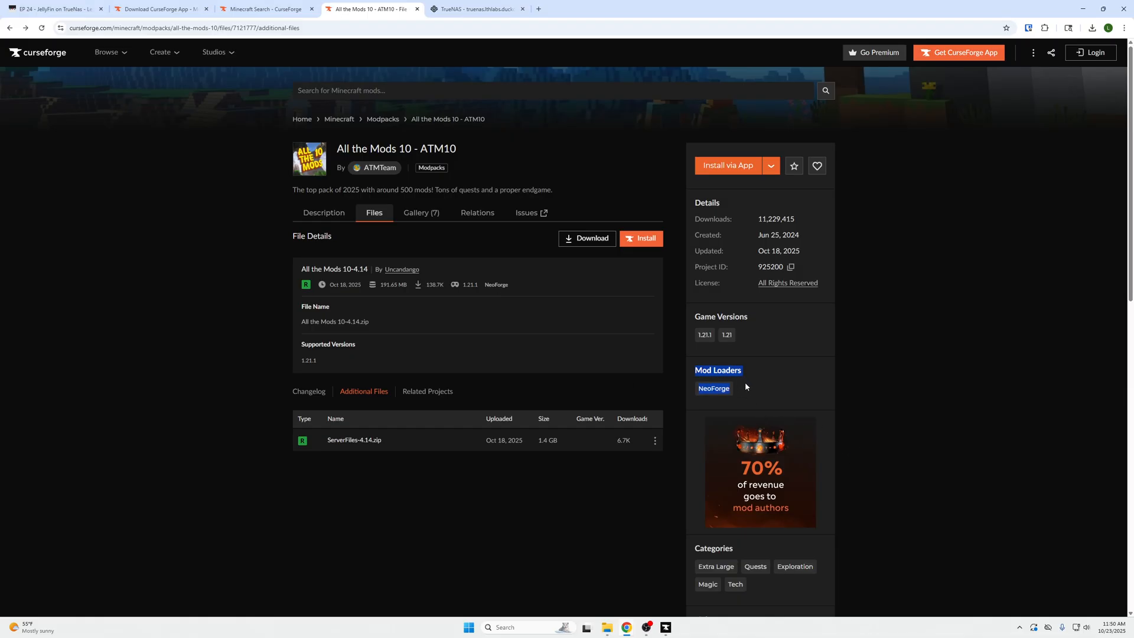
mouse_move(754, 395)
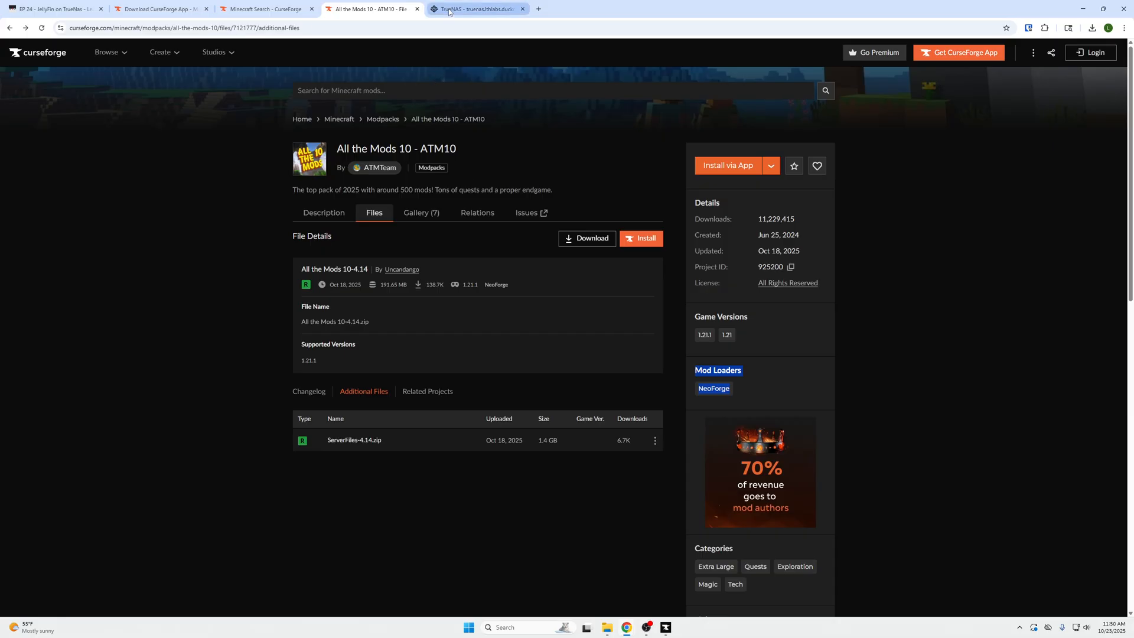
Go back to the TrueNAS install form after confirming ATM10's NeoForge loader.
left_click(478, 10)
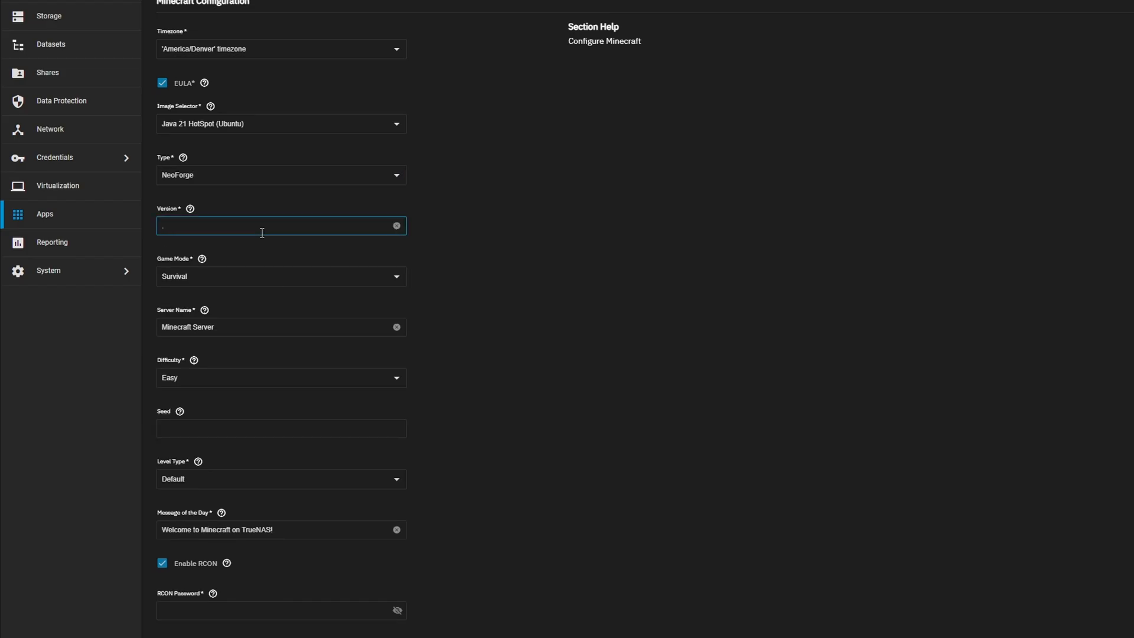
Enter Minecraft version 1.21.1 for the NeoForge server.
type("1.21.1")
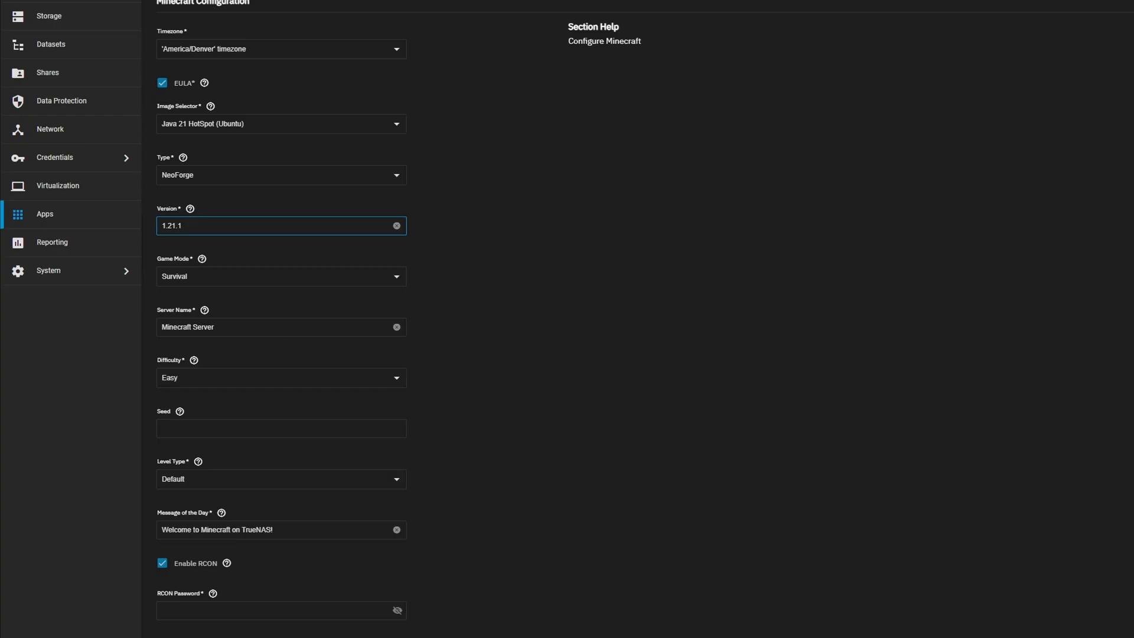
Move down the install form to the empty Additional Environment Variables section.
scroll("down", 3)
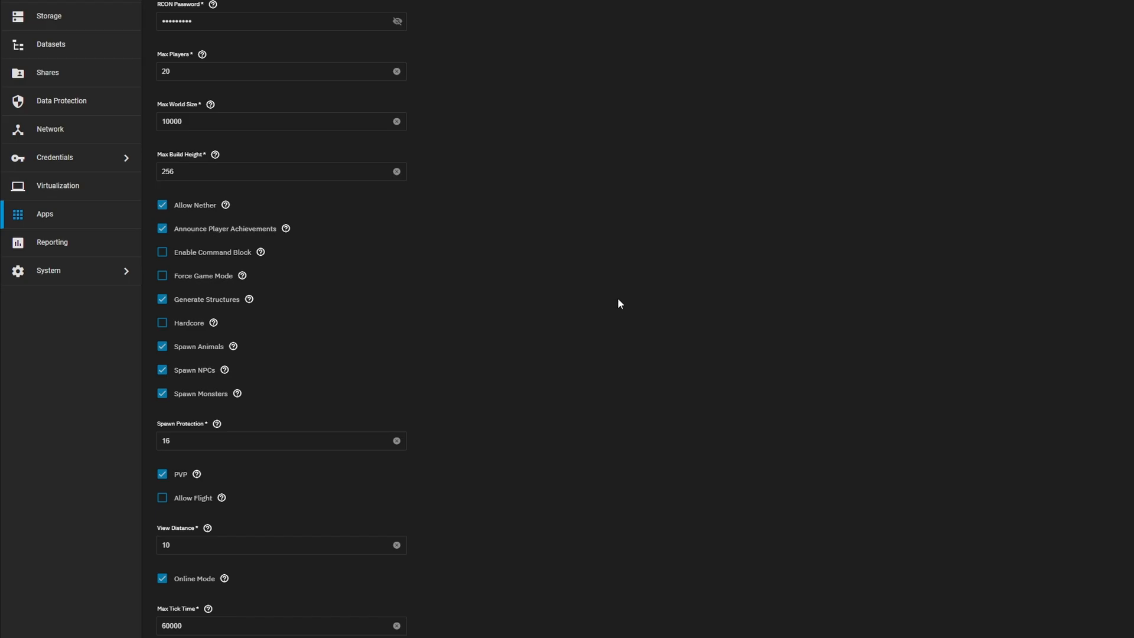
mouse_move(579, 291)
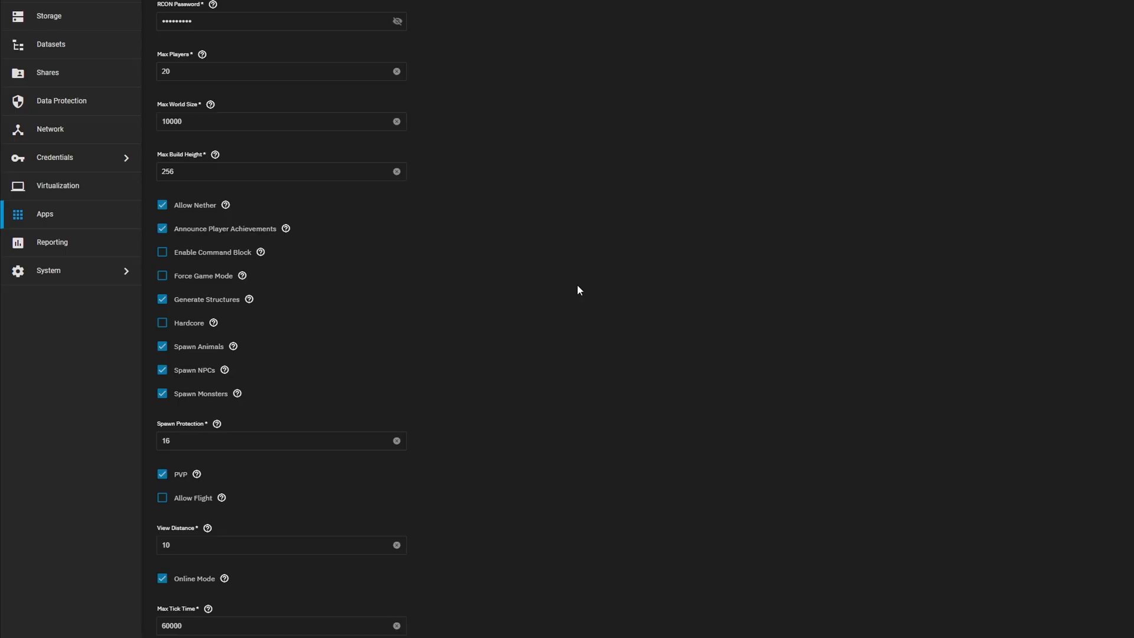
scroll("down", 3)
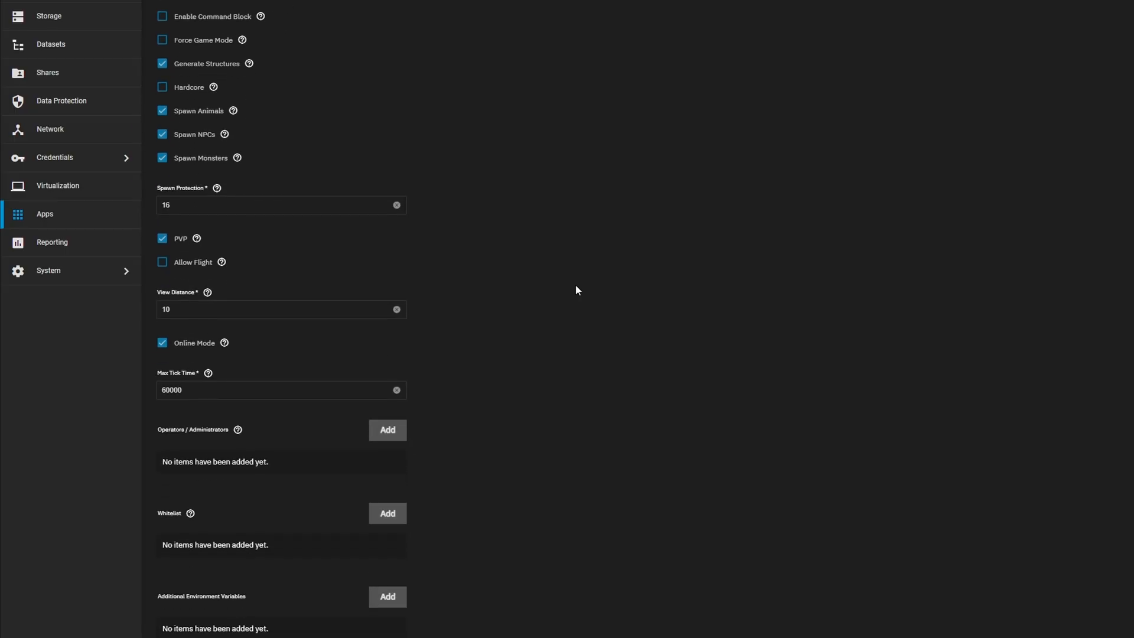
scroll("down", 3)
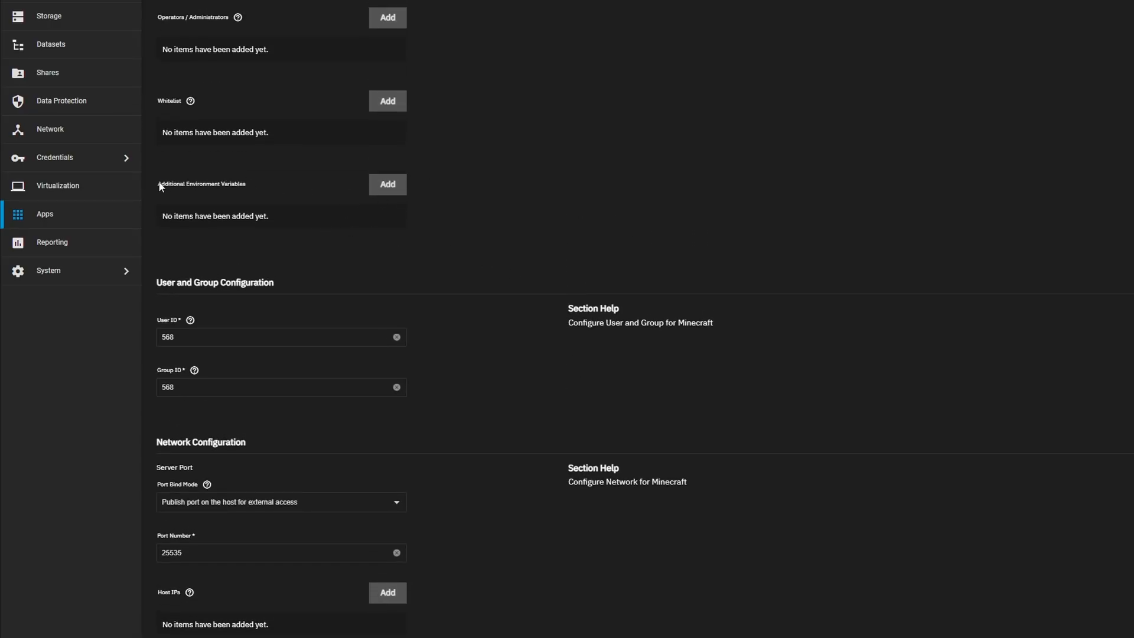
double_click(201, 183)
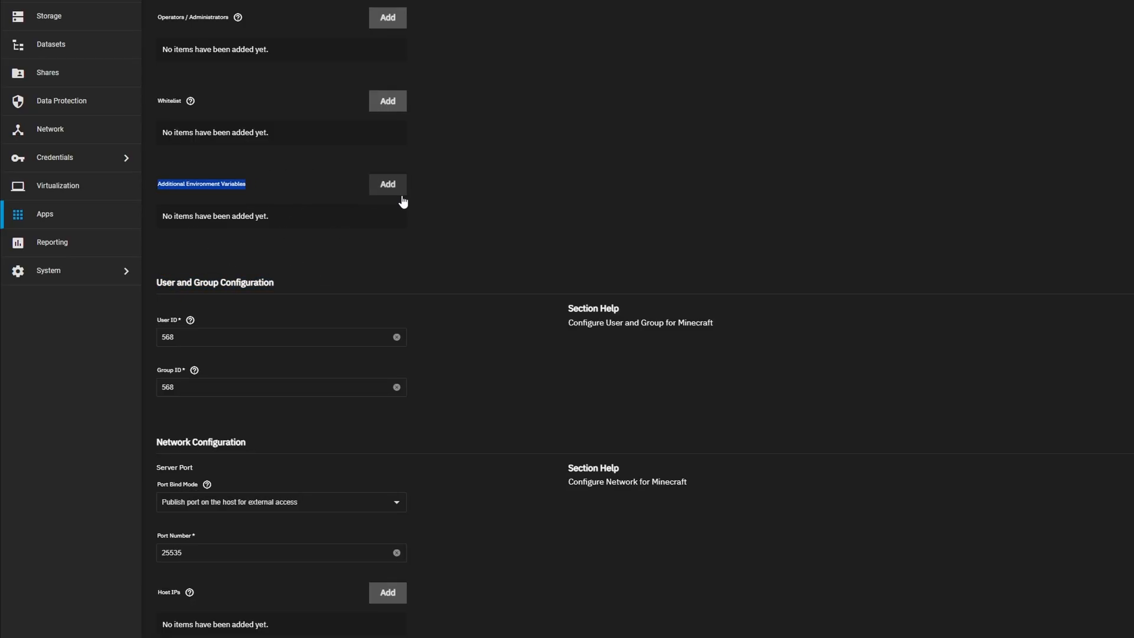
Add environment variable entries named CF_PAGE_URL, CF_API_KEY, INIT_MEMORY and MAX_MEMORY.
left_click(388, 183)
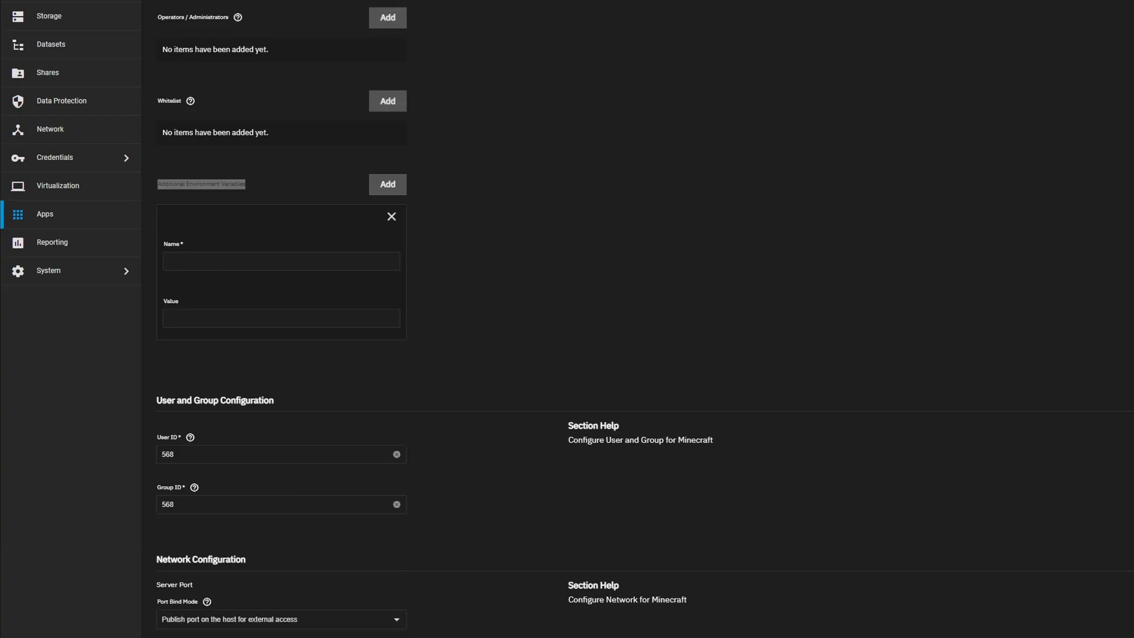
mouse_move(243, 247)
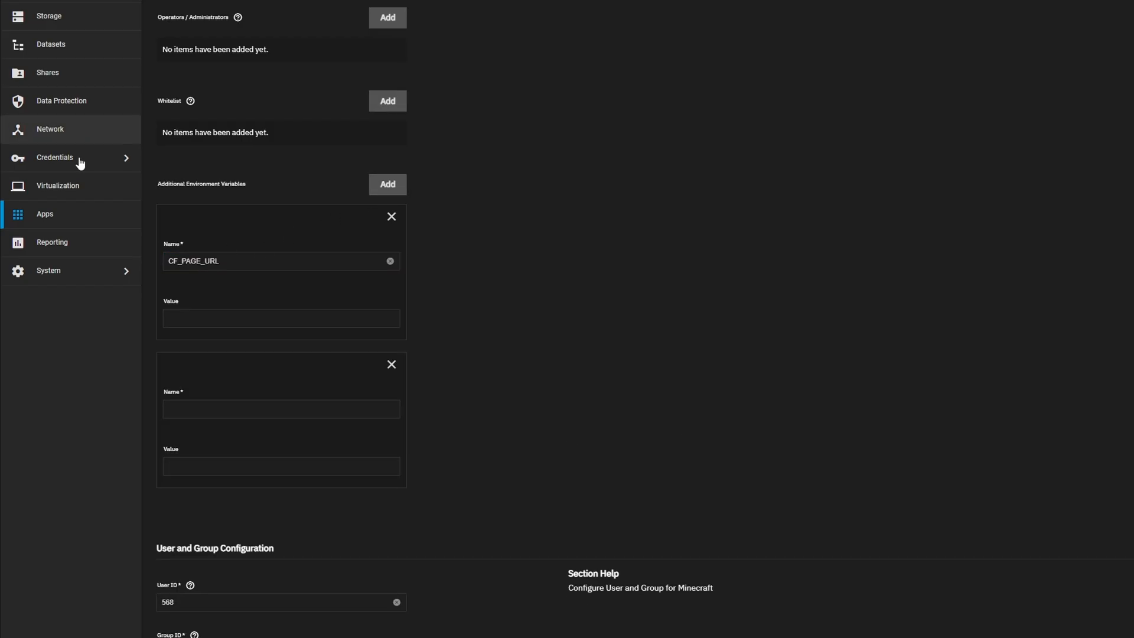
type("CF_API_KEY")
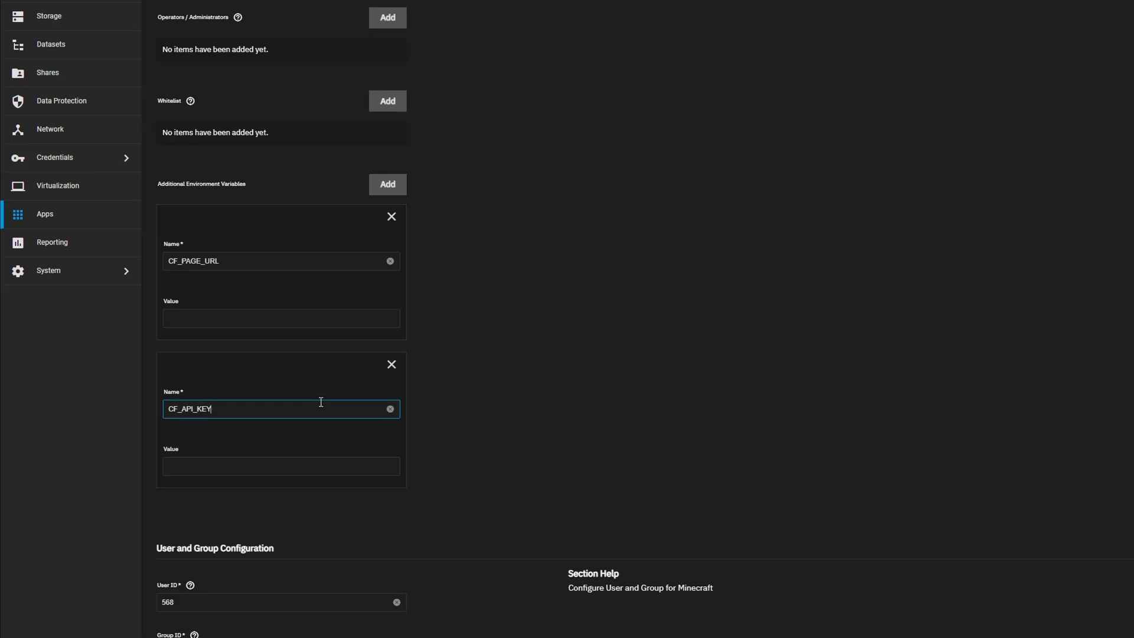
mouse_move(387, 183)
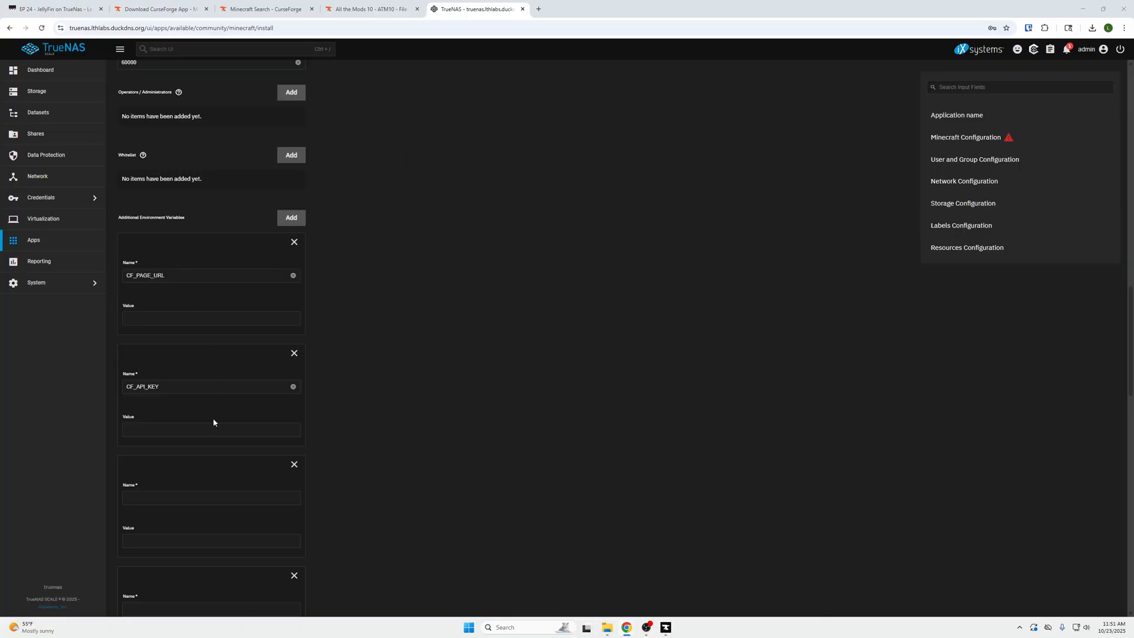
type("INIT_MEMORY")
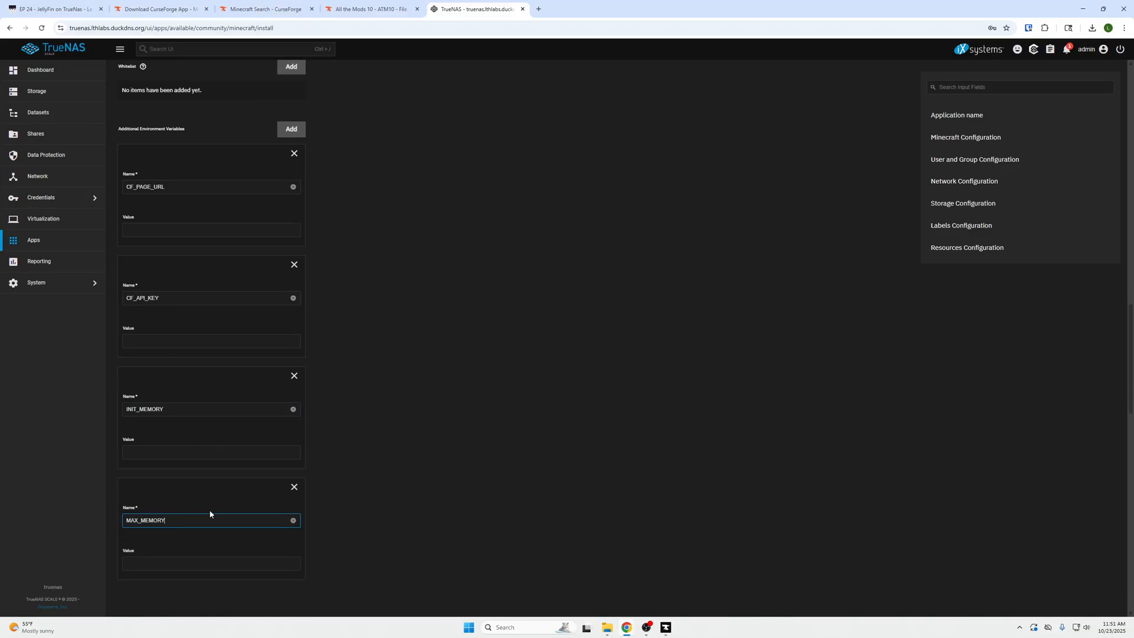
mouse_move(309, 440)
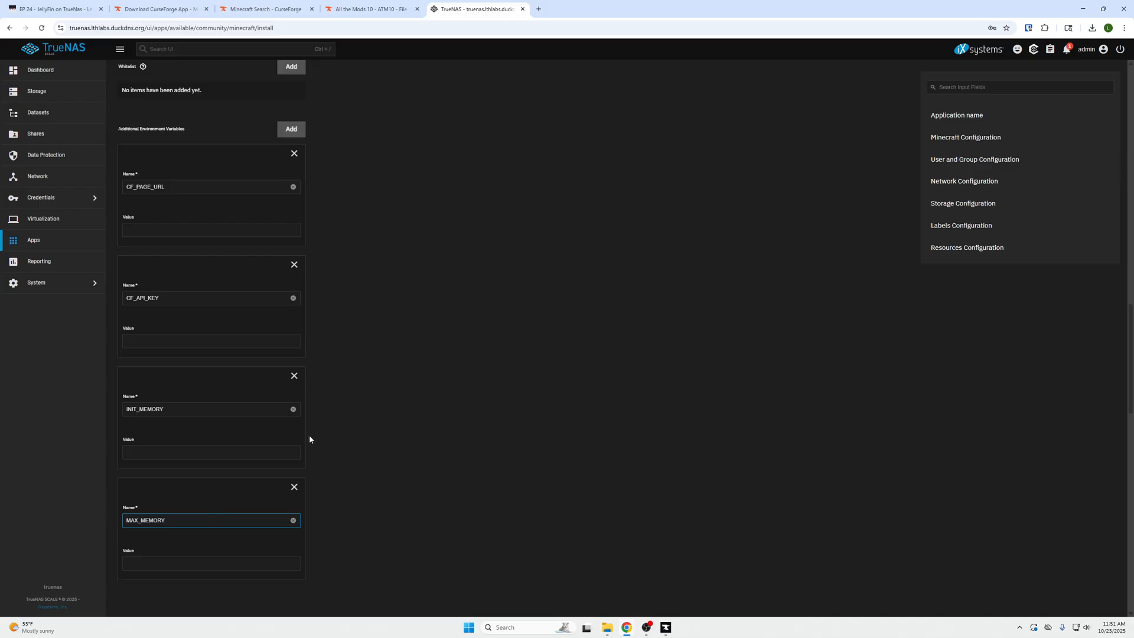
mouse_move(263, 224)
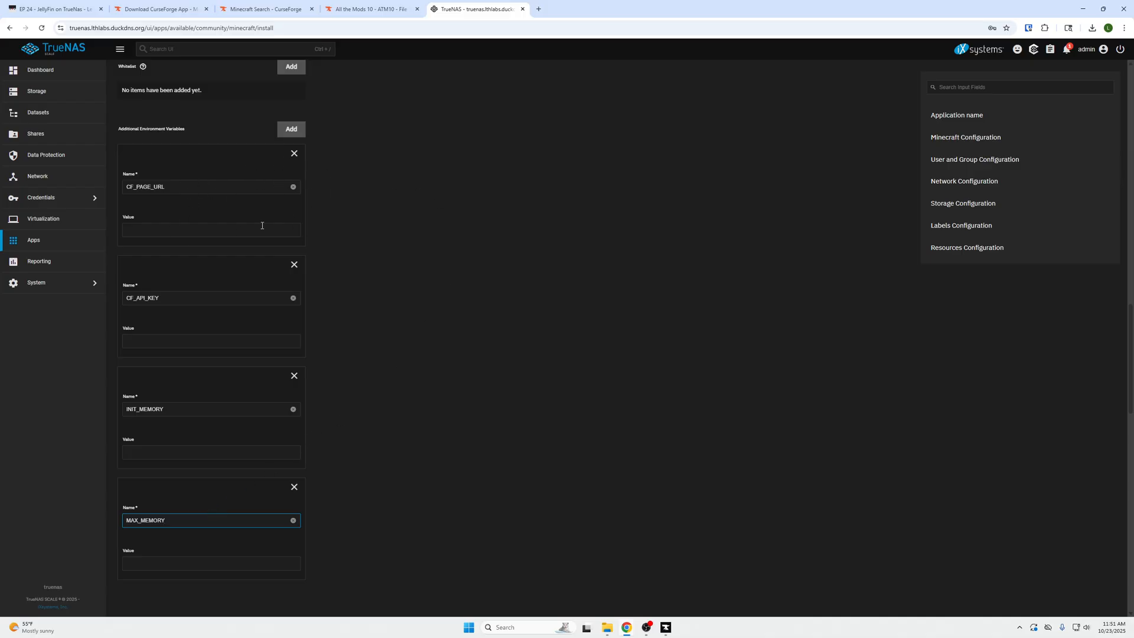
mouse_move(207, 186)
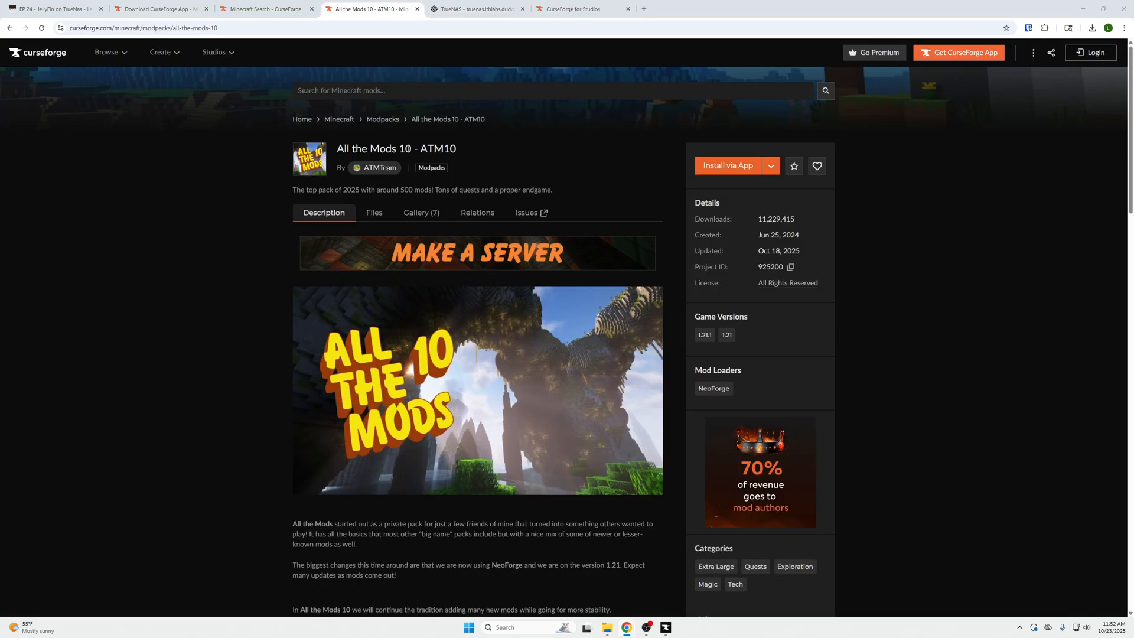
left_click(482, 10)
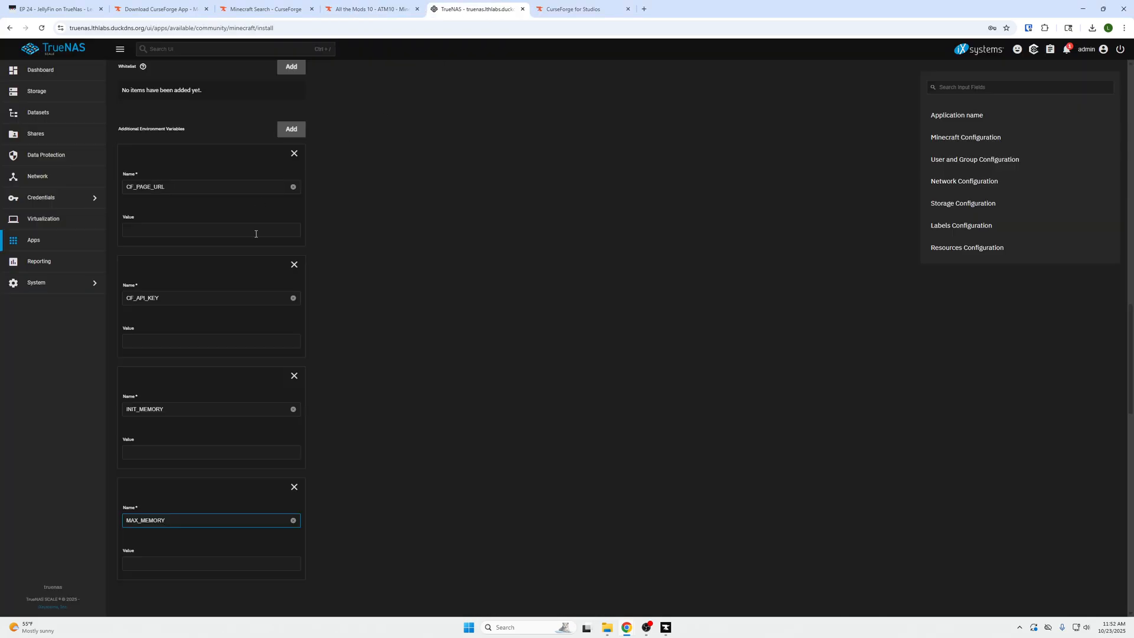
left_click(371, 9)
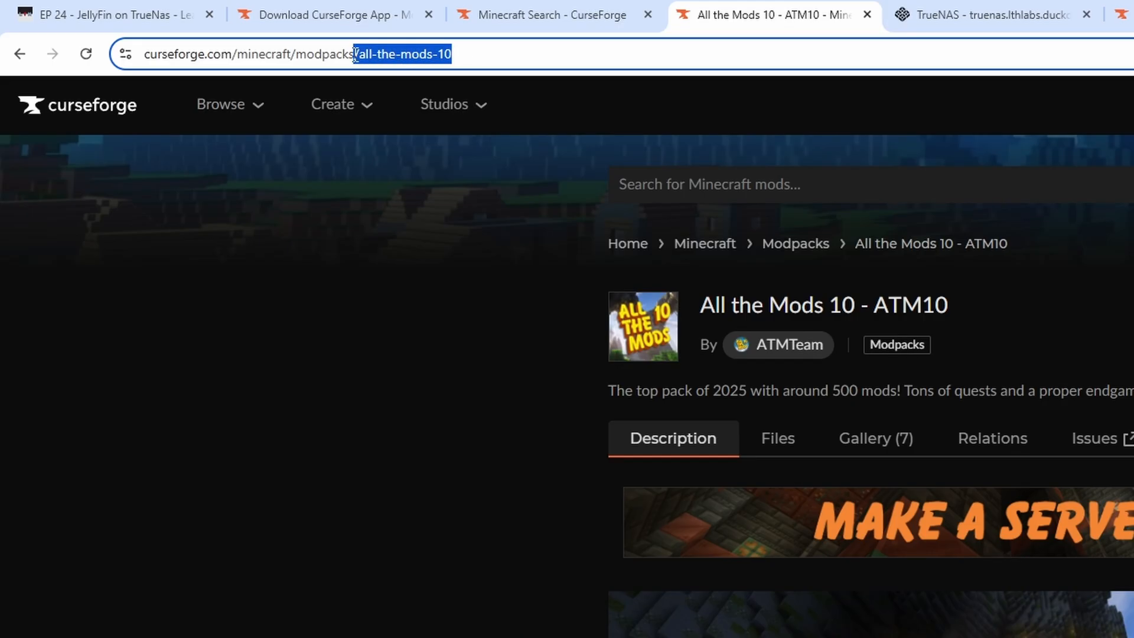
left_click(298, 54)
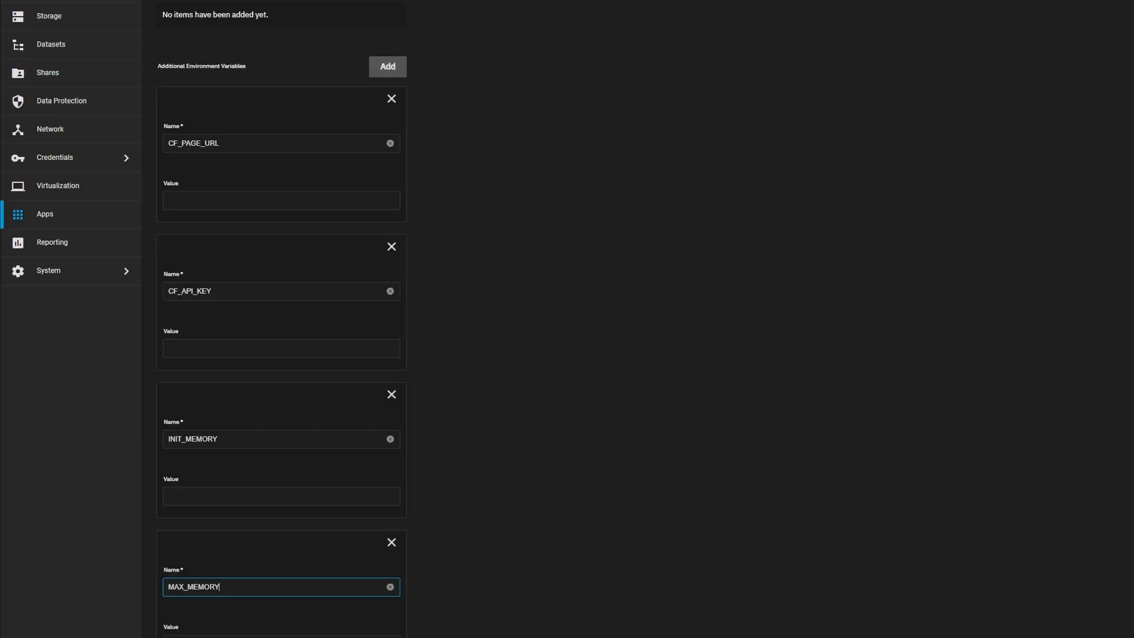
type("https://www.curseforge.com/minecraft/modpacks/all-the-mods-10")
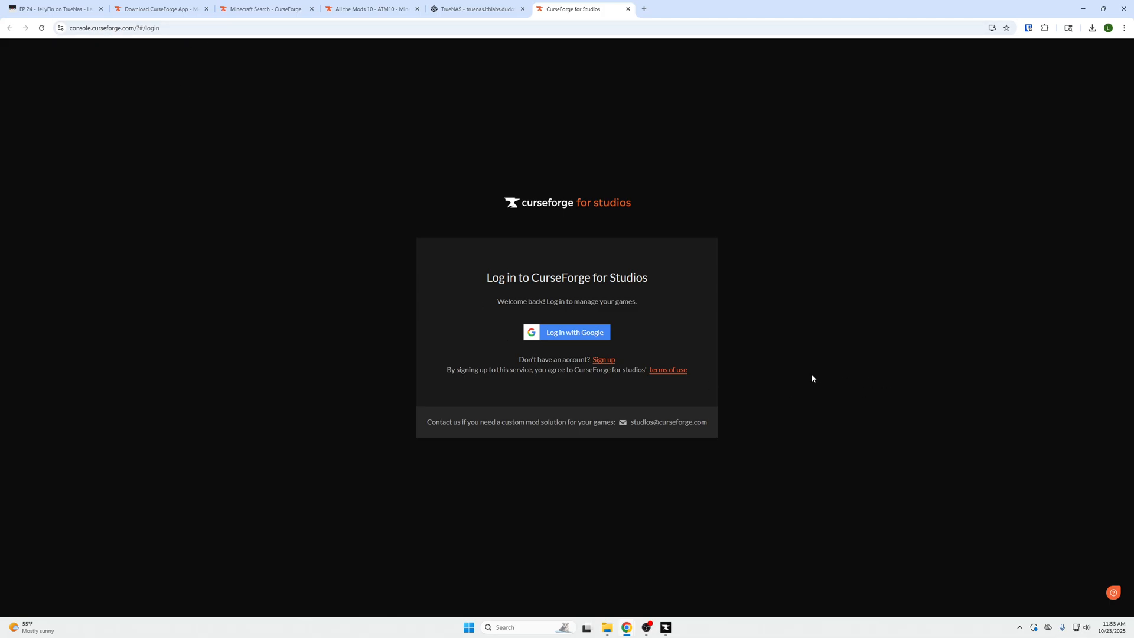
mouse_move(635, 326)
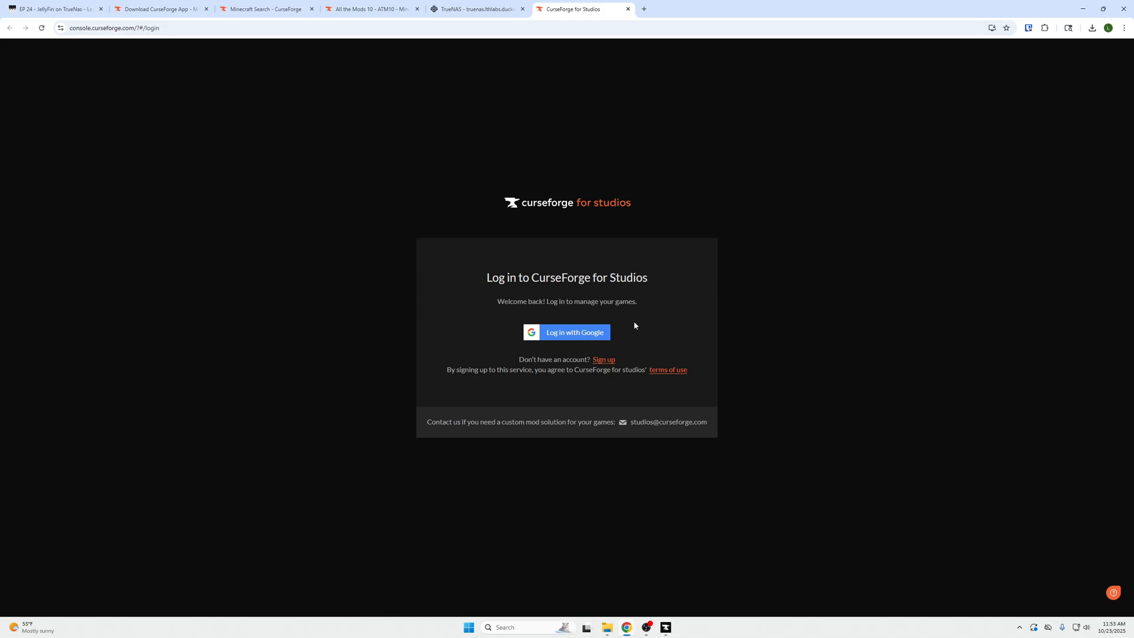
Sign in with Google, name the organization lth, and copy the organization API key.
left_click(567, 332)
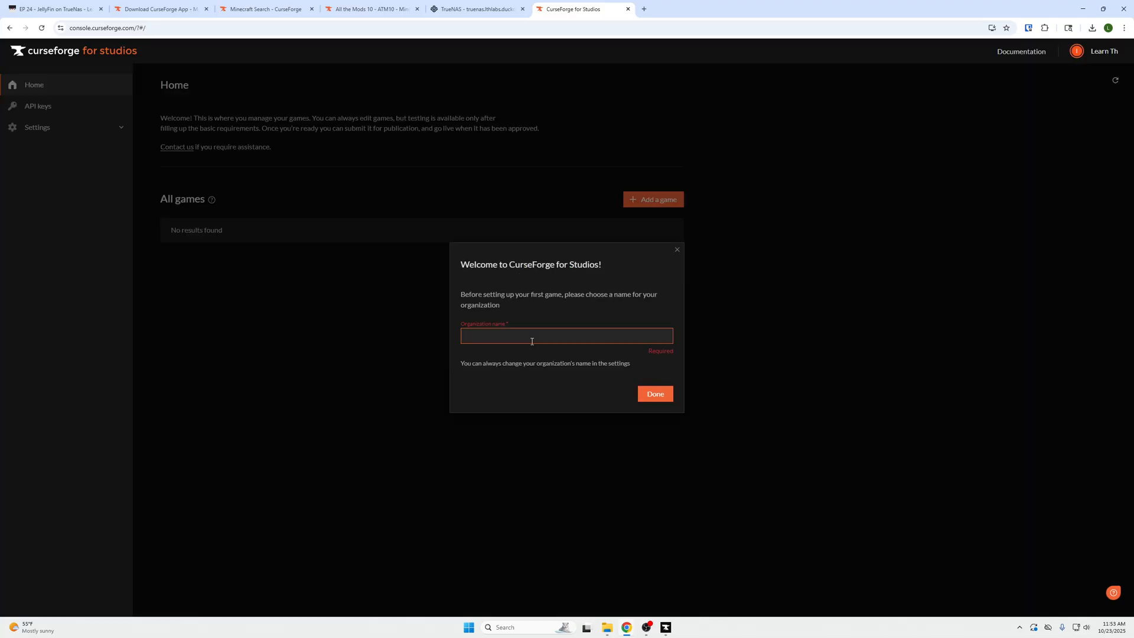
type("lth")
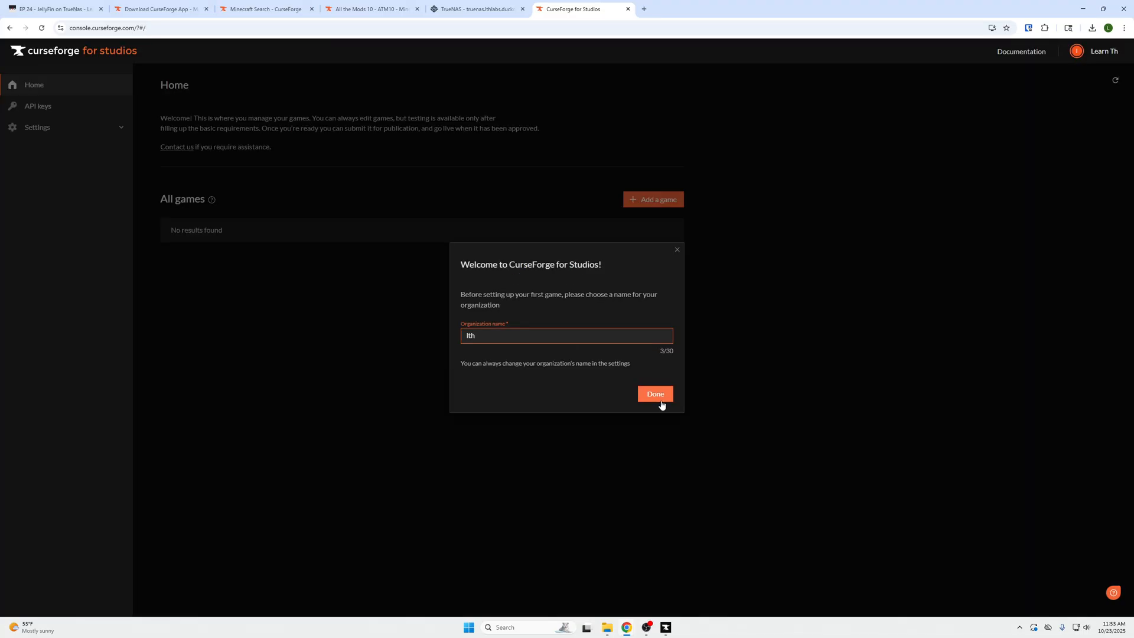
left_click(655, 394)
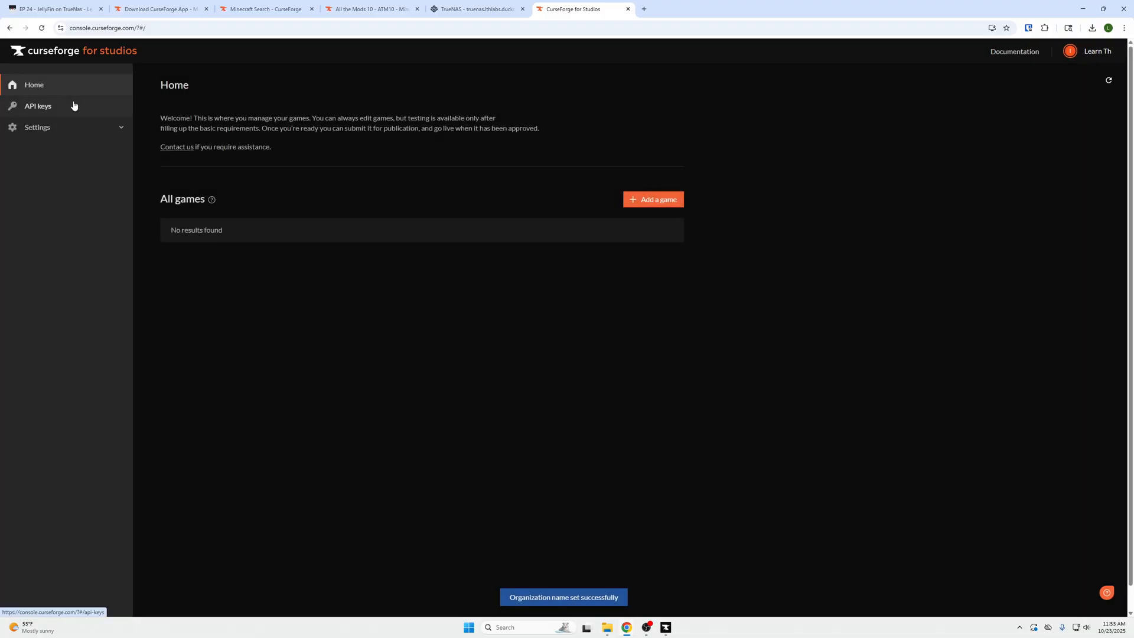
left_click(36, 106)
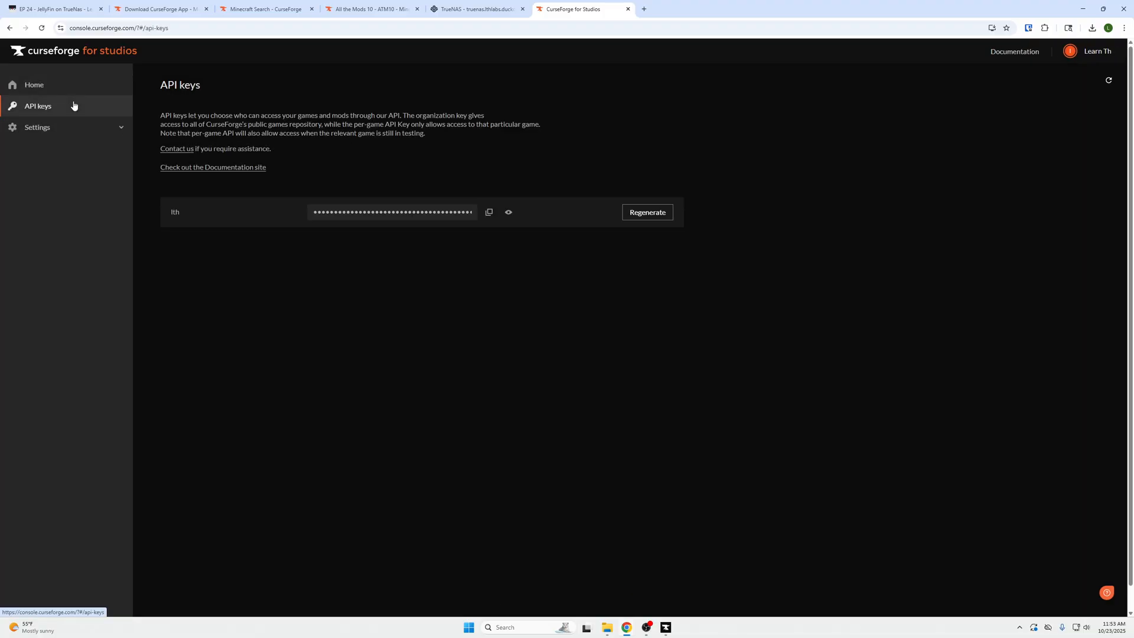
left_click(489, 212)
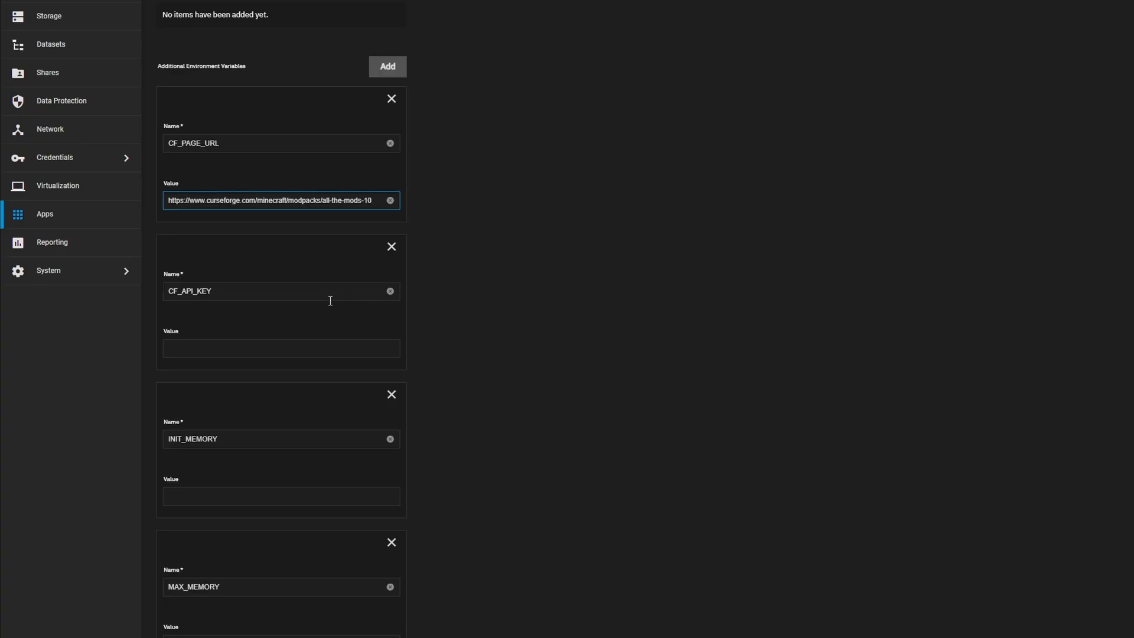
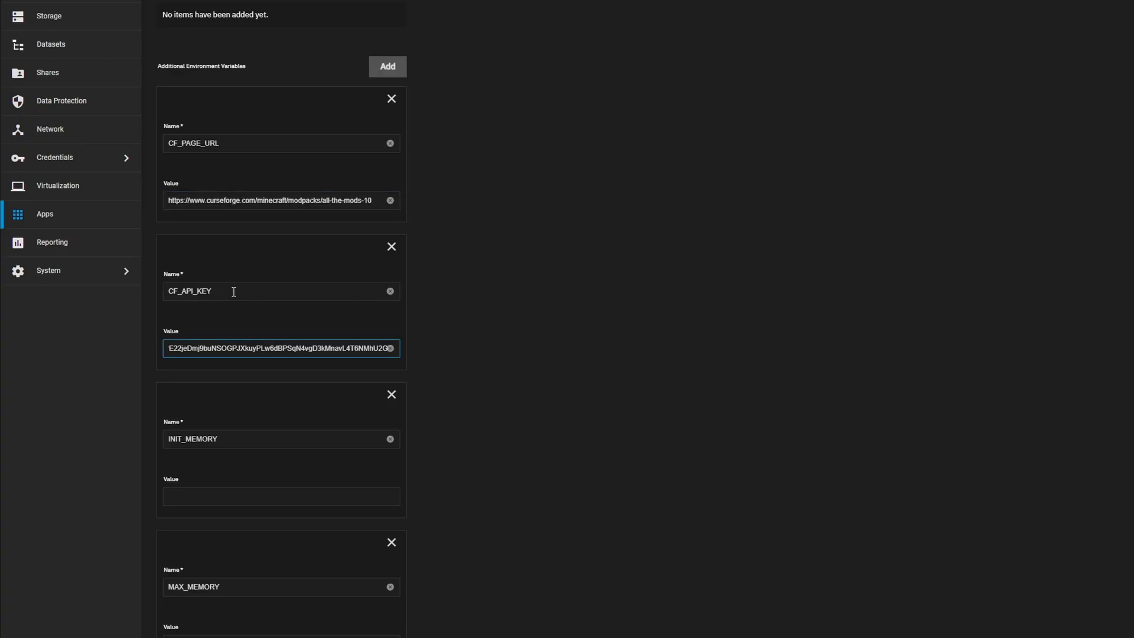
Paste the CurseForge Studios API key as the CF_API_KEY value.
mouse_move(238, 297)
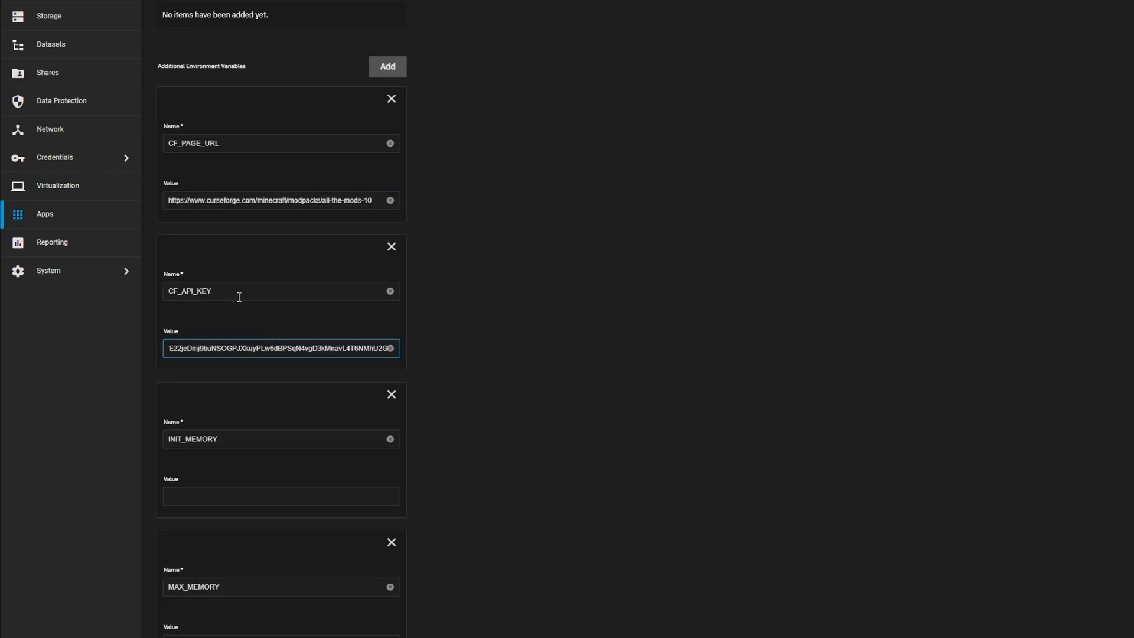
scroll("down", 3)
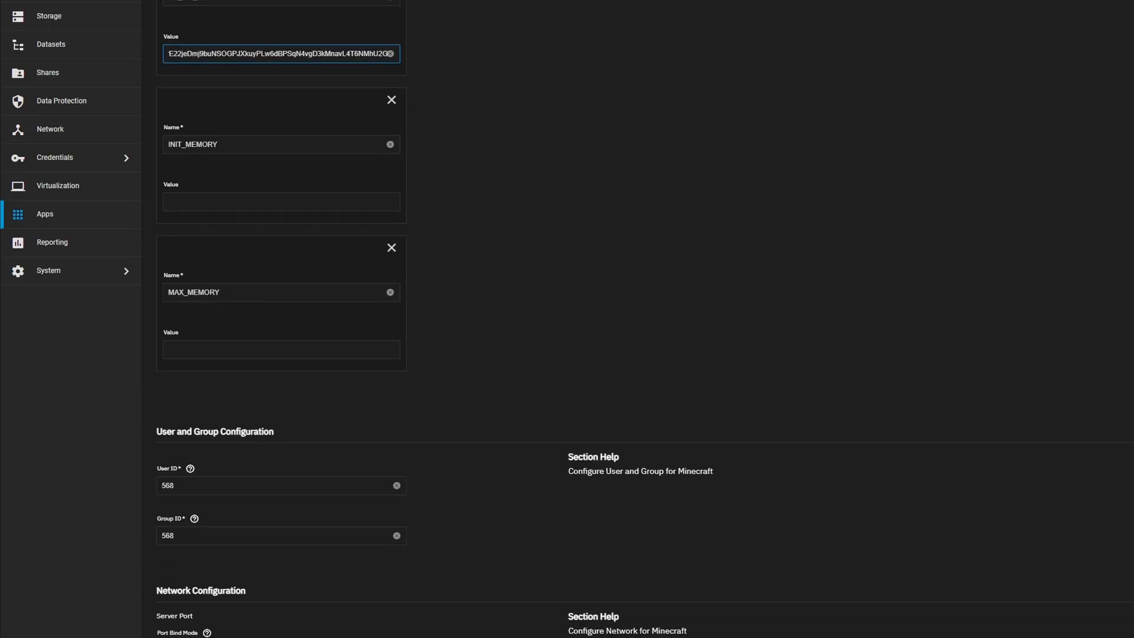
mouse_move(269, 191)
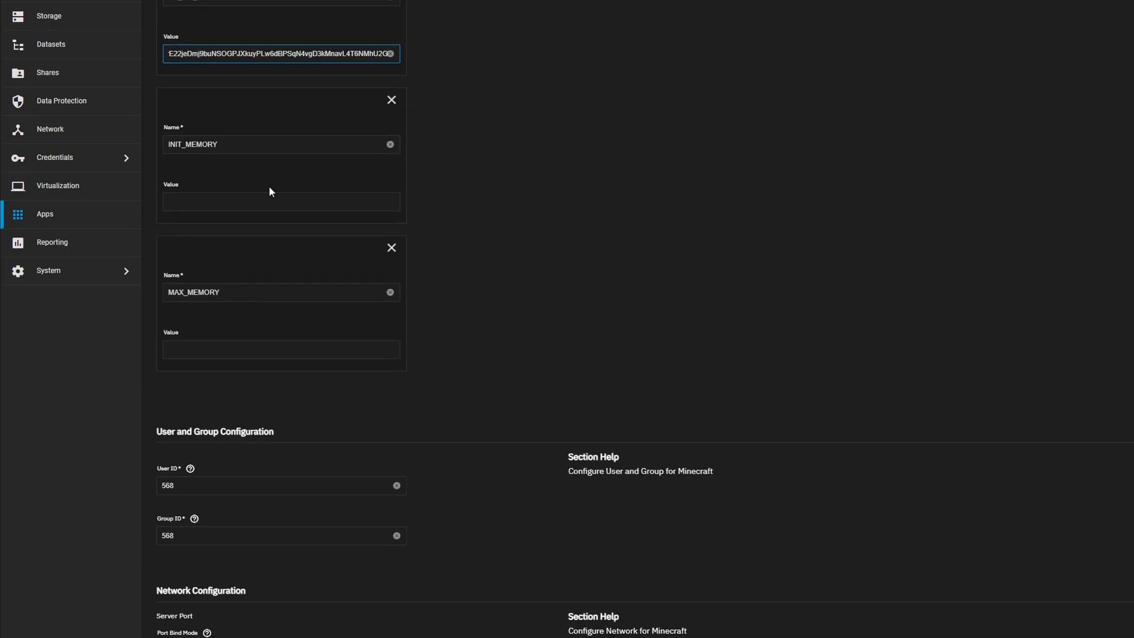
mouse_move(269, 225)
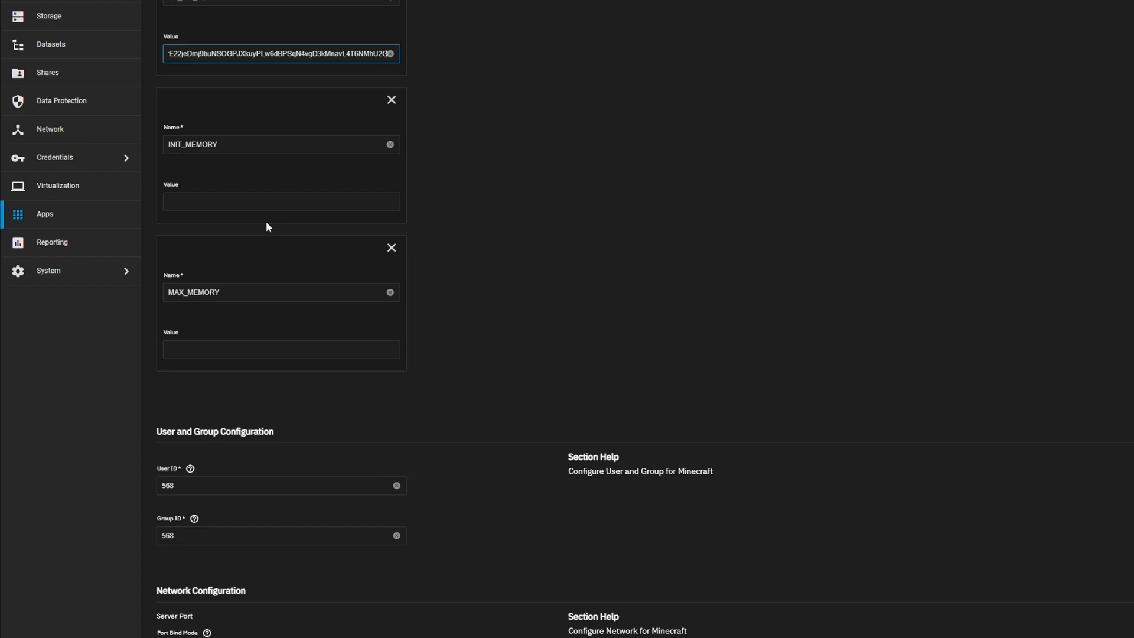
mouse_move(252, 206)
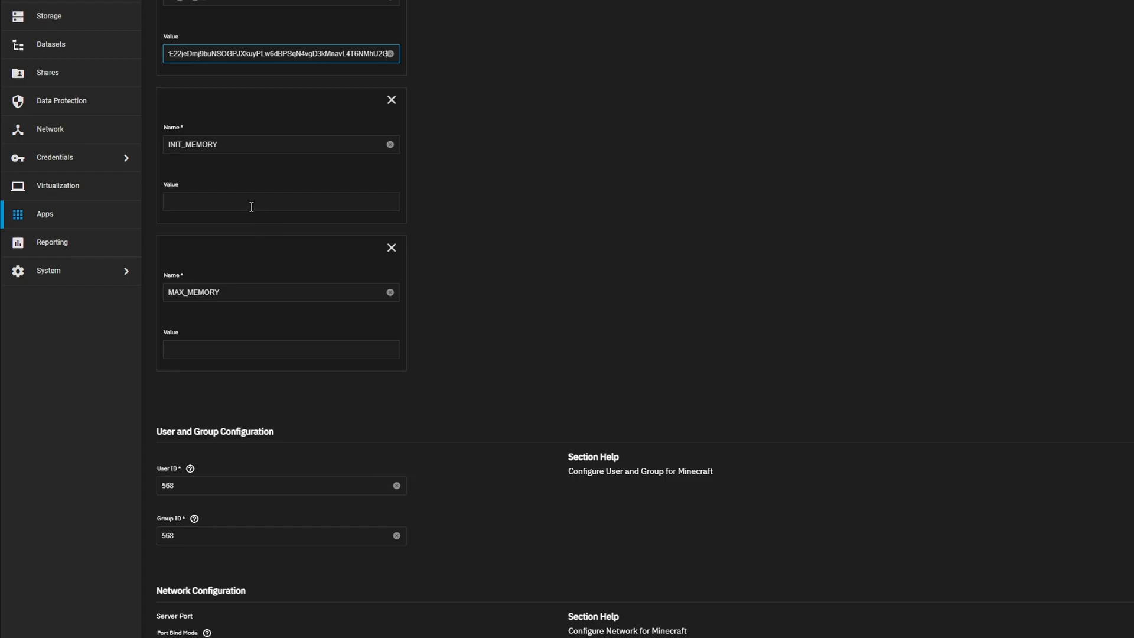
mouse_move(258, 204)
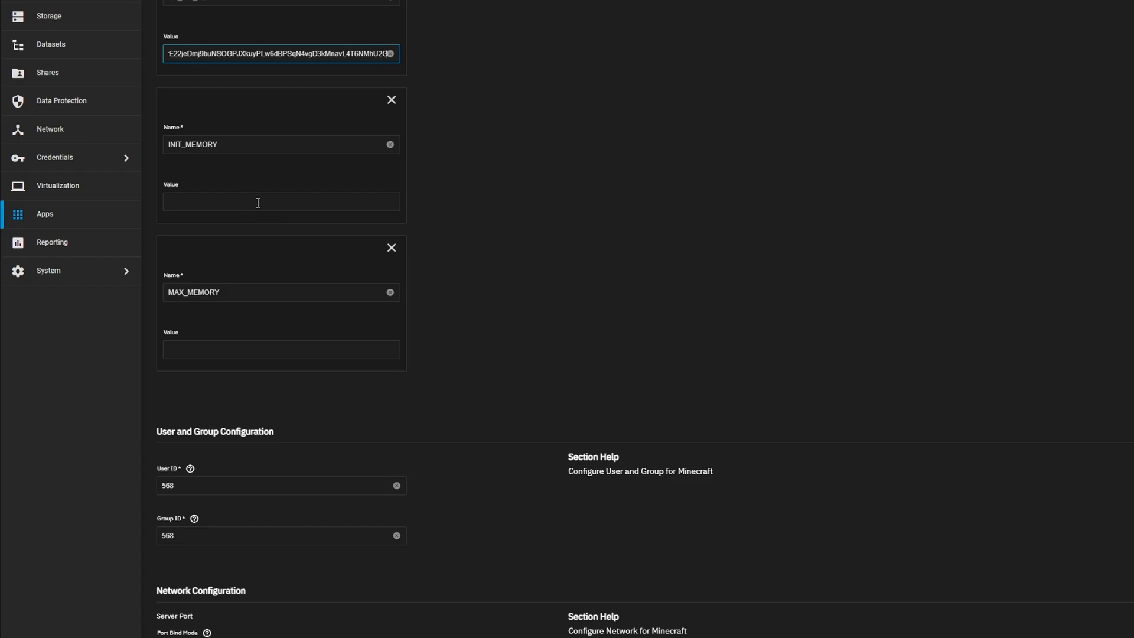
Set INIT_MEMORY and MAX_MEMORY both to 16G.
left_click(281, 201)
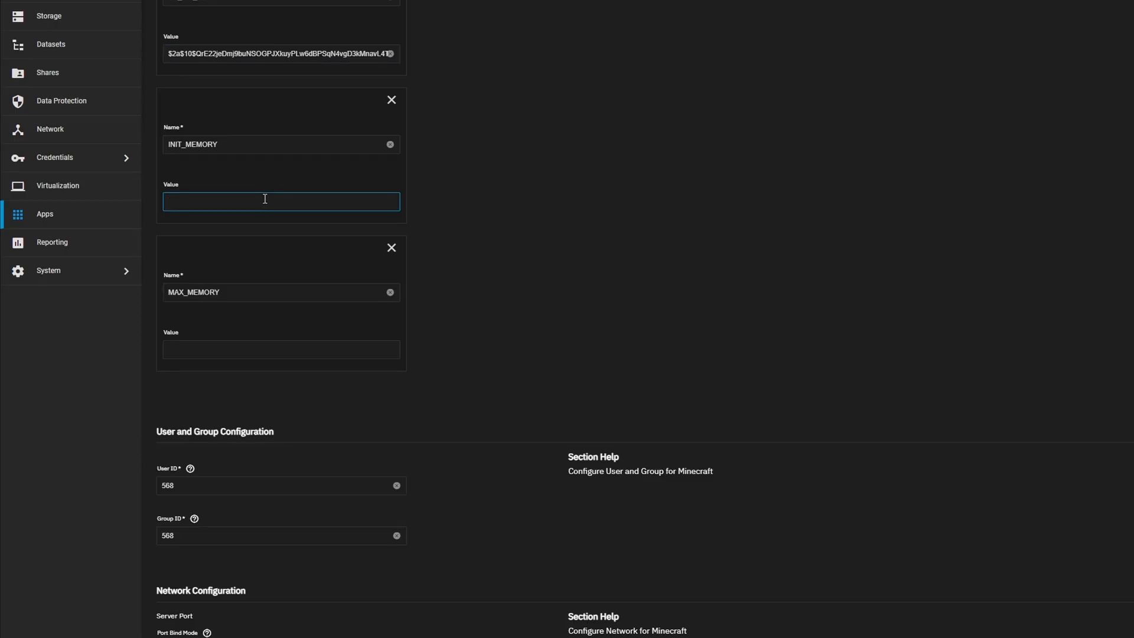
type("16gb")
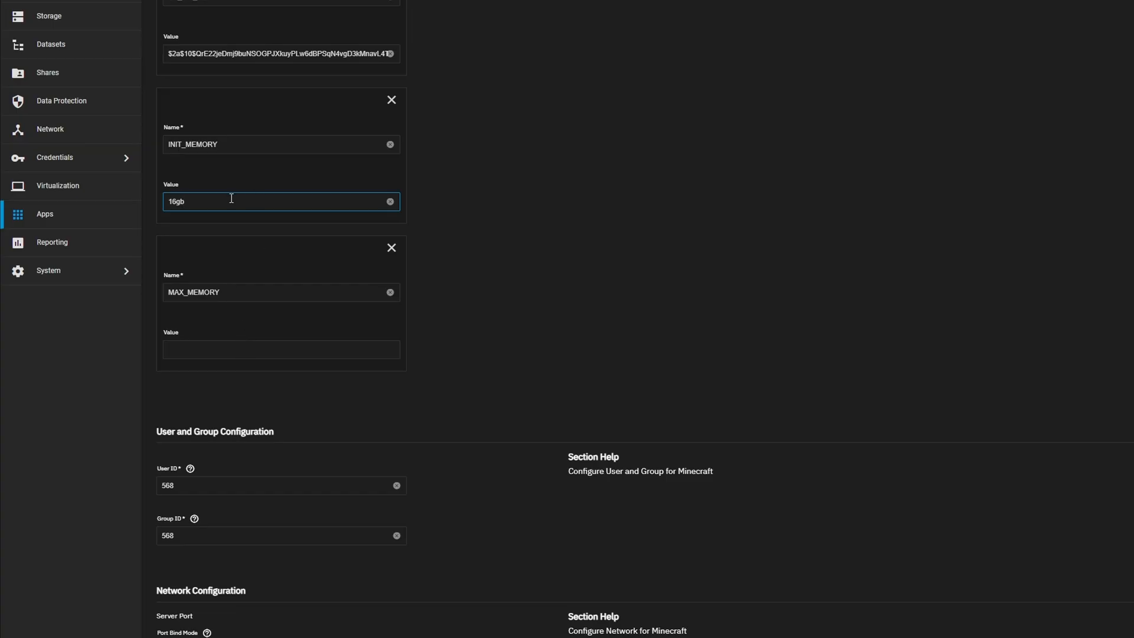
type("16G")
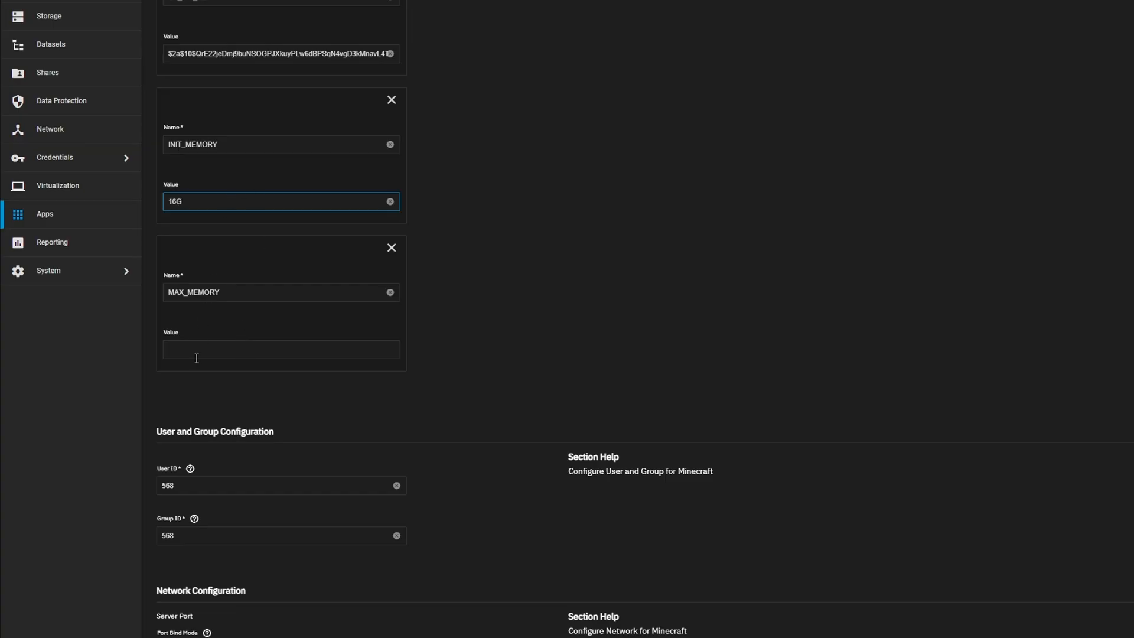
type("16G")
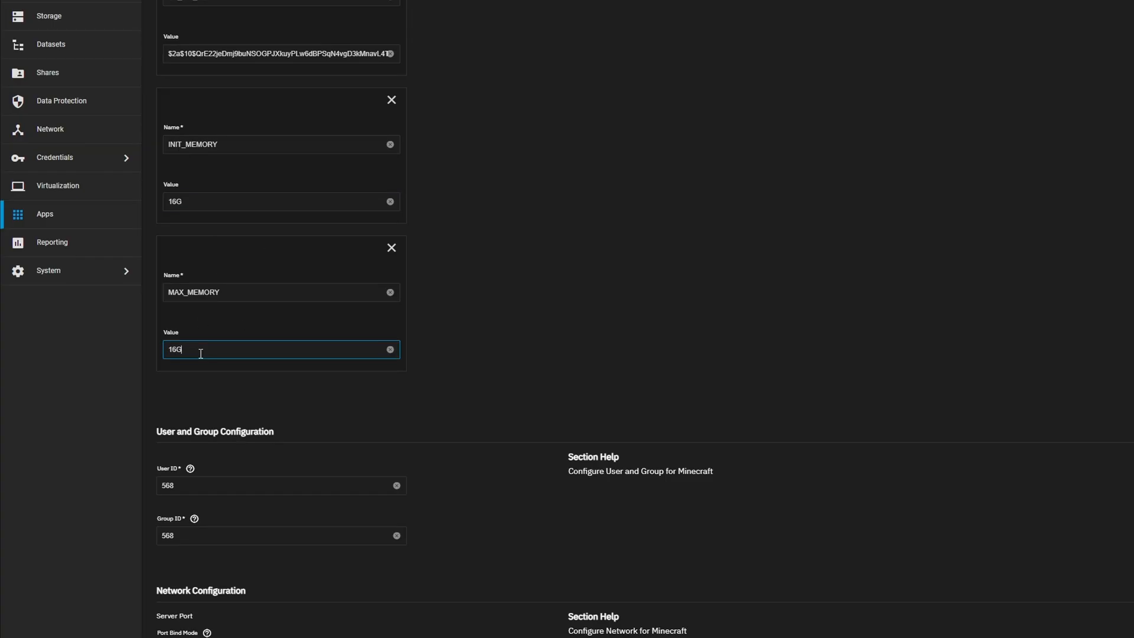
left_click(539, 315)
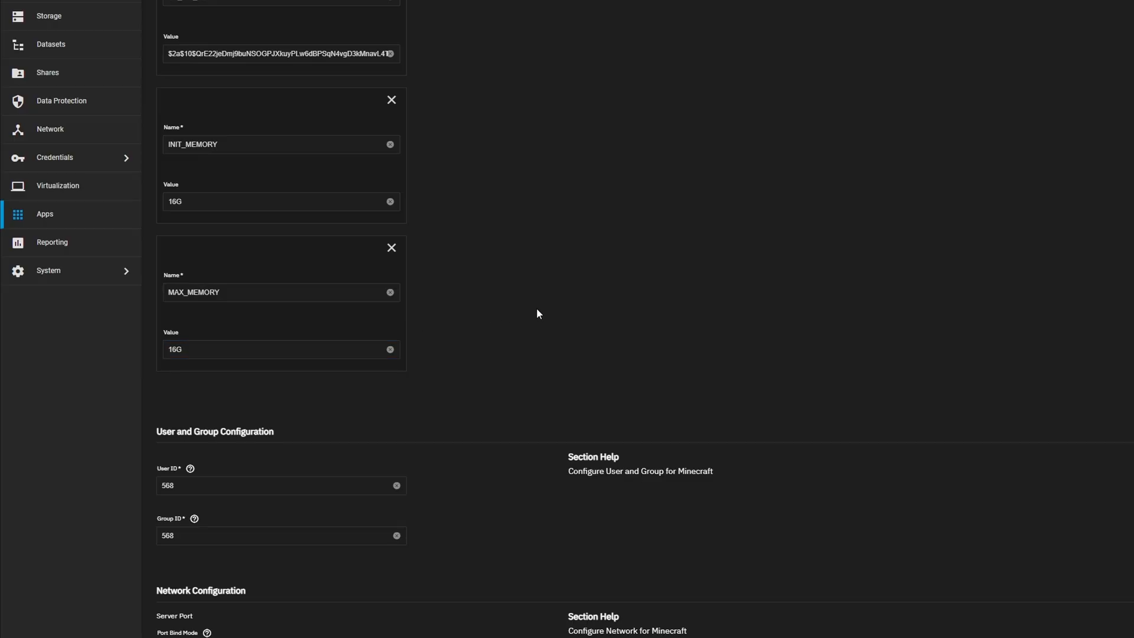
mouse_move(540, 303)
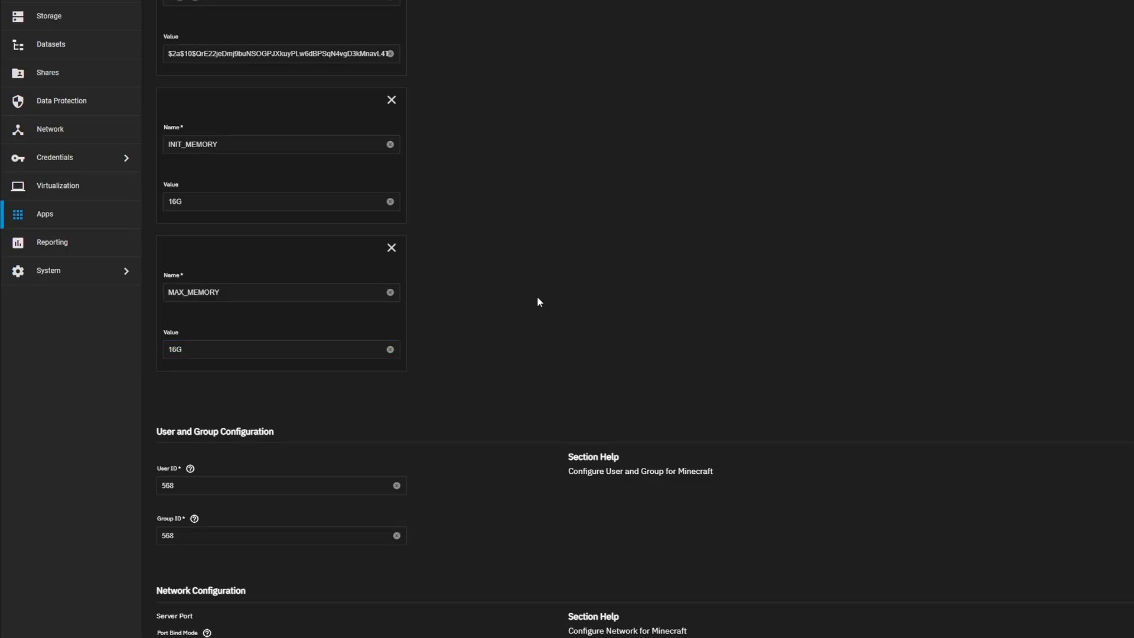
Add a 0.0.0.0 host IP for the server port and set ports 25538 and 25579.
scroll("down", 3)
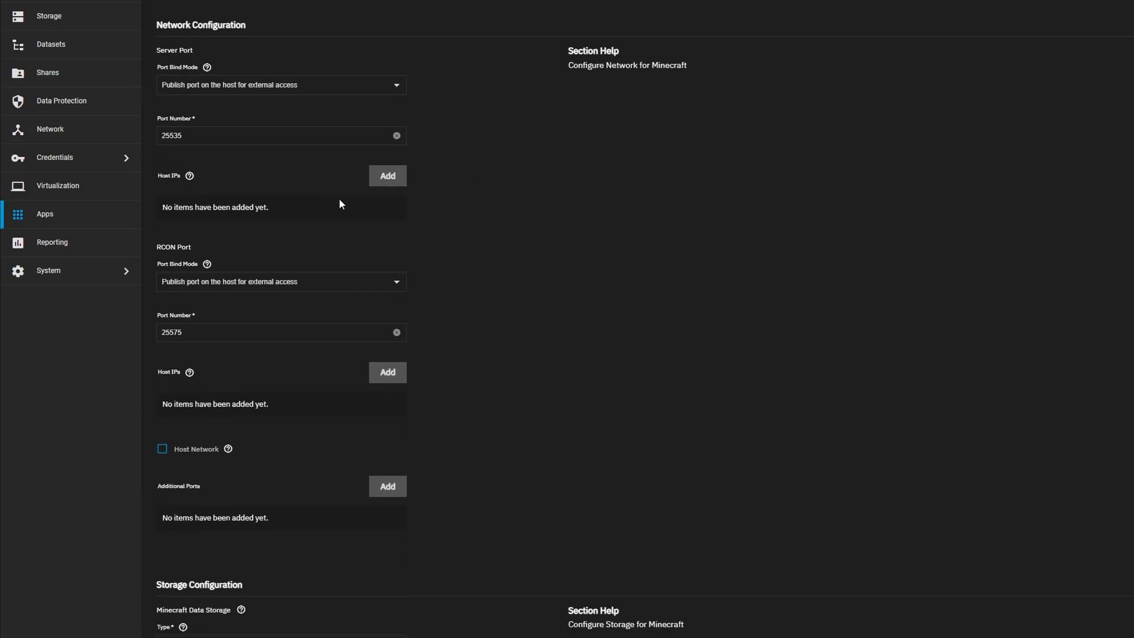
scroll("down", 3)
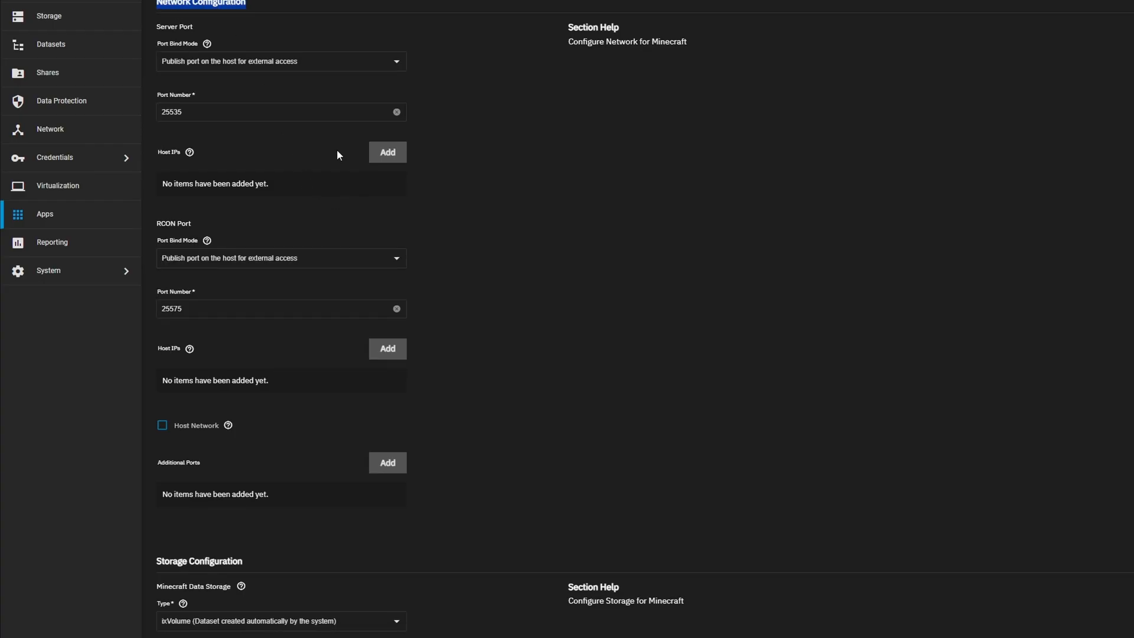
left_click(388, 152)
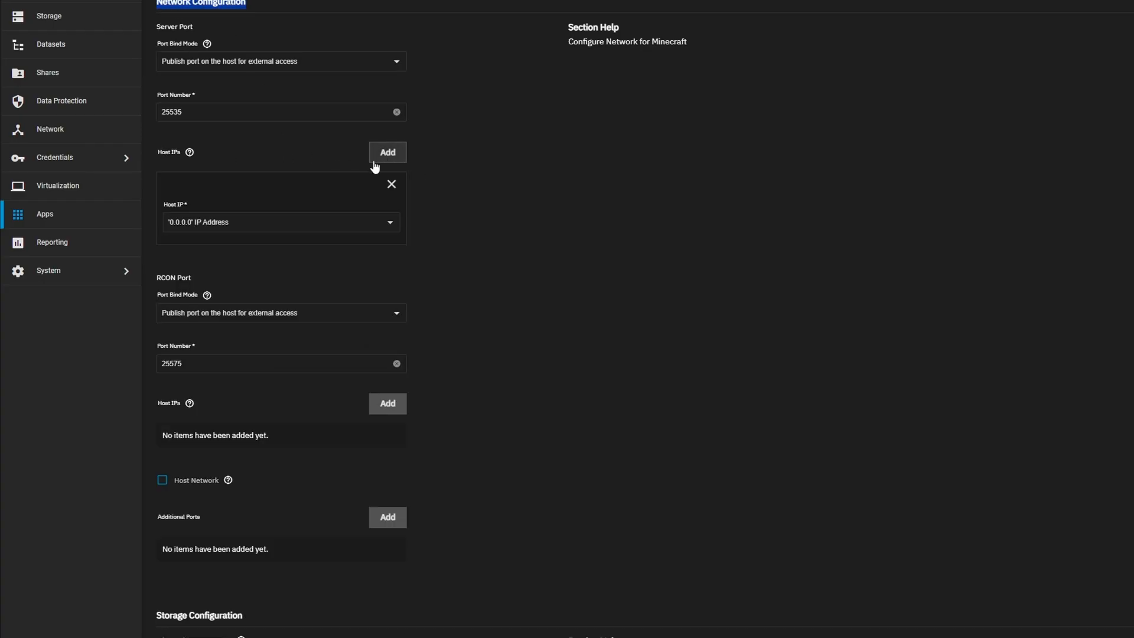
left_click(281, 222)
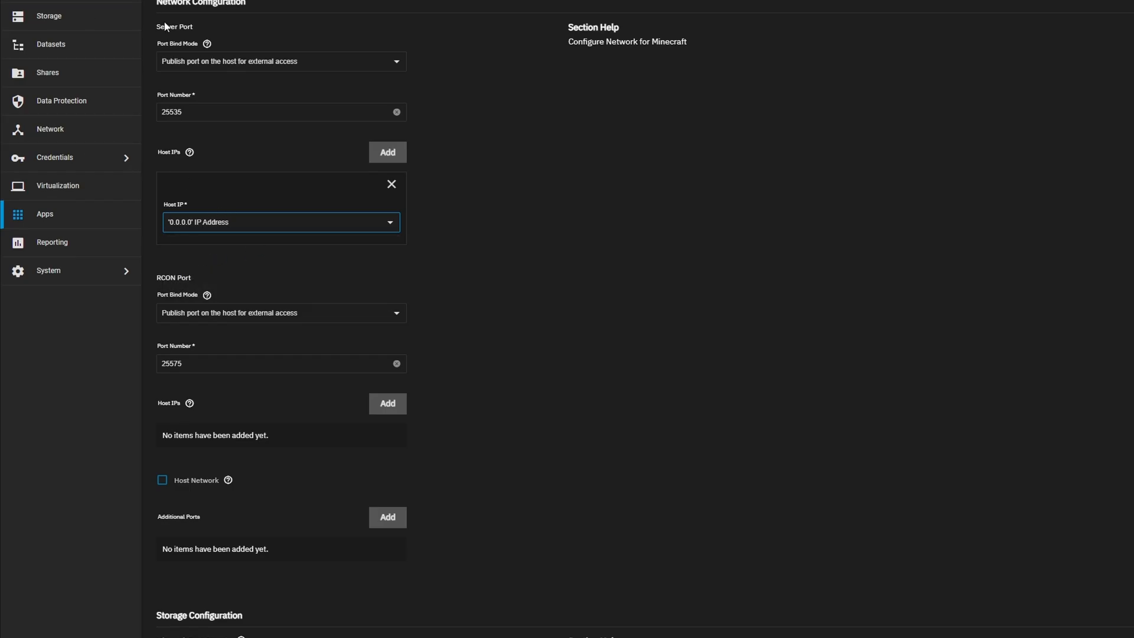
mouse_move(170, 78)
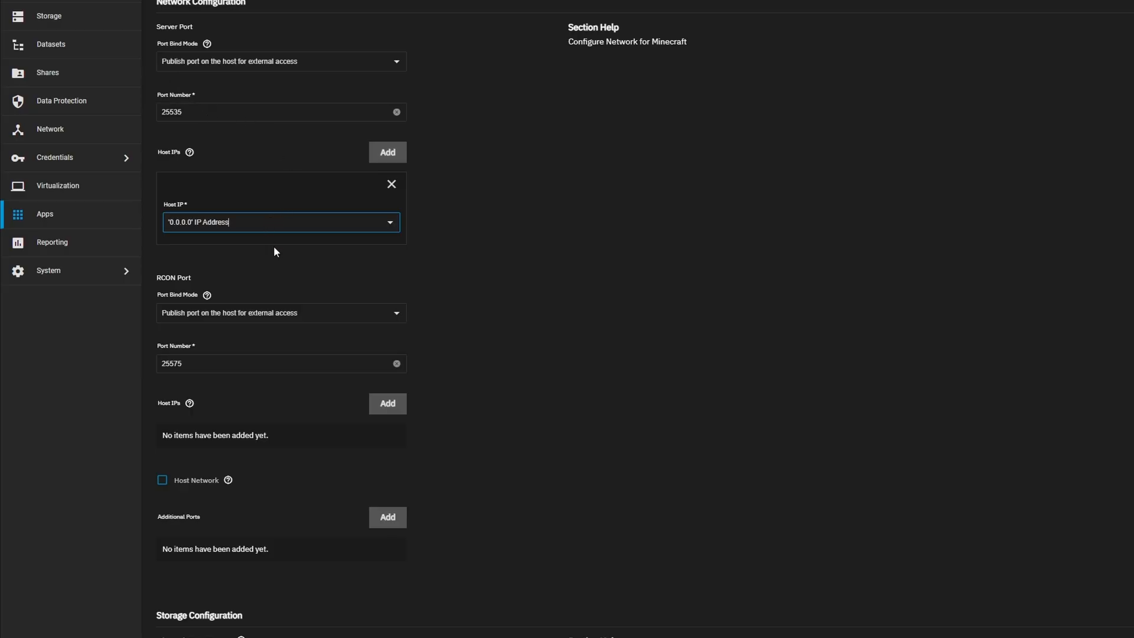
mouse_move(275, 192)
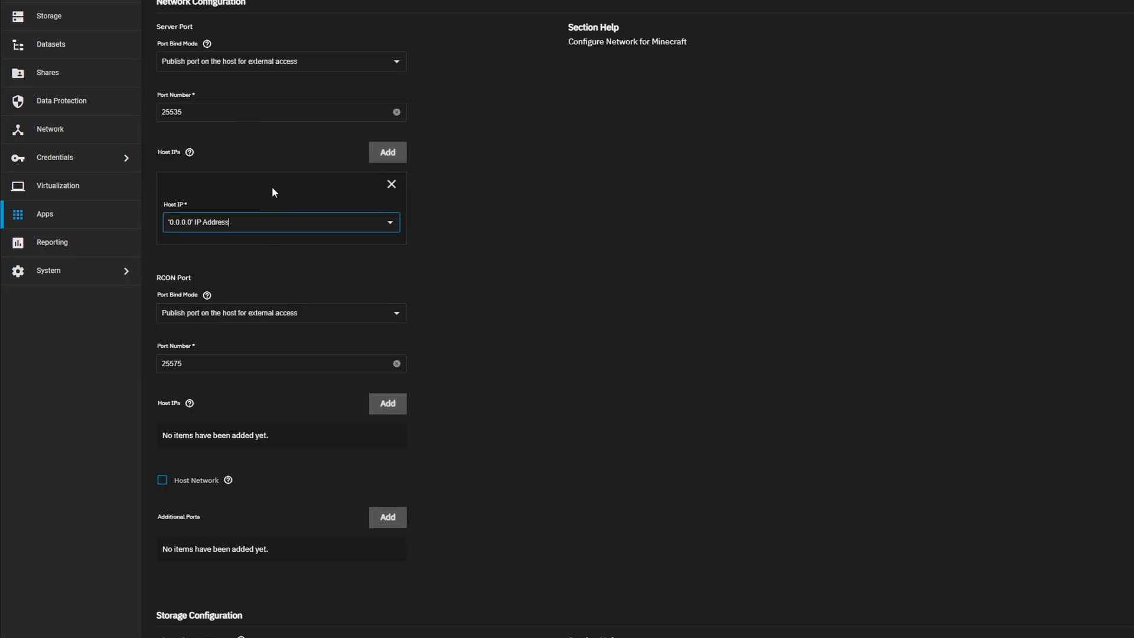
mouse_move(222, 131)
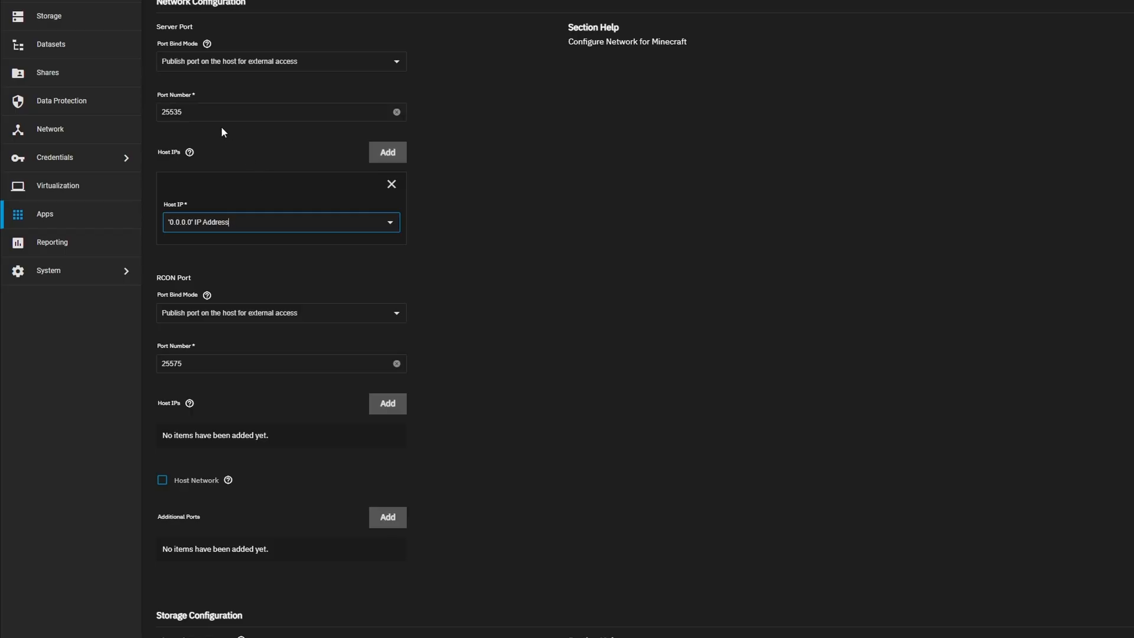
left_click(274, 364)
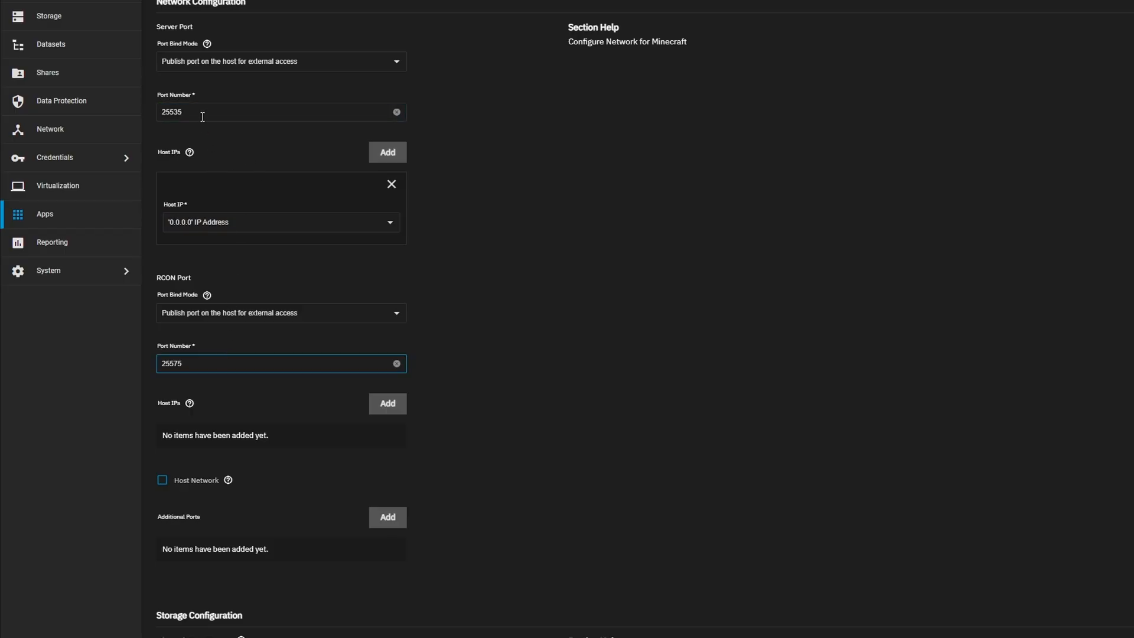
left_click(201, 111)
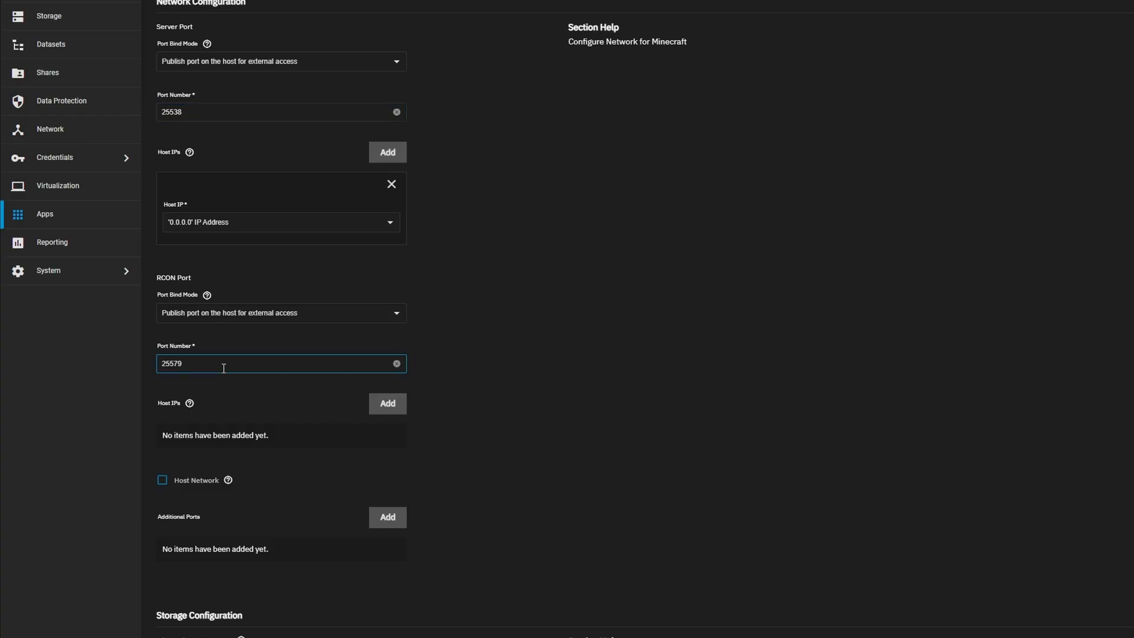
left_click(197, 111)
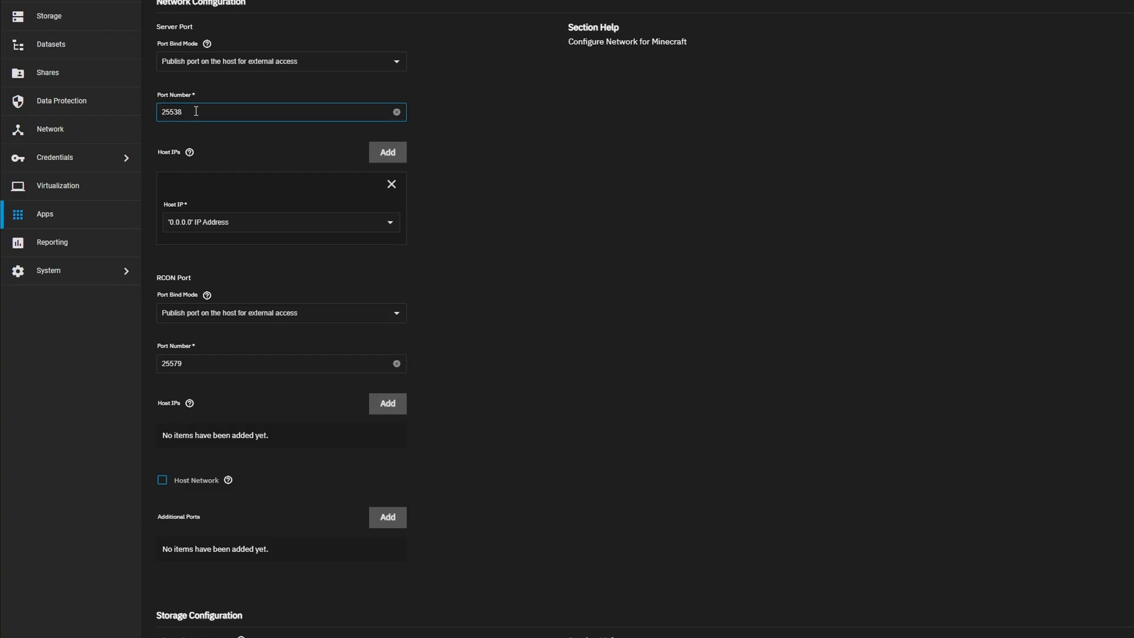
mouse_move(418, 421)
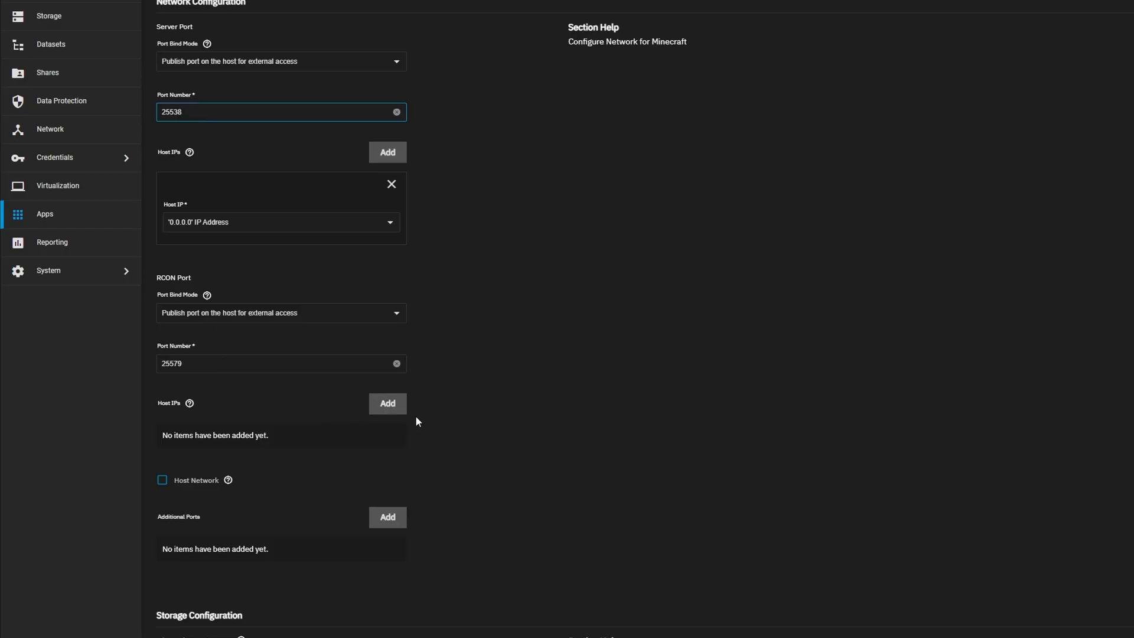
Add a 0.0.0.0 host IP entry for the RCON port.
left_click(388, 404)
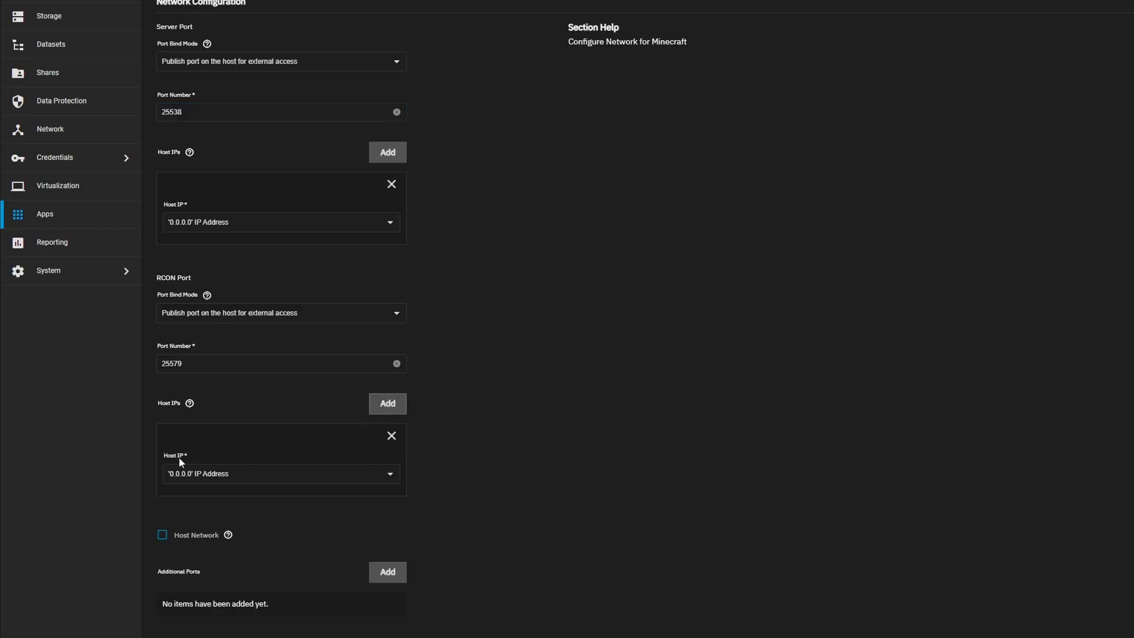
mouse_move(216, 281)
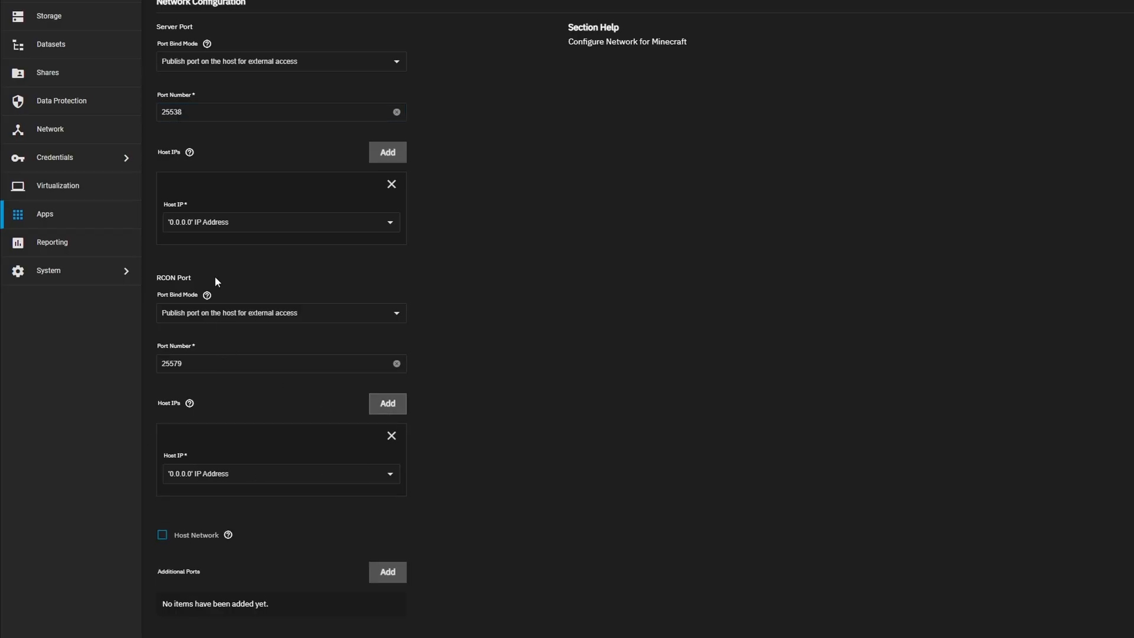
double_click(173, 26)
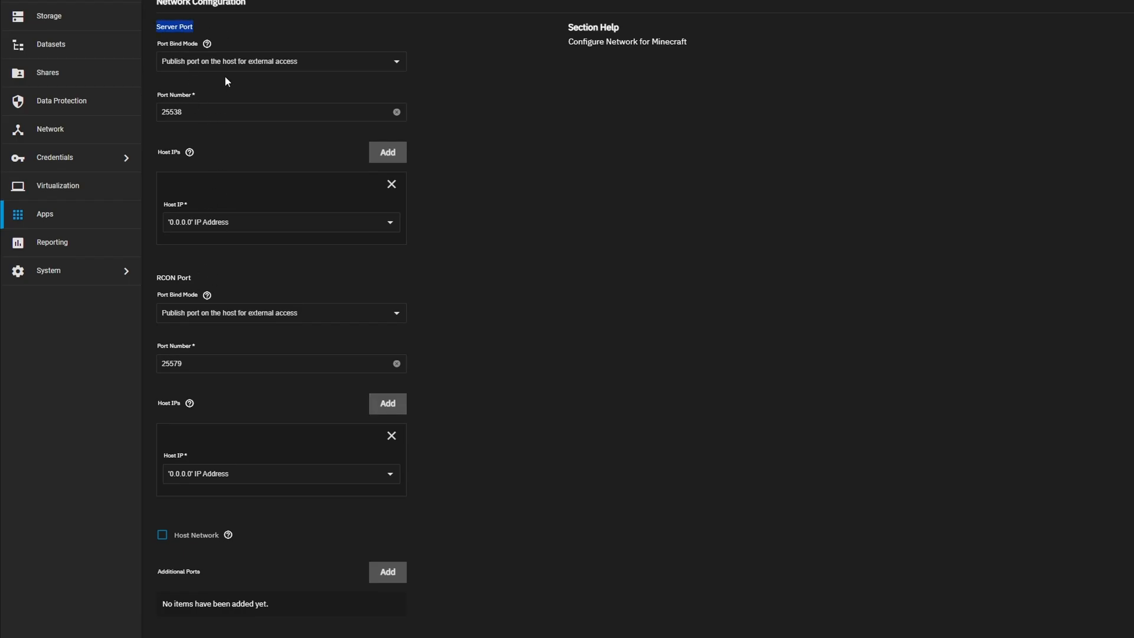
mouse_move(208, 321)
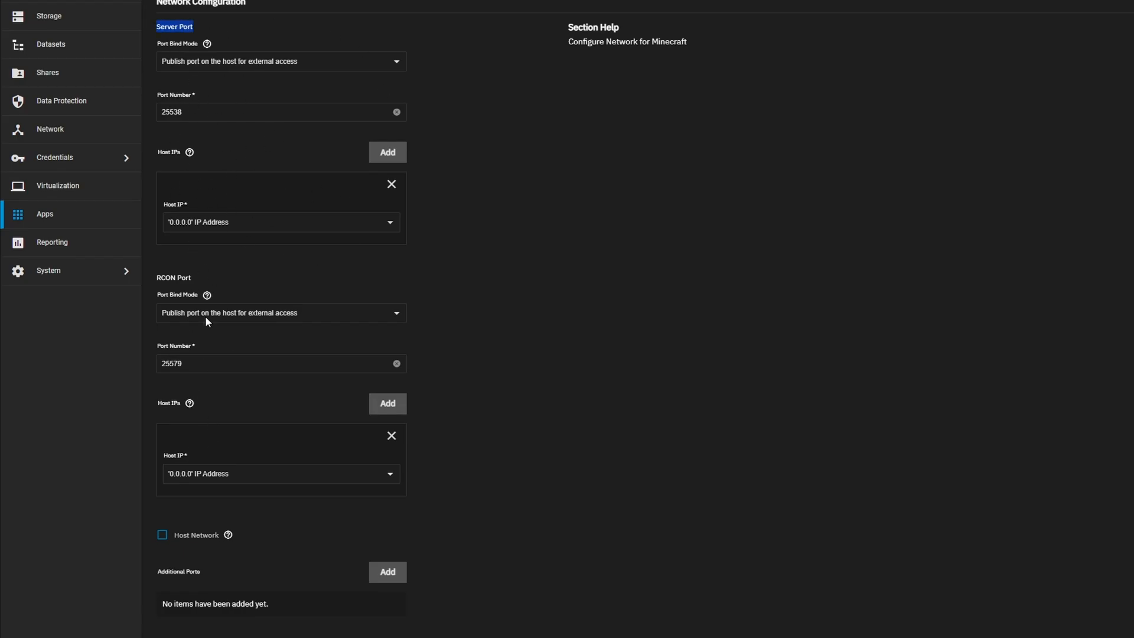
mouse_move(312, 442)
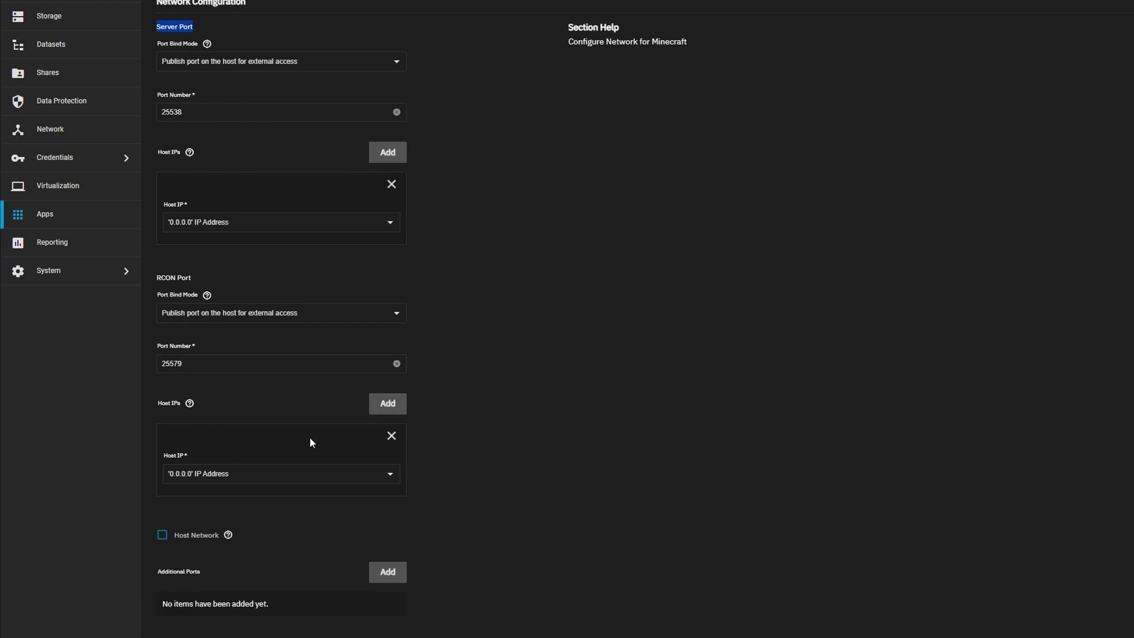
Reach Storage Configuration and pick from the Minecraft Data Storage Type choices.
scroll("down", 3)
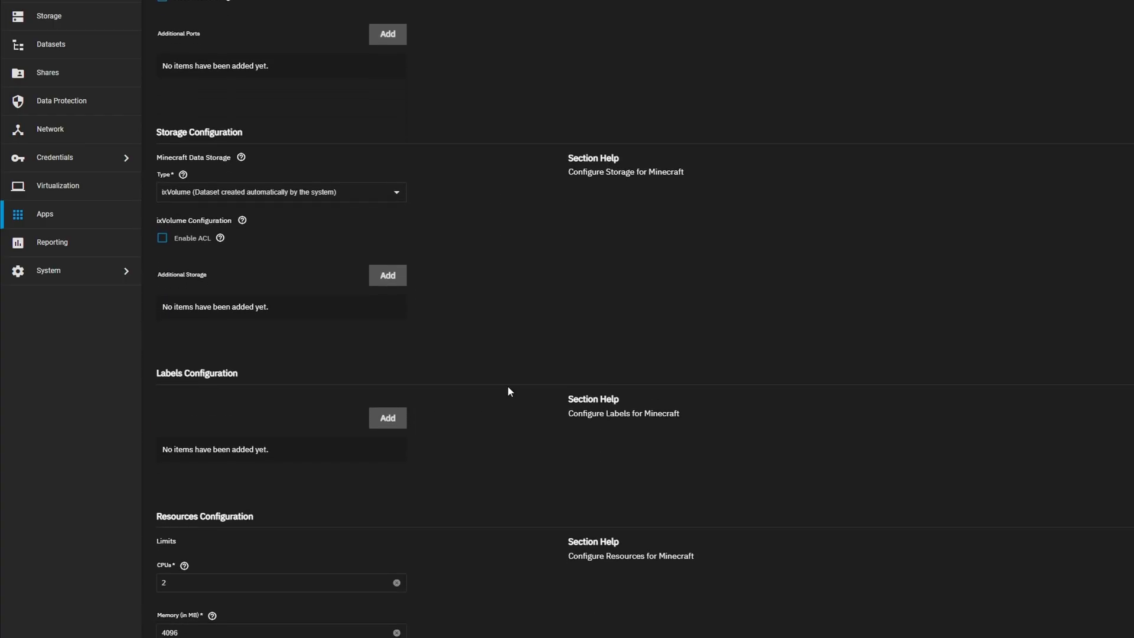
mouse_move(527, 368)
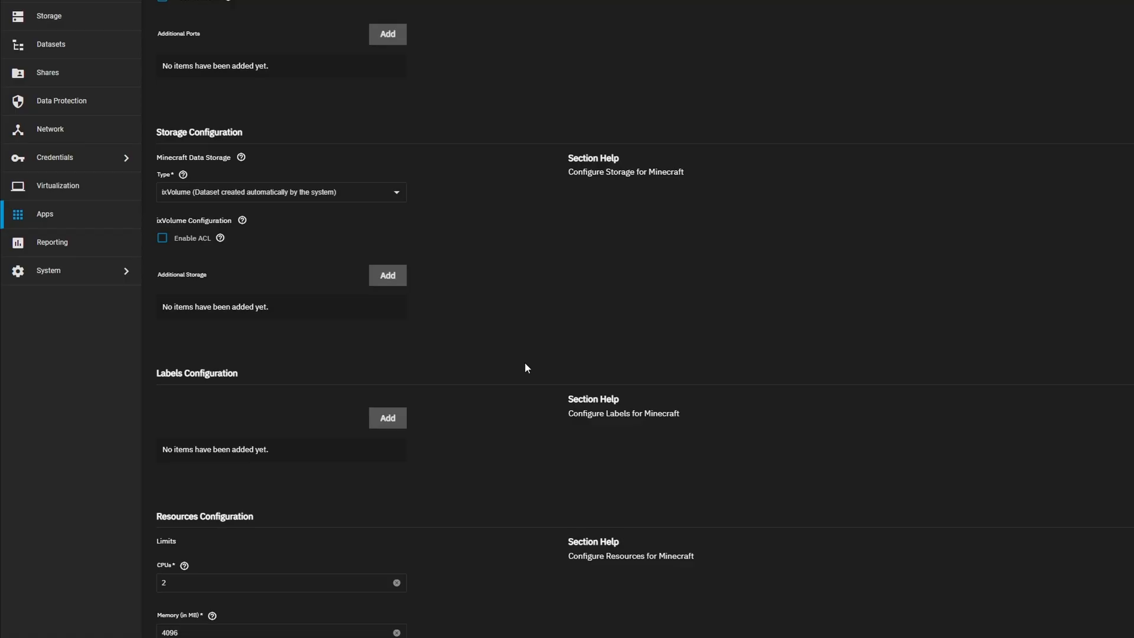
left_click(281, 192)
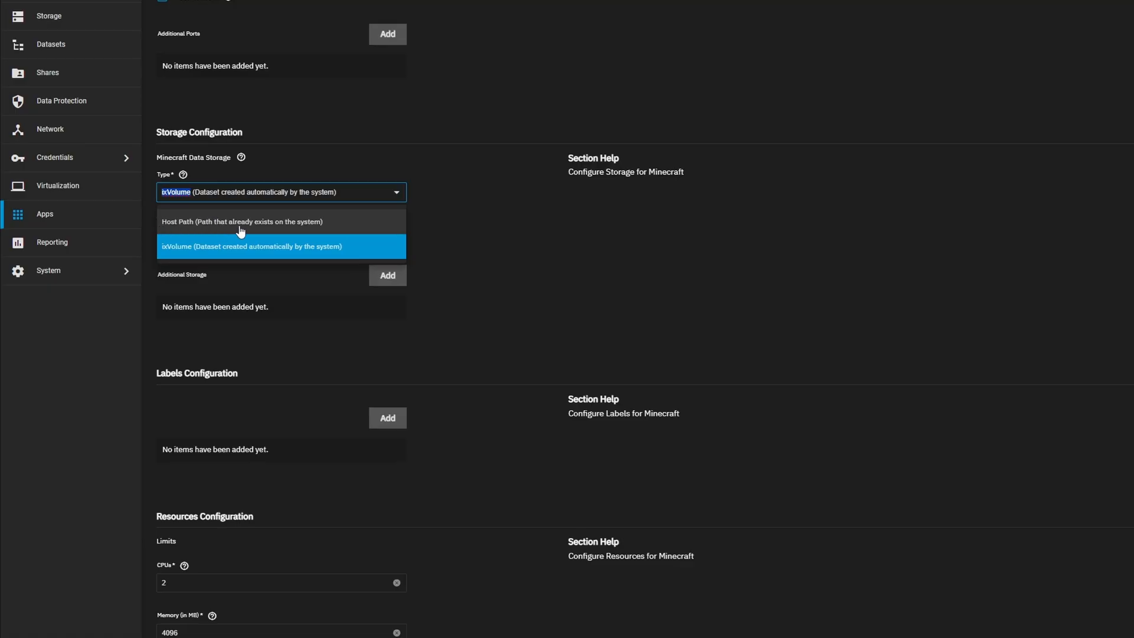
left_click(281, 246)
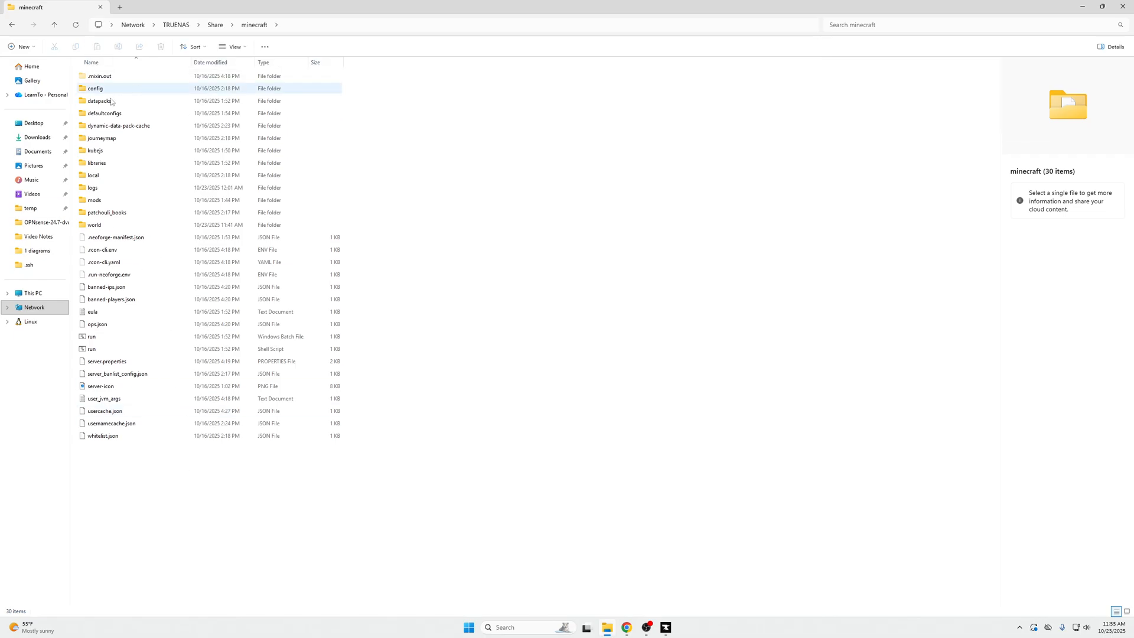
Select all 30 items in the TRUENAS share's minecraft folder with Ctrl+A.
left_click(393, 454)
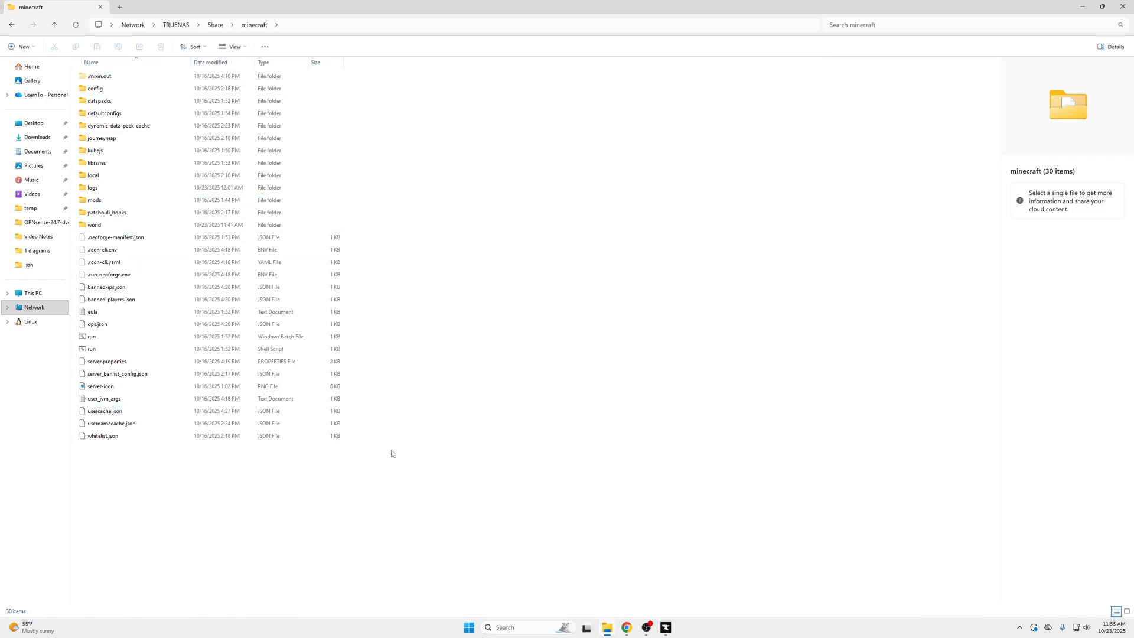
key("ctrl+a")
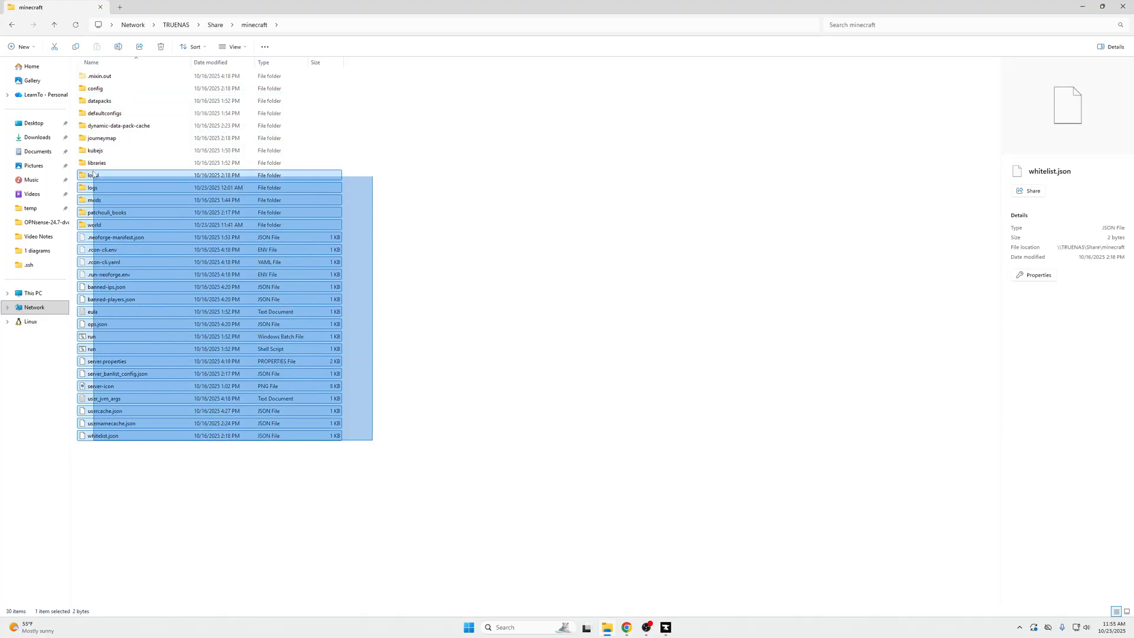
key("ctrl+a")
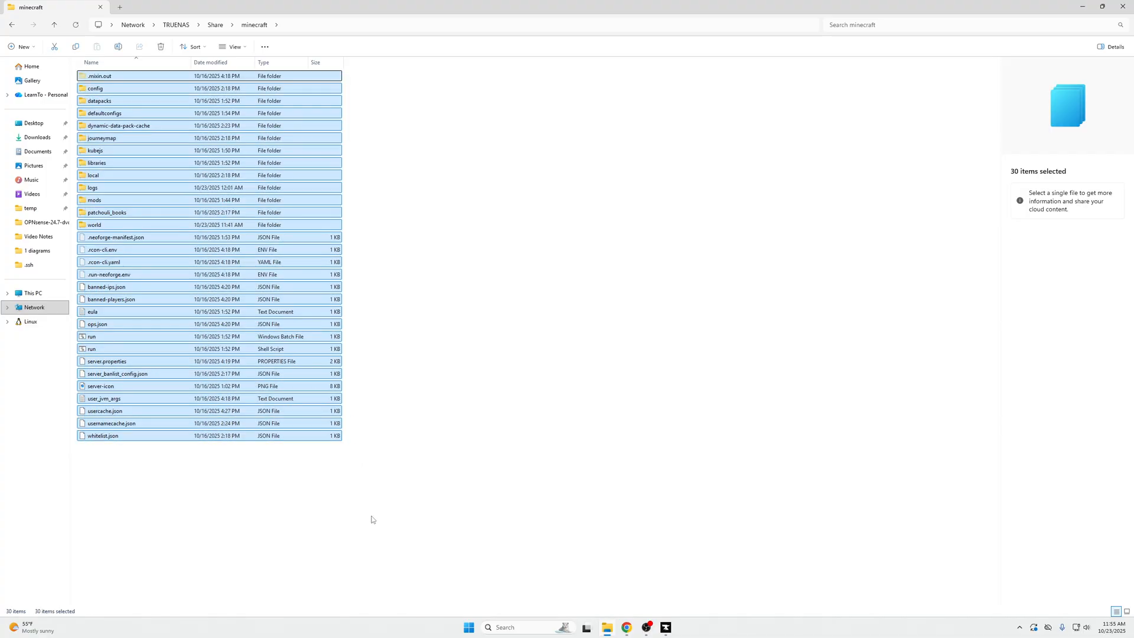
mouse_move(365, 491)
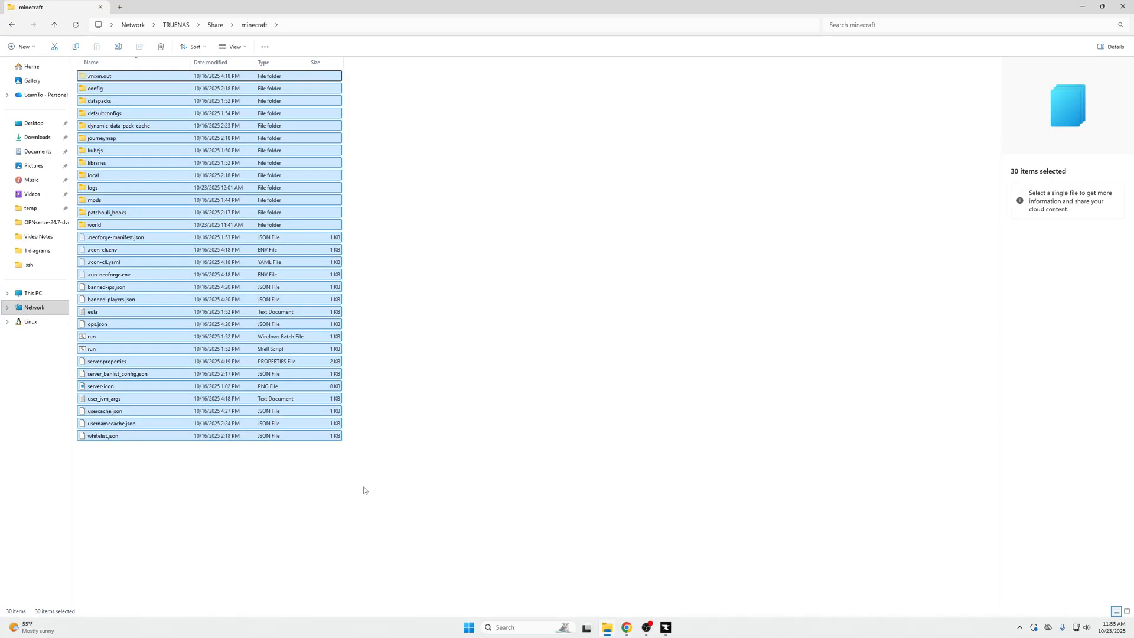
mouse_move(366, 482)
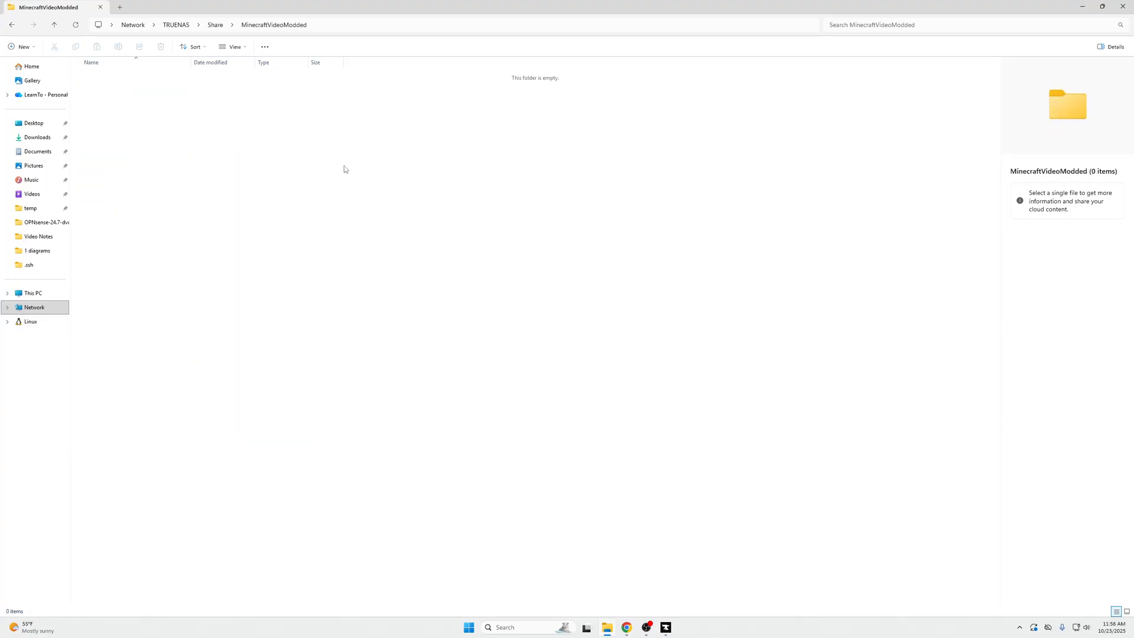
mouse_move(283, 147)
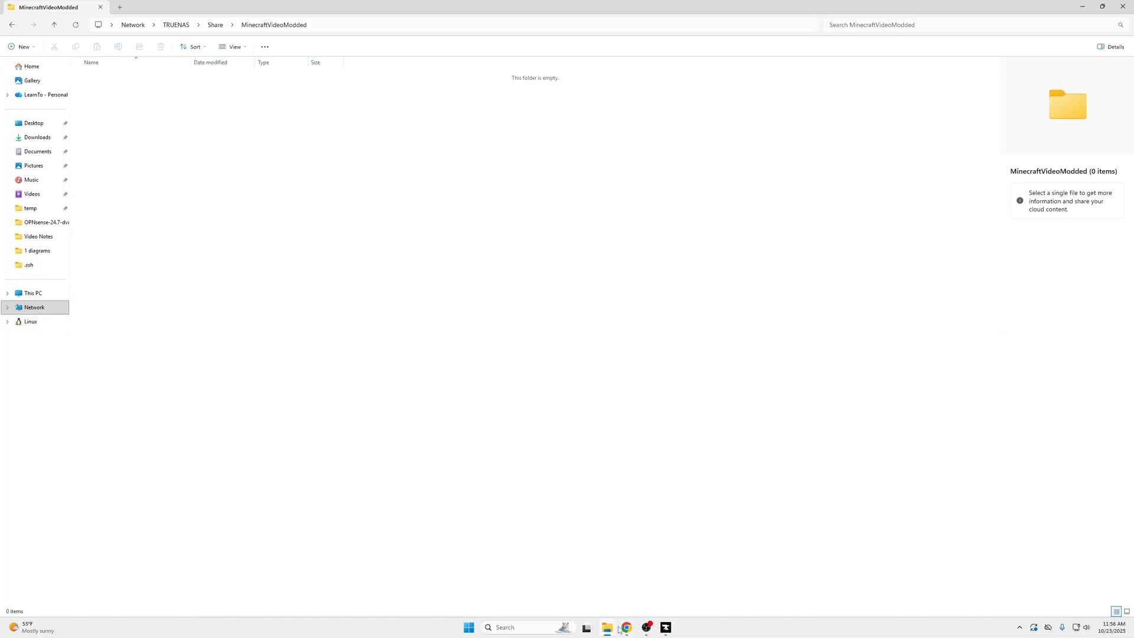
mouse_move(627, 626)
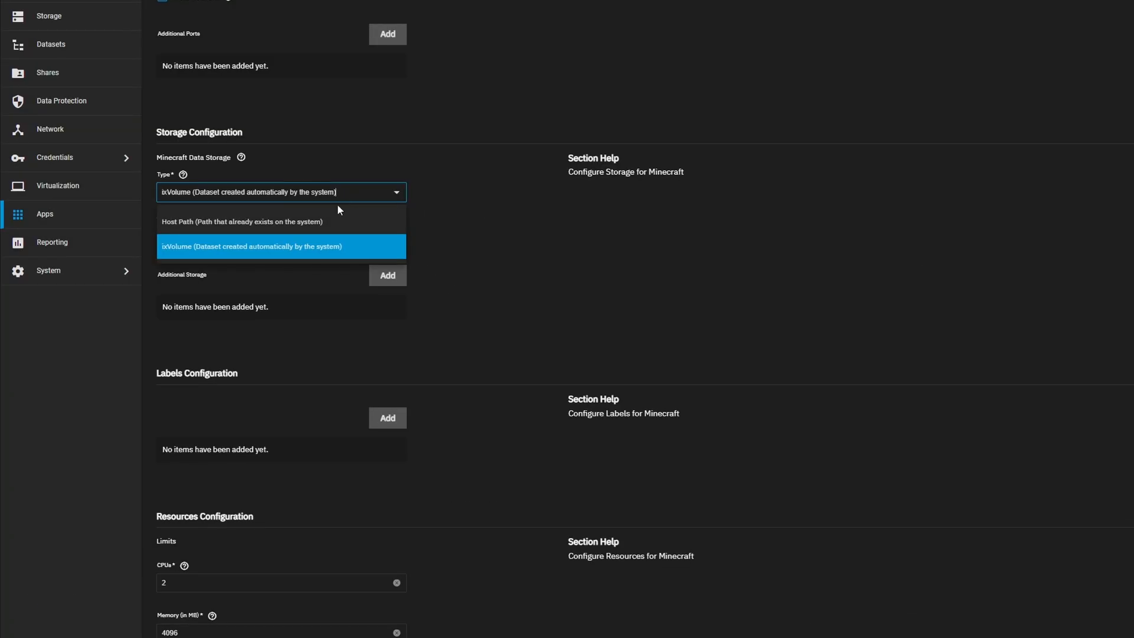
Point Host Path to /mnt/Standard 12tb raid 1 pool/Share/MinecraftVideoModded with ACL and Force Flag enabled.
left_click(242, 222)
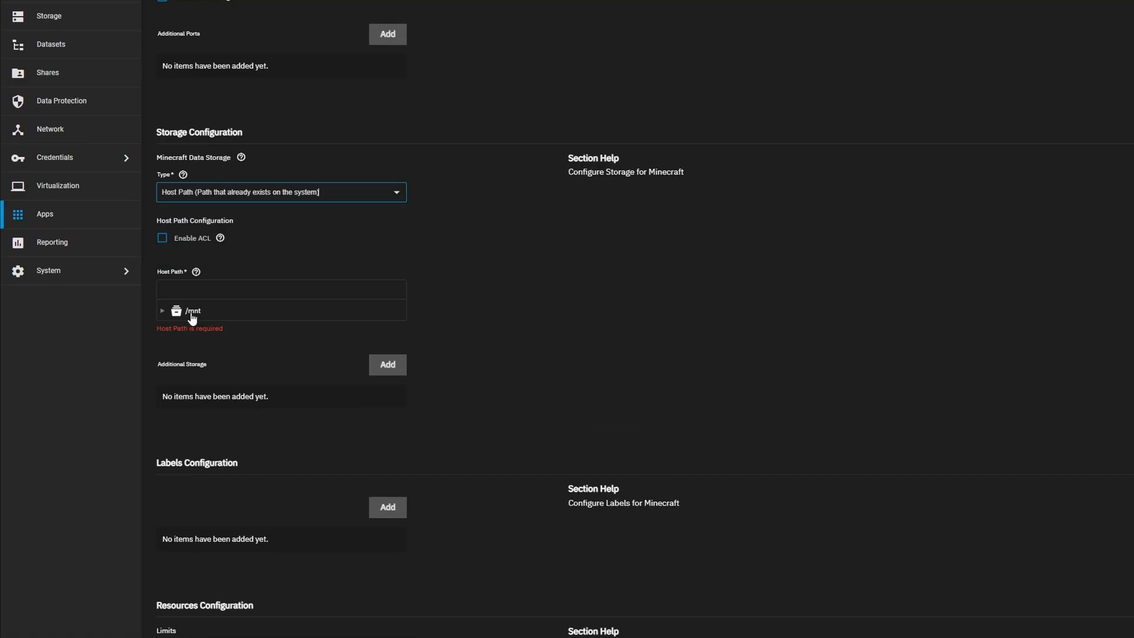
left_click(163, 311)
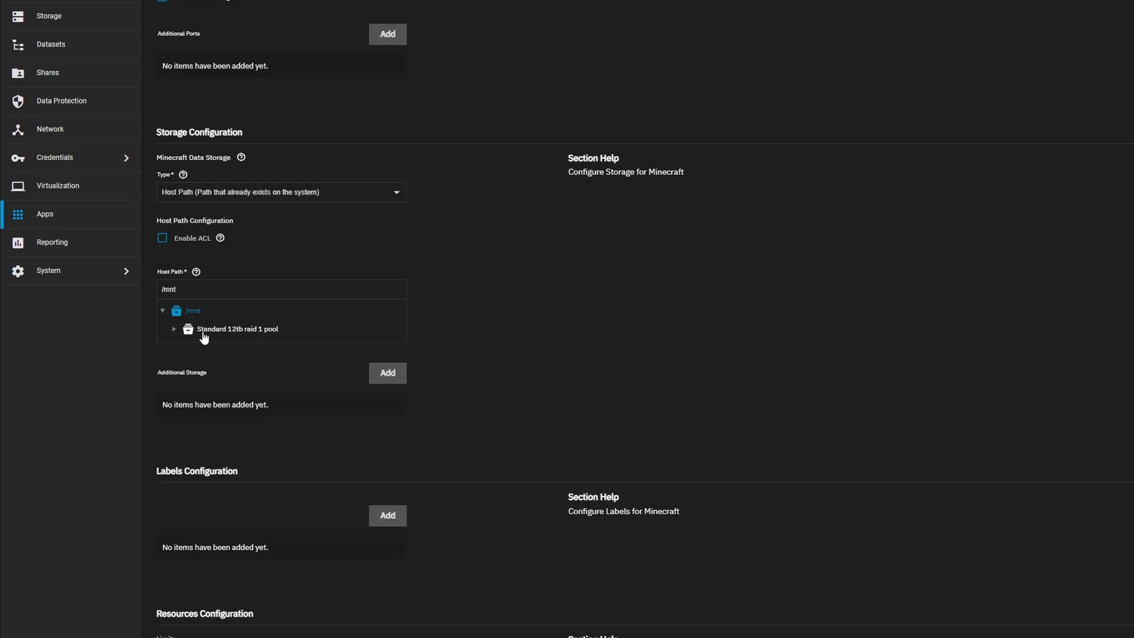
left_click(258, 388)
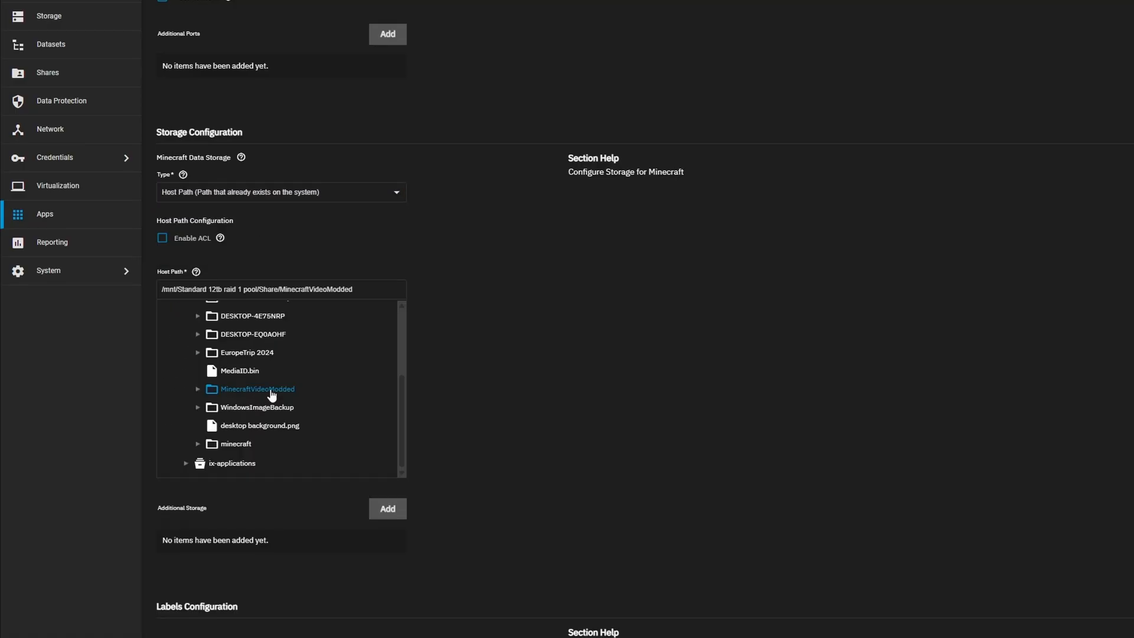
left_click(199, 389)
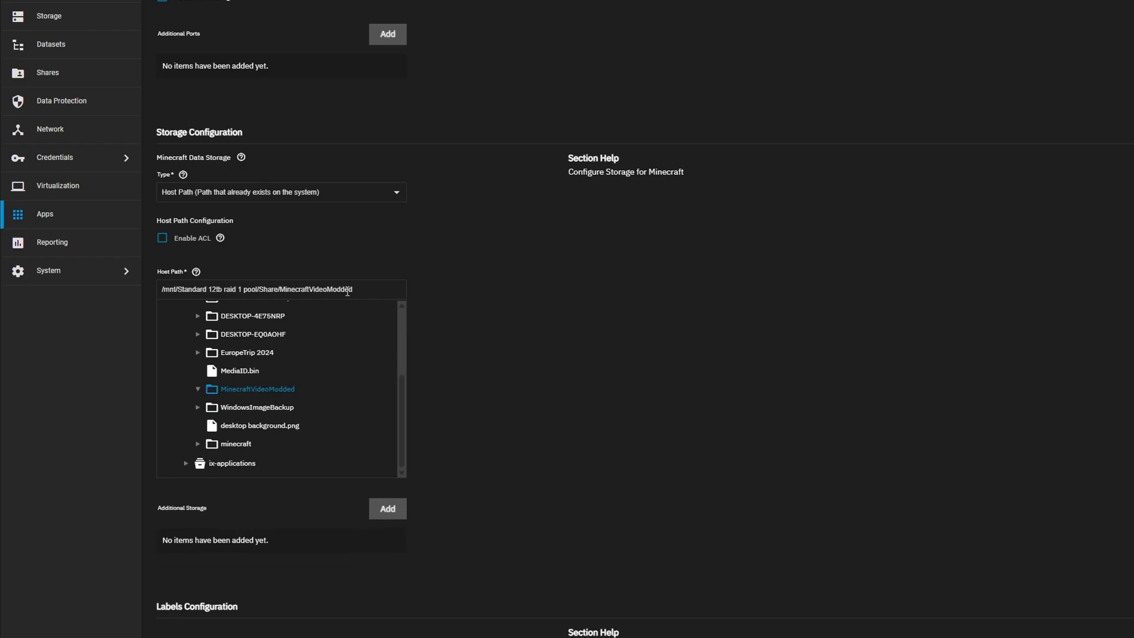
scroll("down", 3)
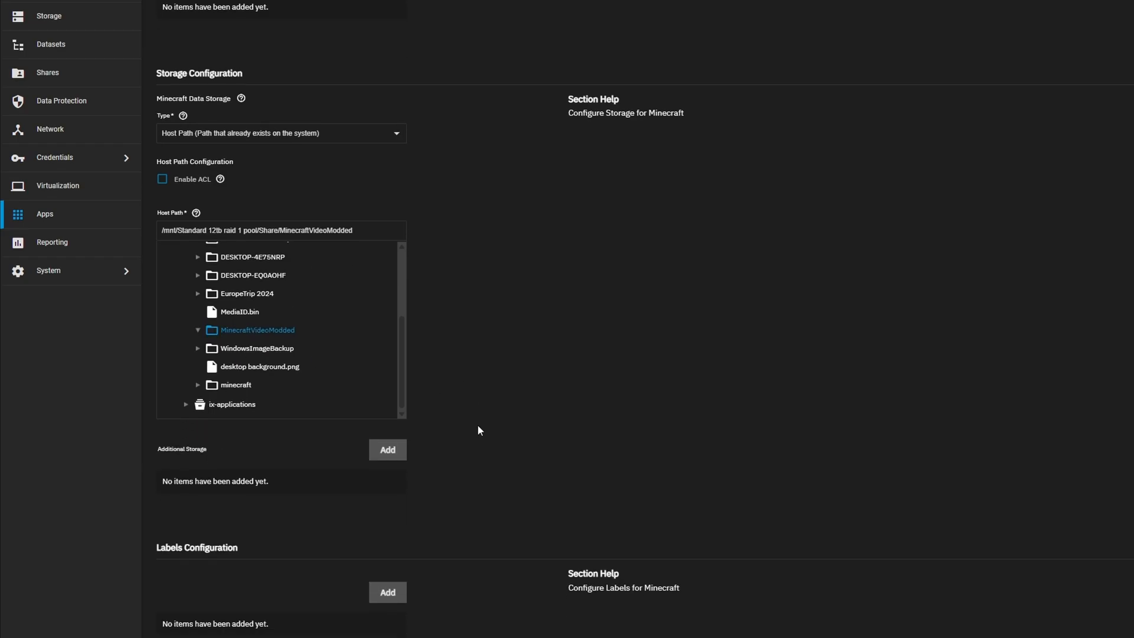
mouse_move(189, 201)
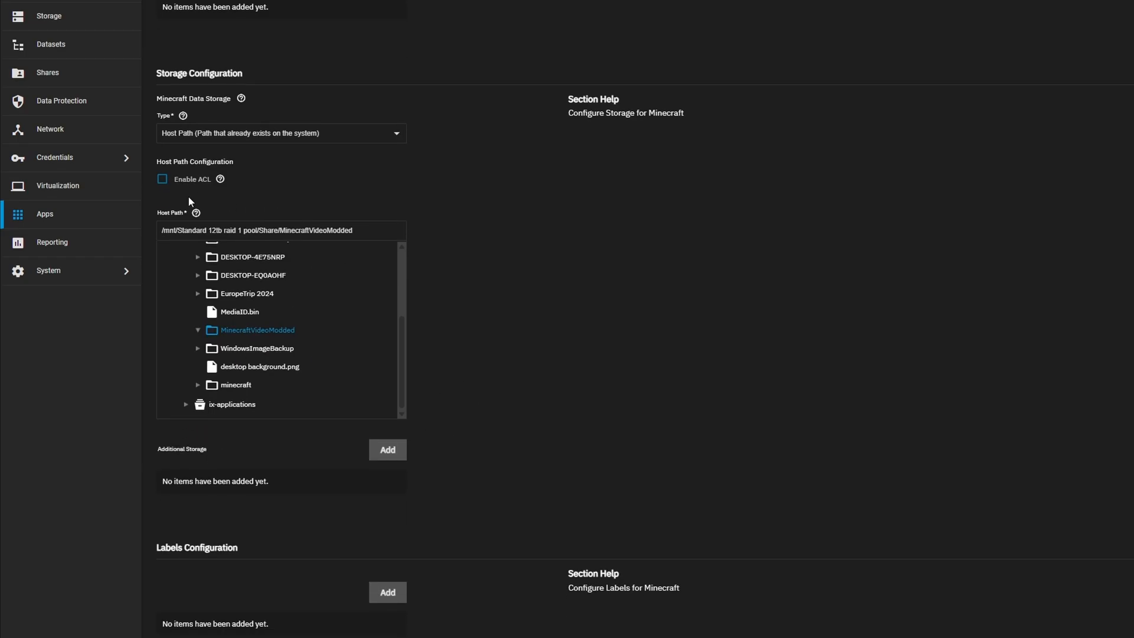
mouse_move(235, 189)
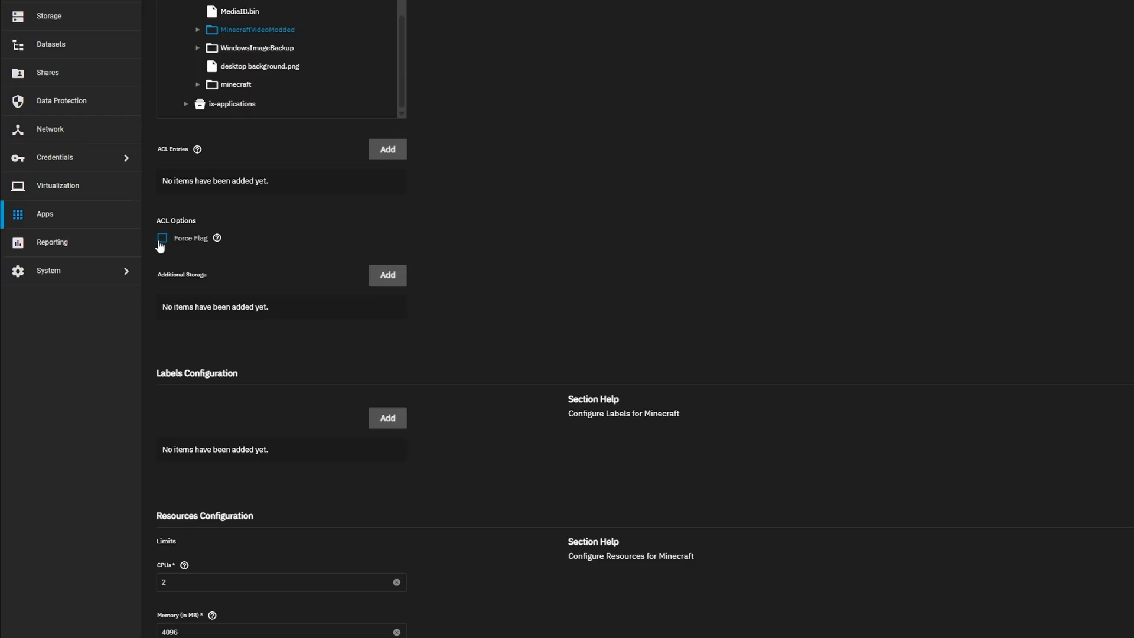
left_click(162, 237)
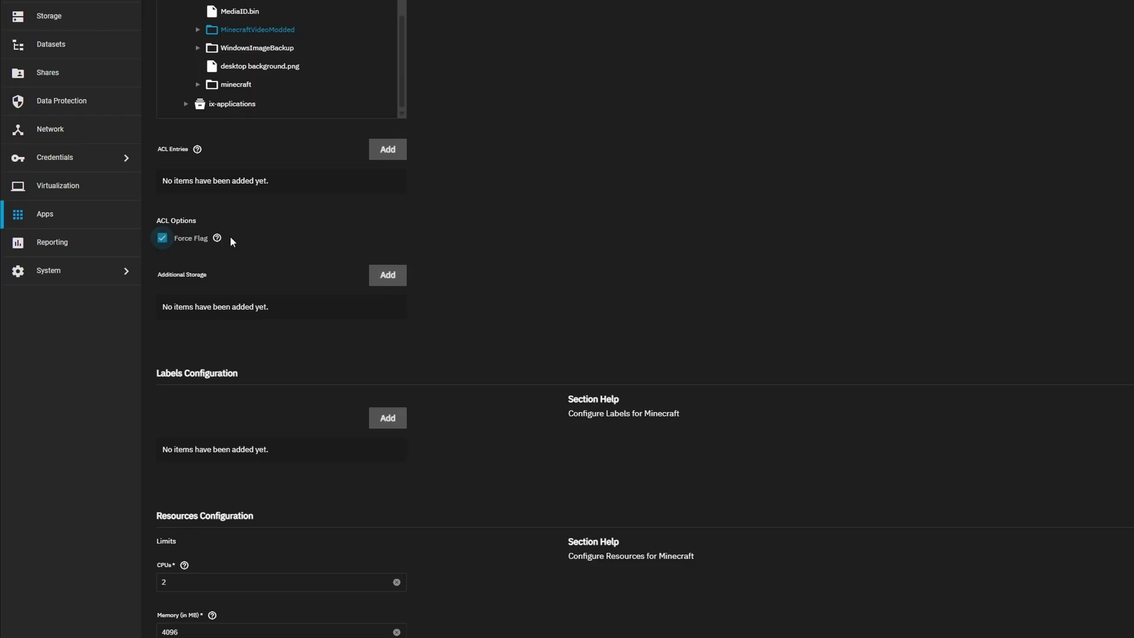
scroll("down", 3)
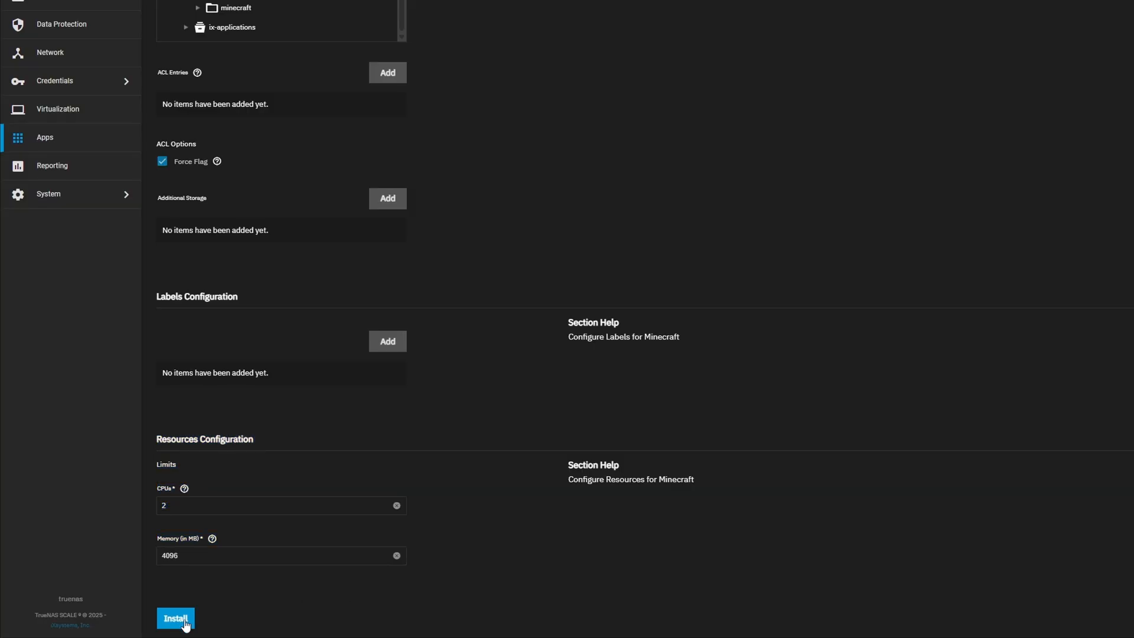
mouse_move(215, 558)
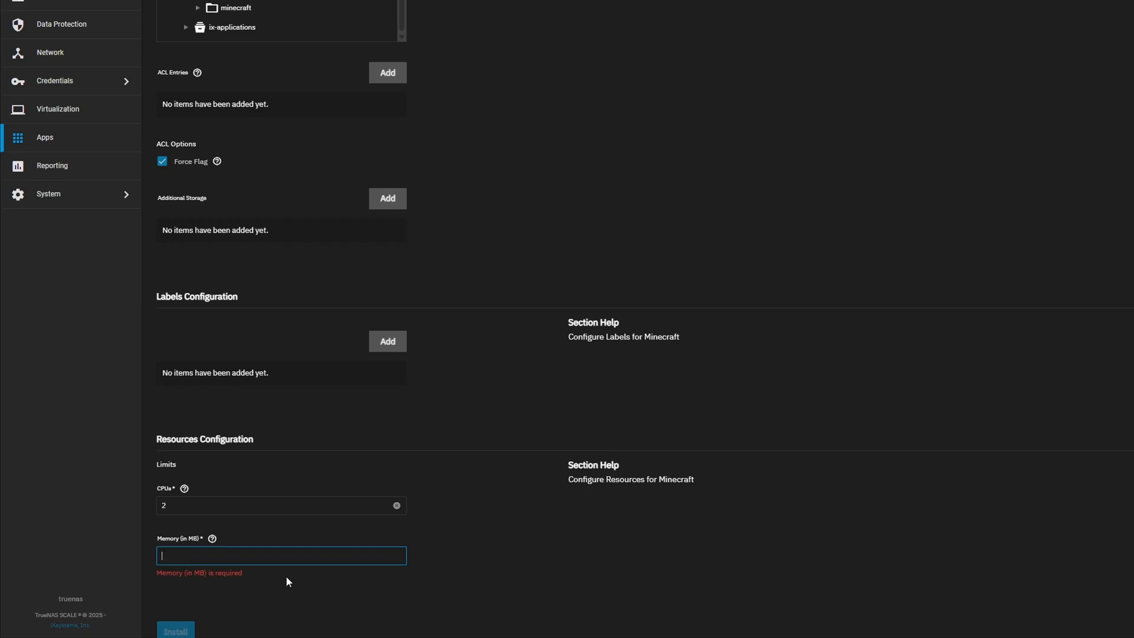
Set Memory to 16384 MiB and CPUs to 4, then install the Minecraft app.
type("1638")
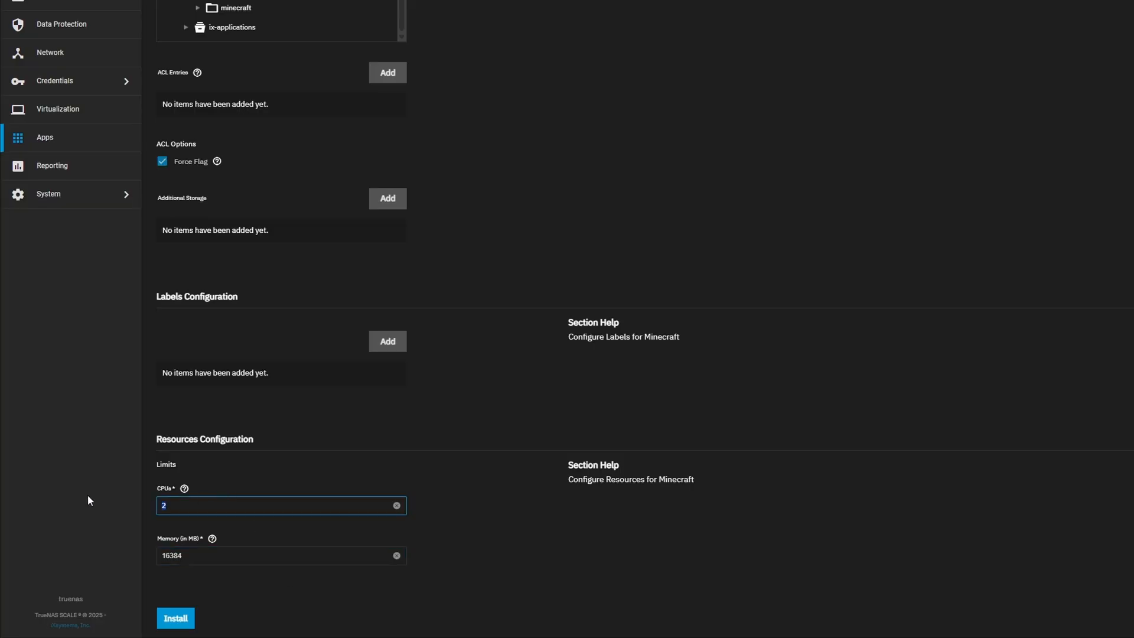
type("4")
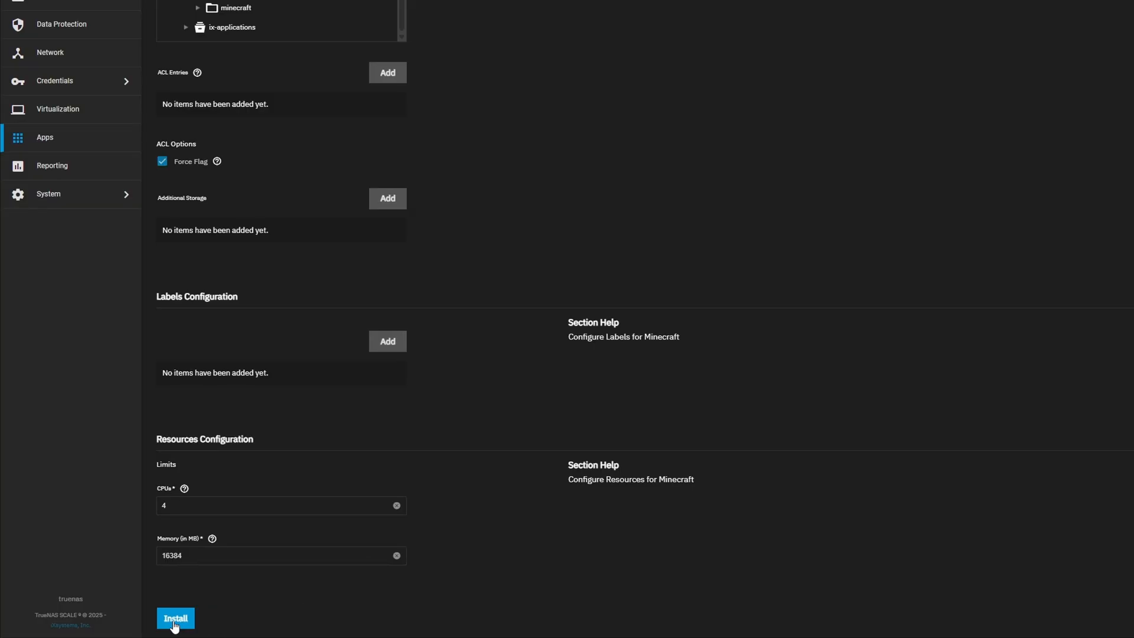
left_click(174, 619)
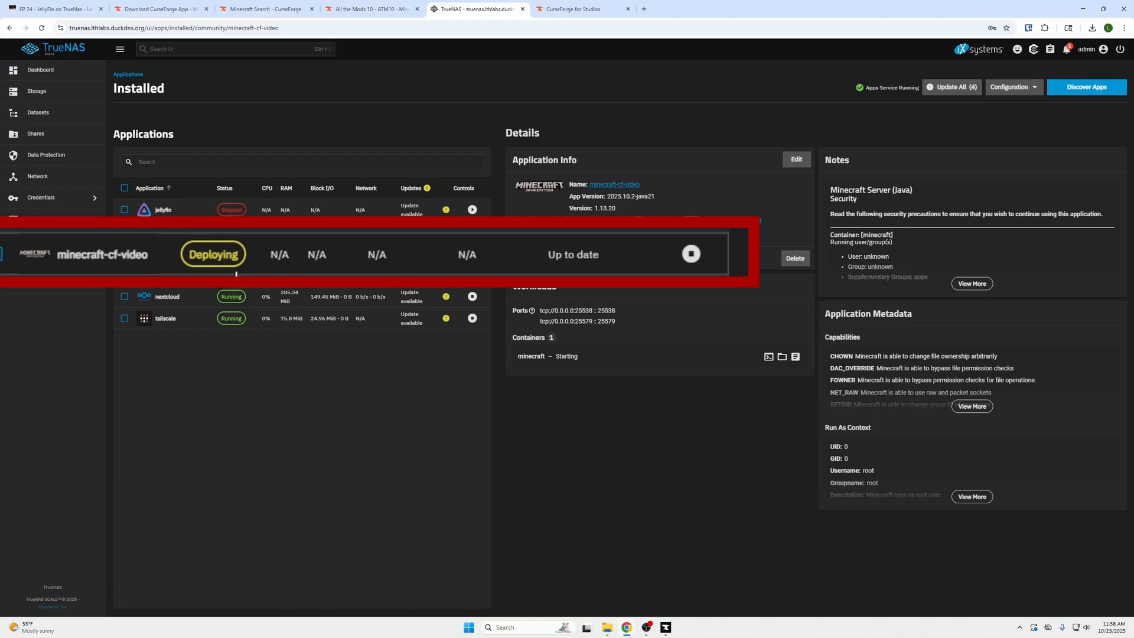
mouse_move(183, 265)
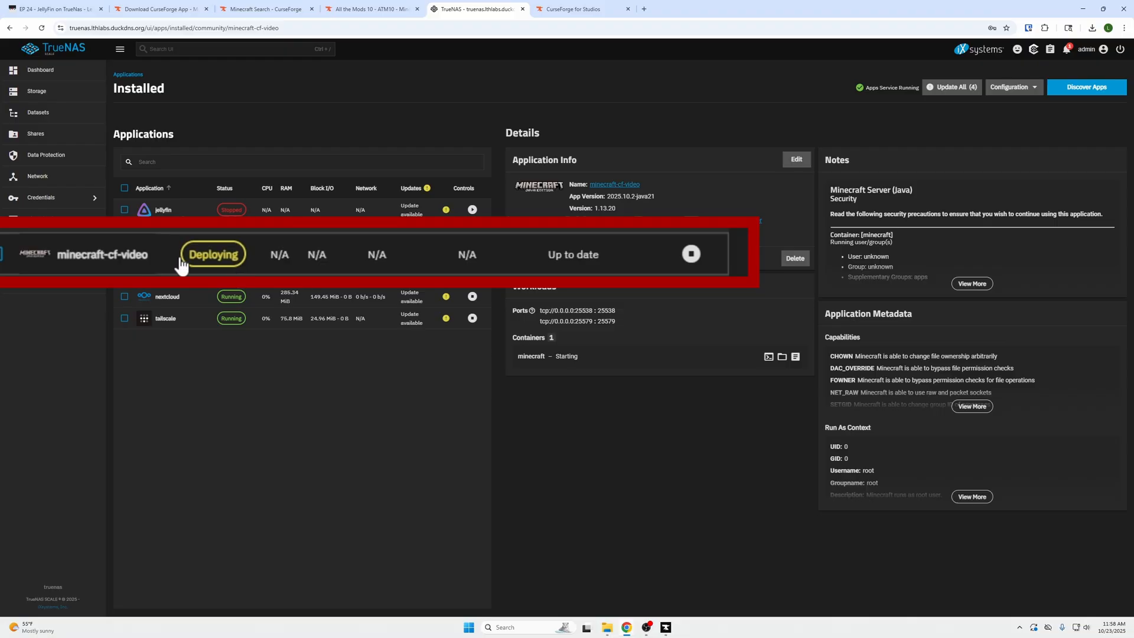
mouse_move(161, 261)
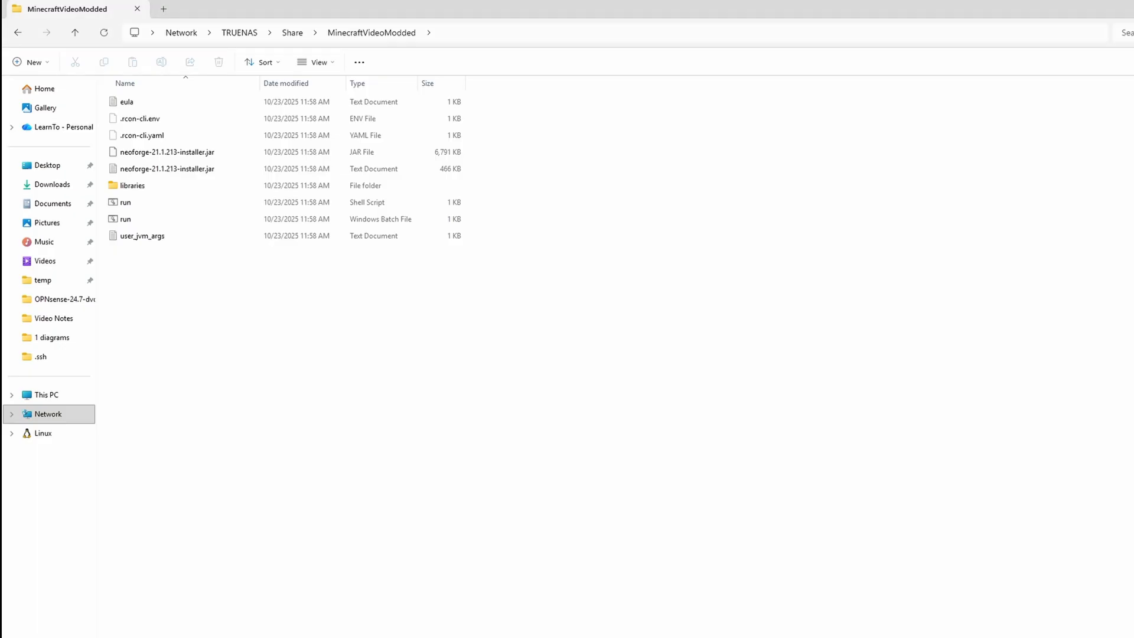
Stop the minecraft-cf-video app from the Installed apps list.
left_click_drag(233, 281, 286, 334)
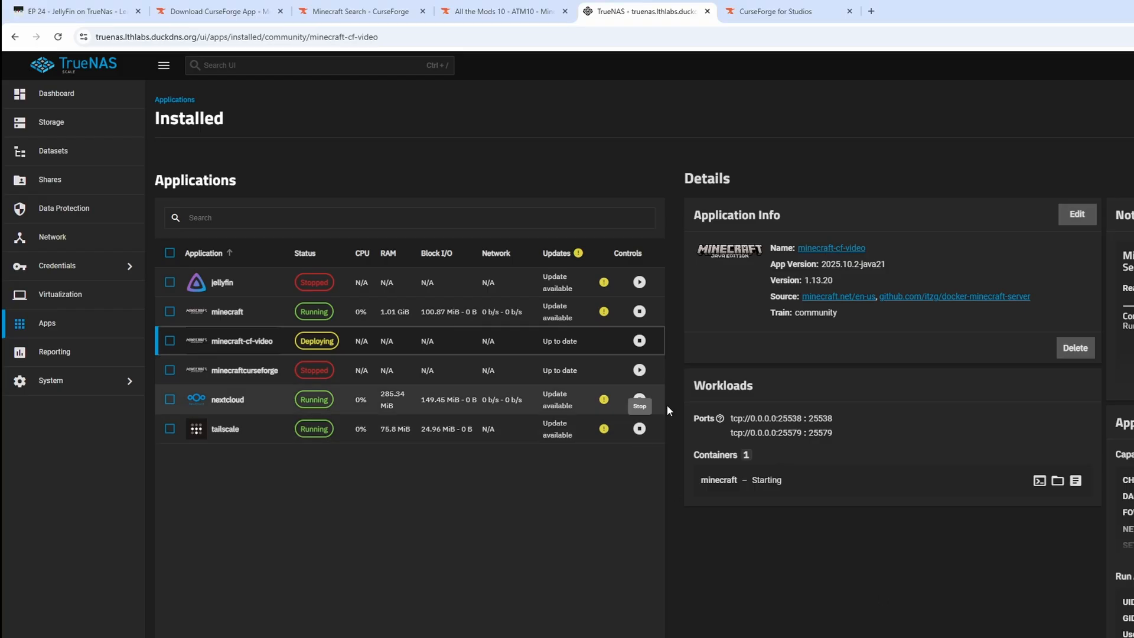
left_click(639, 340)
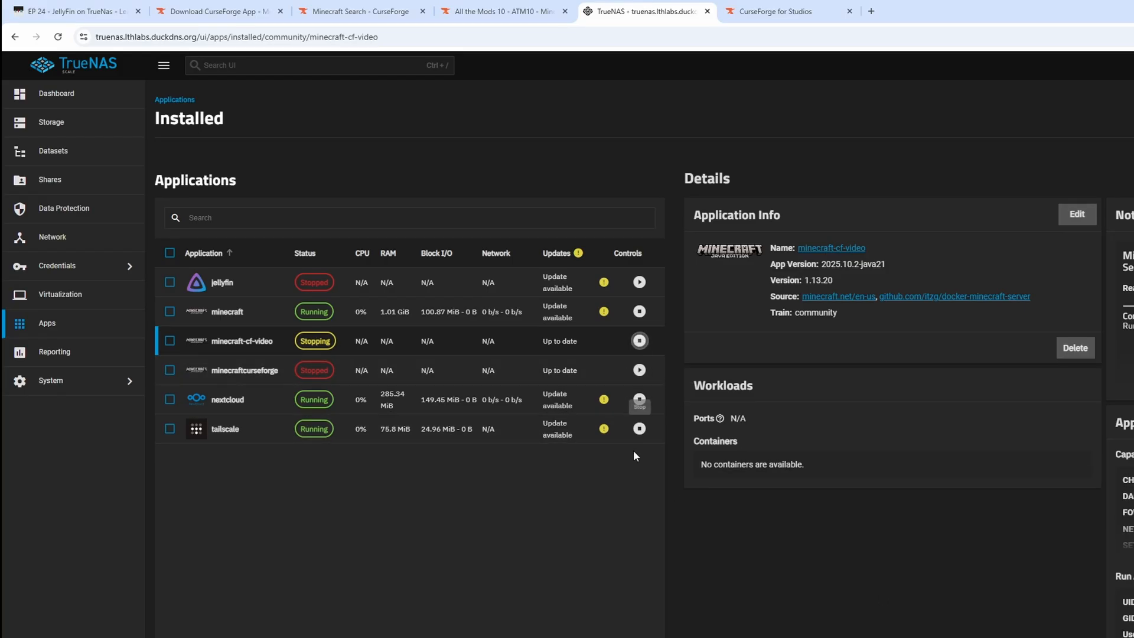
mouse_move(639, 340)
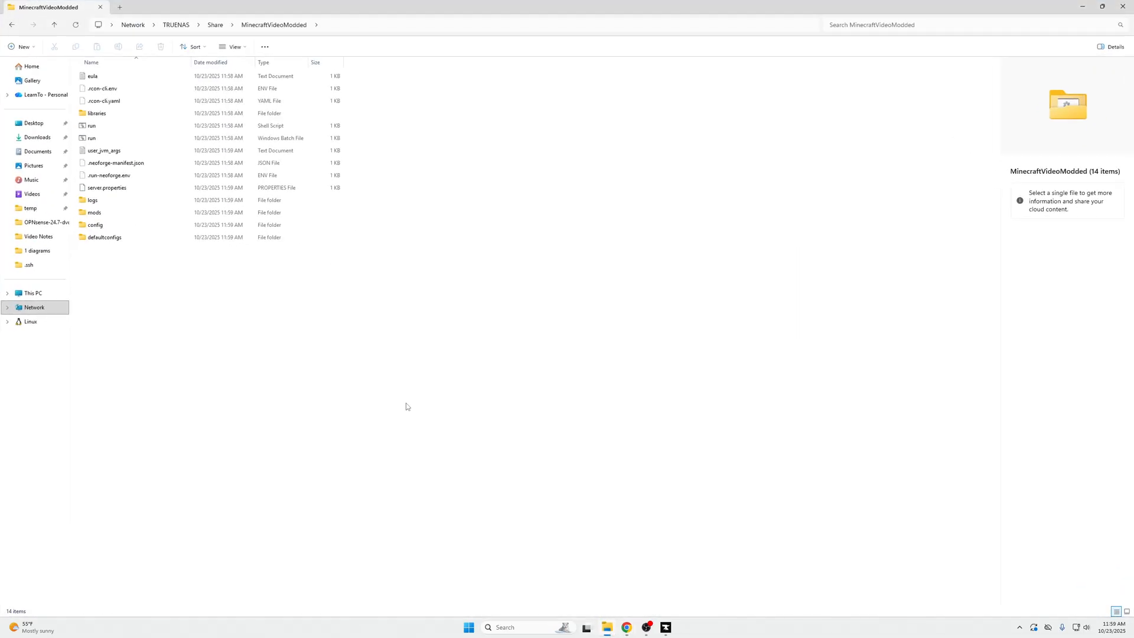
Select all 14 generated items in the MinecraftVideoModded folder with Ctrl+A.
key("ctrl+a")
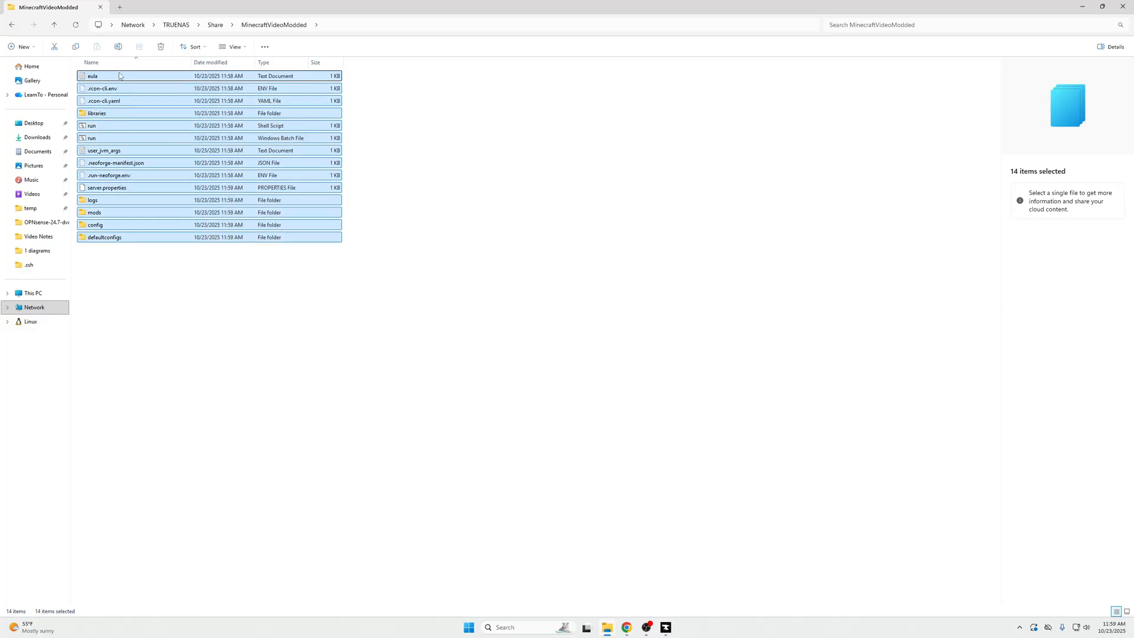
mouse_move(597, 325)
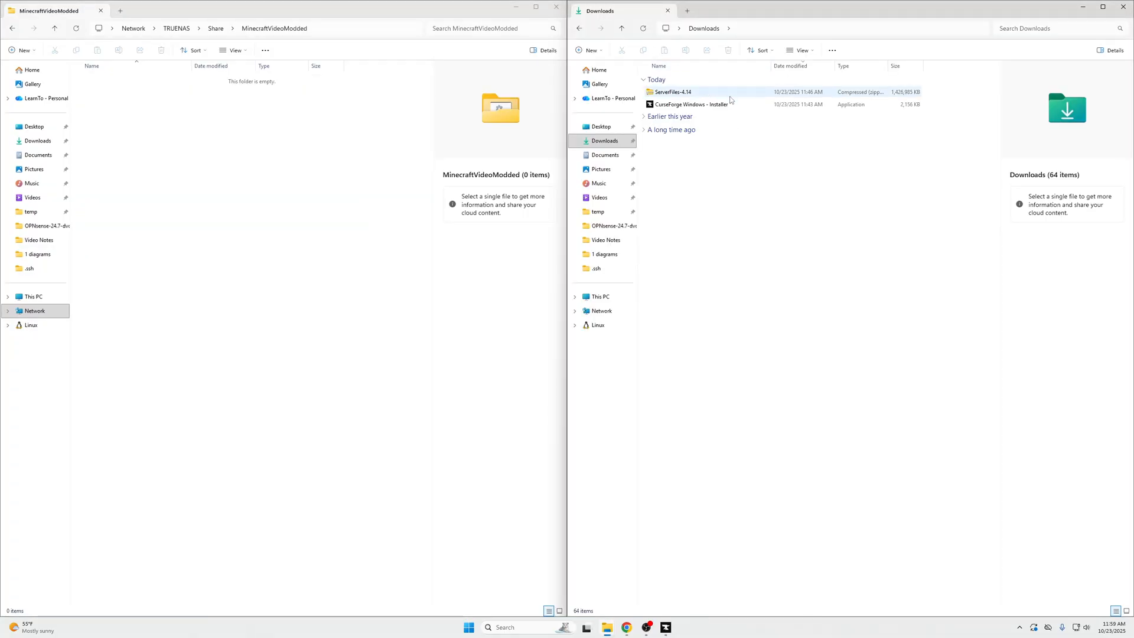
Extract ServerFiles-4.14.zip into the suggested Downloads folder via Extract All.
left_click(671, 92)
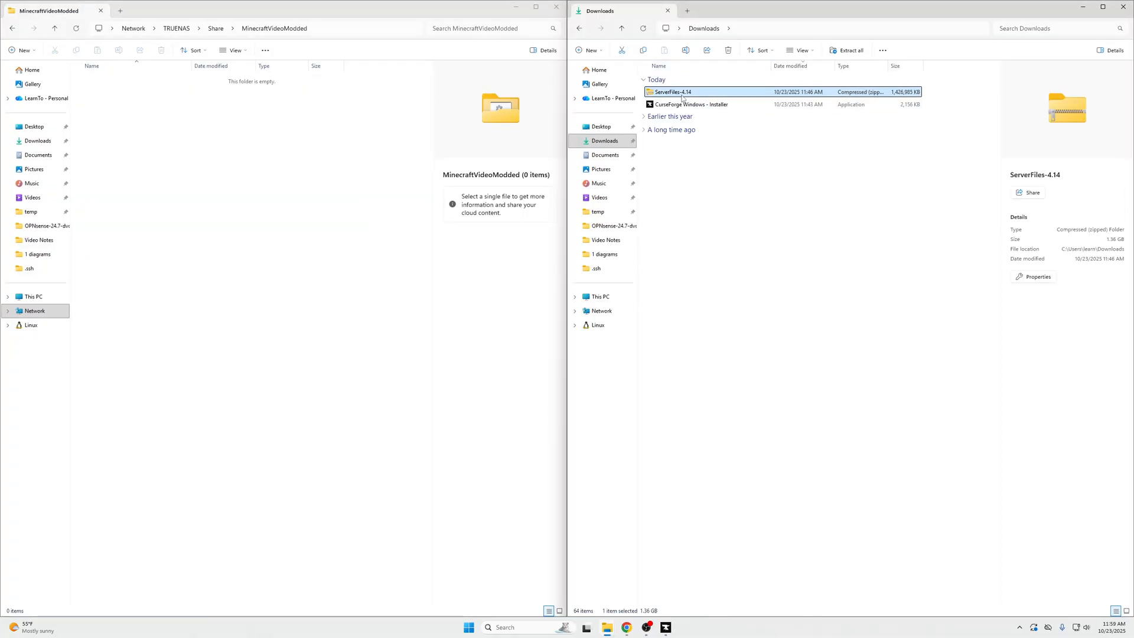
right_click(682, 93)
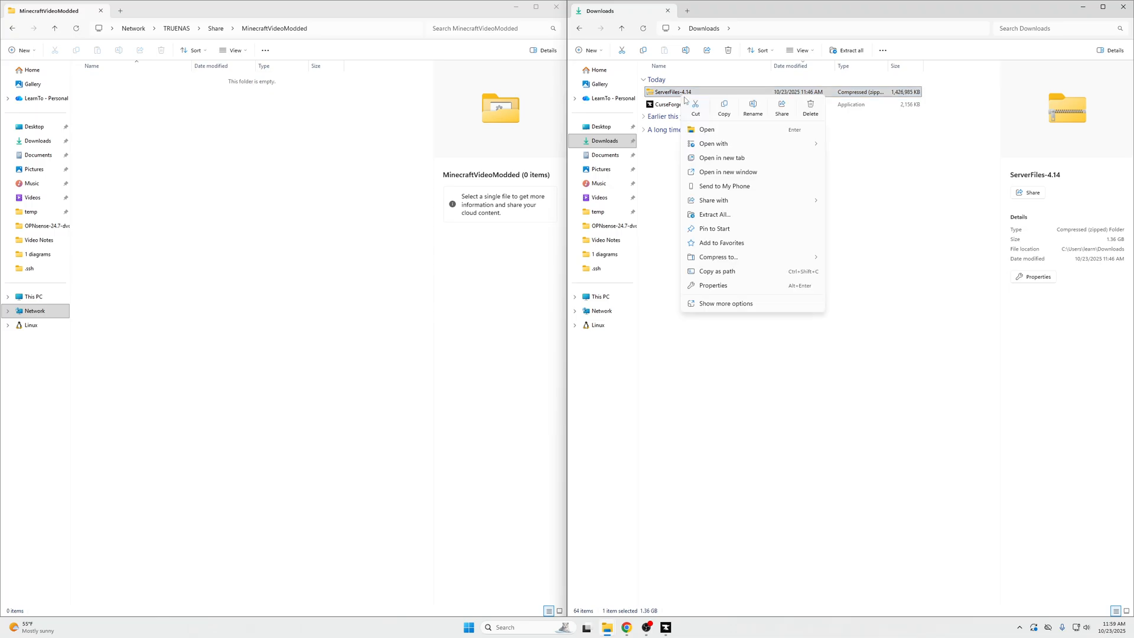
mouse_move(735, 216)
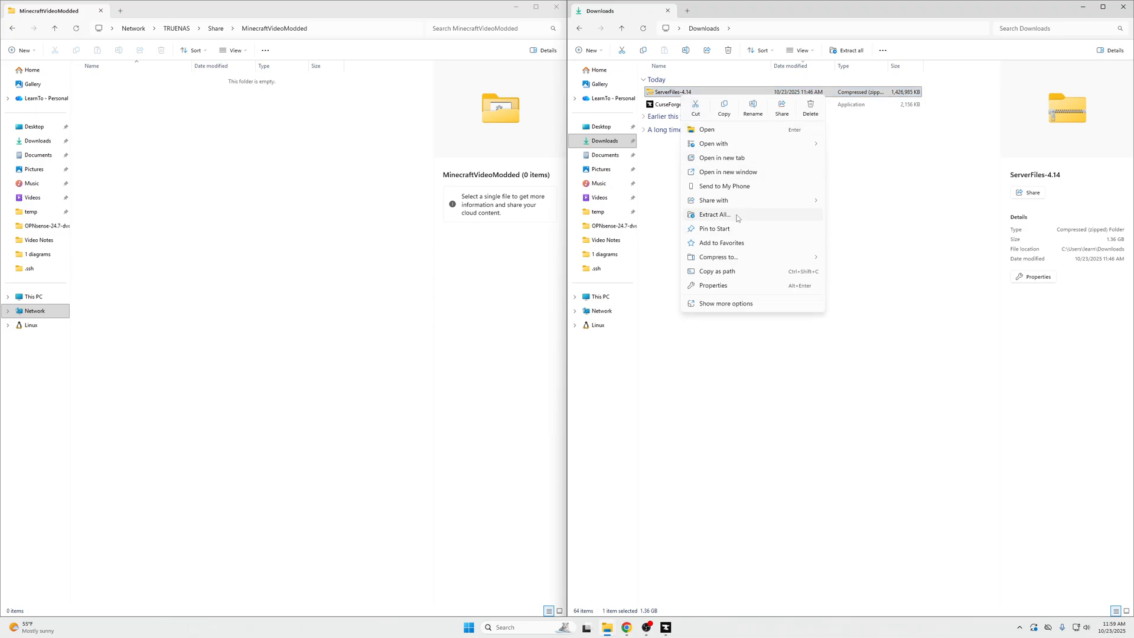
left_click(714, 214)
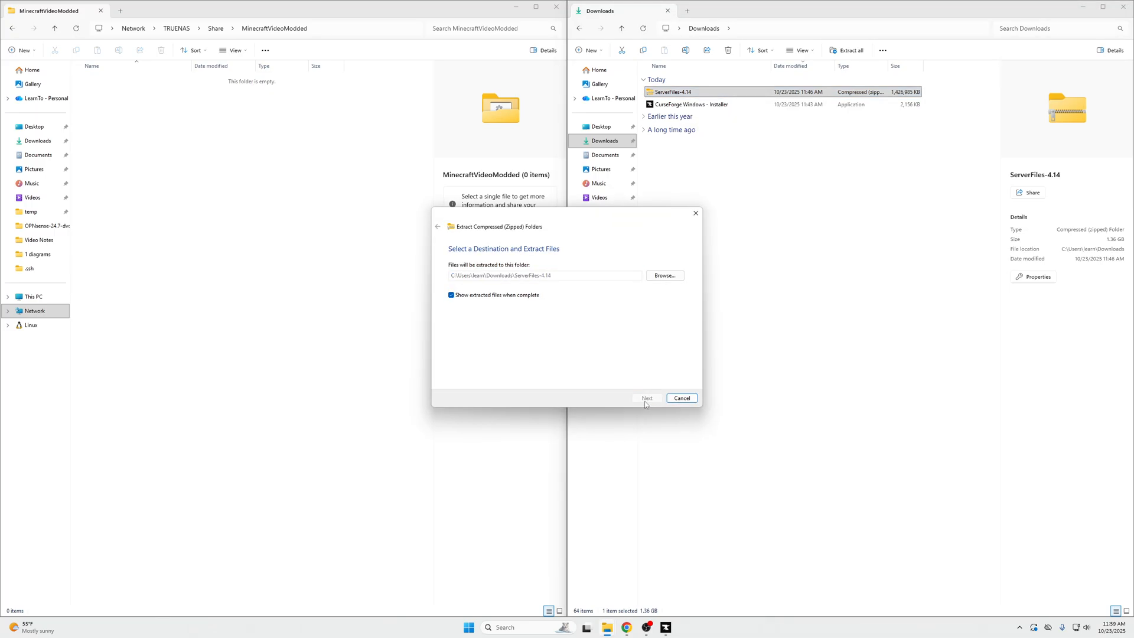
left_click(648, 397)
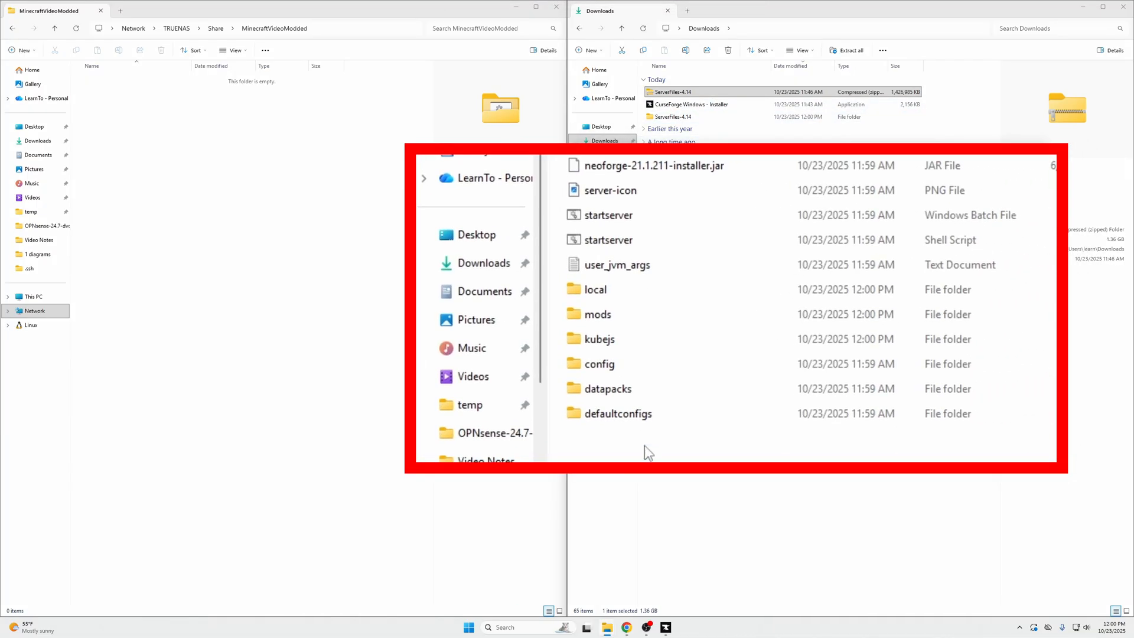
mouse_move(654, 444)
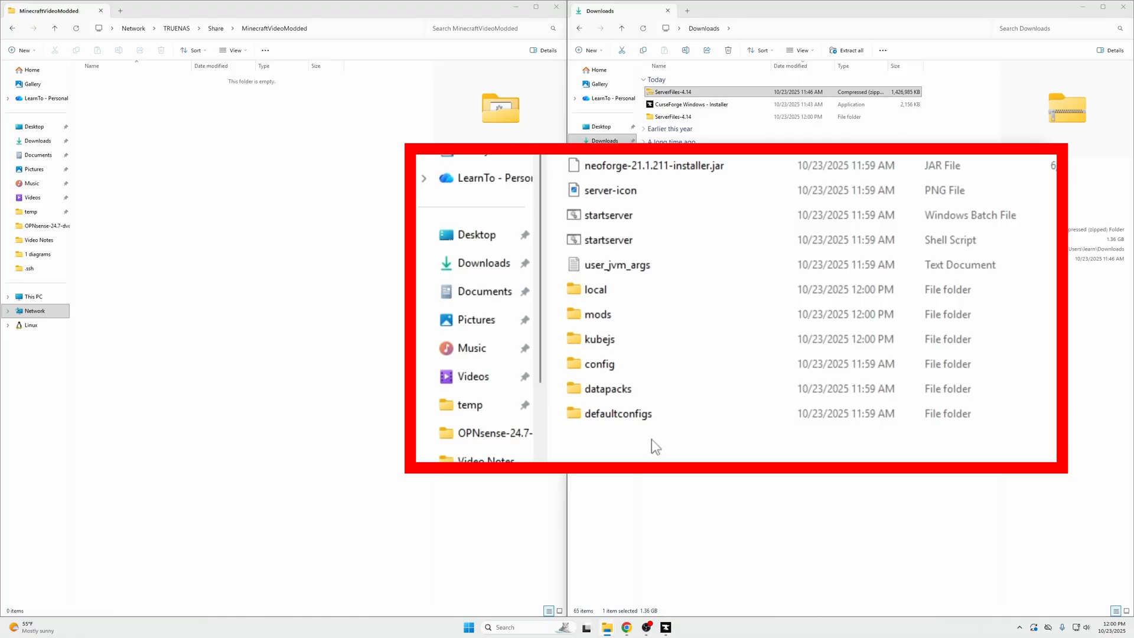
mouse_move(265, 49)
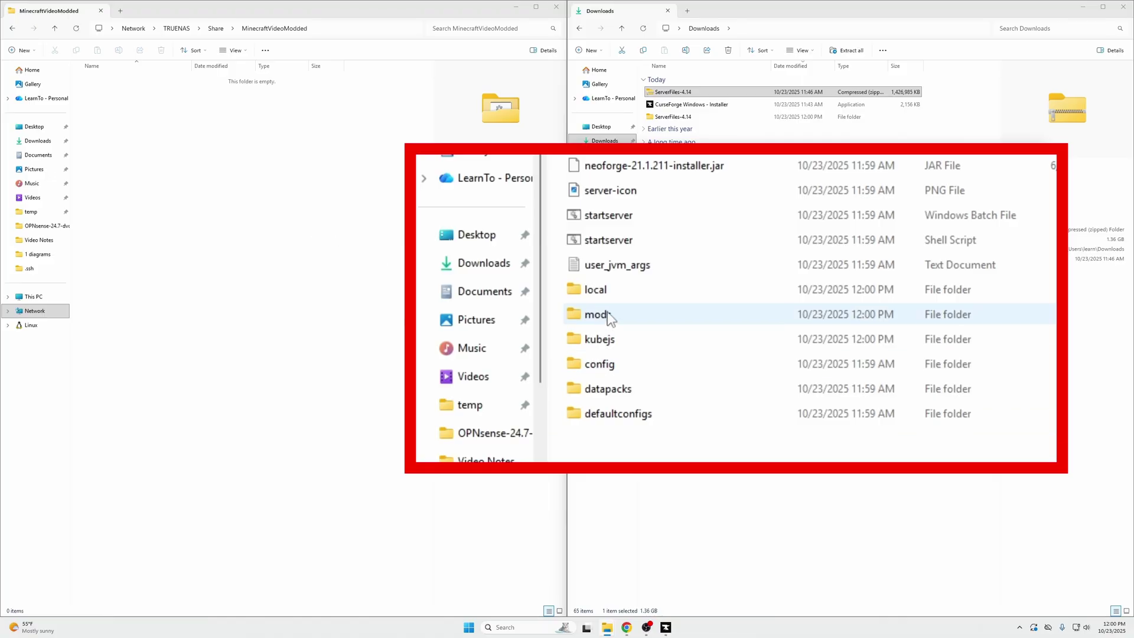
Select mods through defaultconfigs together in the extracted ServerFiles-4.14 folder.
left_click(597, 314)
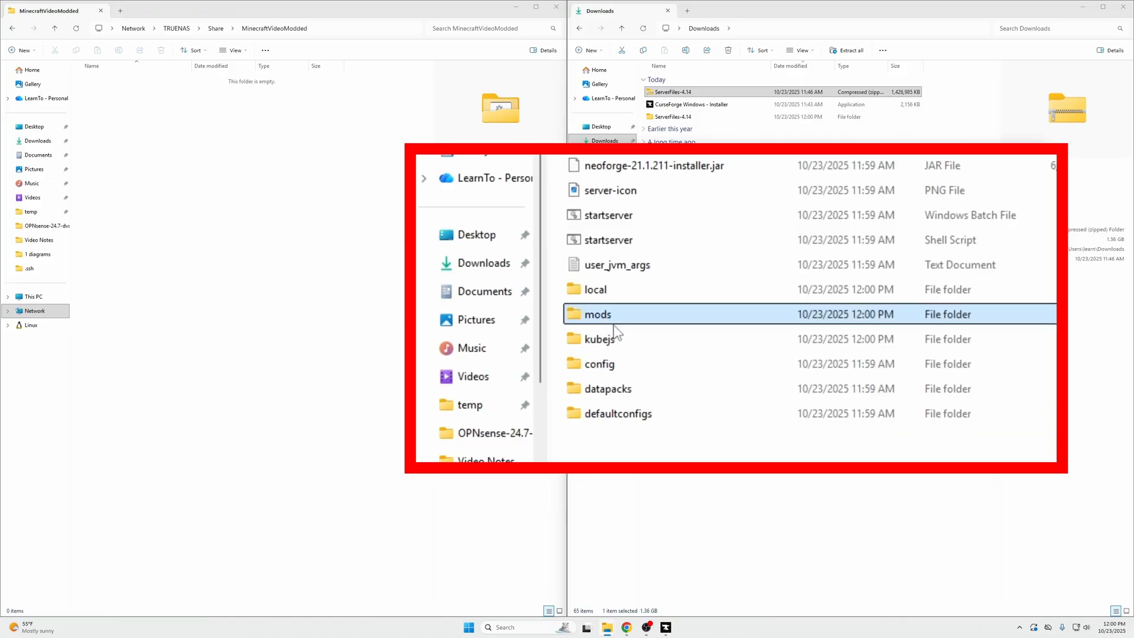
mouse_move(630, 371)
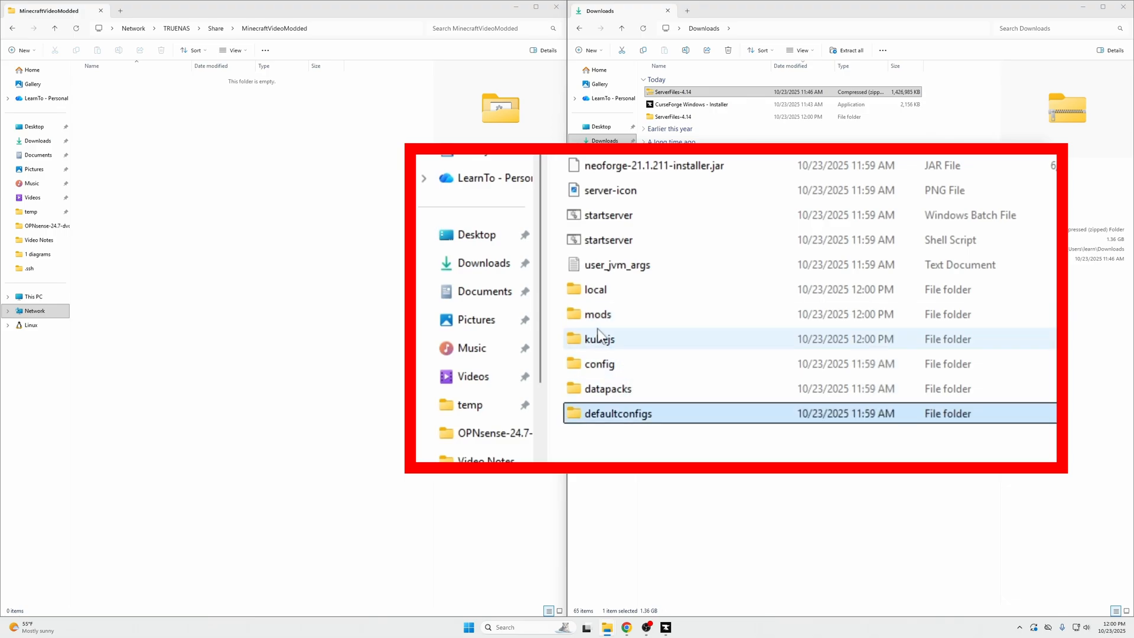
left_click(598, 314)
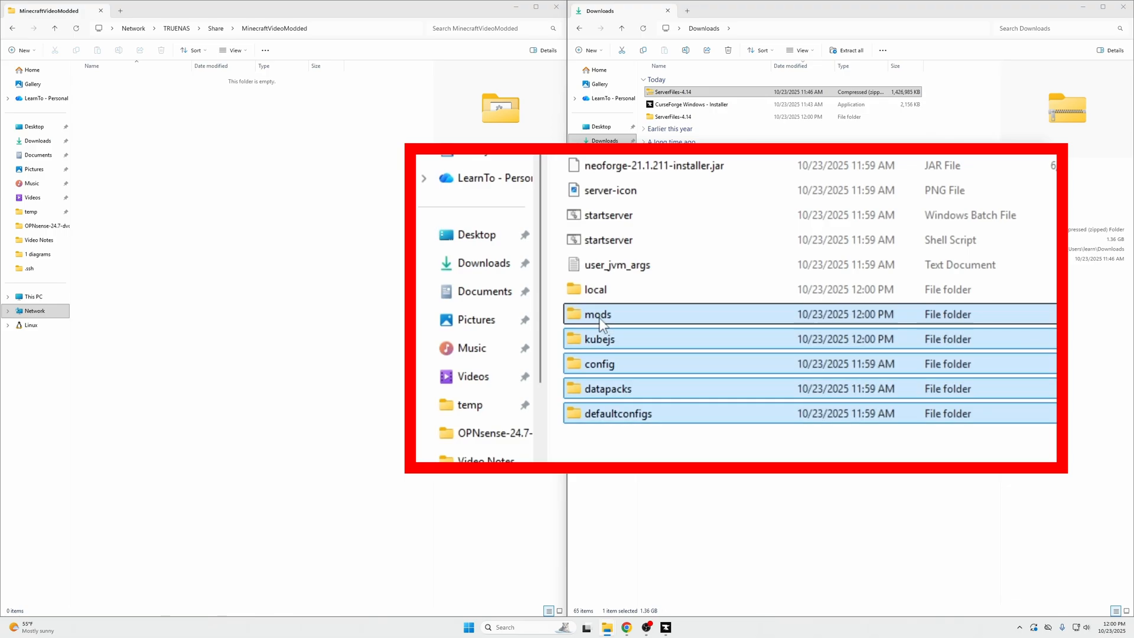
mouse_move(635, 324)
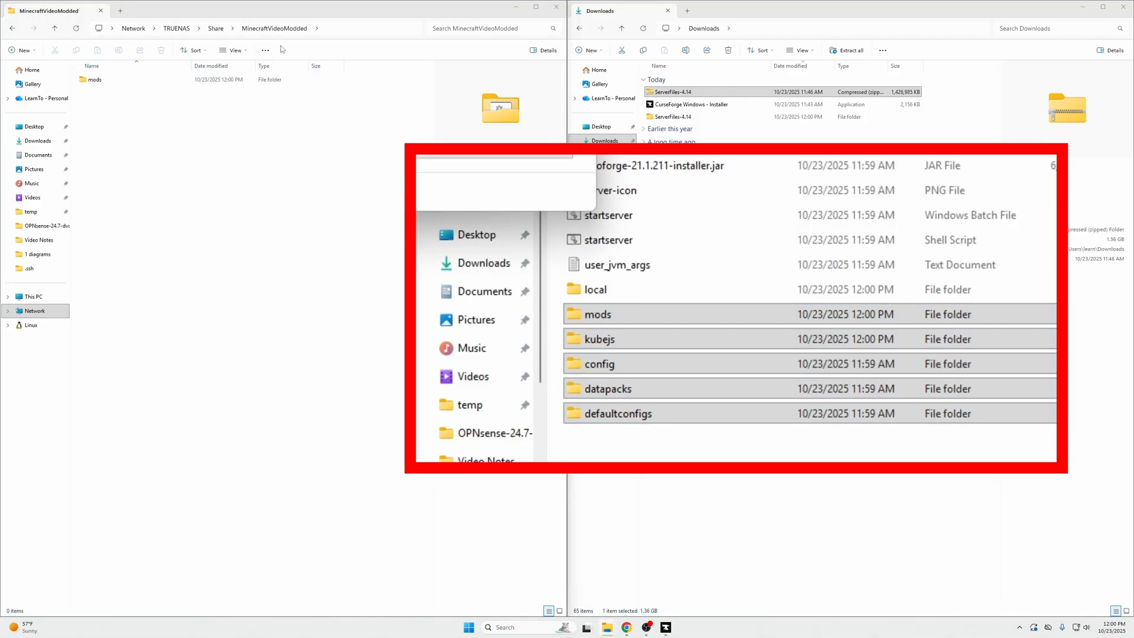
mouse_move(253, 183)
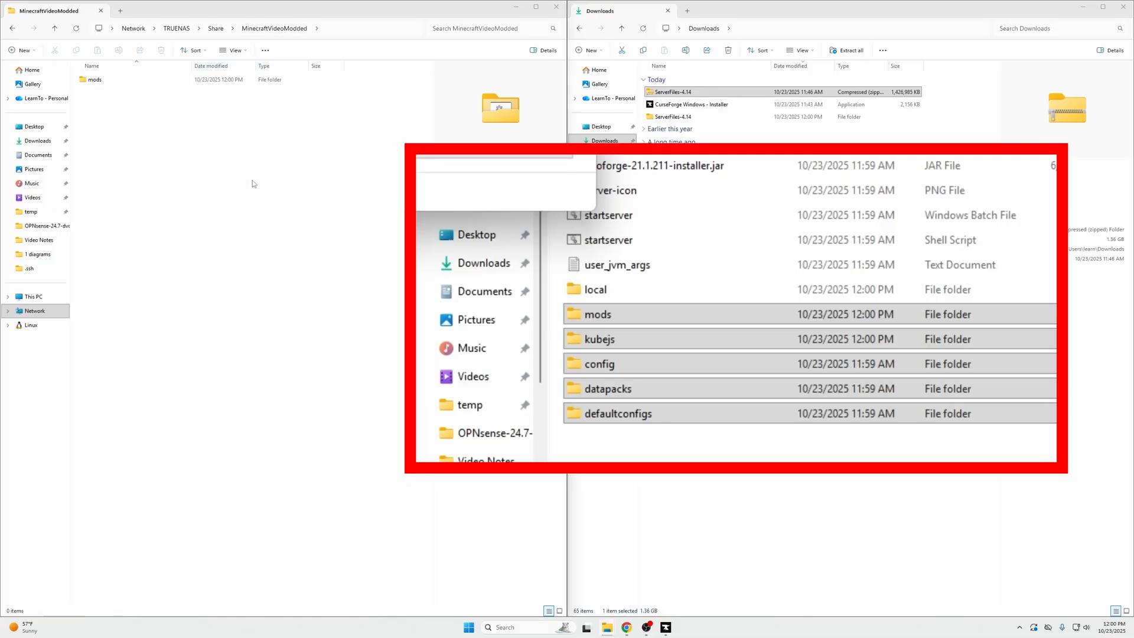
mouse_move(235, 133)
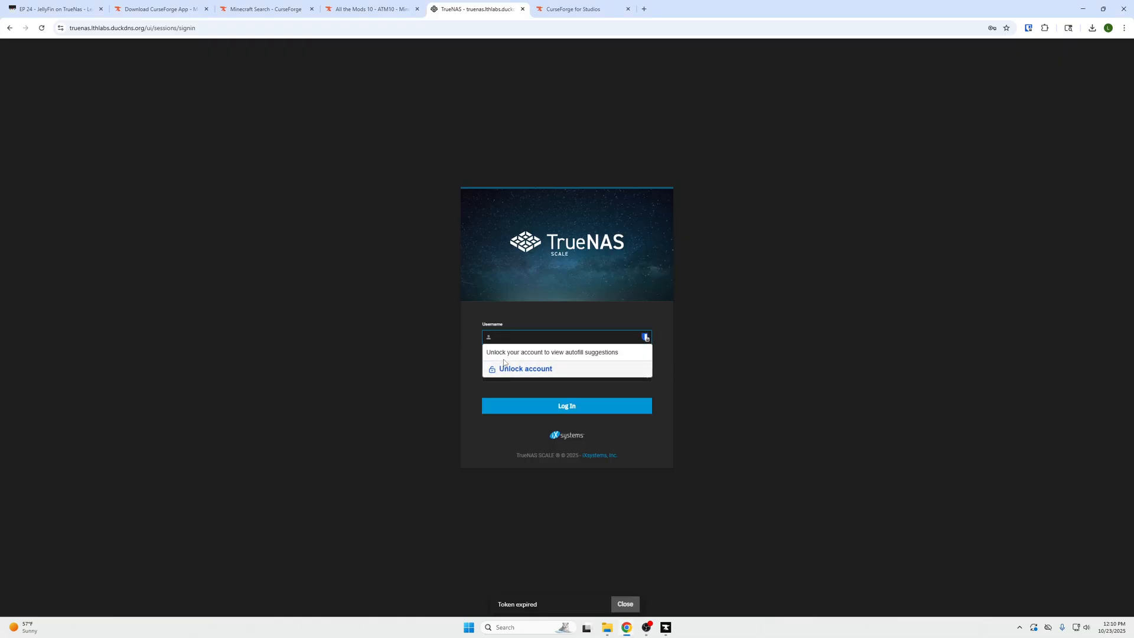
Log in with the saved root credentials and start the minecraft-cf-video app.
left_click(566, 338)
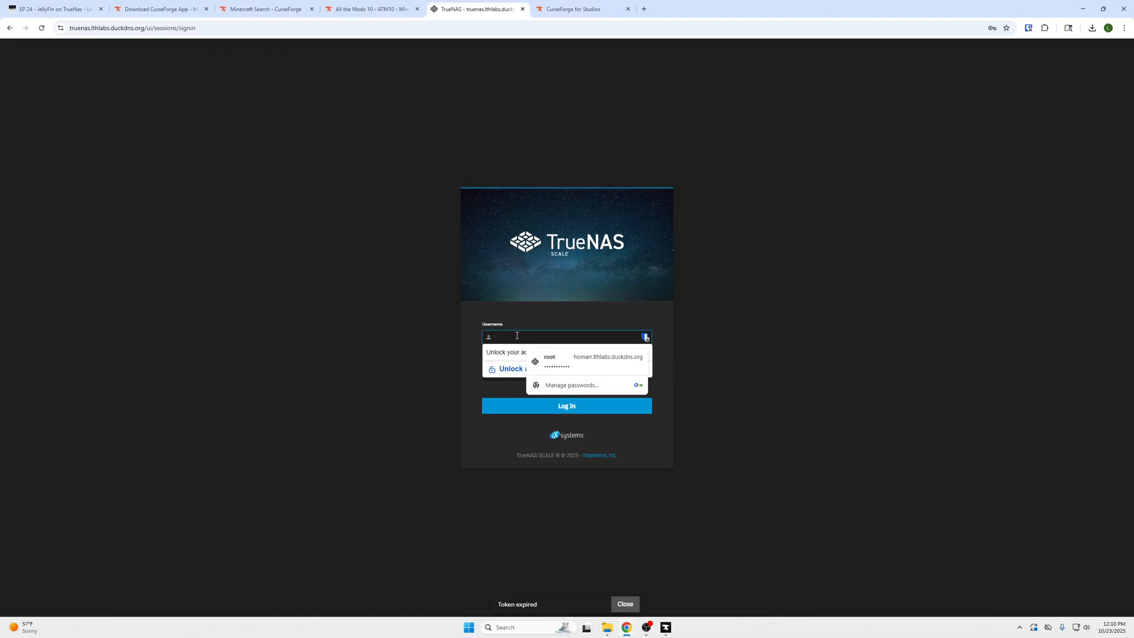
left_click(567, 406)
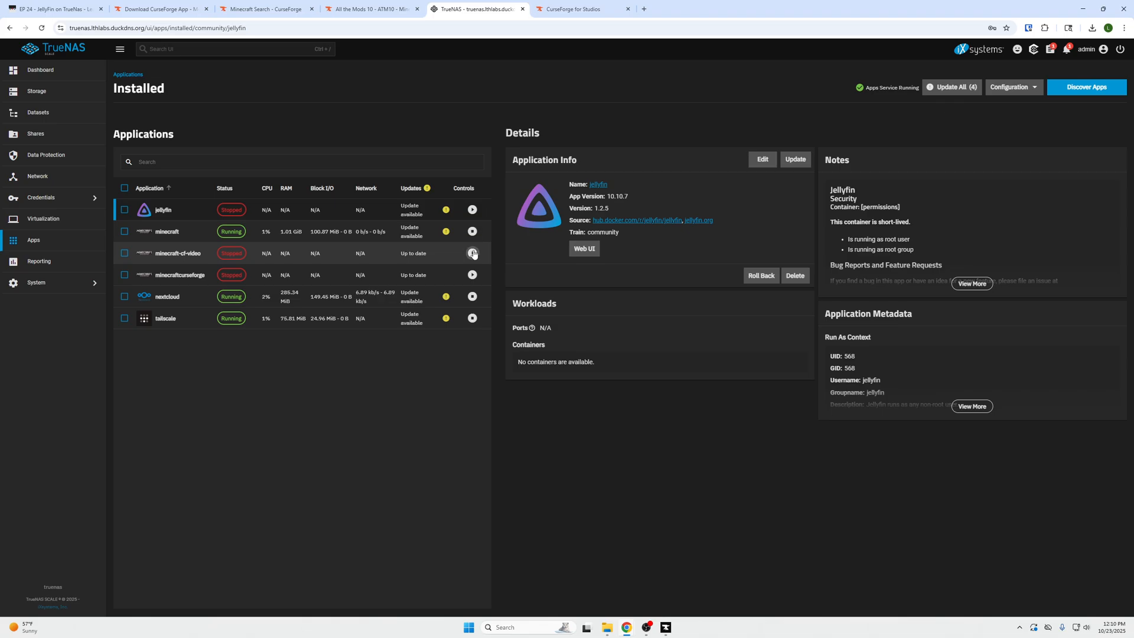
left_click(177, 253)
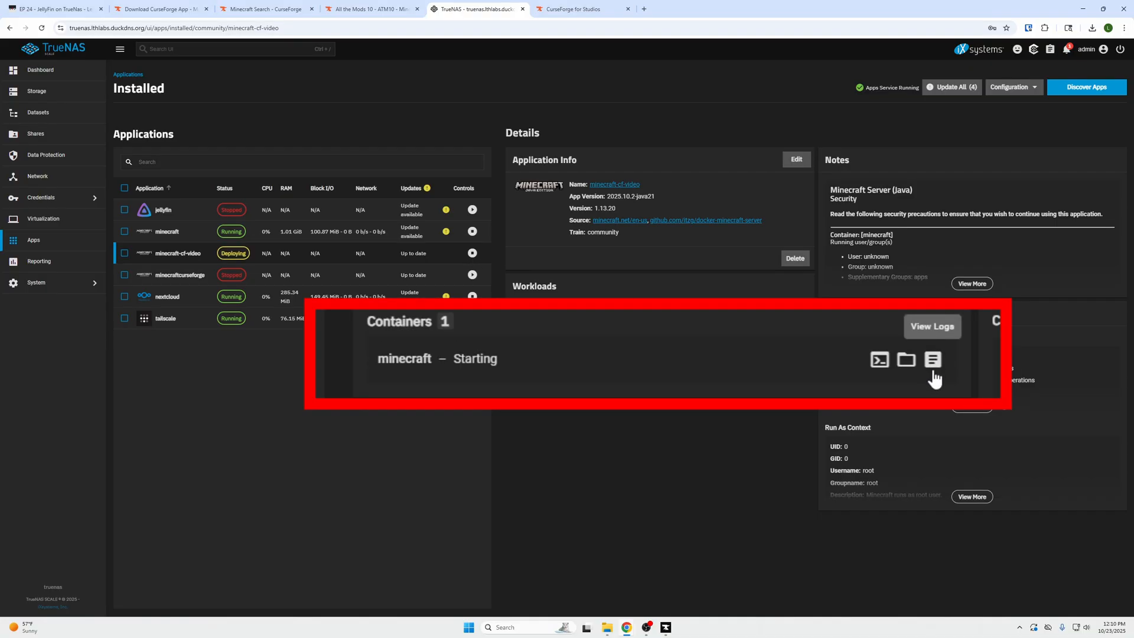
Connect to the minecraft container's logs with 500 tail lines and watch NeoForge install.
left_click(934, 360)
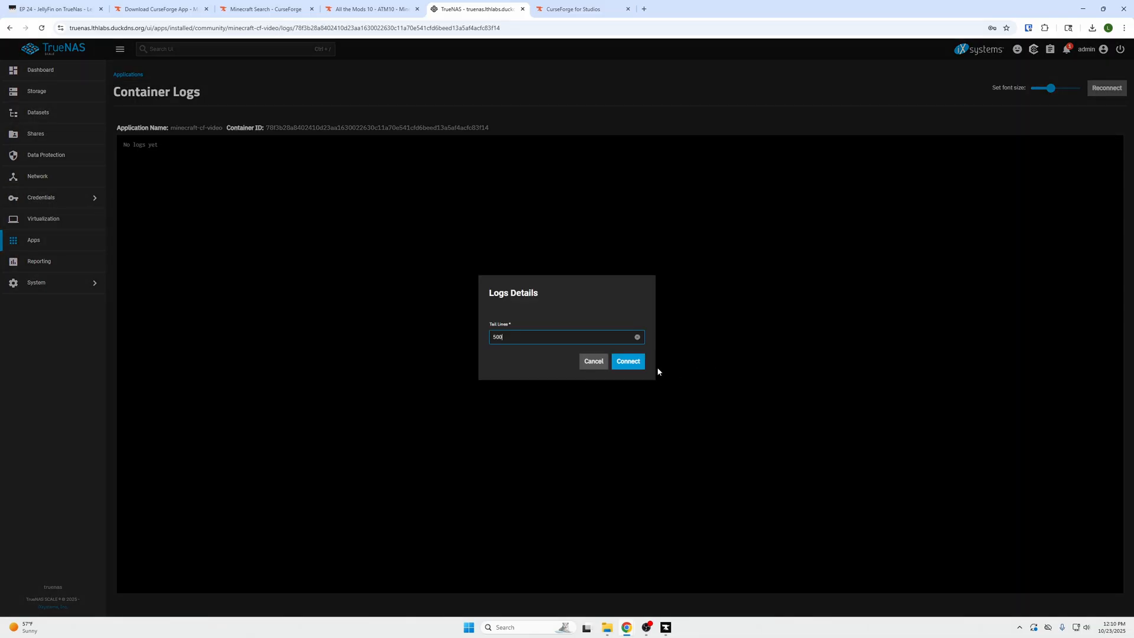
left_click(629, 362)
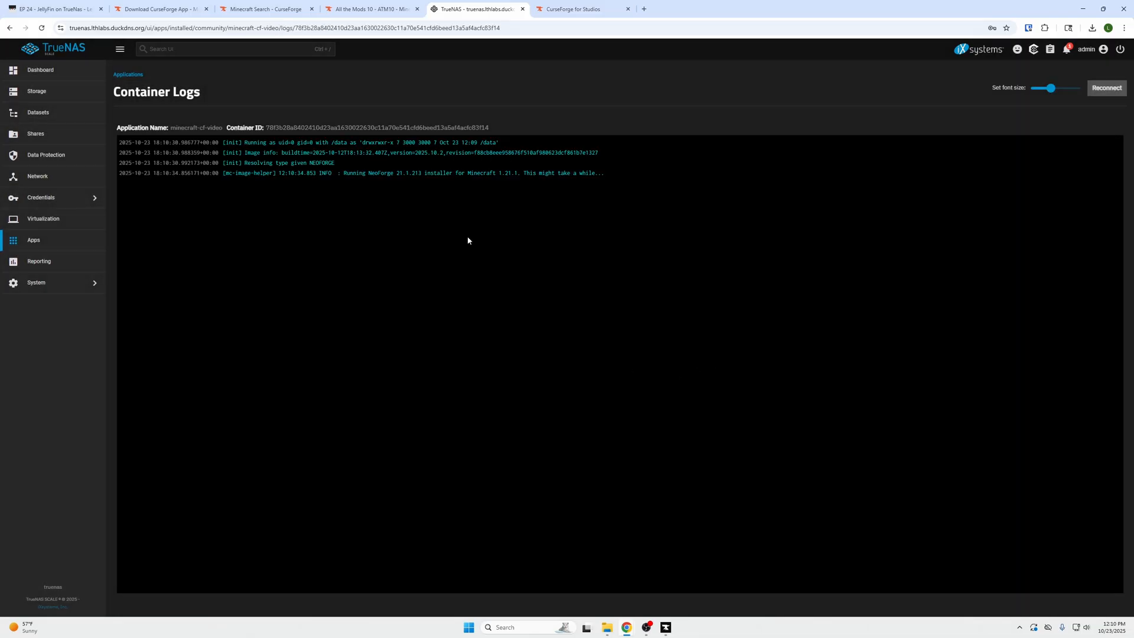
mouse_move(480, 180)
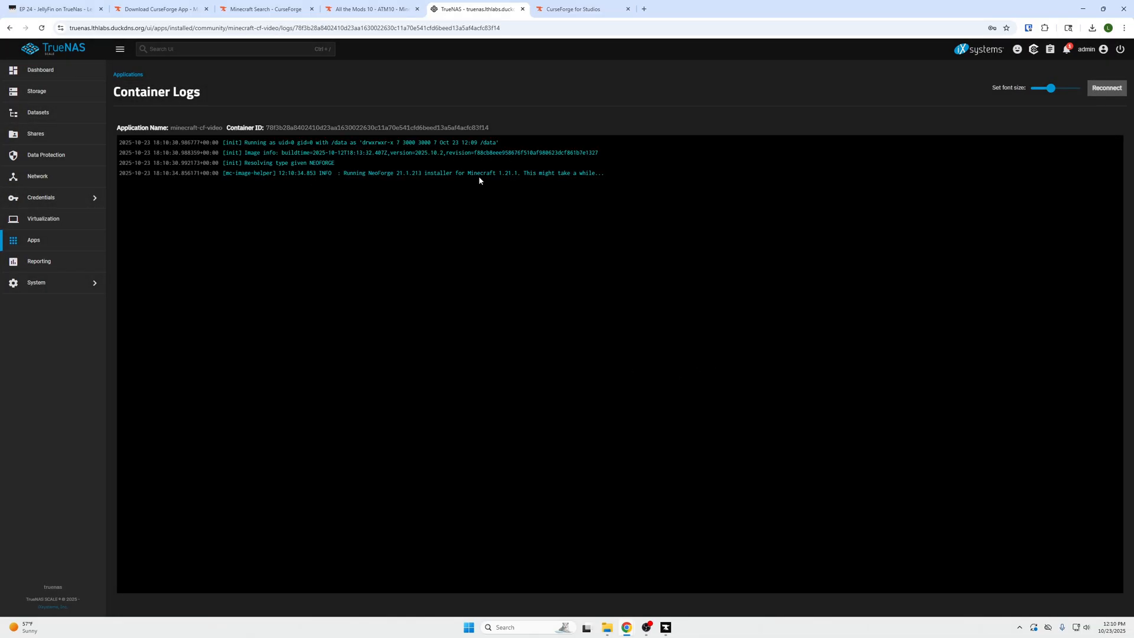
mouse_move(617, 182)
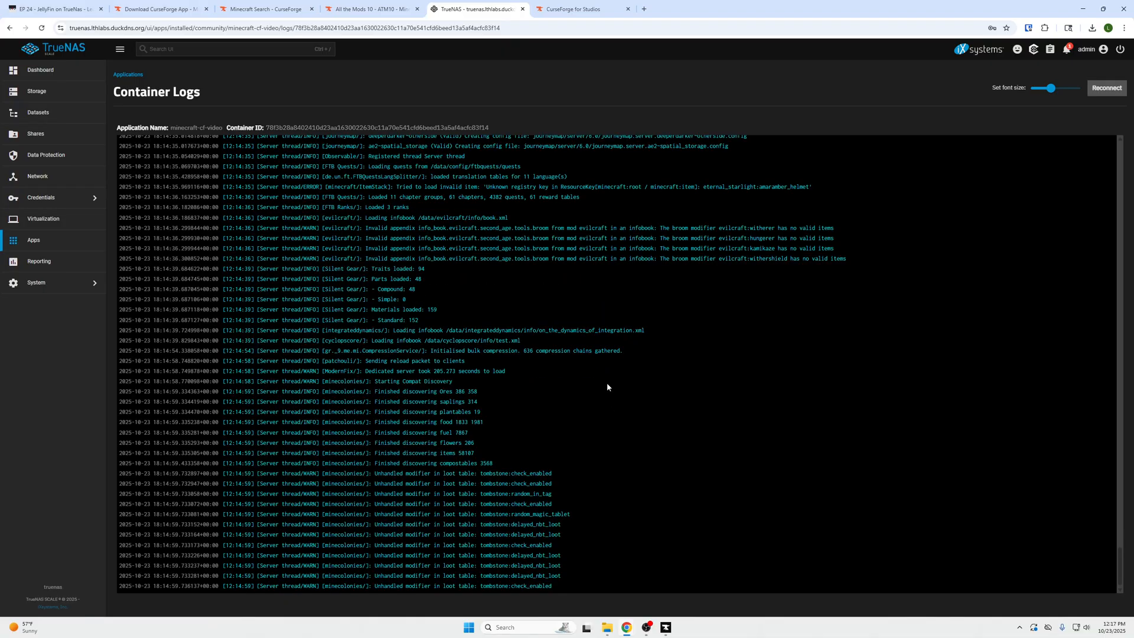
mouse_move(590, 409)
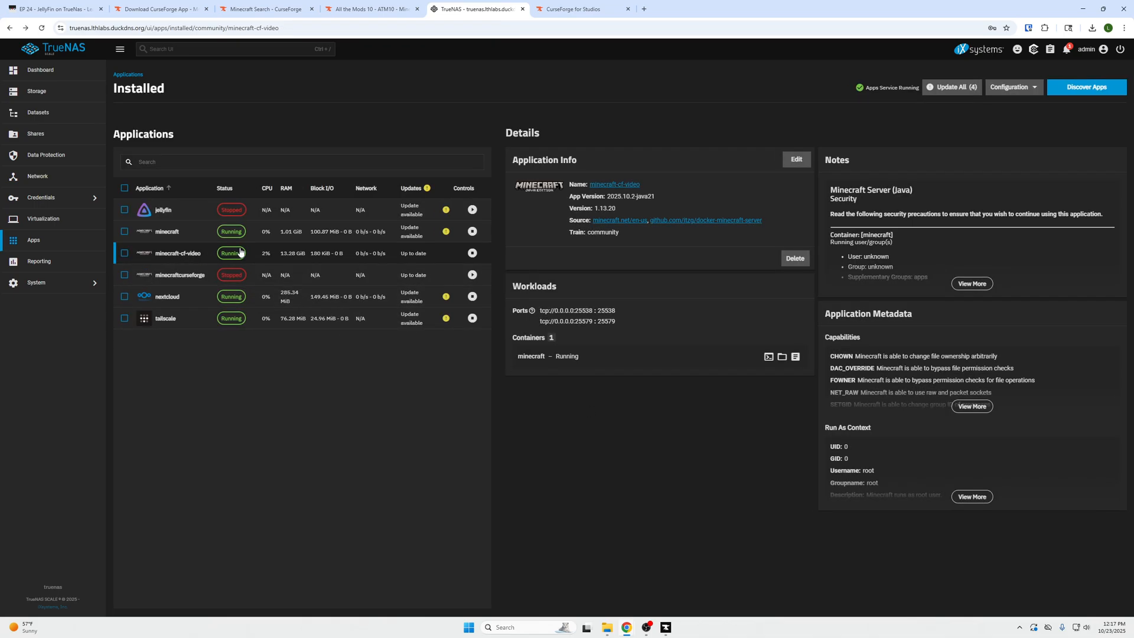
mouse_move(276, 261)
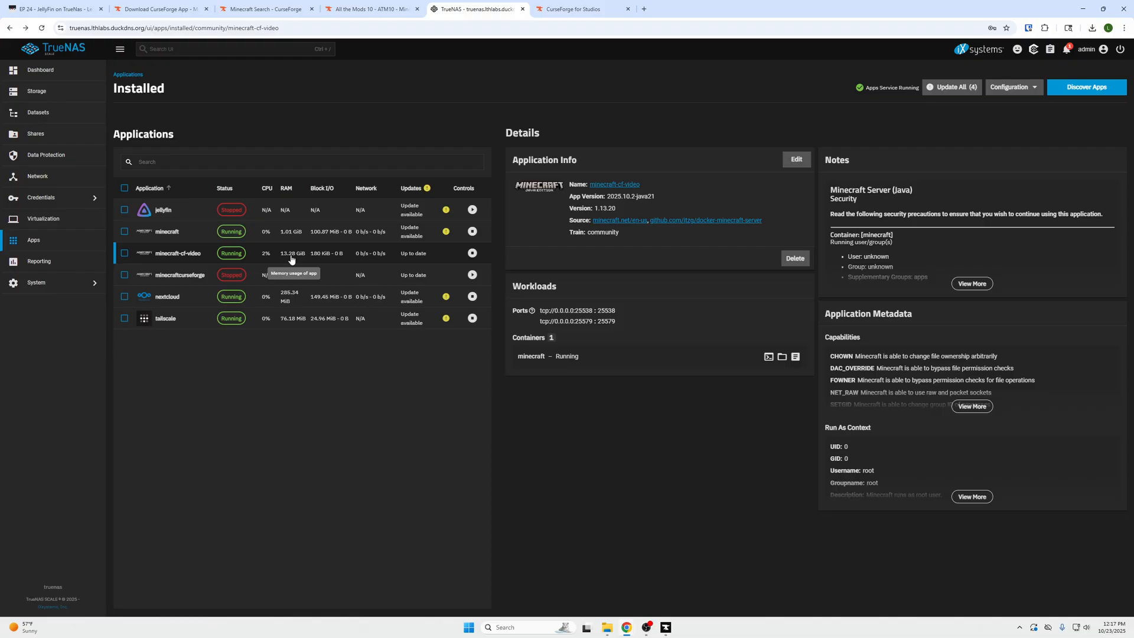
mouse_move(484, 579)
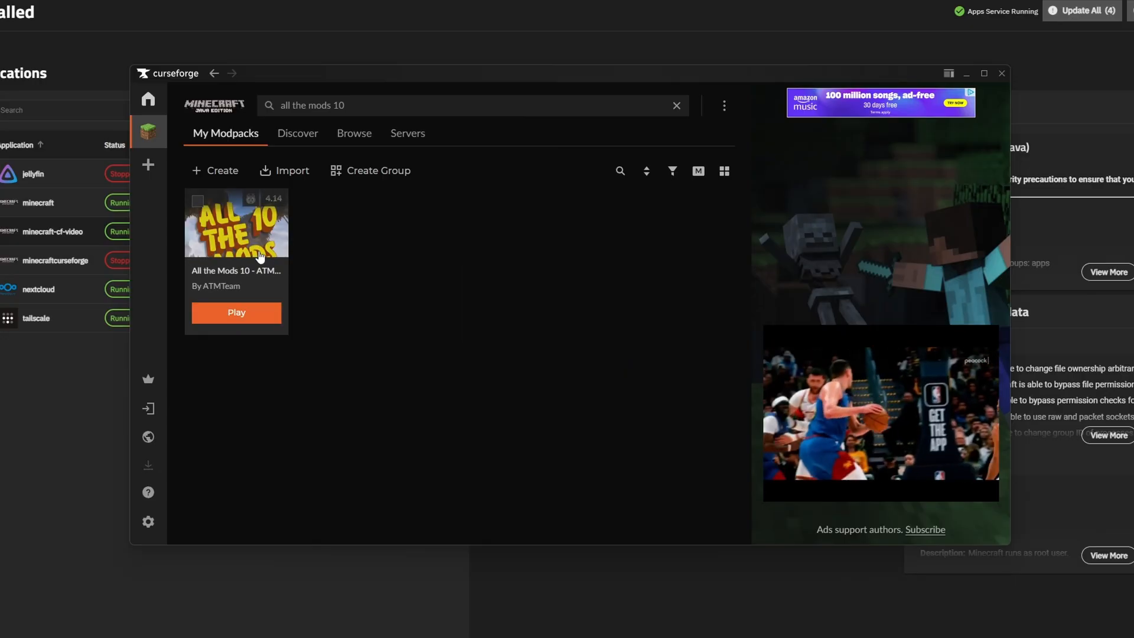
Launch All the Mods 10, sign in with Microsoft, start the NeoForge install and accept the risk warning.
left_click(236, 312)
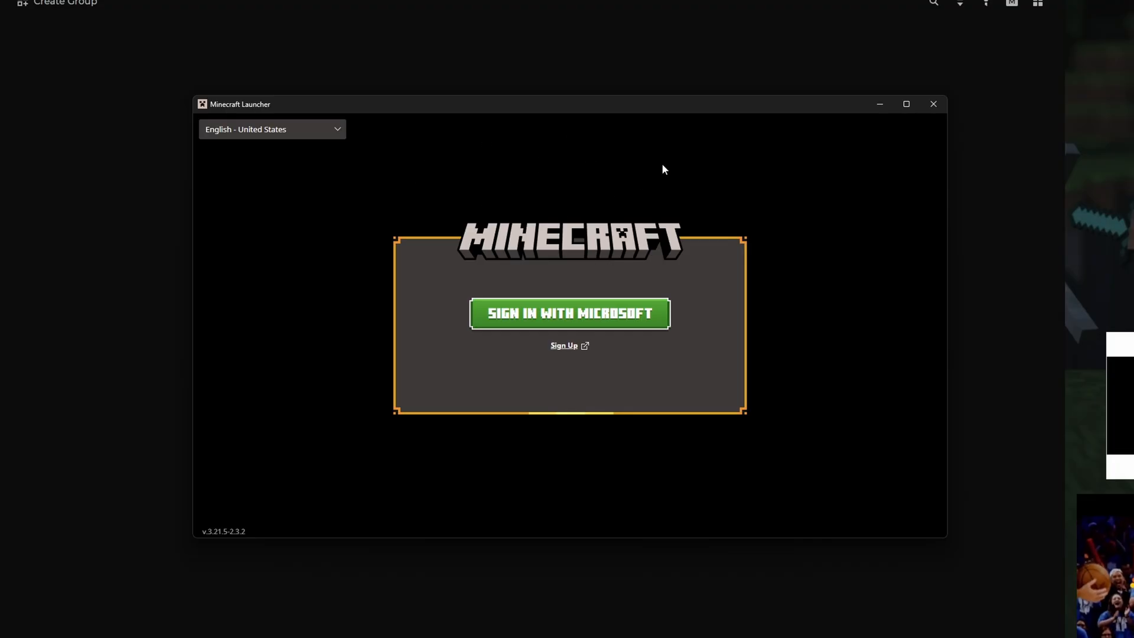
mouse_move(456, 293)
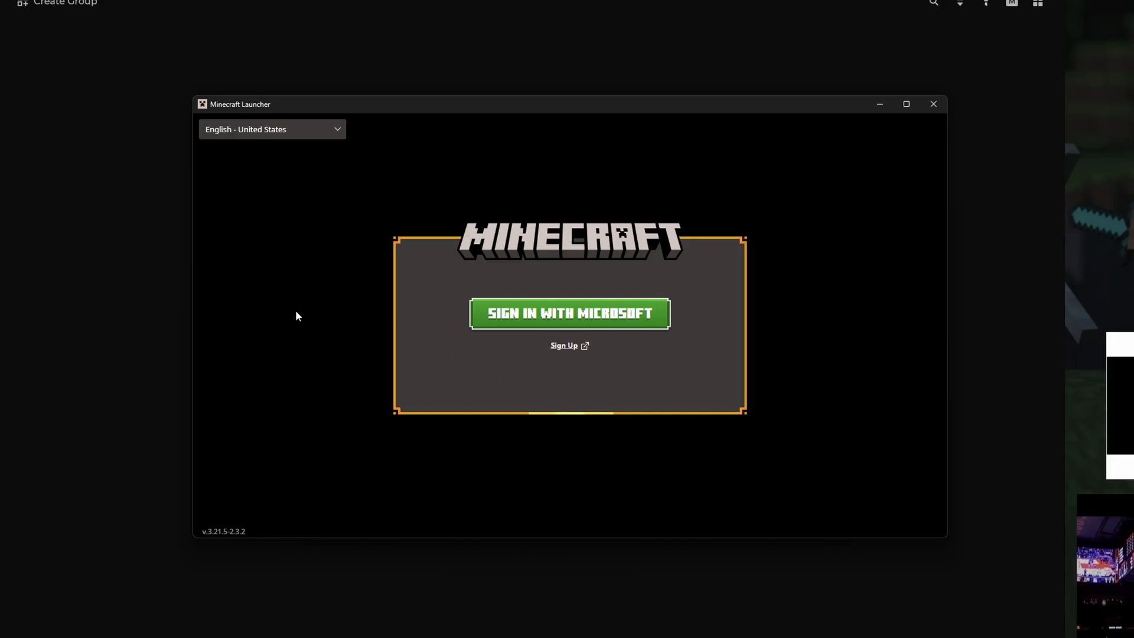
mouse_move(636, 319)
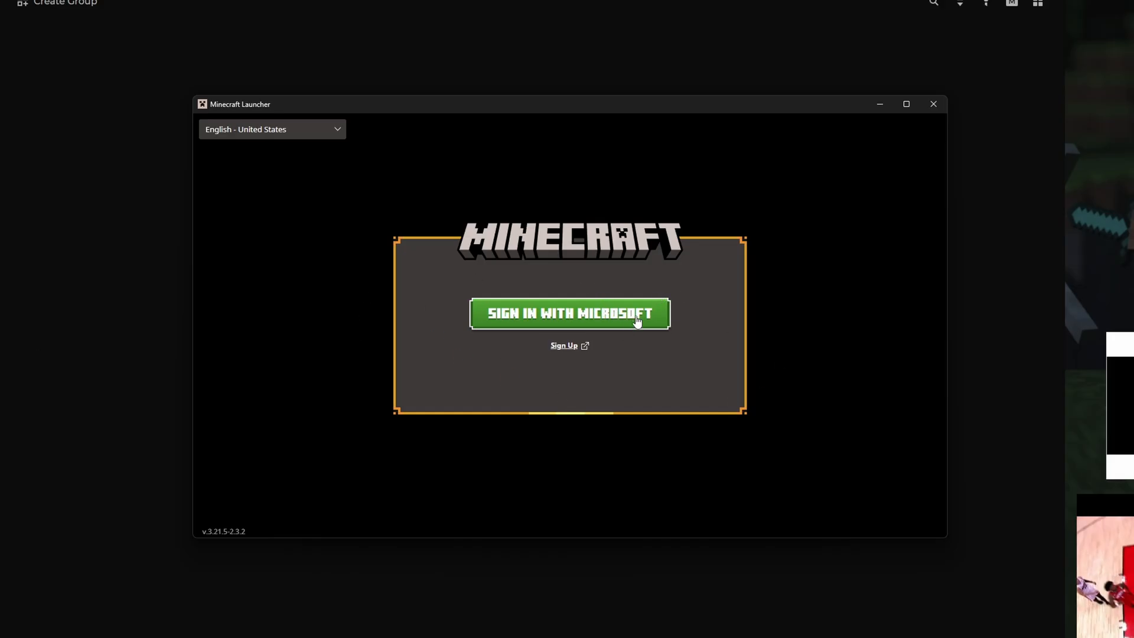
left_click(567, 313)
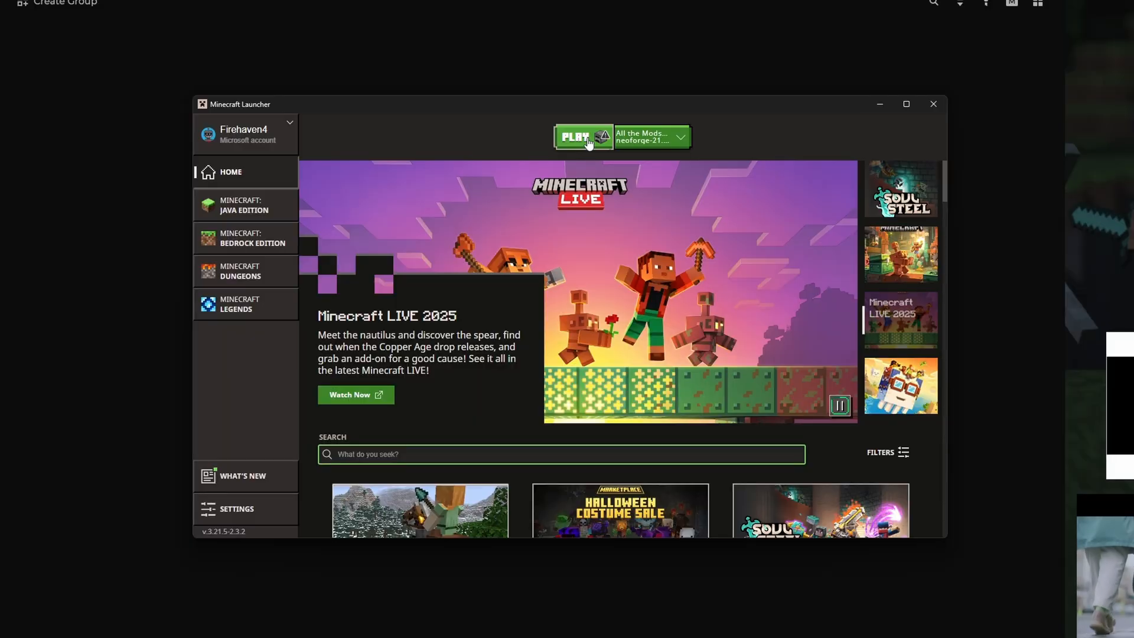
left_click(581, 137)
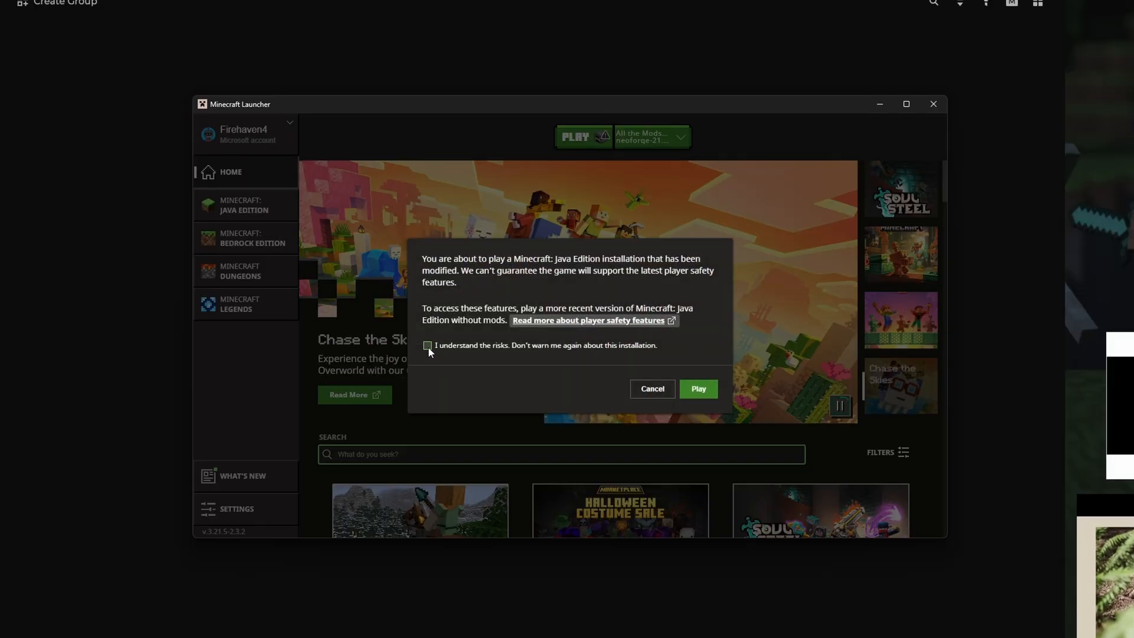
left_click(698, 389)
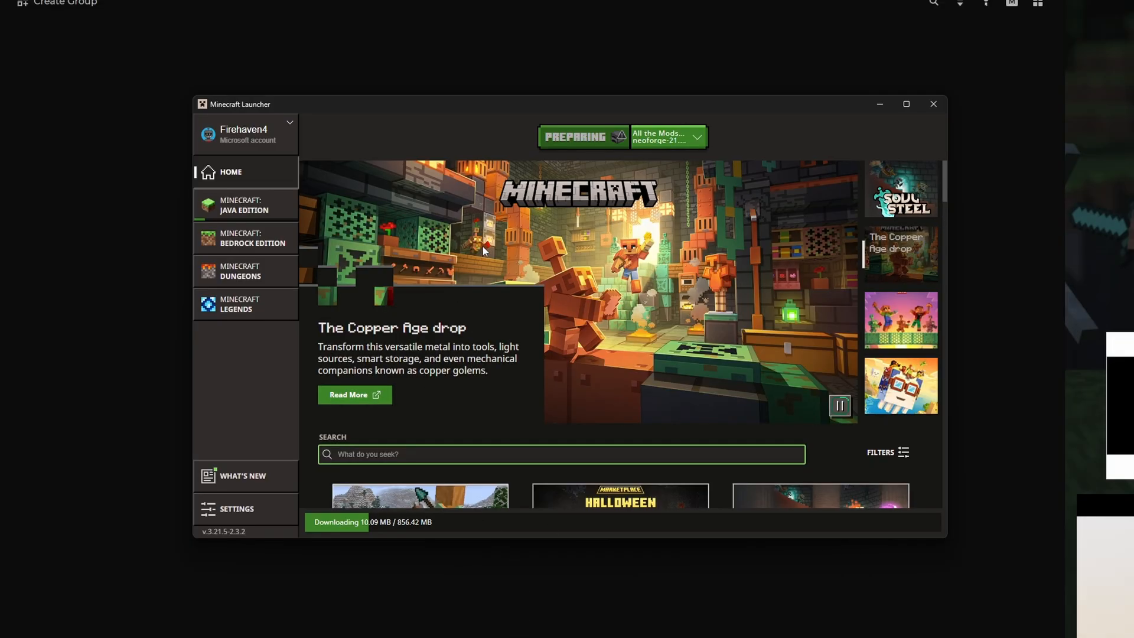
mouse_move(551, 368)
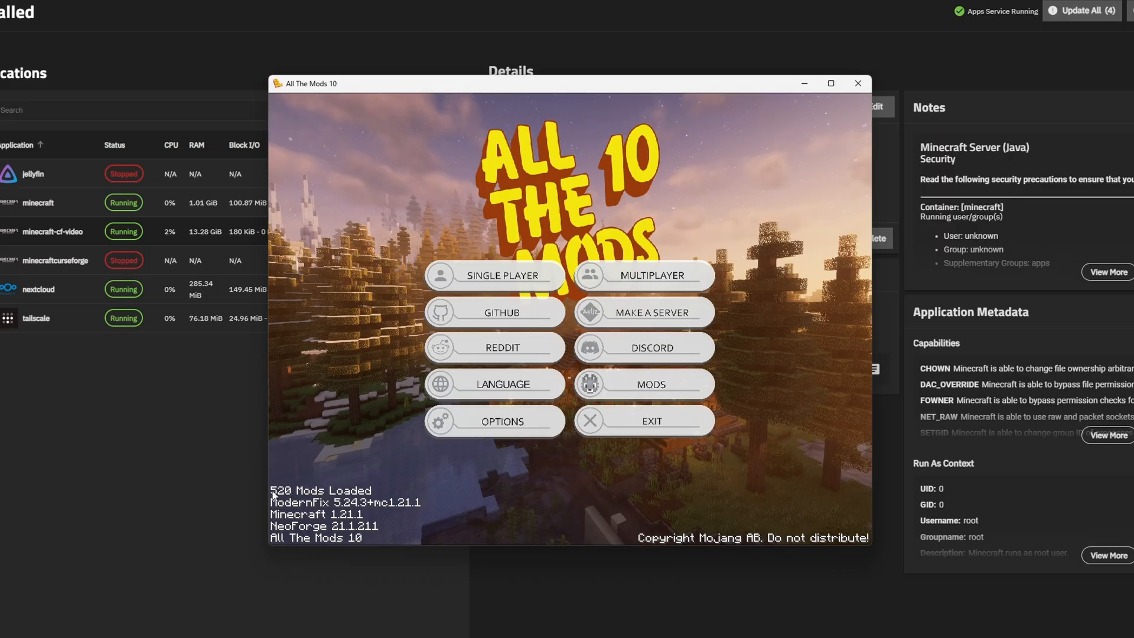
mouse_move(678, 287)
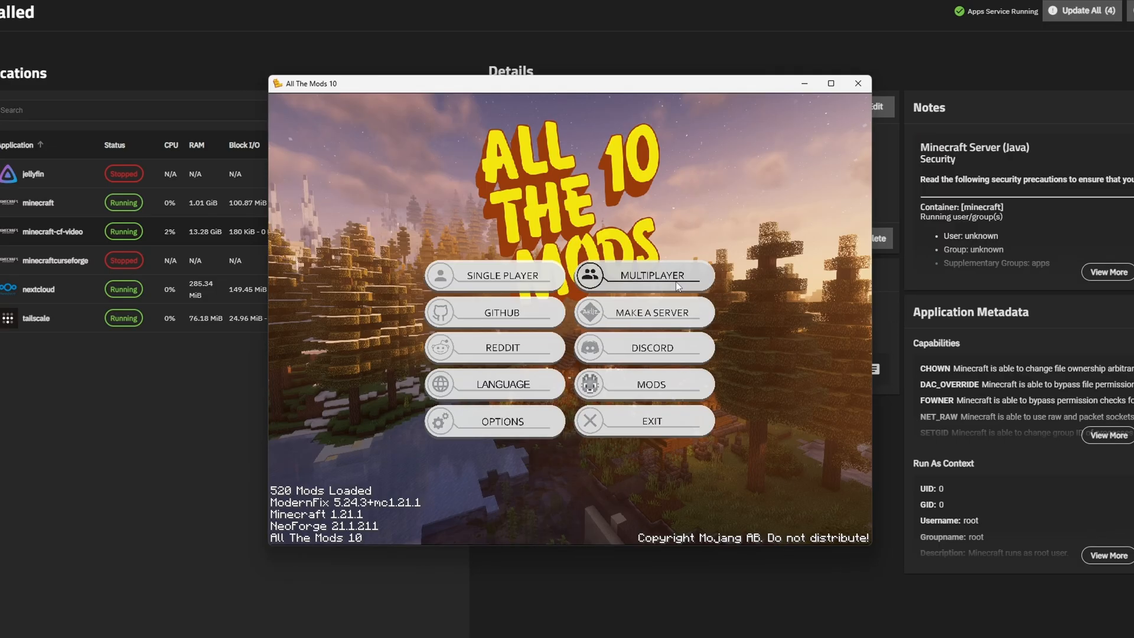
Enter Multiplayer past the warning, allow the Windows firewall prompt, and choose Direct Connection.
left_click(652, 276)
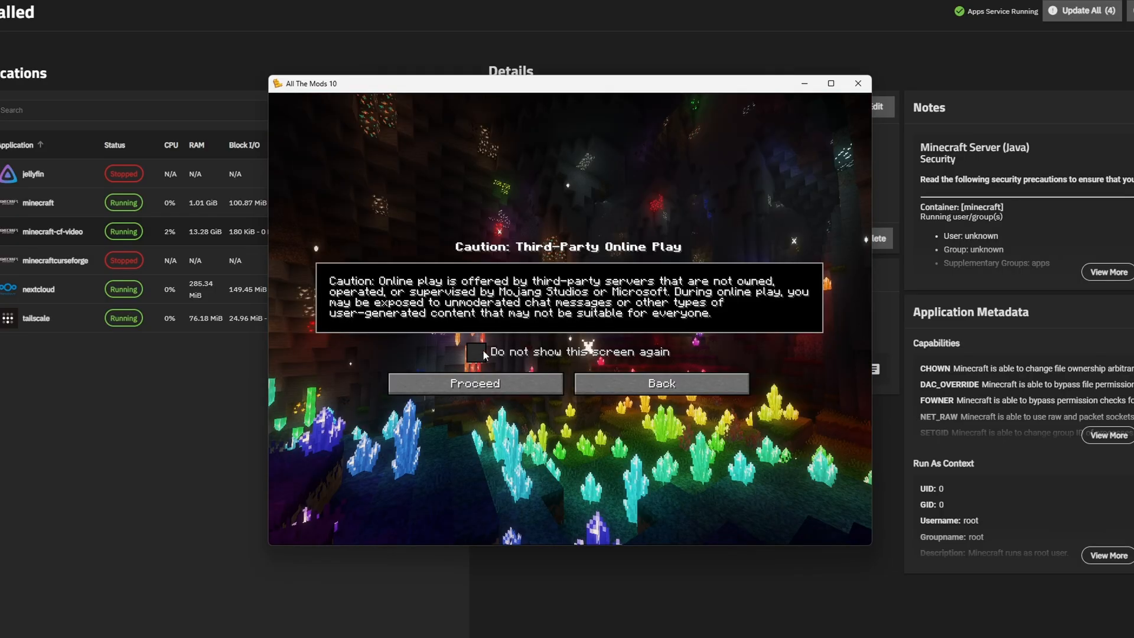
left_click(475, 383)
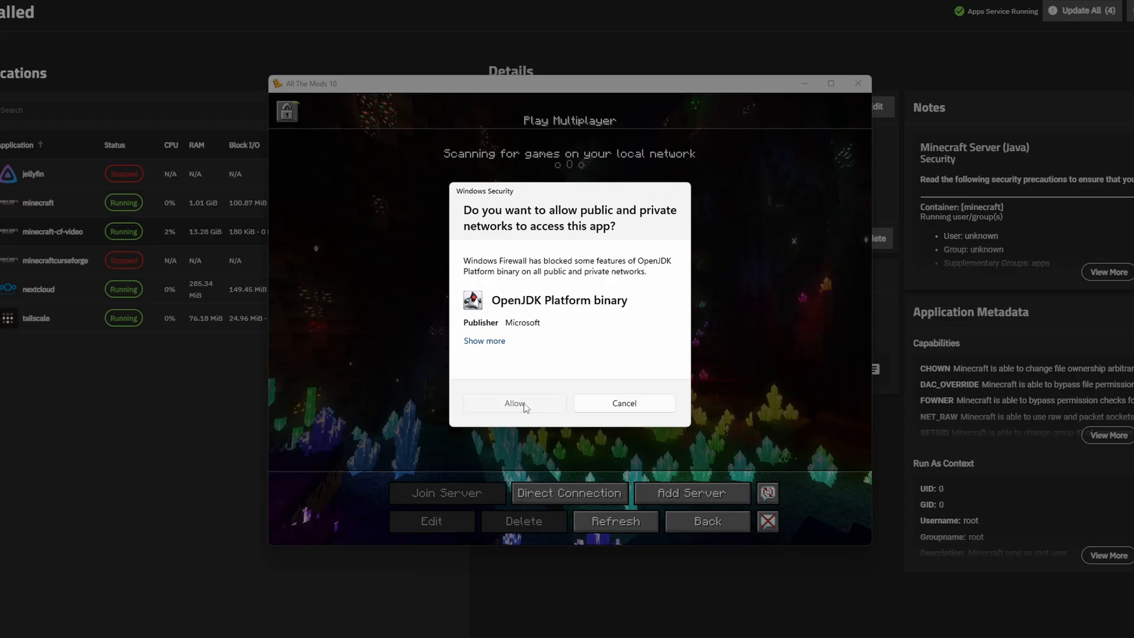
left_click(515, 404)
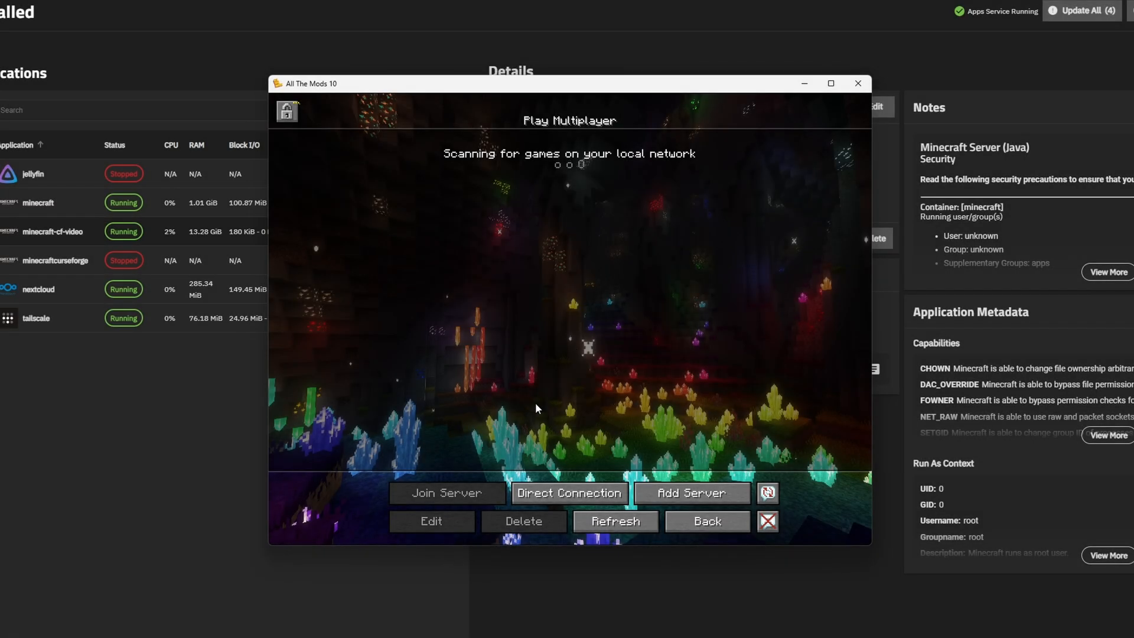
left_click(568, 493)
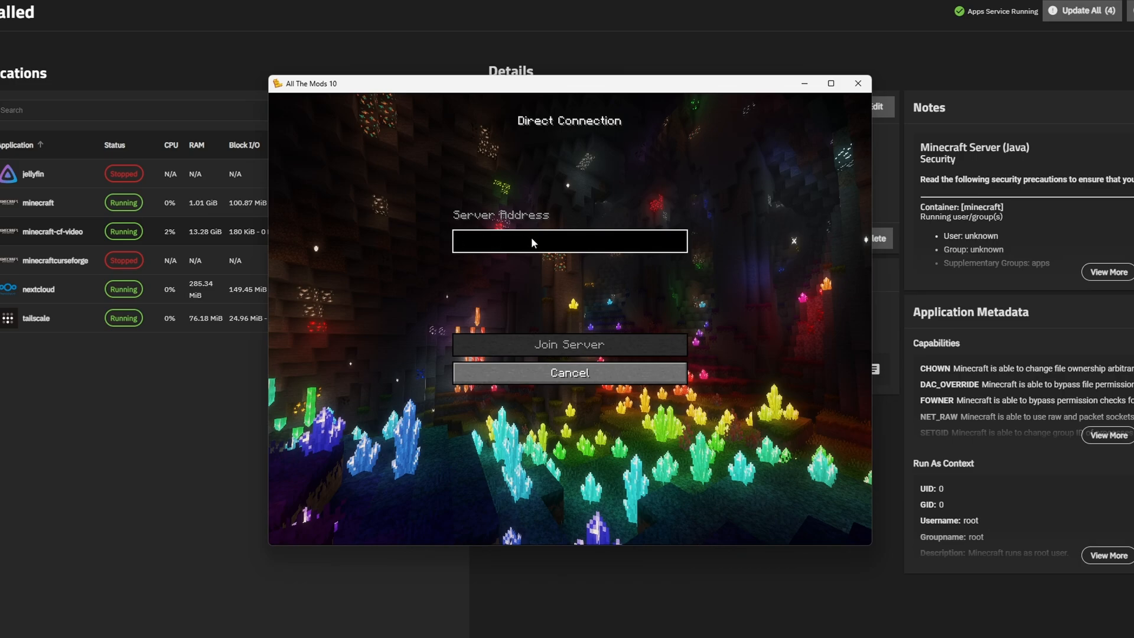
Enter server address 192.168.50.196:25538 and join the server.
left_click(568, 241)
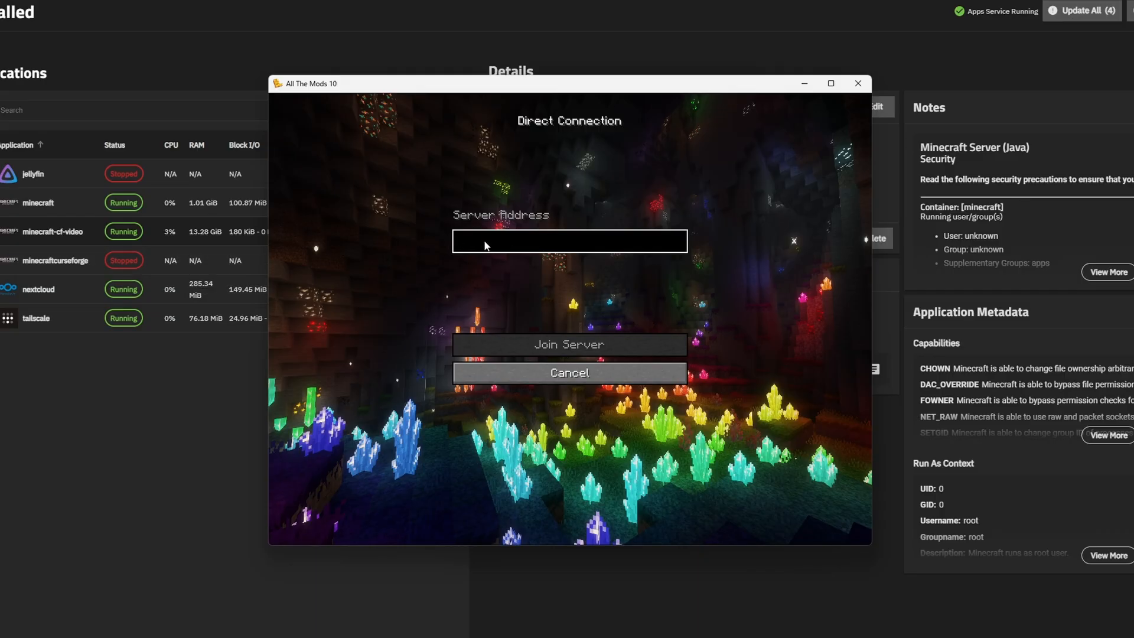
type("192.168.50.")
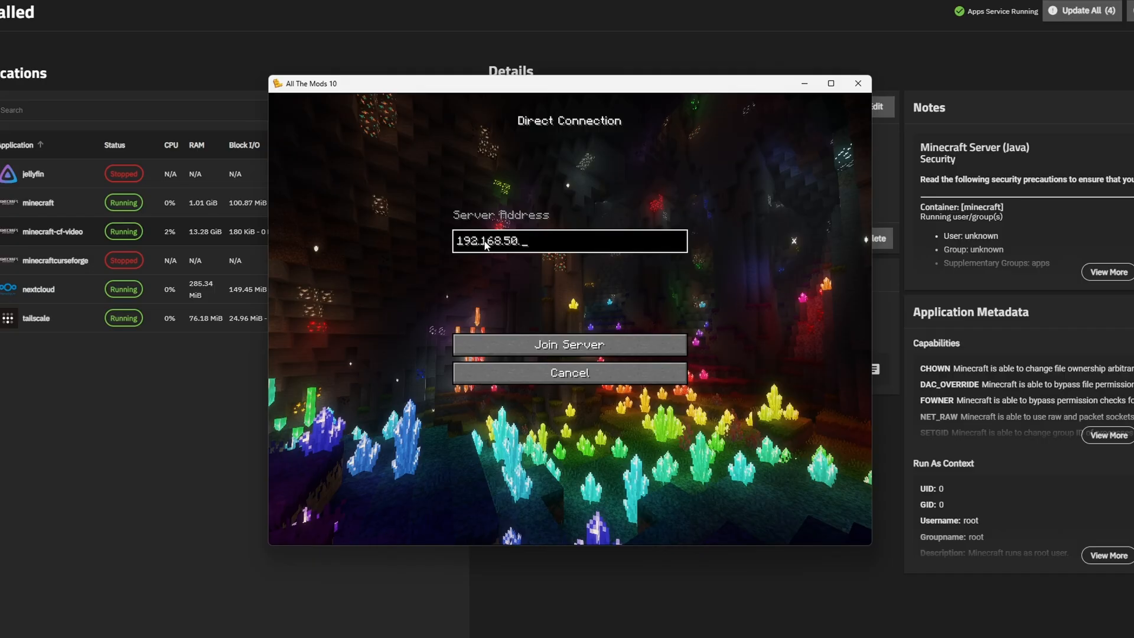
type("196:")
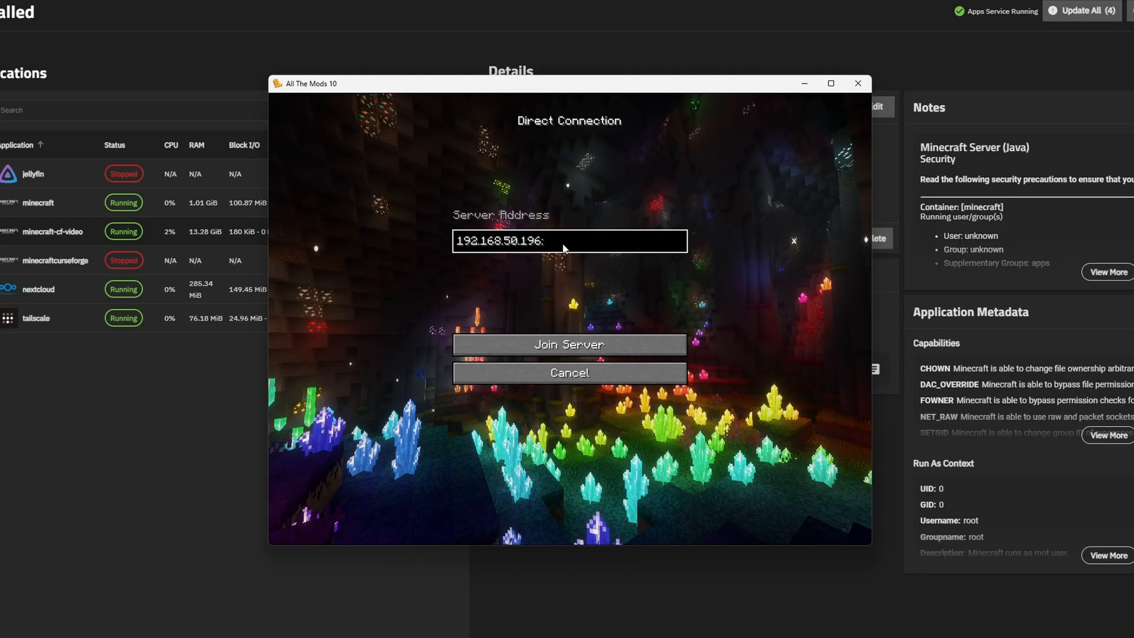
type("25538")
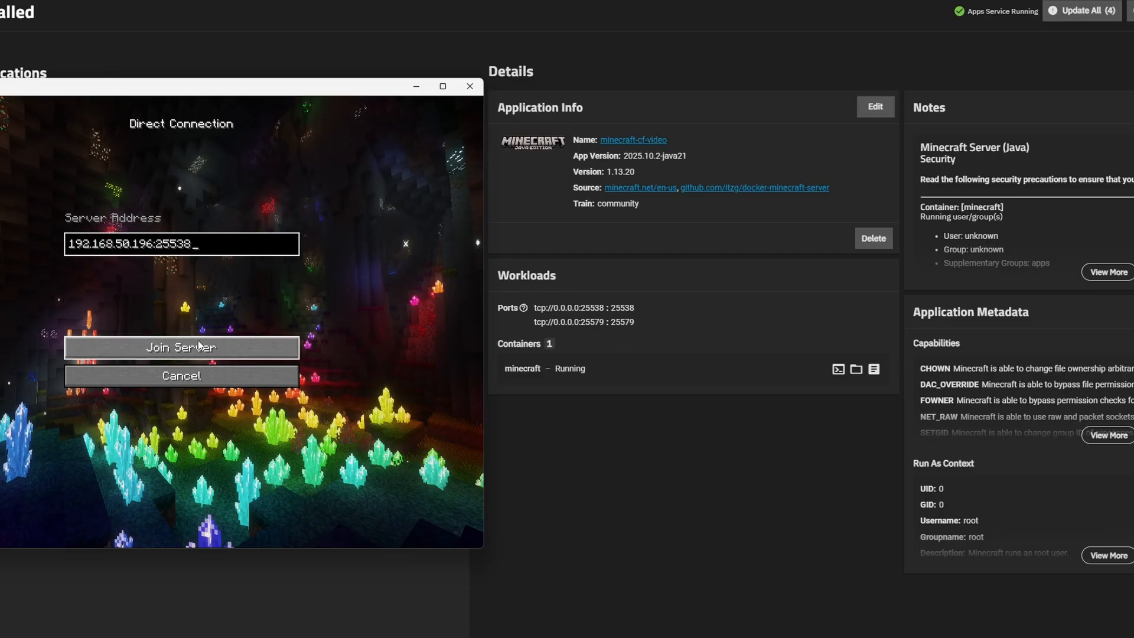
left_click(182, 347)
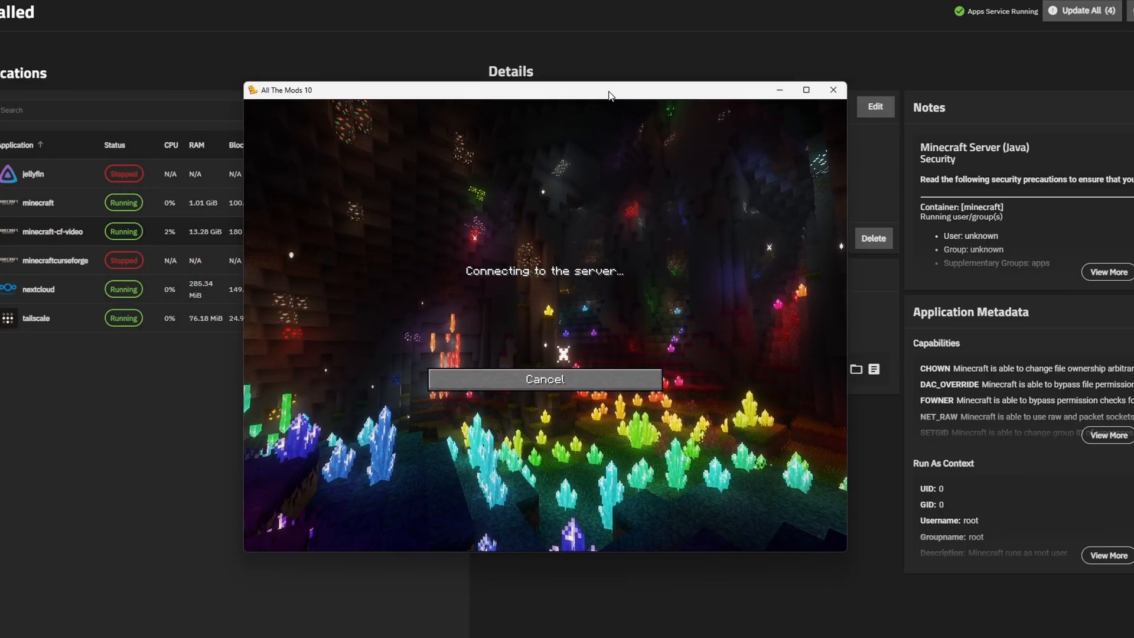
mouse_move(685, 308)
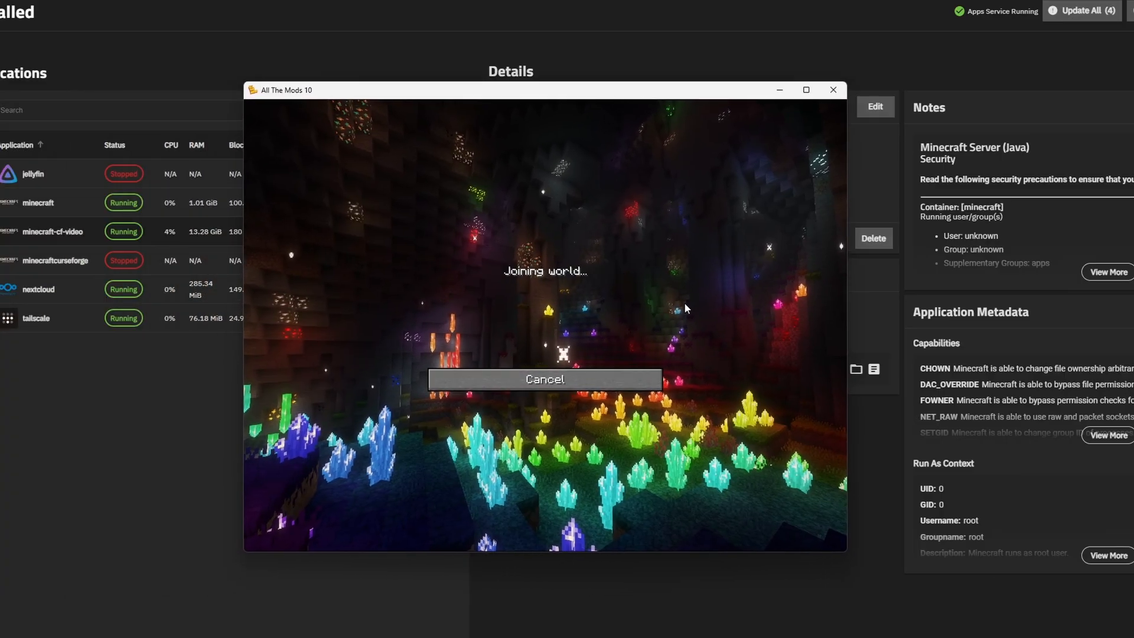